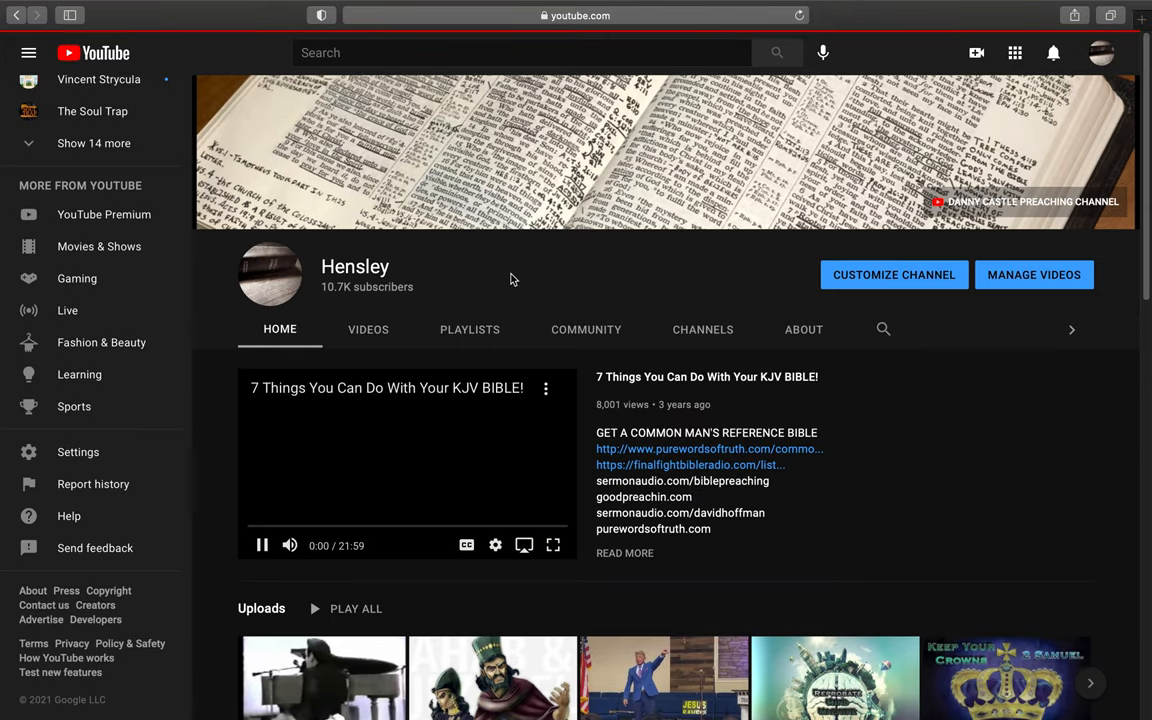
# Step: Pause the Hensley channel's featured video at the top of its home page
pyautogui.click(262, 544)
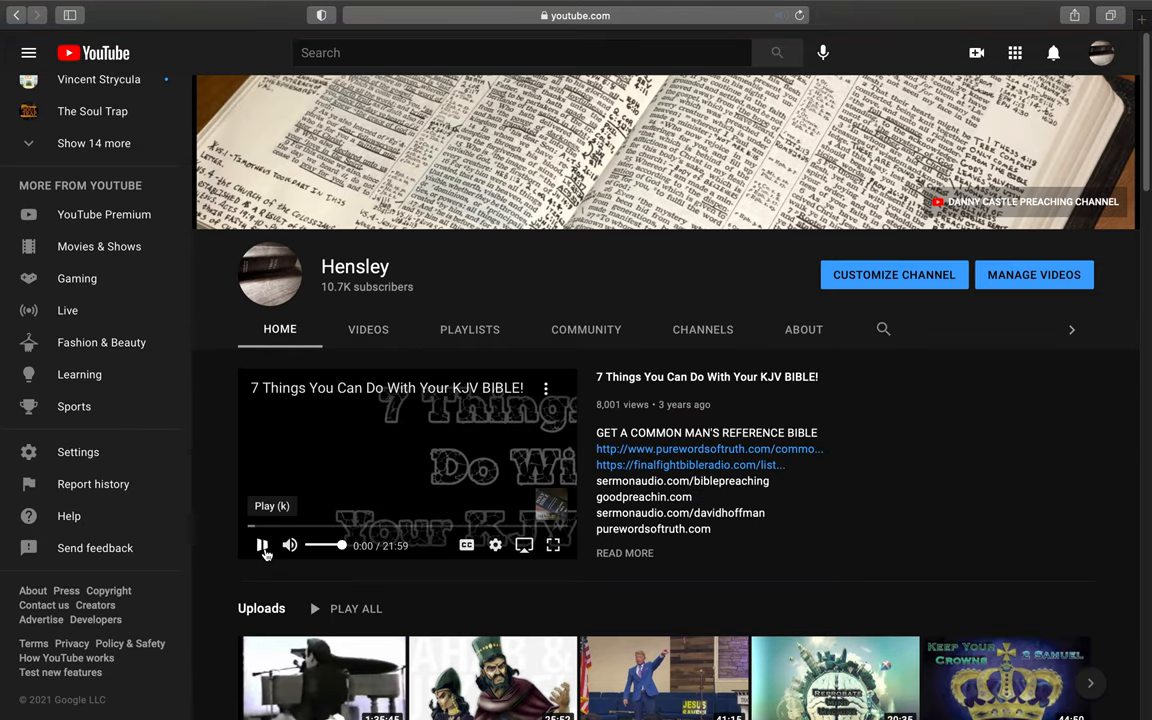
pyautogui.click(260, 544)
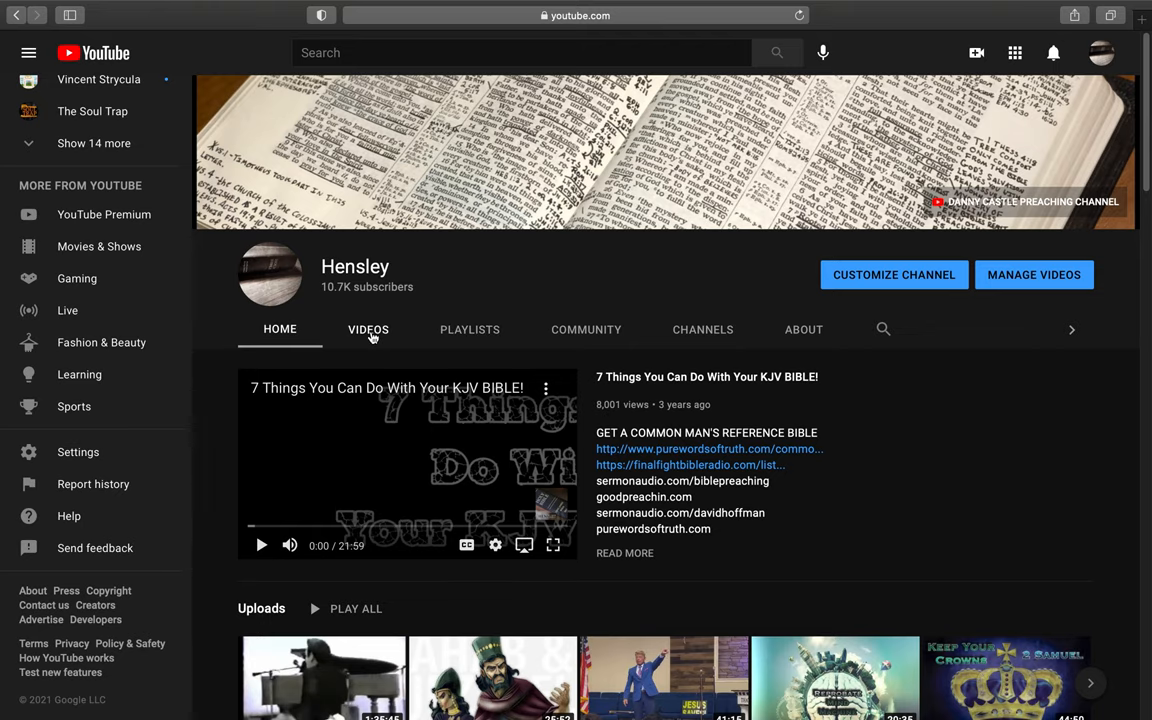
# Step: Browse down the channel home shelves to the Taking Notes In Your Bible shelf
pyautogui.scroll(-3)
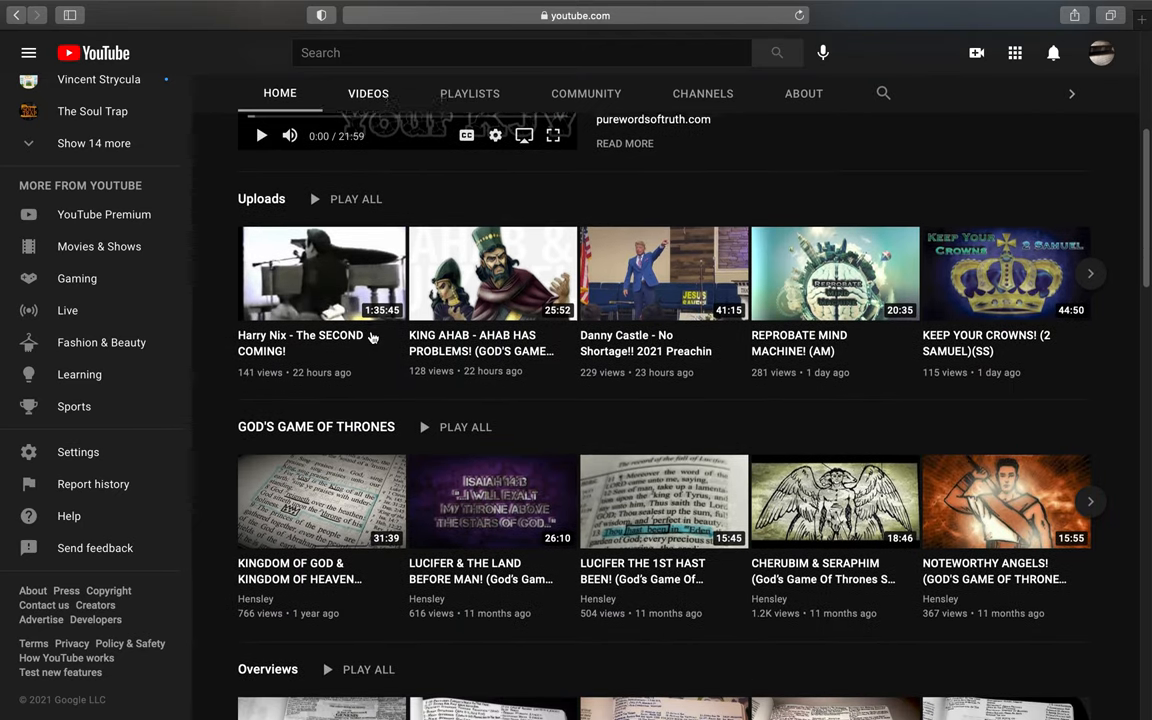
pyautogui.scroll(-3)
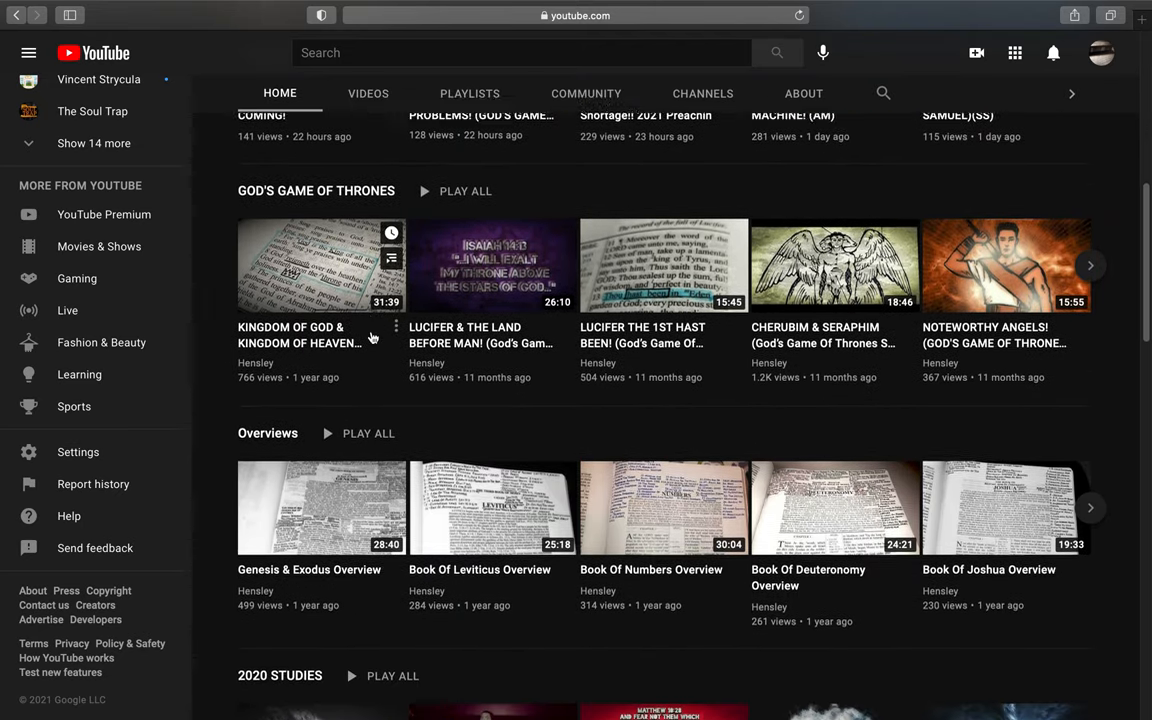
pyautogui.scroll(-3)
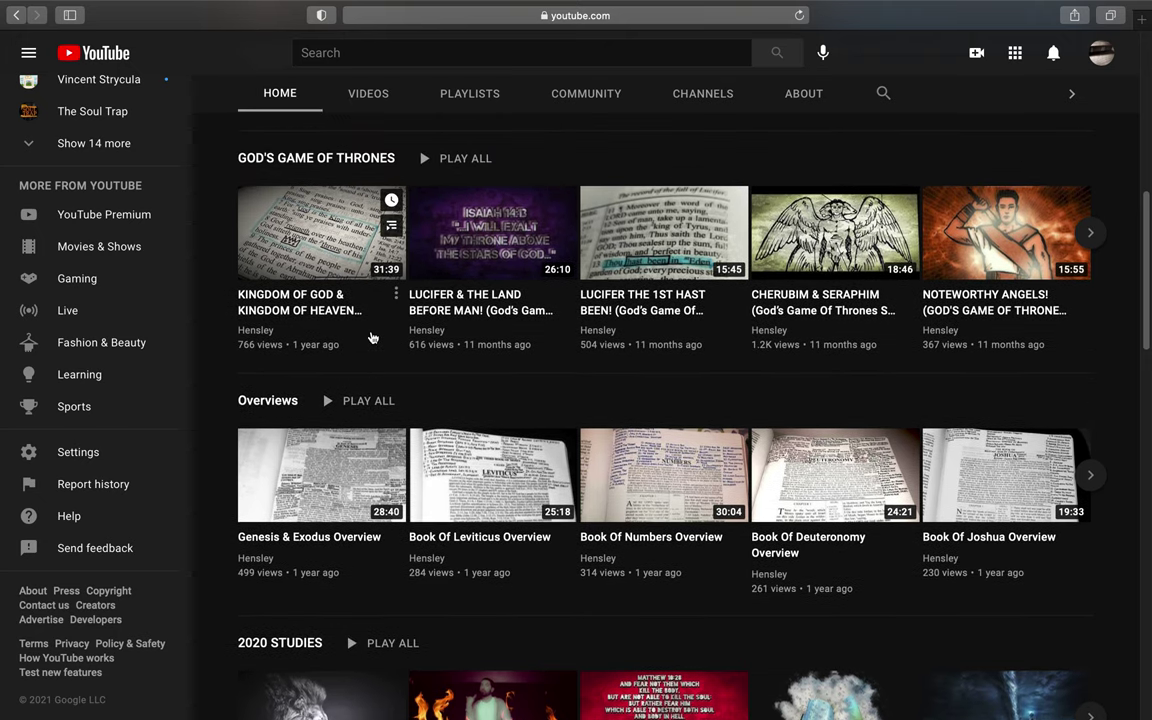
pyautogui.scroll(-3)
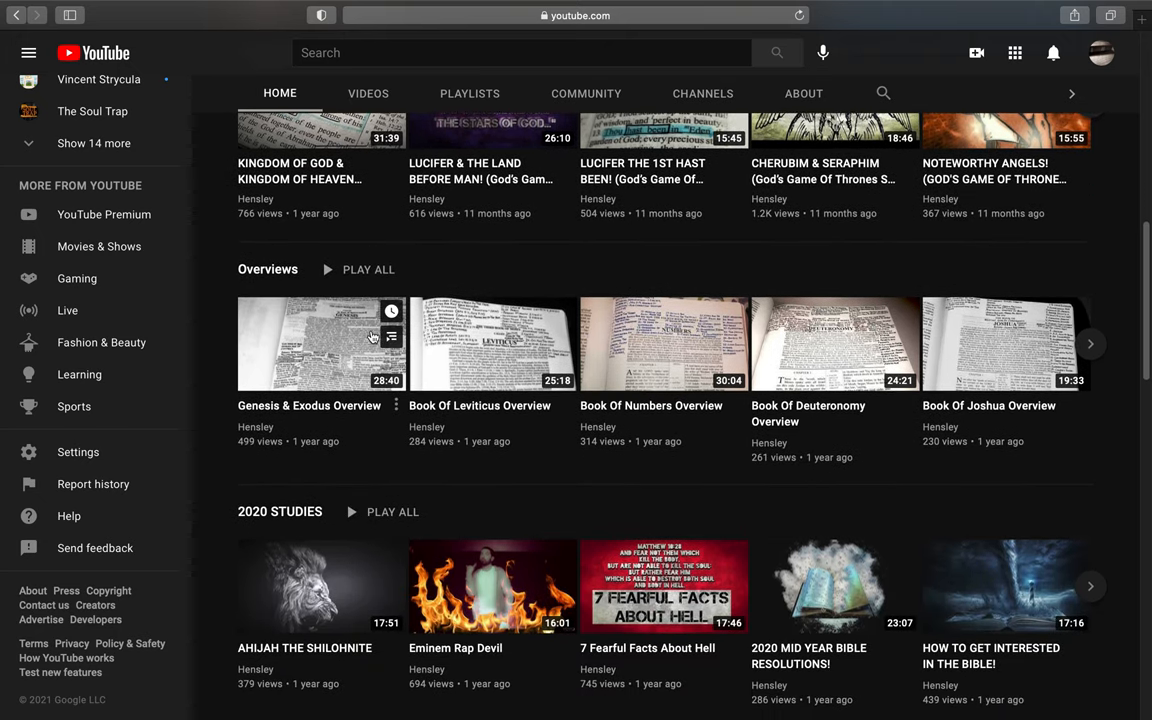
pyautogui.scroll(-3)
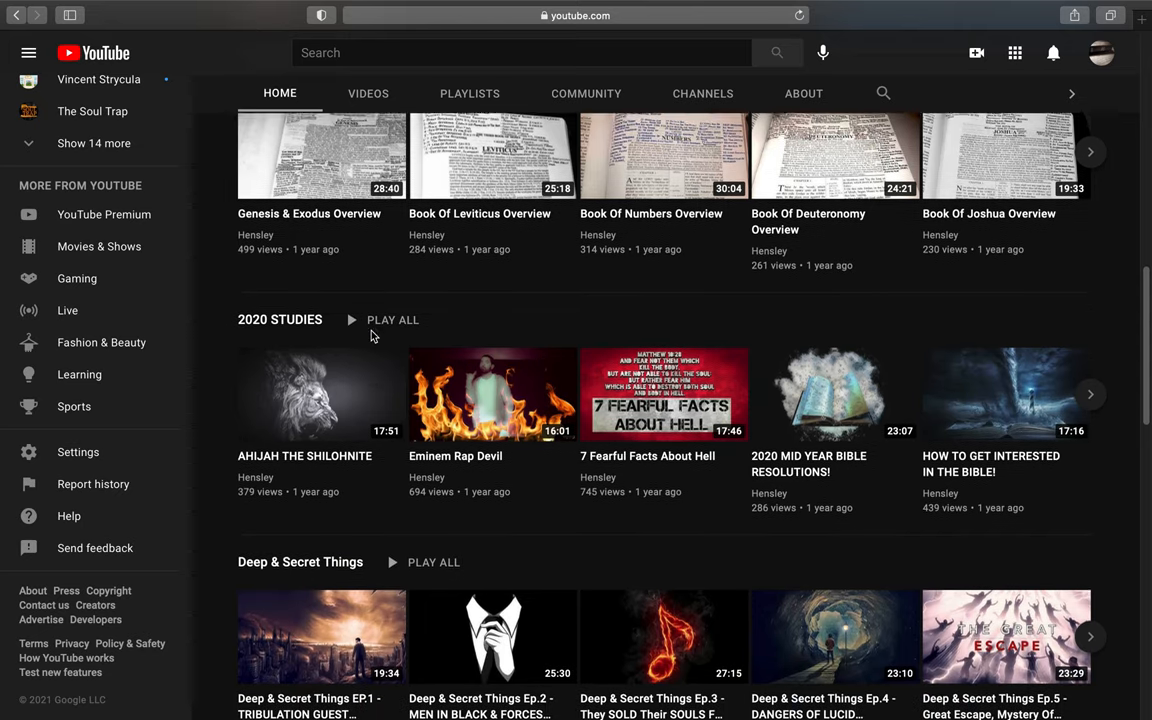
pyautogui.scroll(-3)
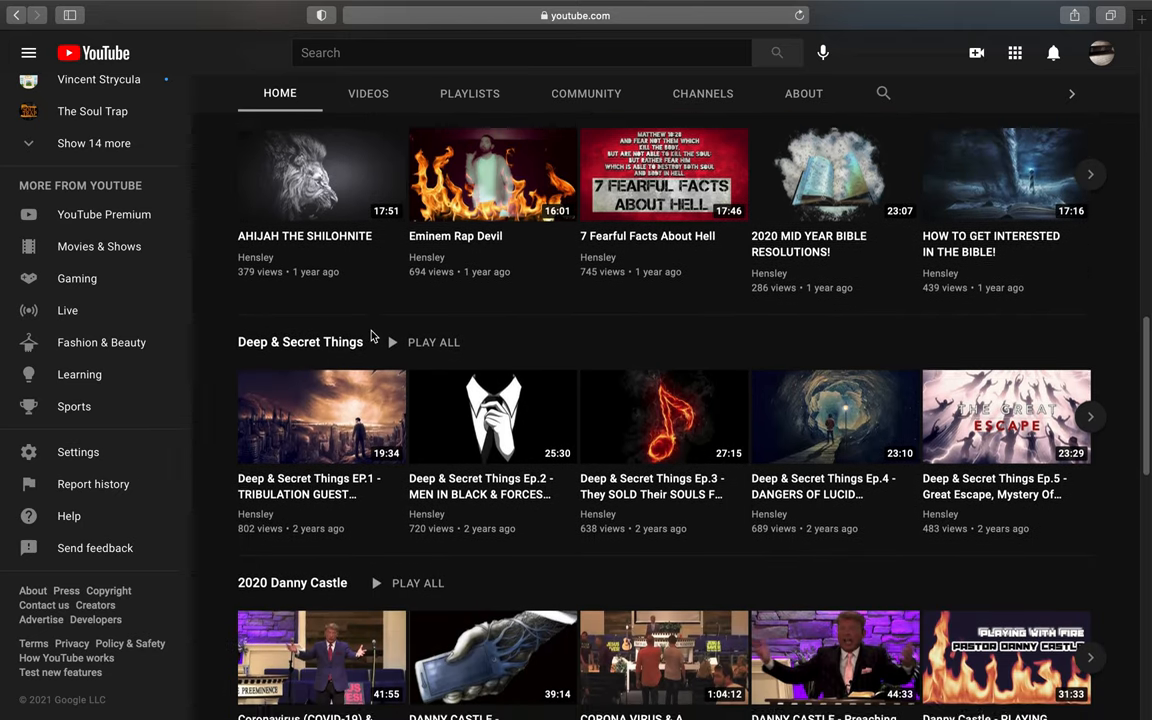
pyautogui.scroll(-3)
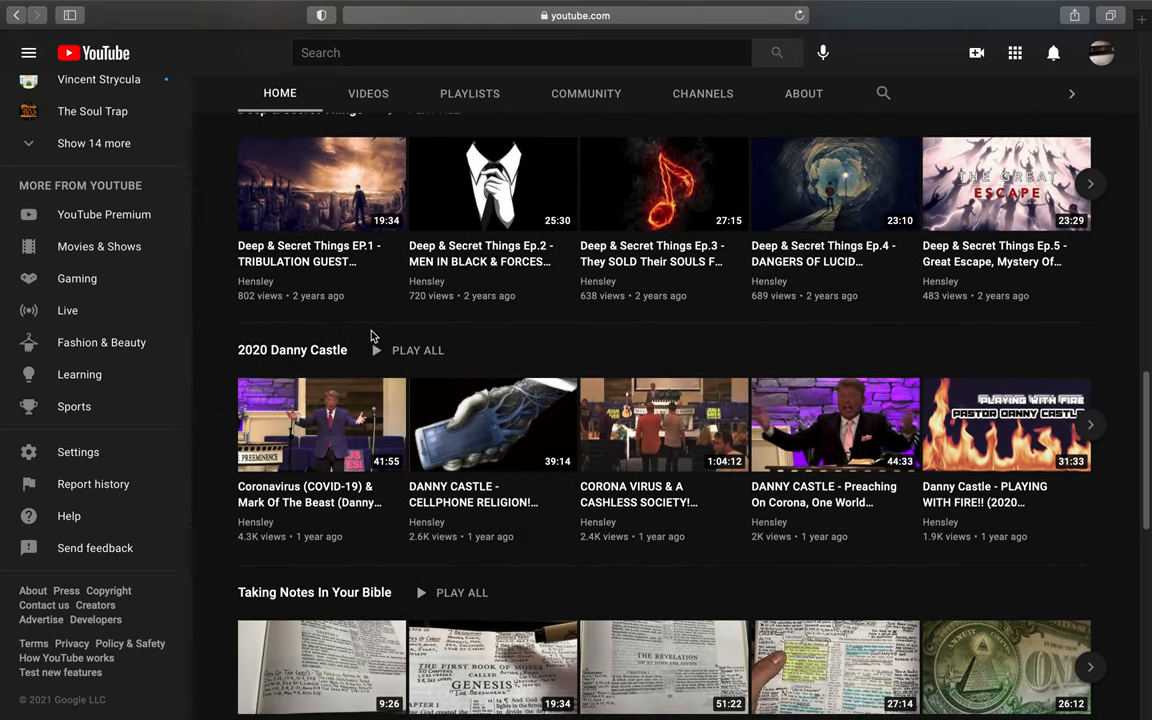
pyautogui.scroll(-3)
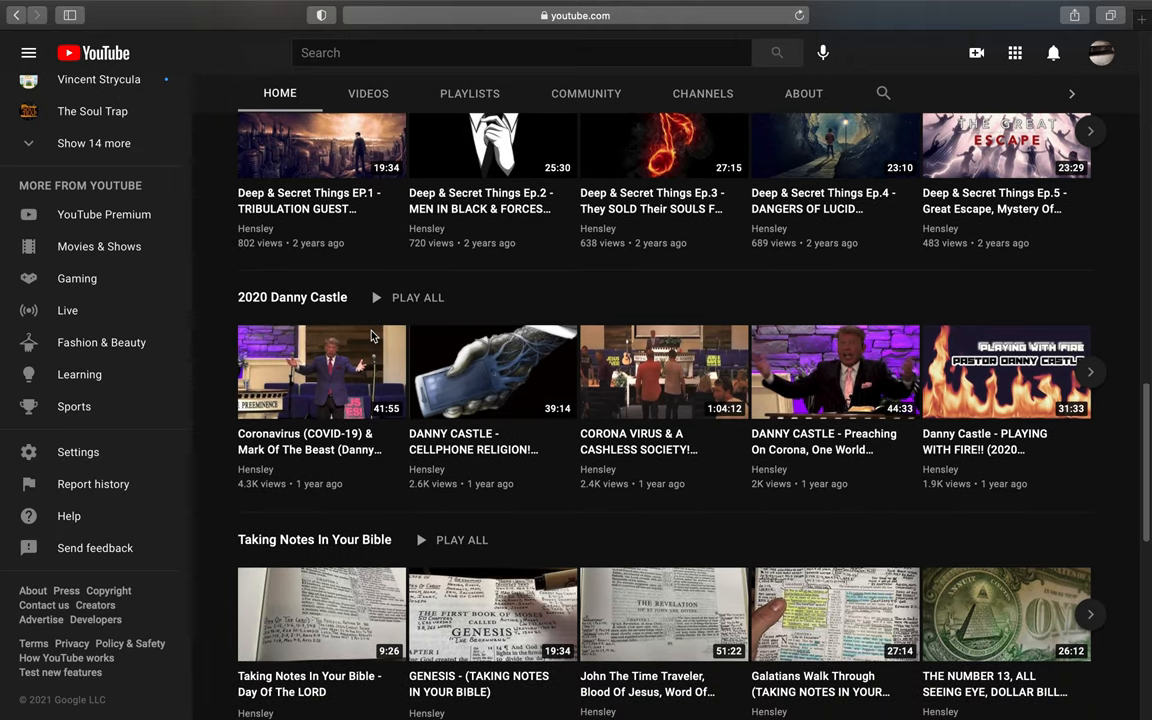
pyautogui.scroll(-3)
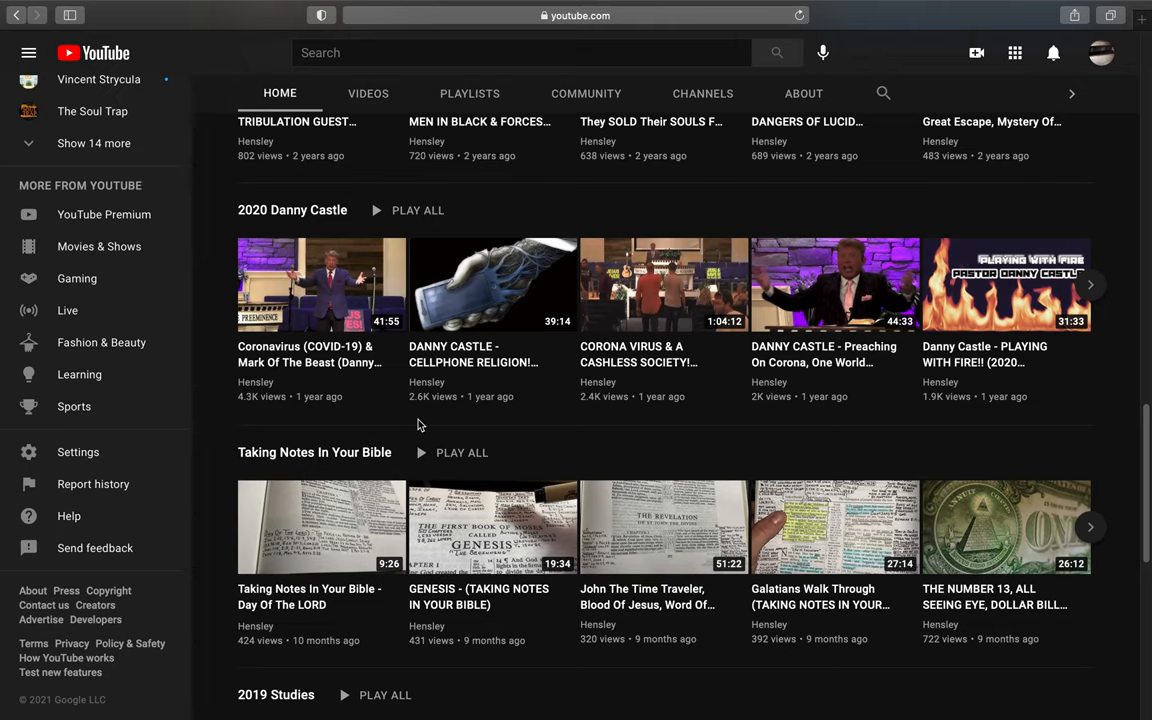
pyautogui.scroll(3)
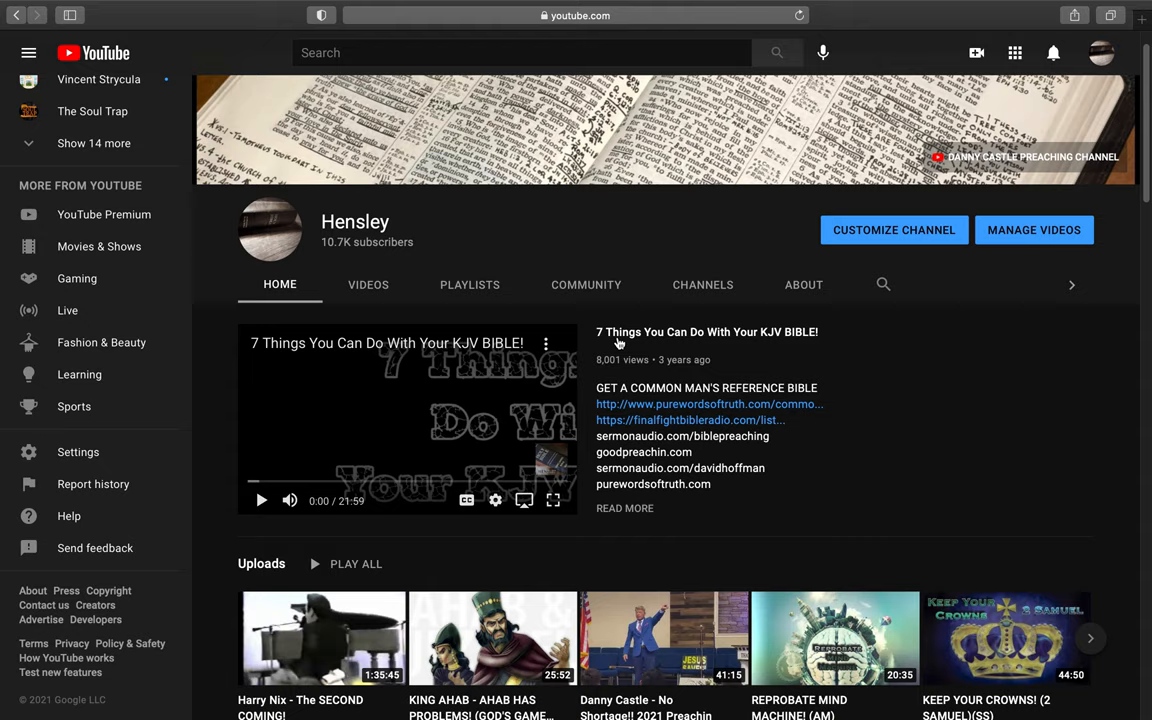
pyautogui.moveTo(764, 332)
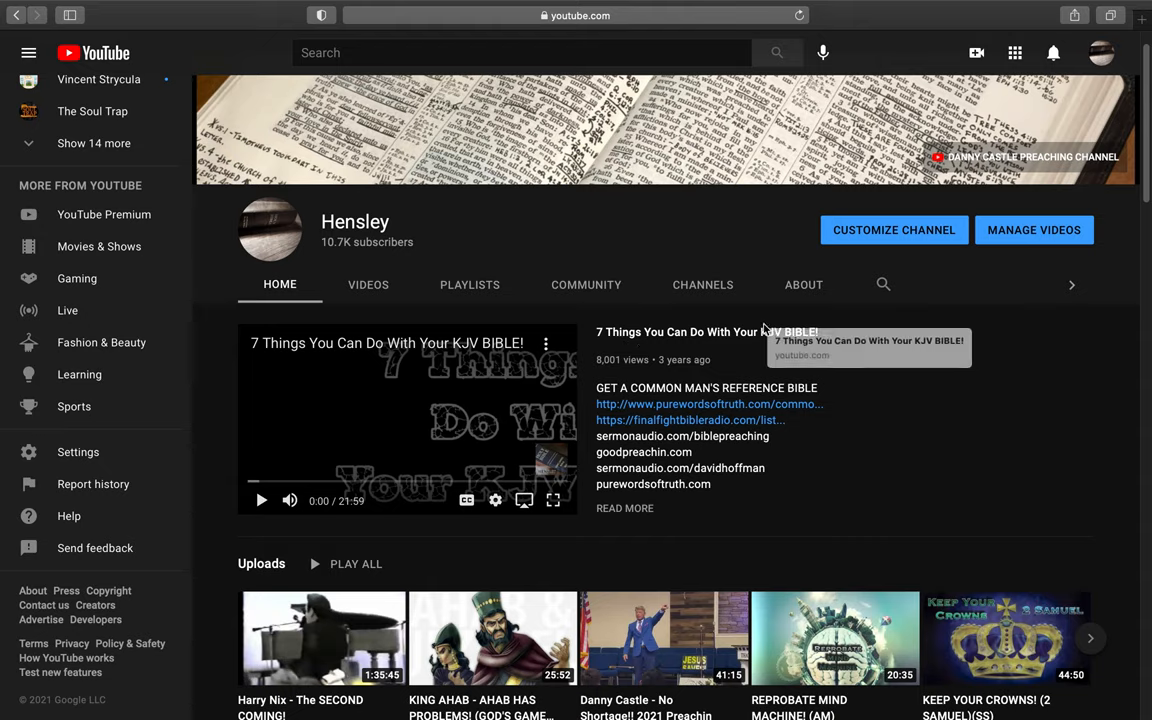
pyautogui.moveTo(856, 356)
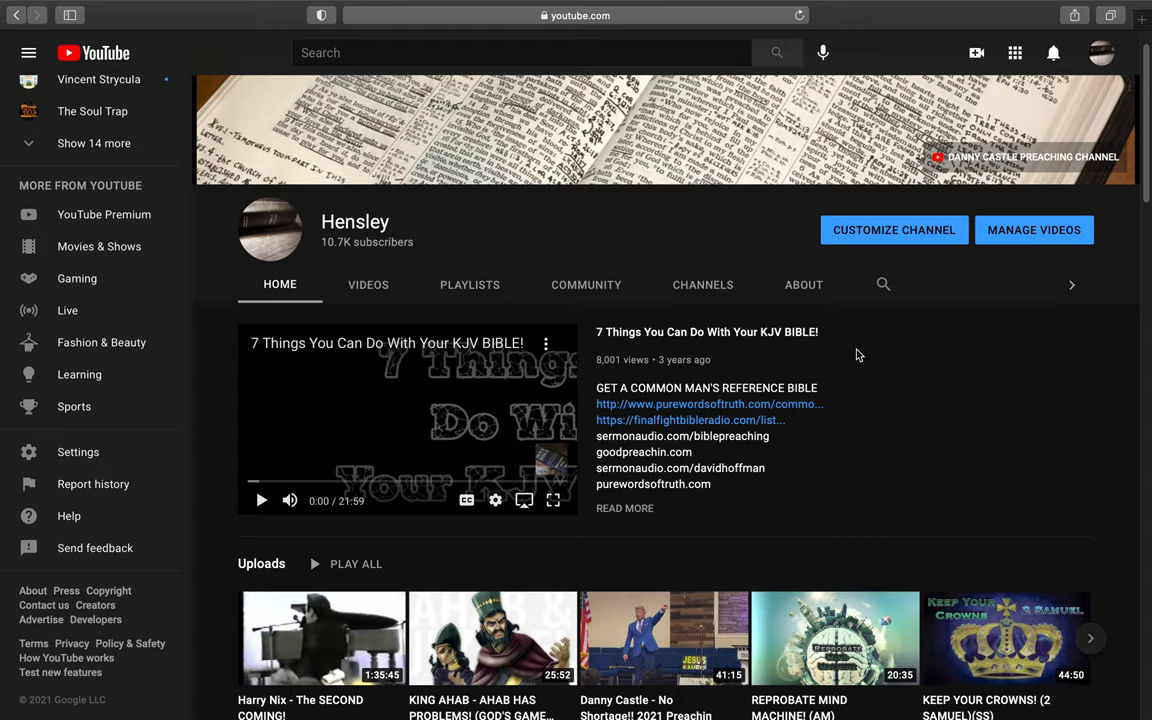
pyautogui.moveTo(360, 352)
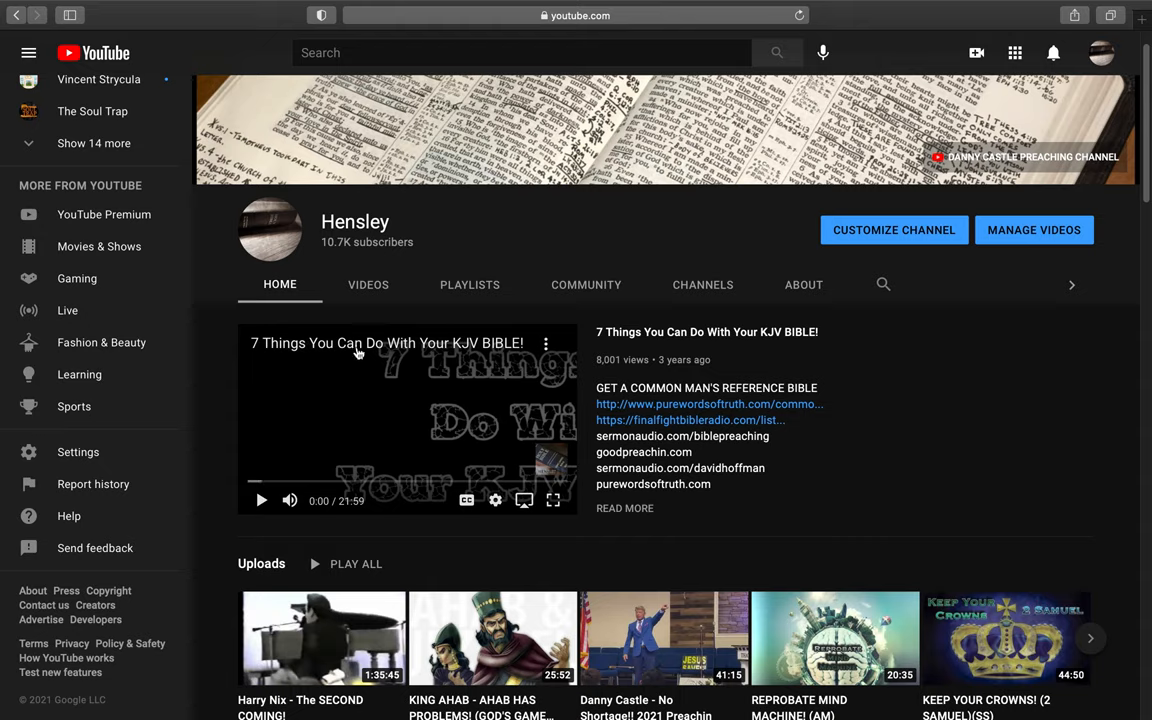
pyautogui.moveTo(560, 350)
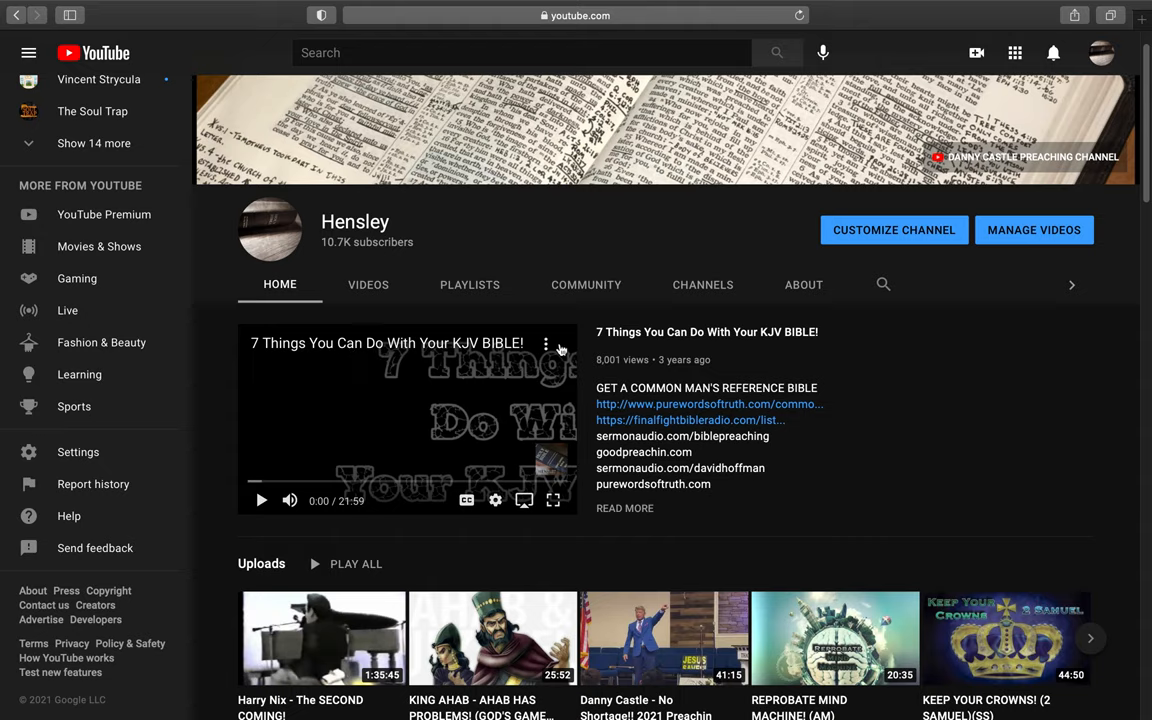
pyautogui.moveTo(752, 344)
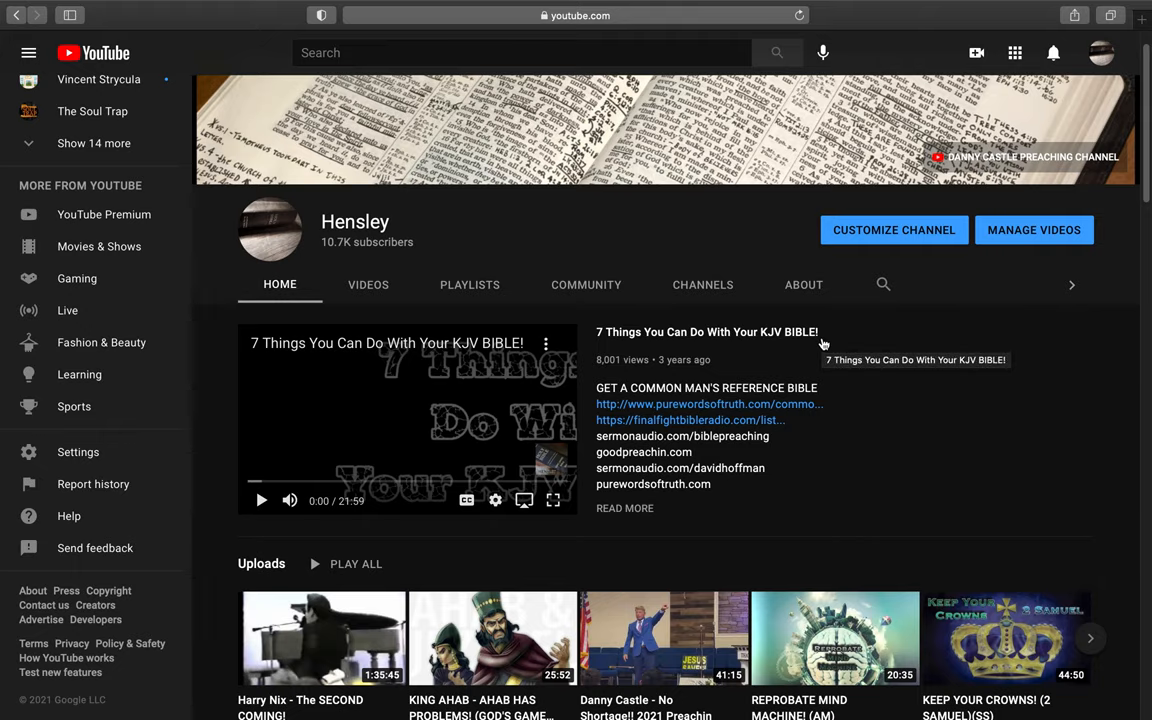
pyautogui.moveTo(820, 348)
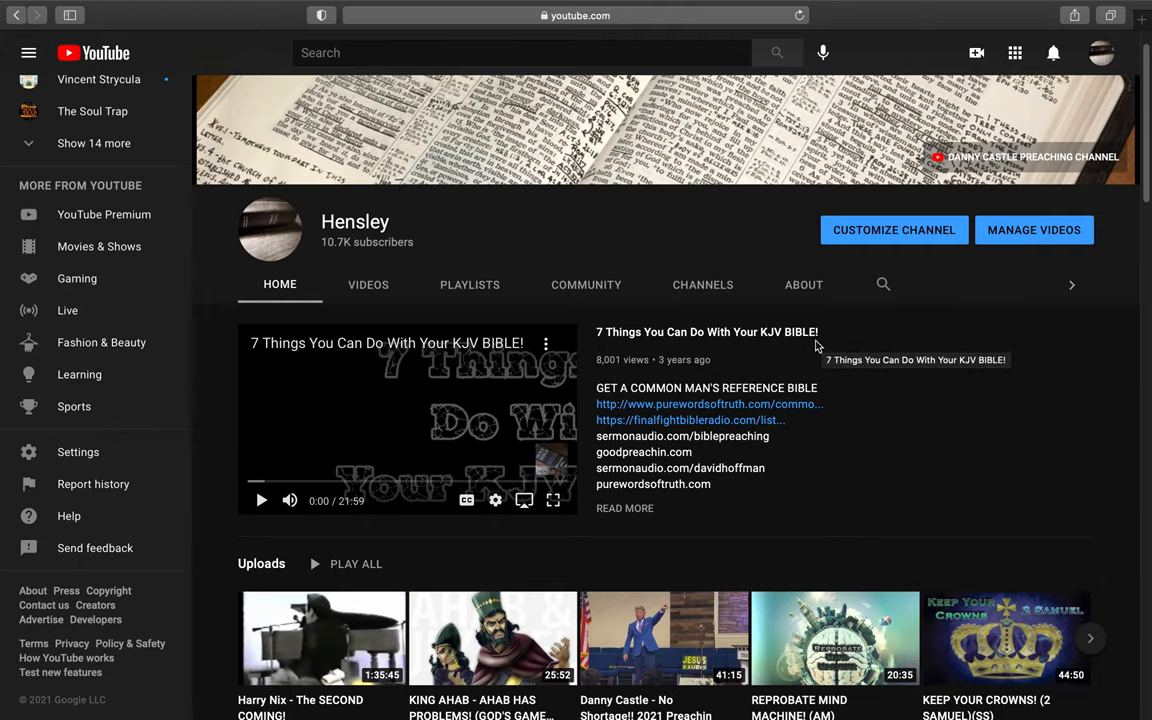
# Step: Scroll the home page to show the Uploads, God's Game of Thrones and Overviews shelves
pyautogui.scroll(-3)
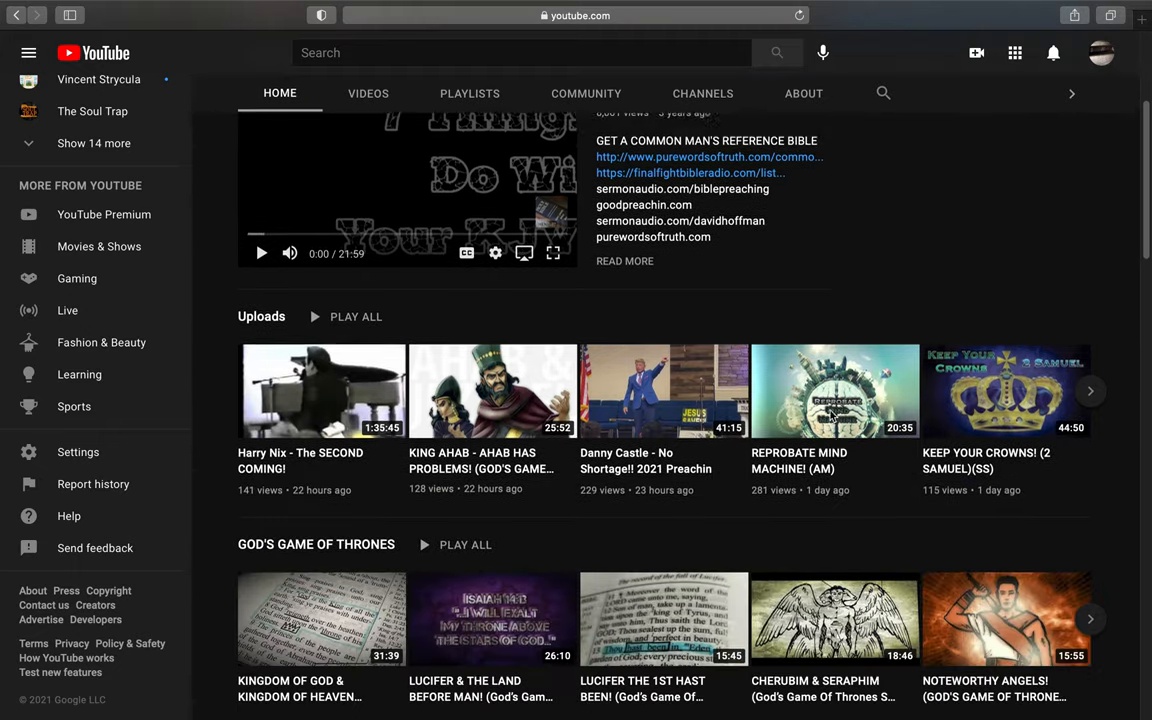
pyautogui.scroll(-3)
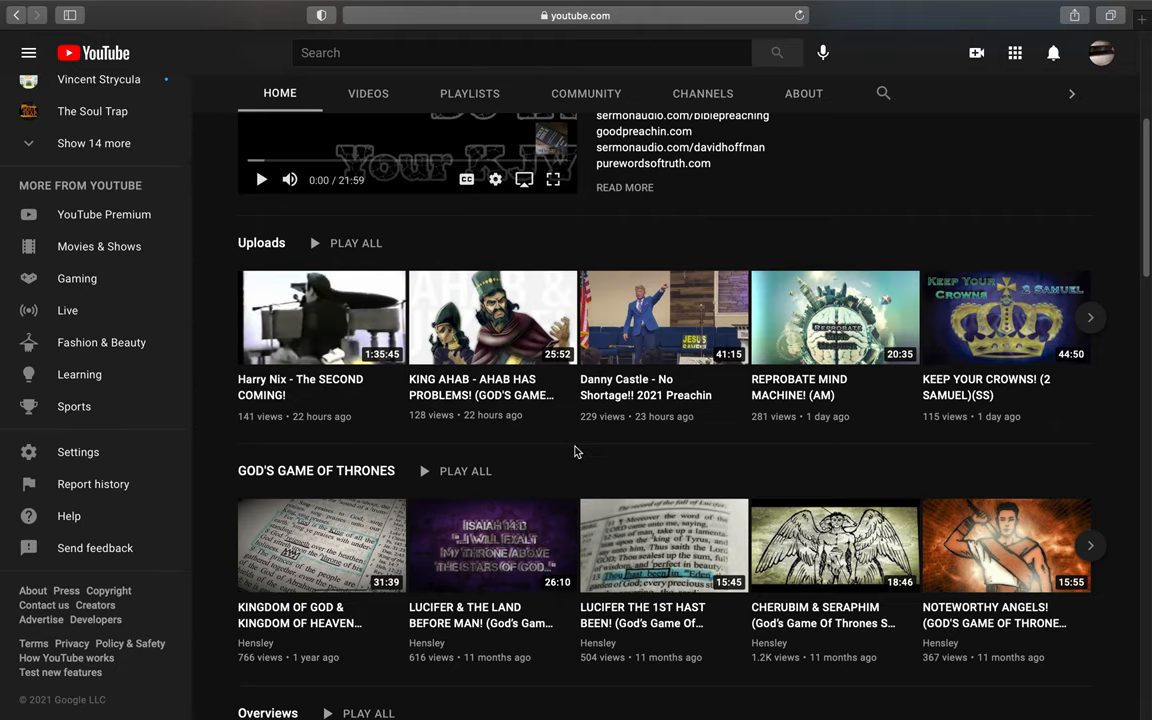
pyautogui.scroll(-3)
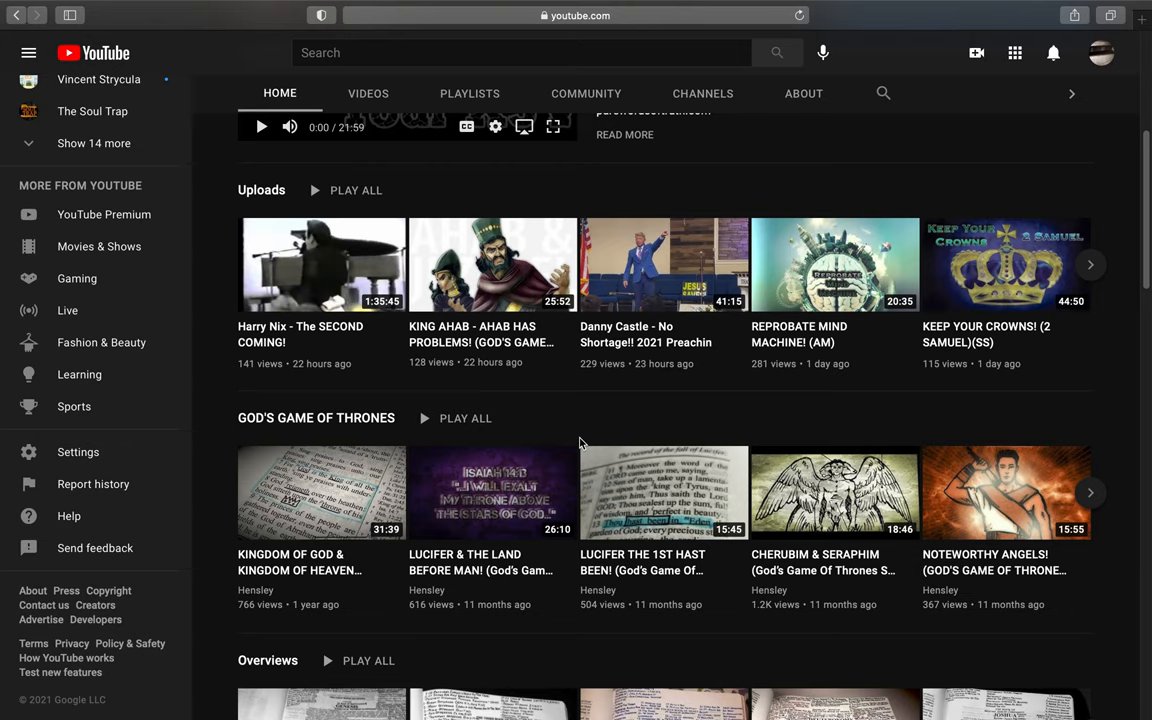
pyautogui.scroll(-3)
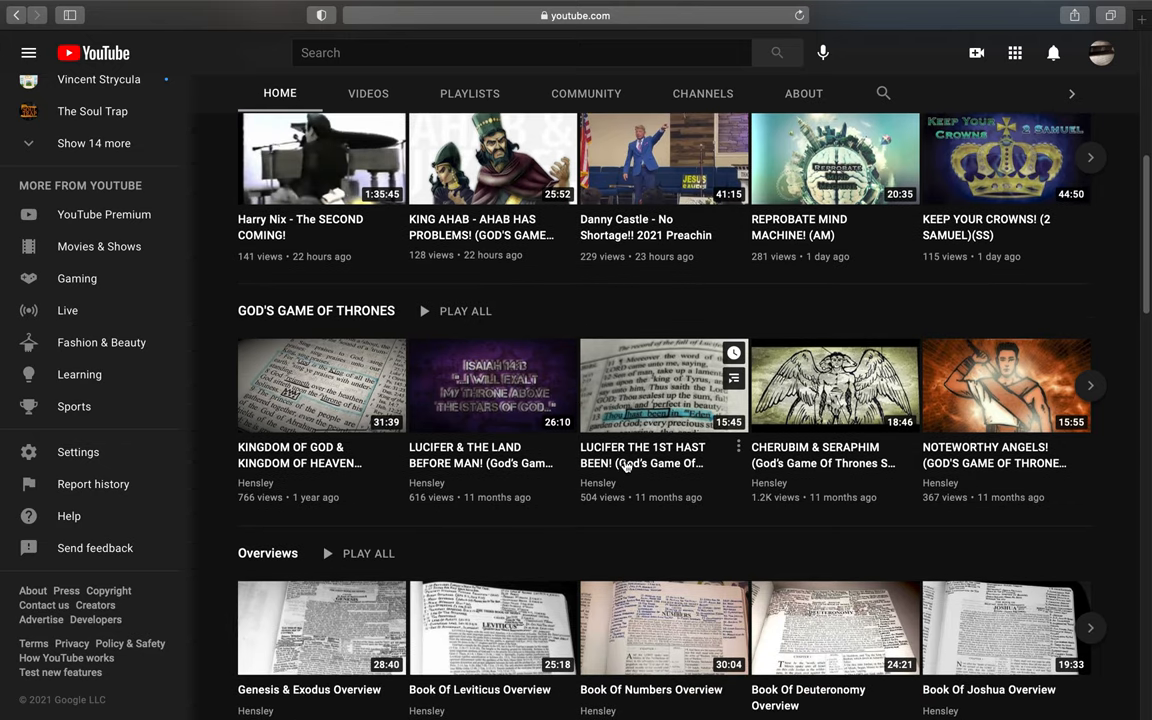
pyautogui.moveTo(668, 528)
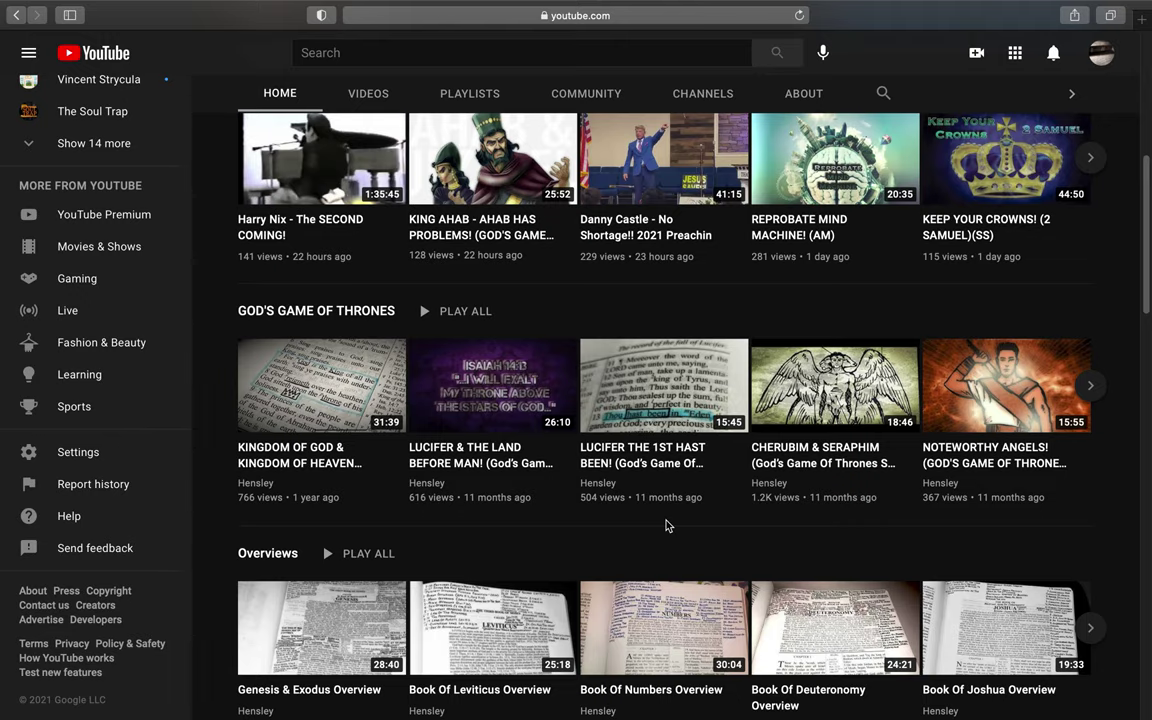
pyautogui.scroll(-3)
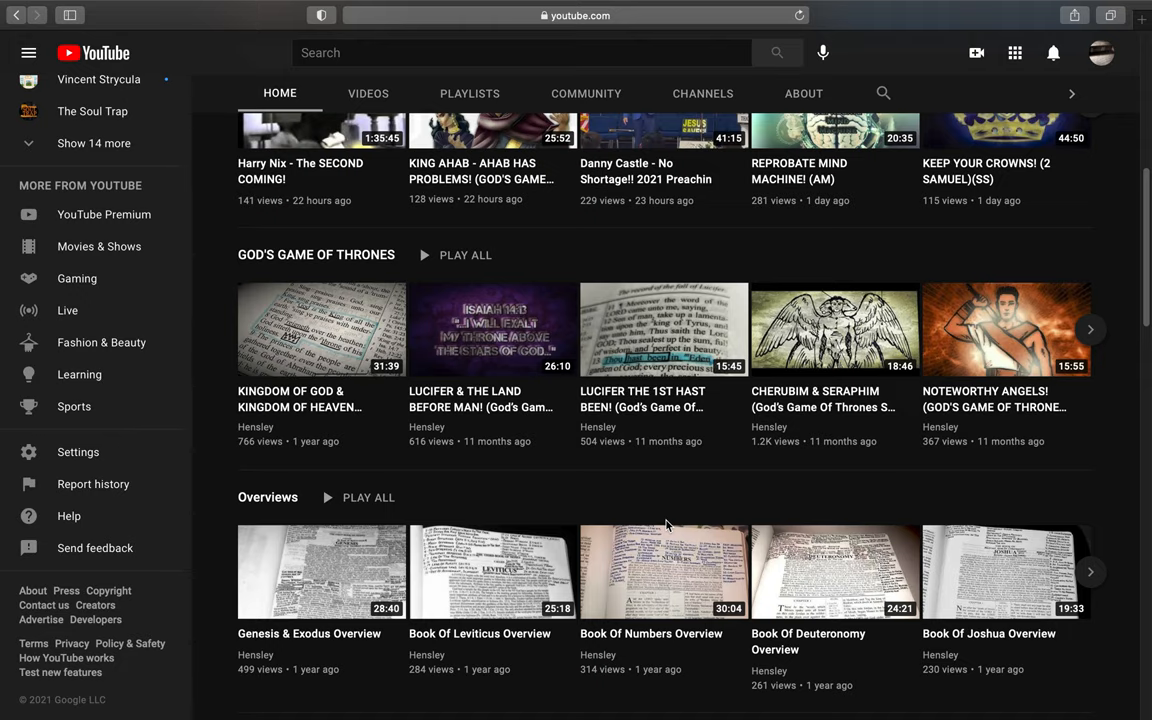
pyautogui.scroll(-3)
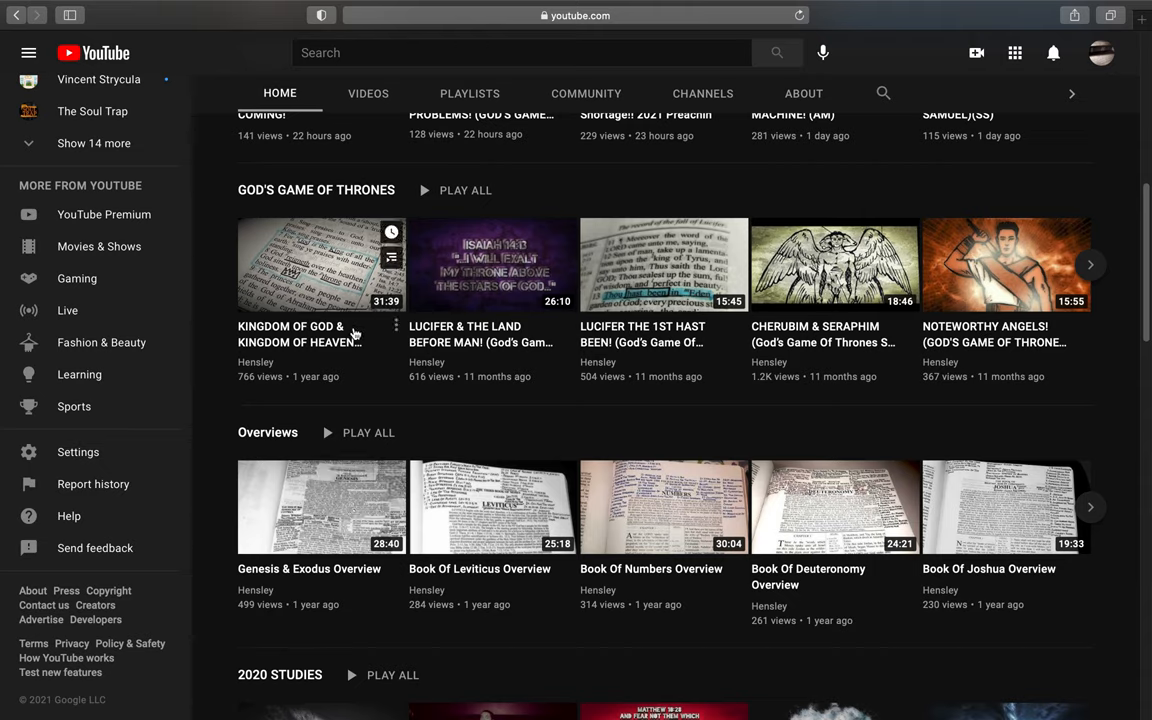
pyautogui.moveTo(604, 378)
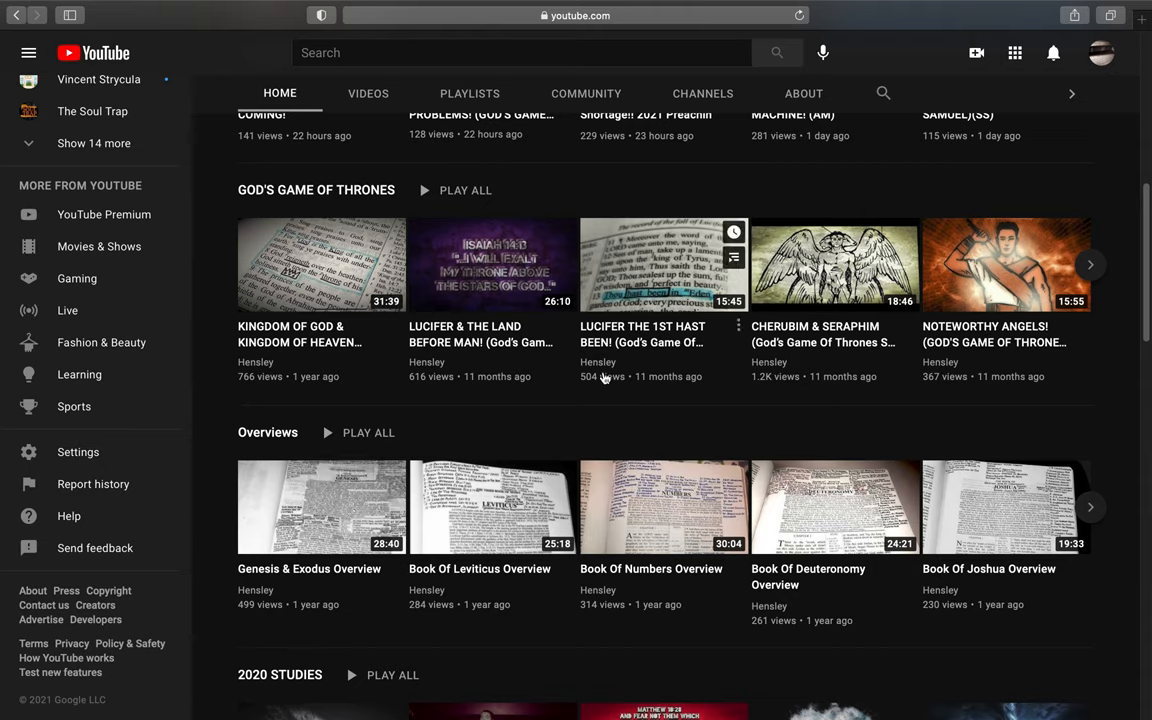
pyautogui.scroll(3)
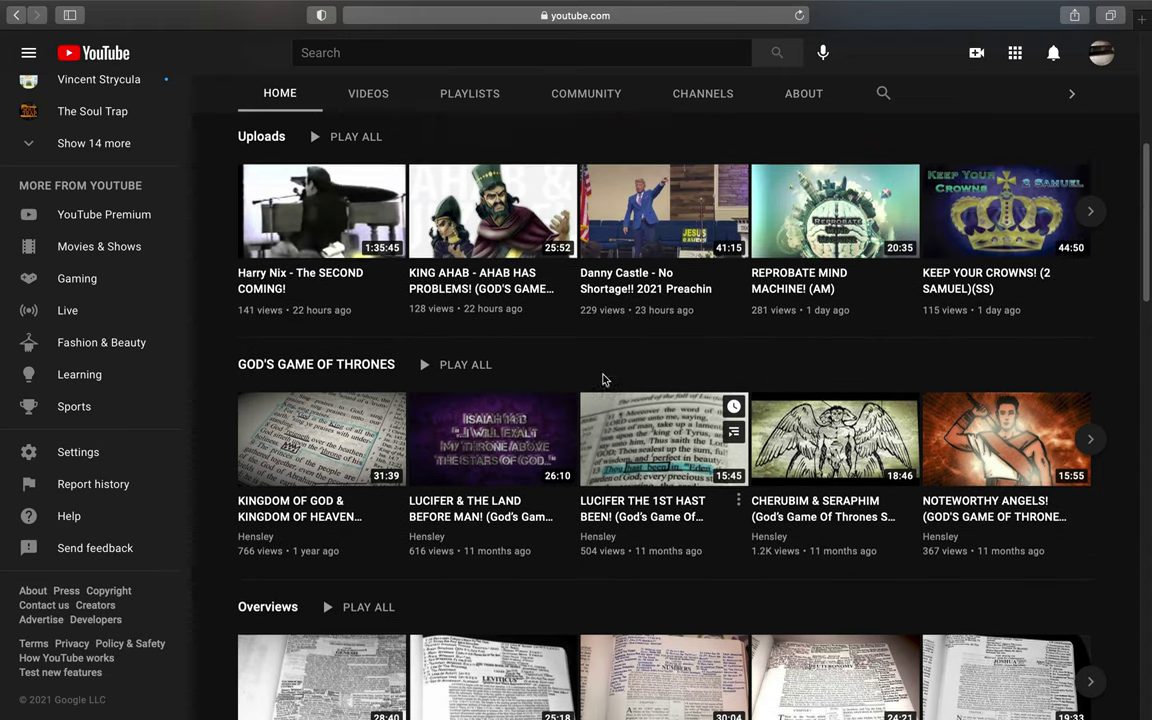
pyautogui.scroll(-3)
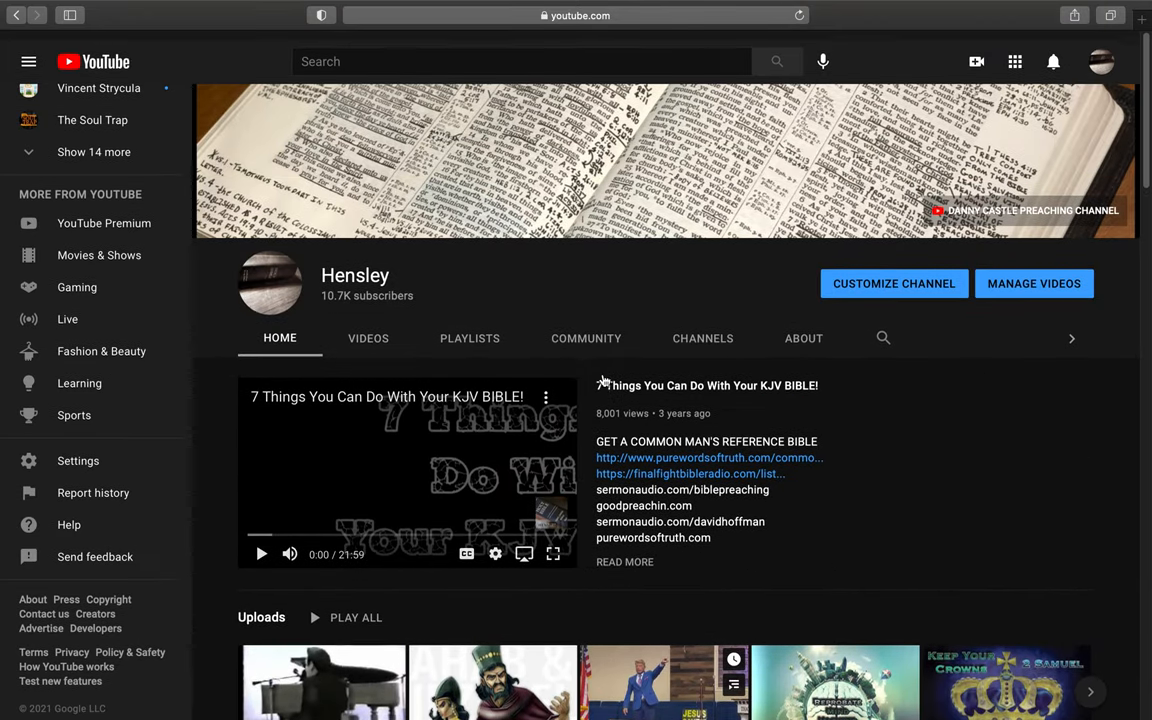
pyautogui.scroll(-3)
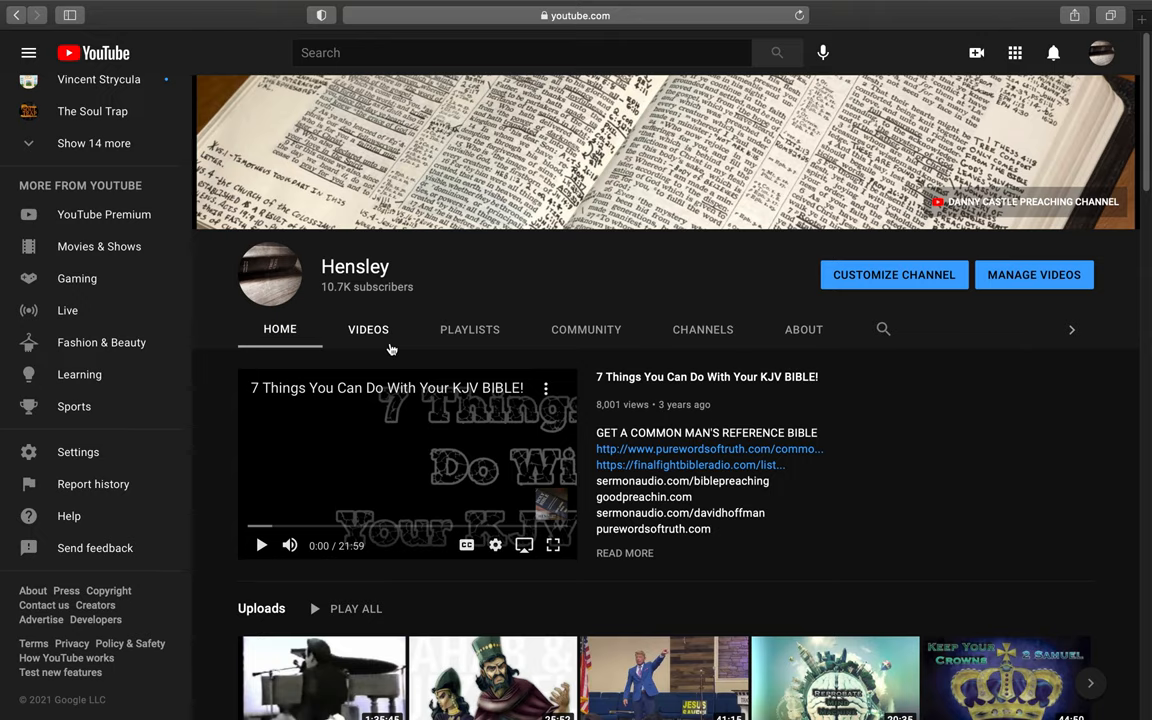
pyautogui.moveTo(388, 344)
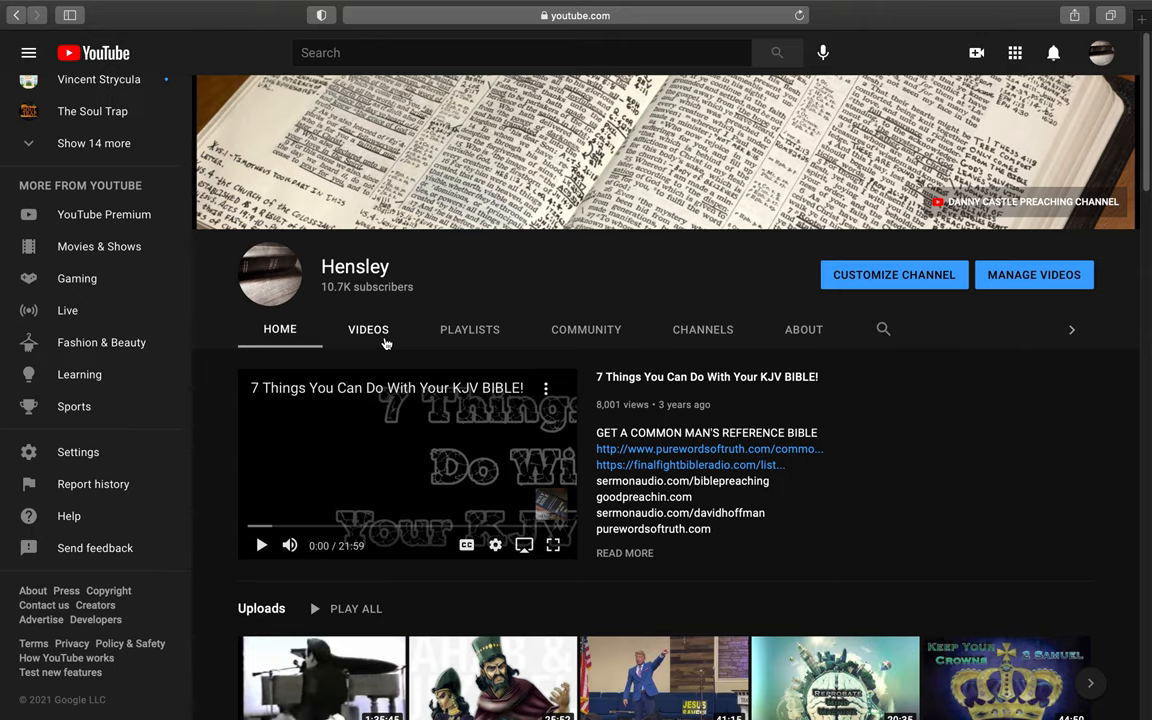
pyautogui.click(368, 328)
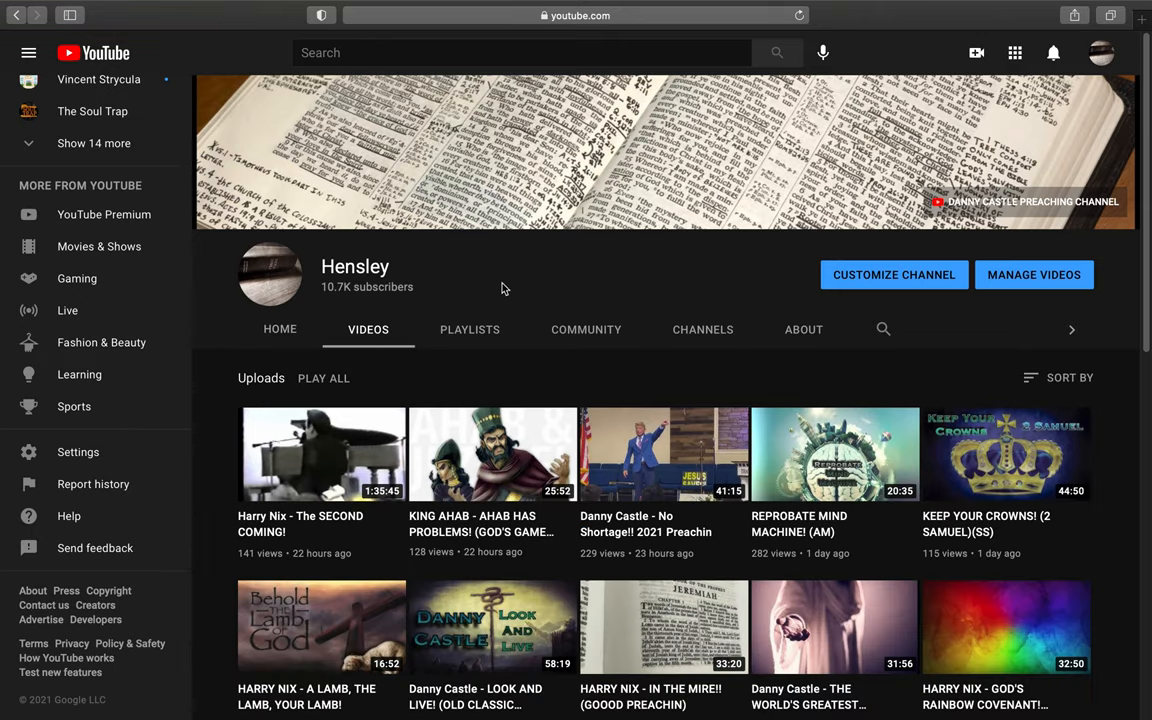
pyautogui.scroll(-3)
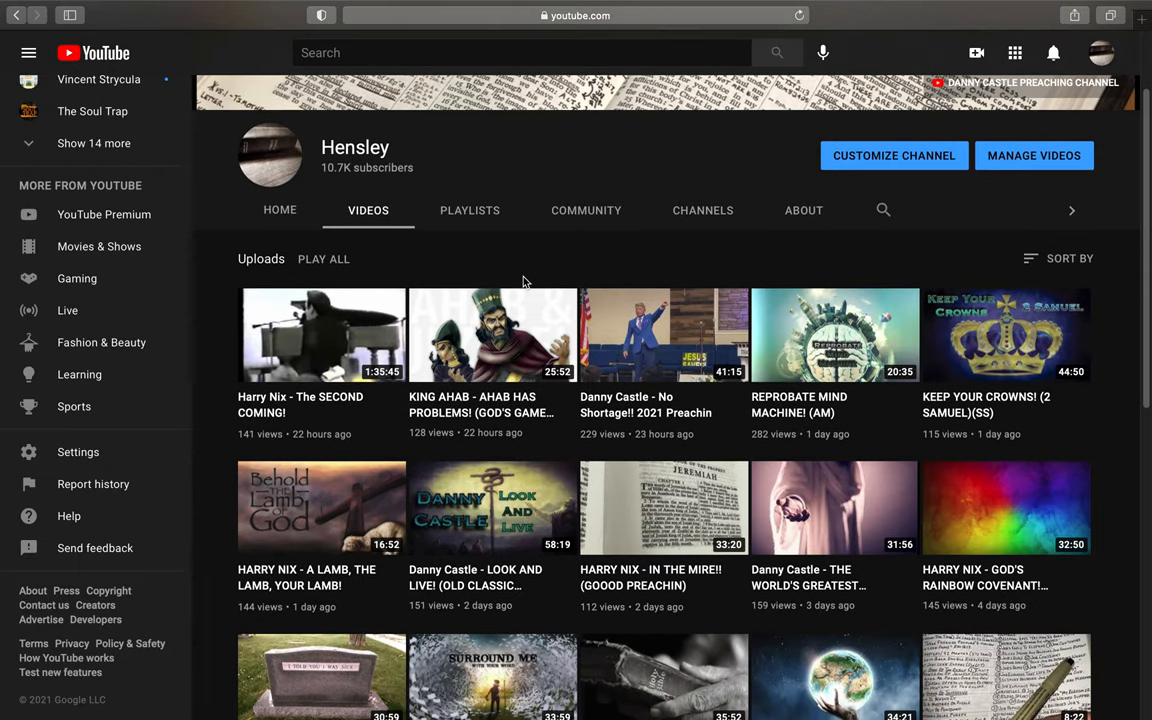
pyautogui.scroll(-3)
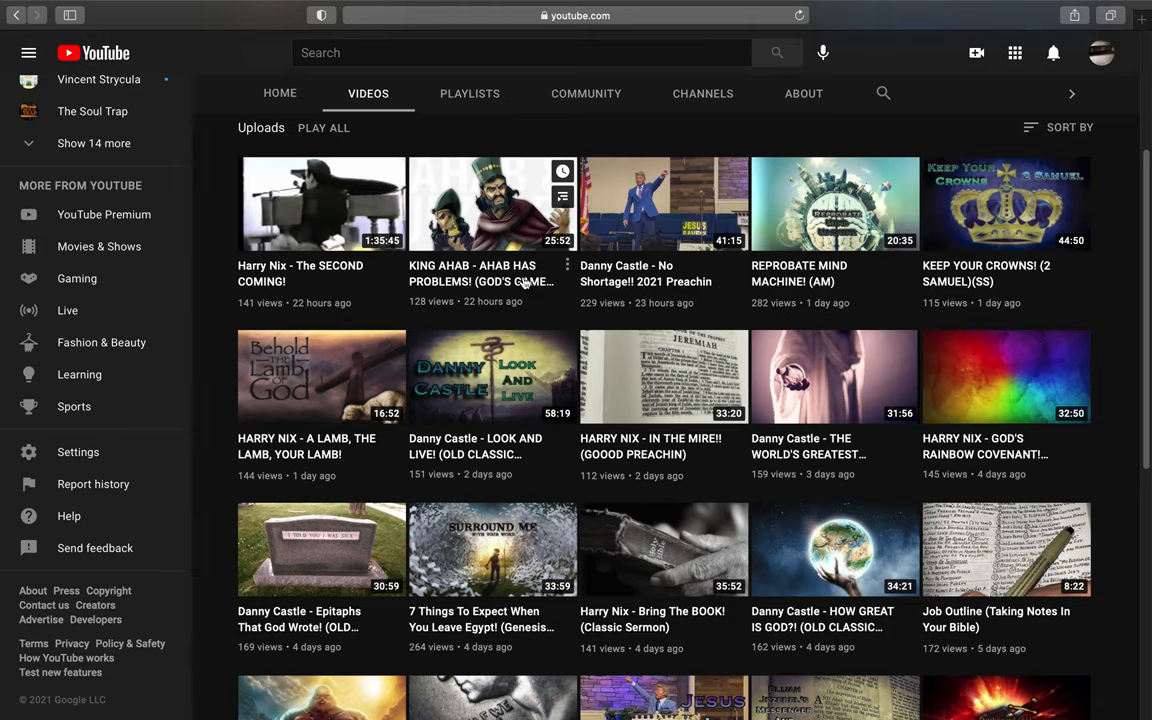
pyautogui.moveTo(420, 312)
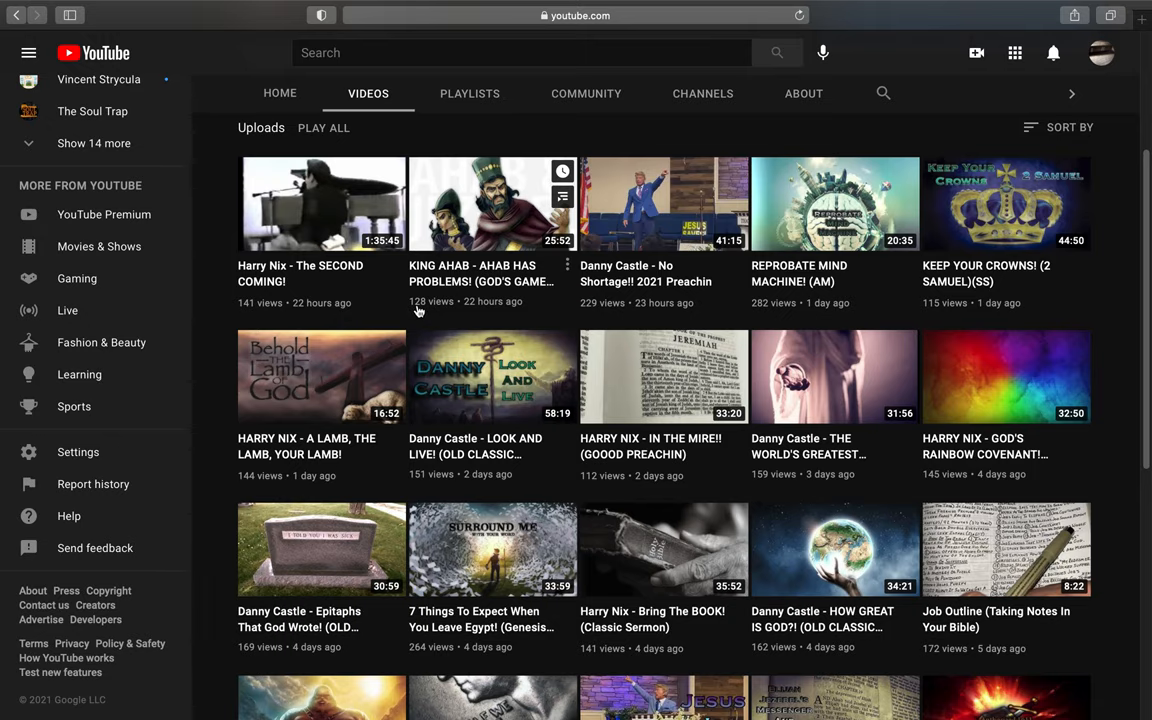
pyautogui.scroll(3)
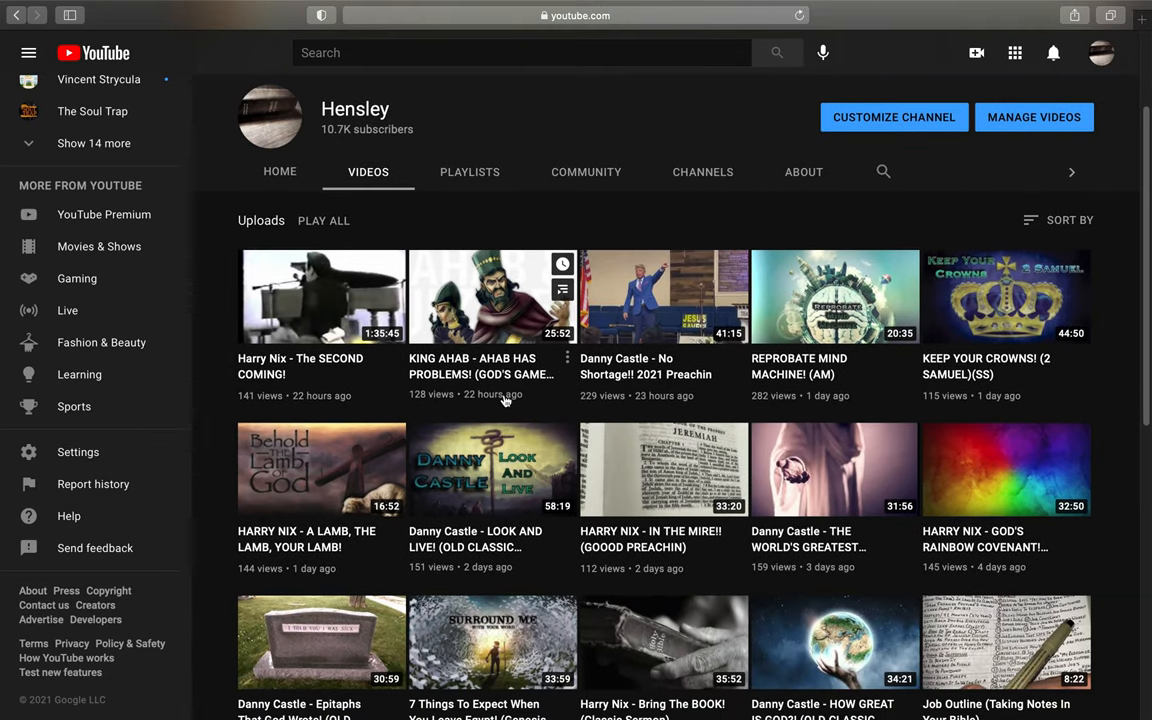
pyautogui.moveTo(250, 408)
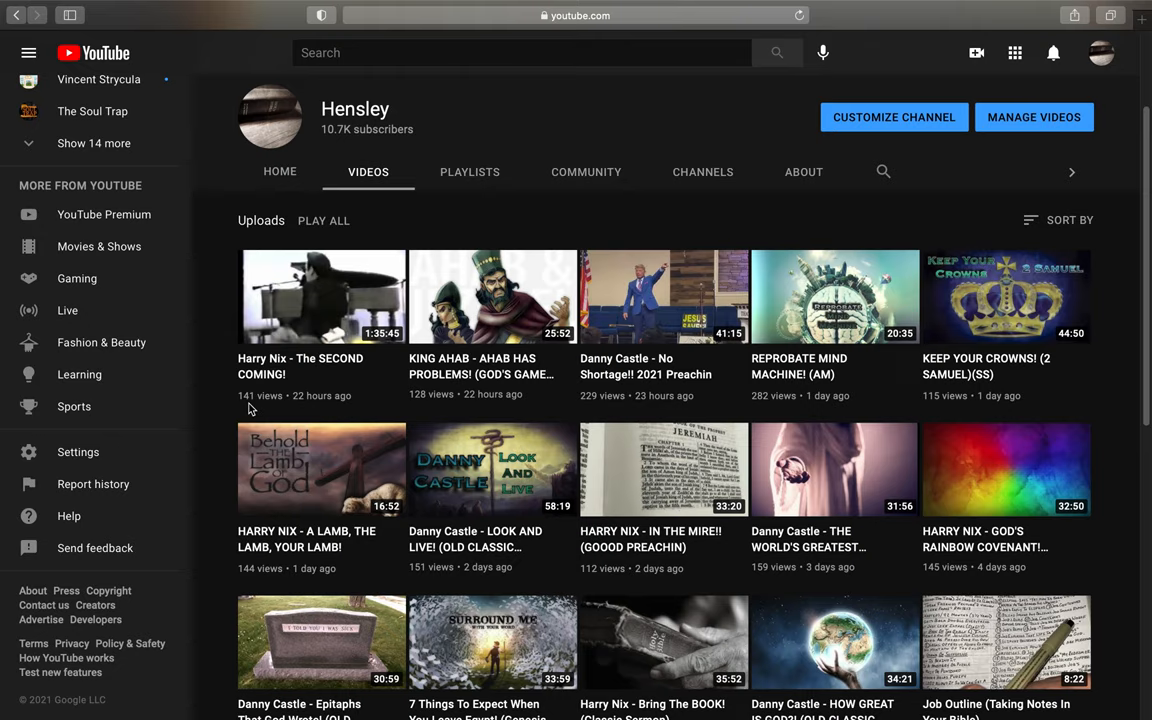
pyautogui.moveTo(448, 406)
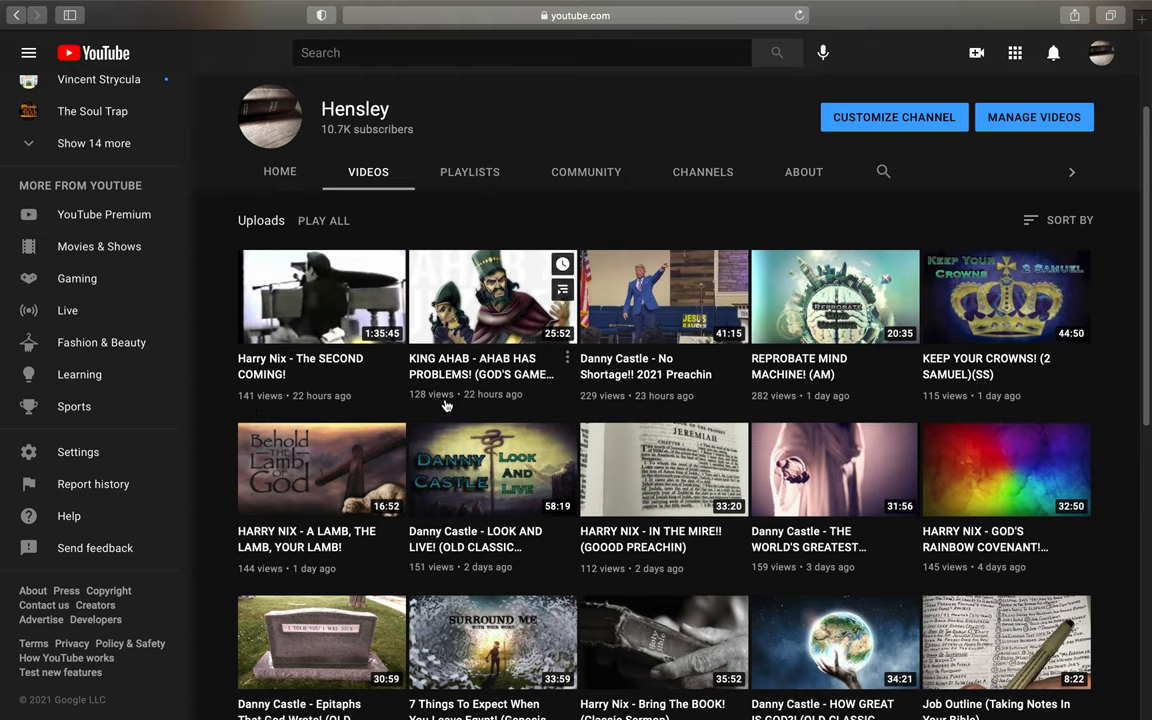
pyautogui.moveTo(776, 402)
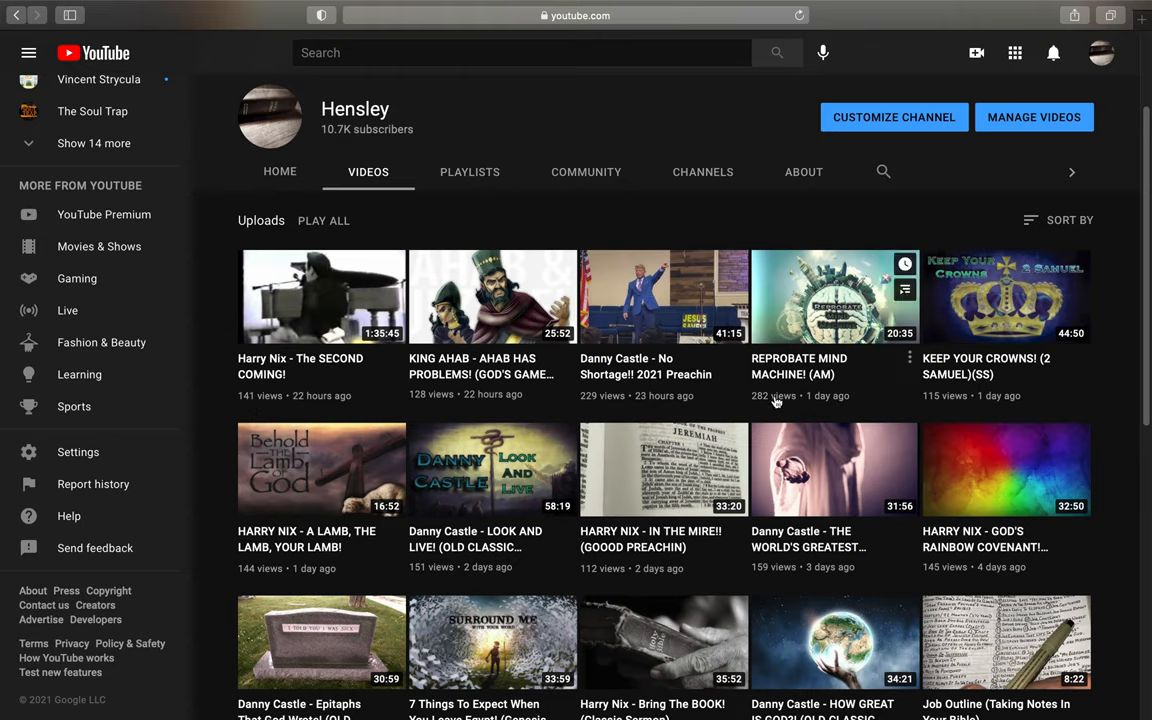
pyautogui.moveTo(828, 408)
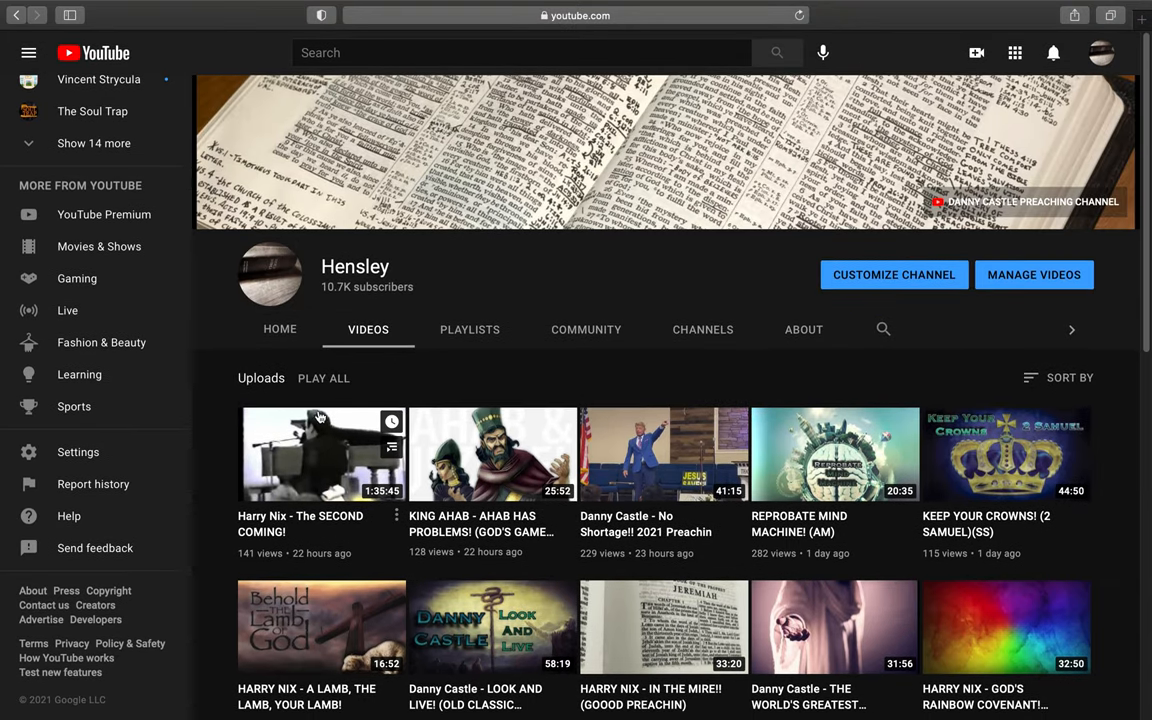
pyautogui.moveTo(1036, 384)
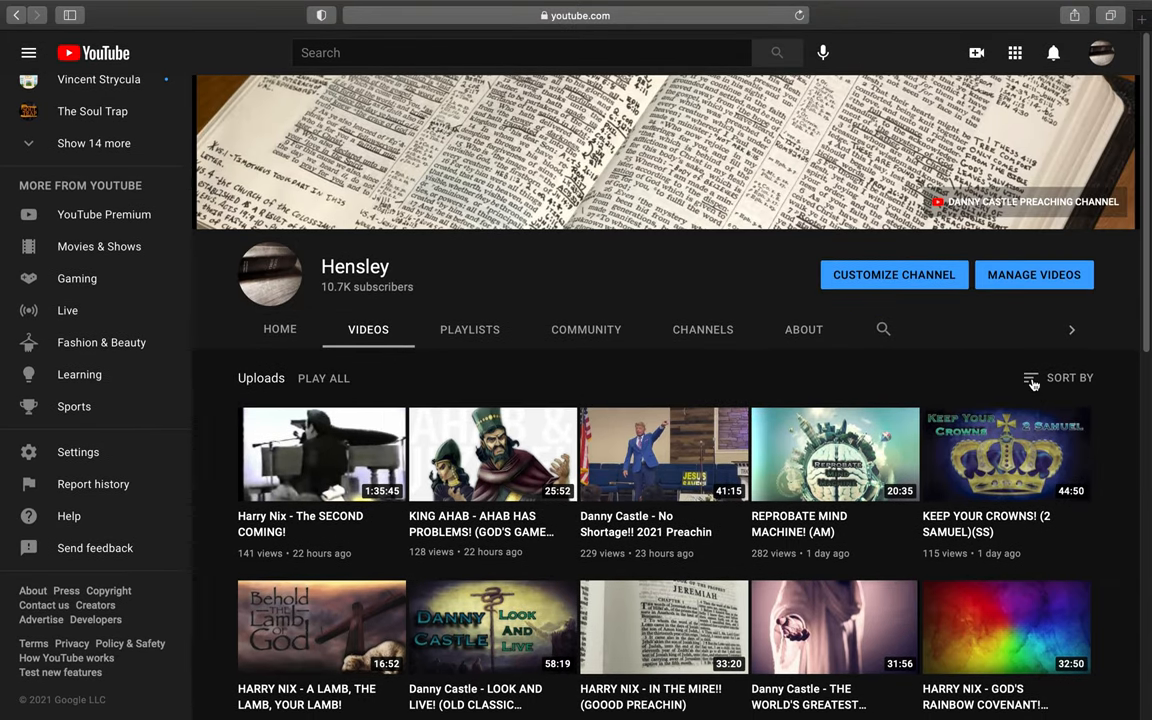
# Step: Sort the uploads by Date added (oldest) and look through the ten-year-old videos
pyautogui.click(1068, 376)
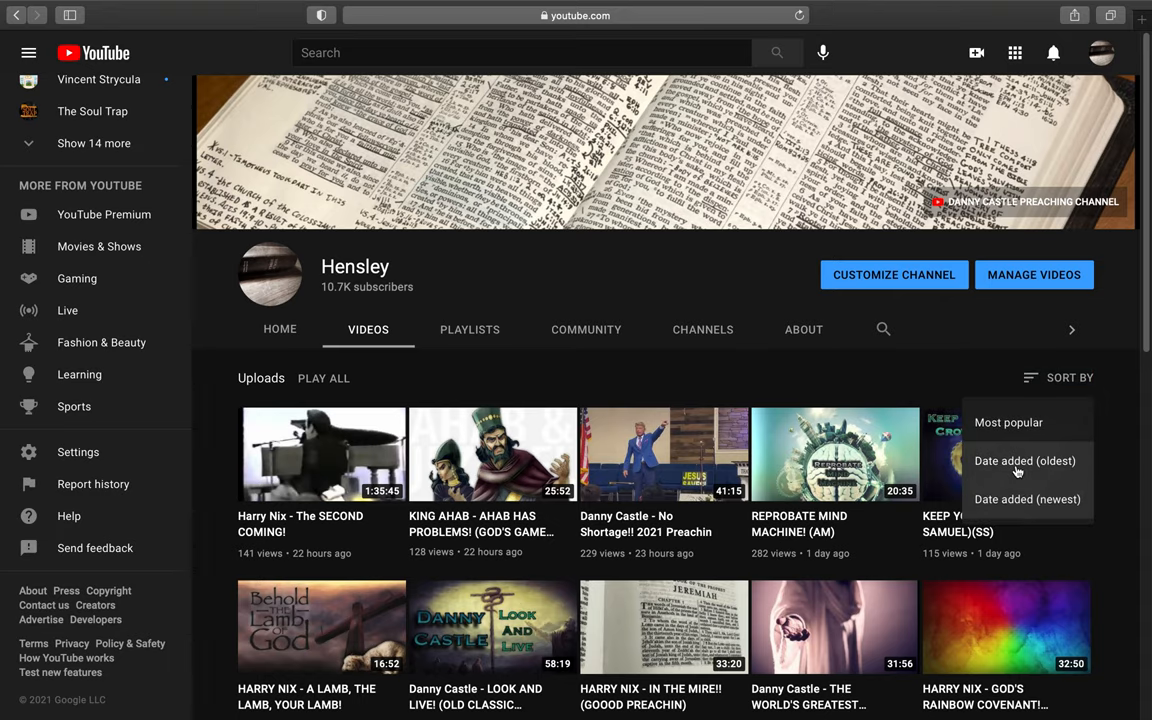
pyautogui.click(1024, 460)
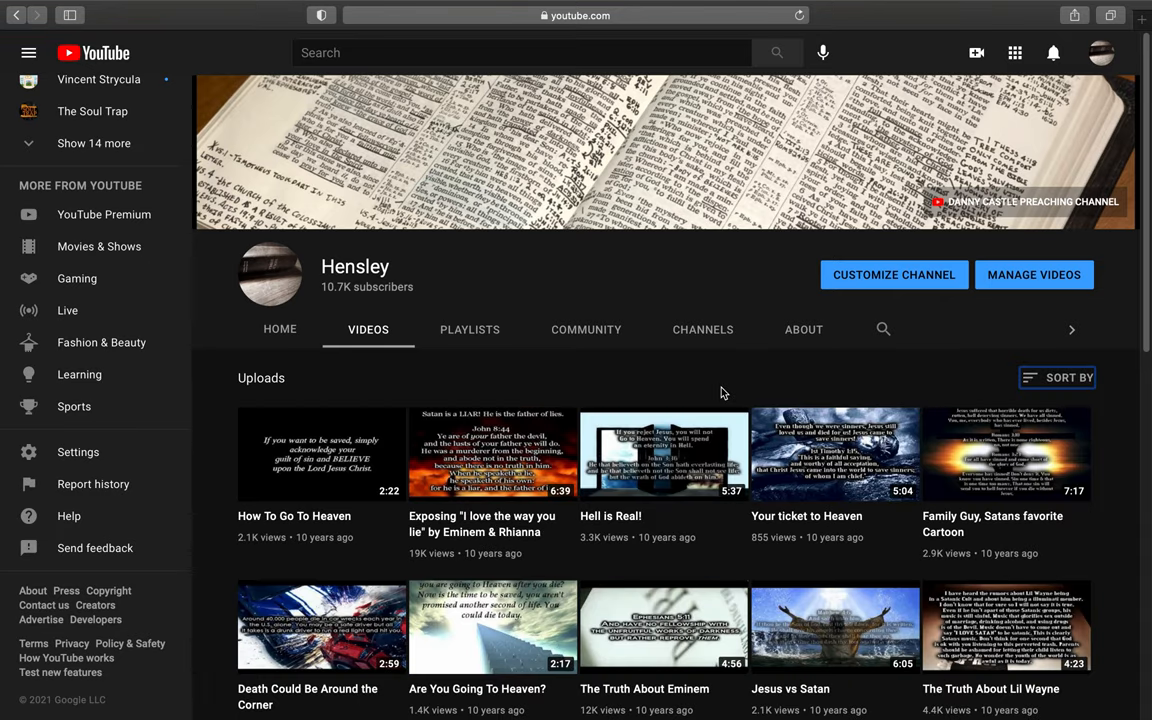
pyautogui.scroll(-3)
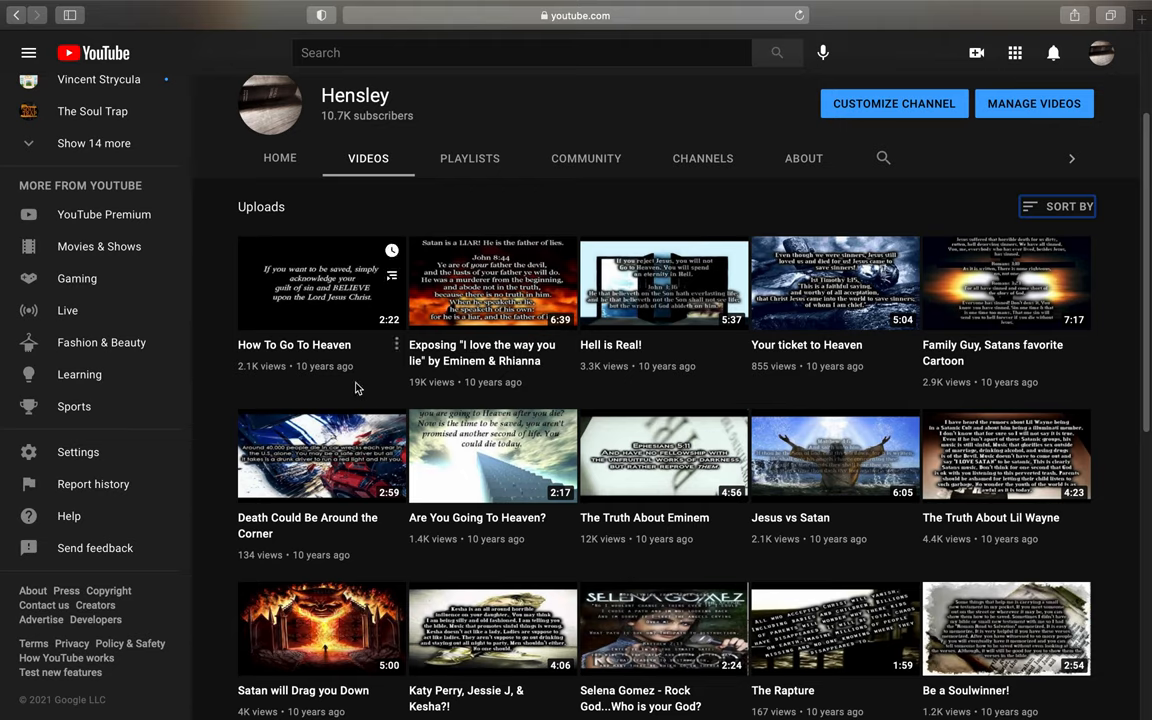
pyautogui.moveTo(312, 336)
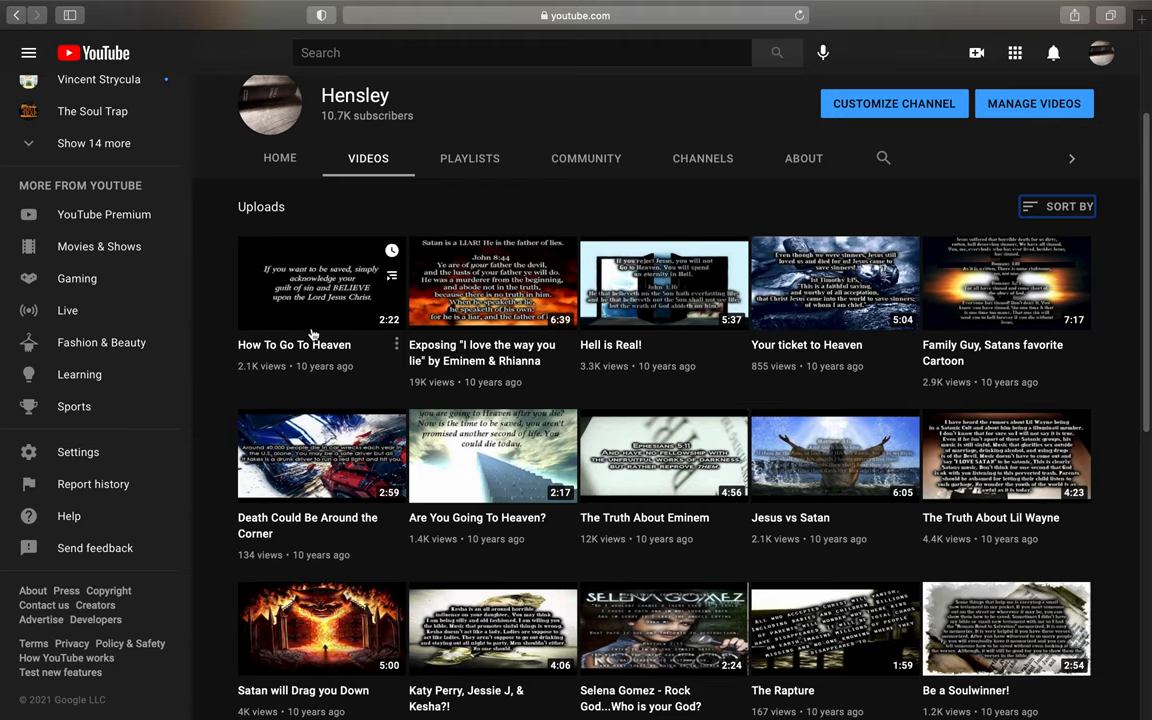
pyautogui.moveTo(328, 324)
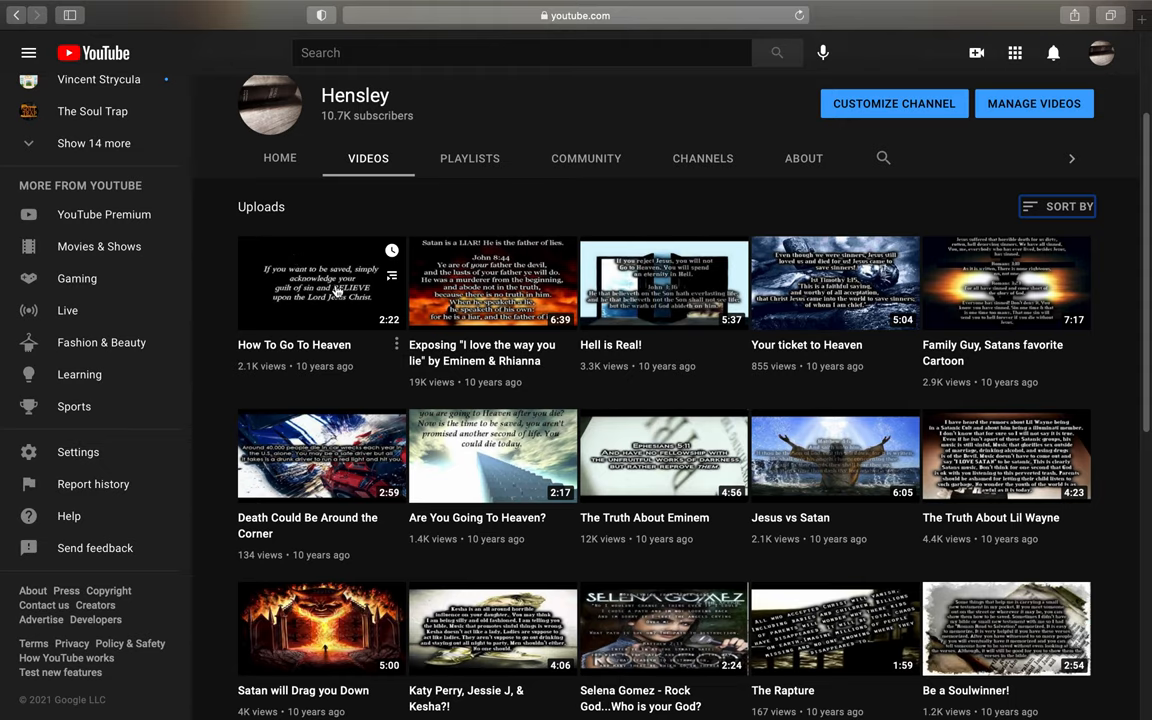
pyautogui.moveTo(356, 304)
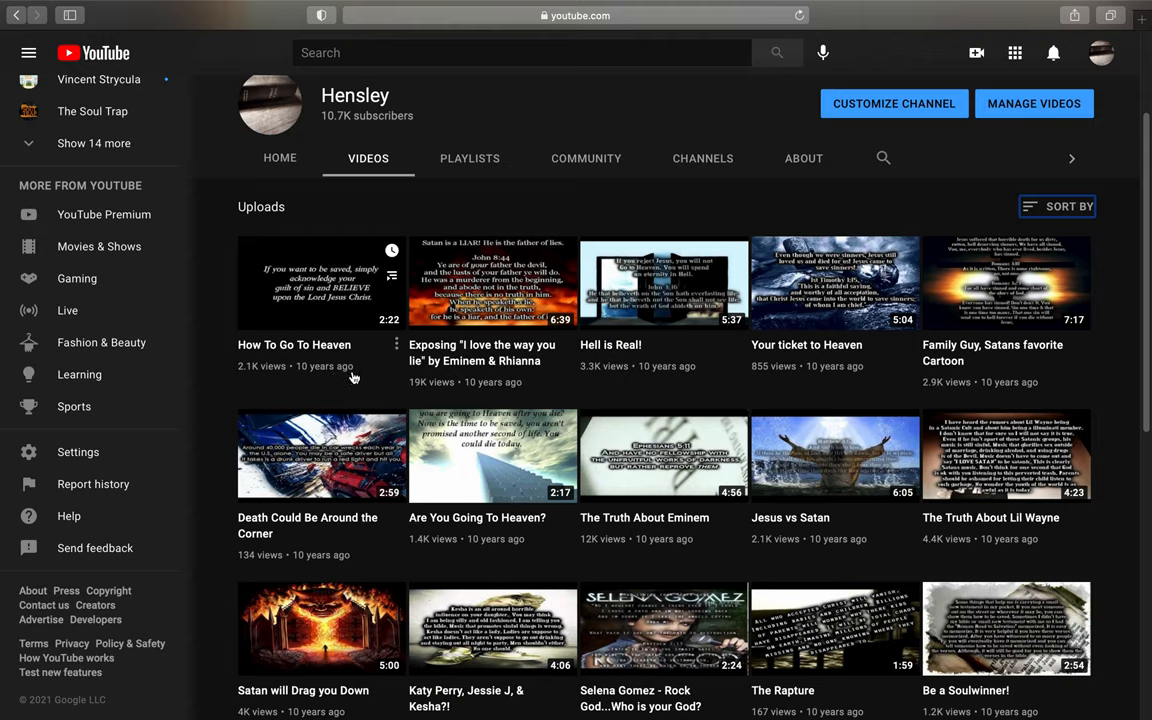
pyautogui.moveTo(344, 378)
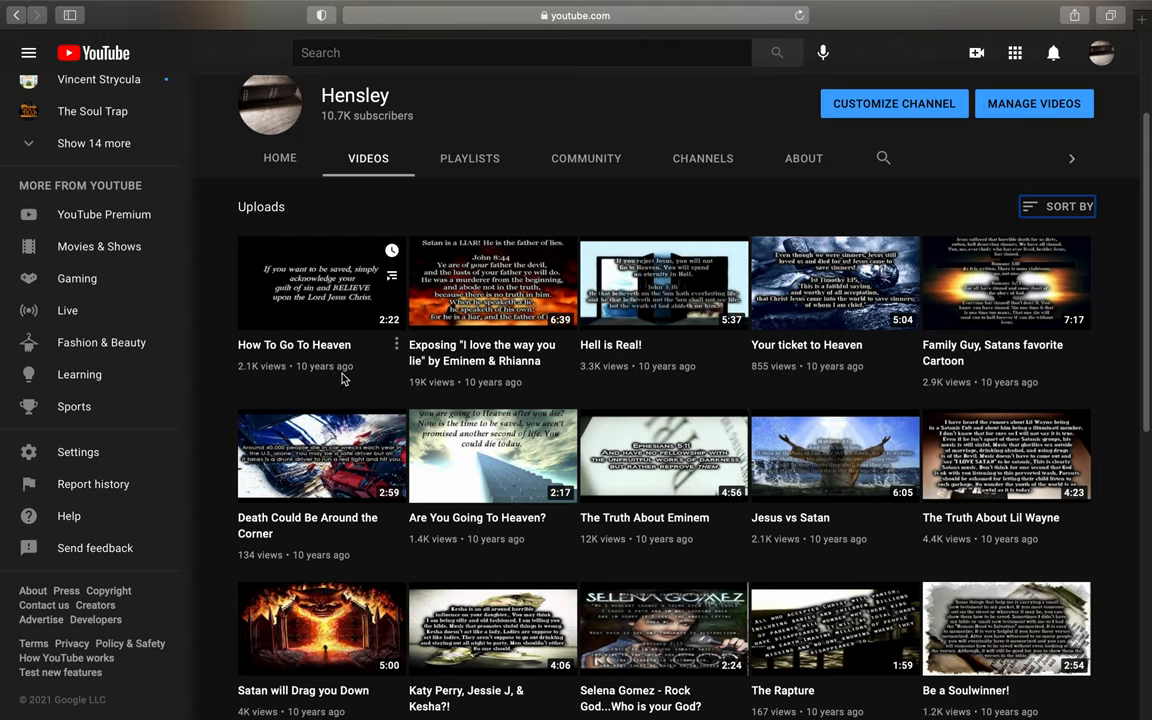
pyautogui.moveTo(348, 378)
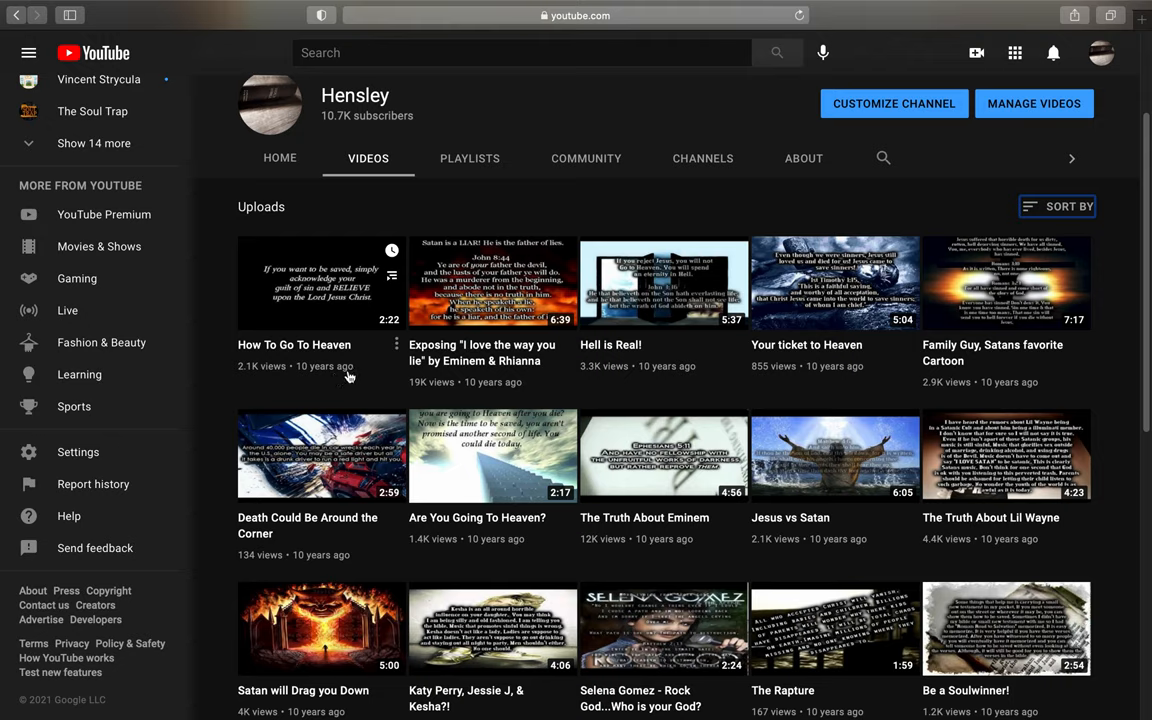
pyautogui.scroll(-3)
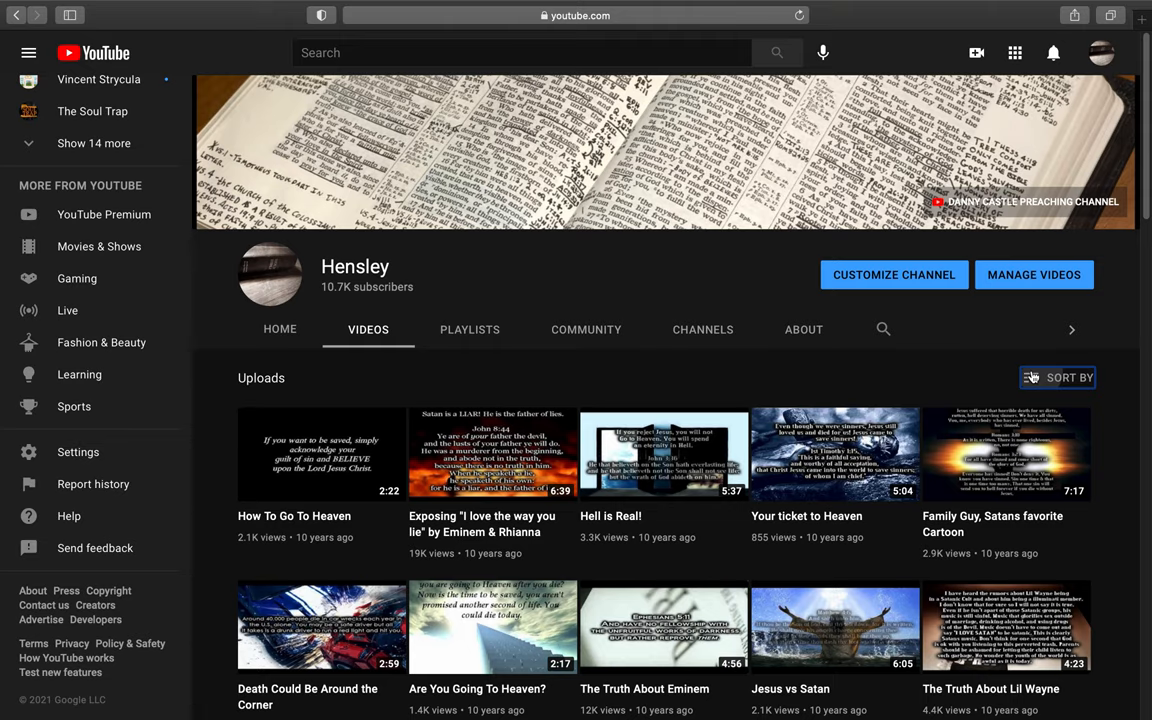
# Step: Sort uploads by Date added (newest) again and switch to the channel's Playlists tab
pyautogui.click(1056, 376)
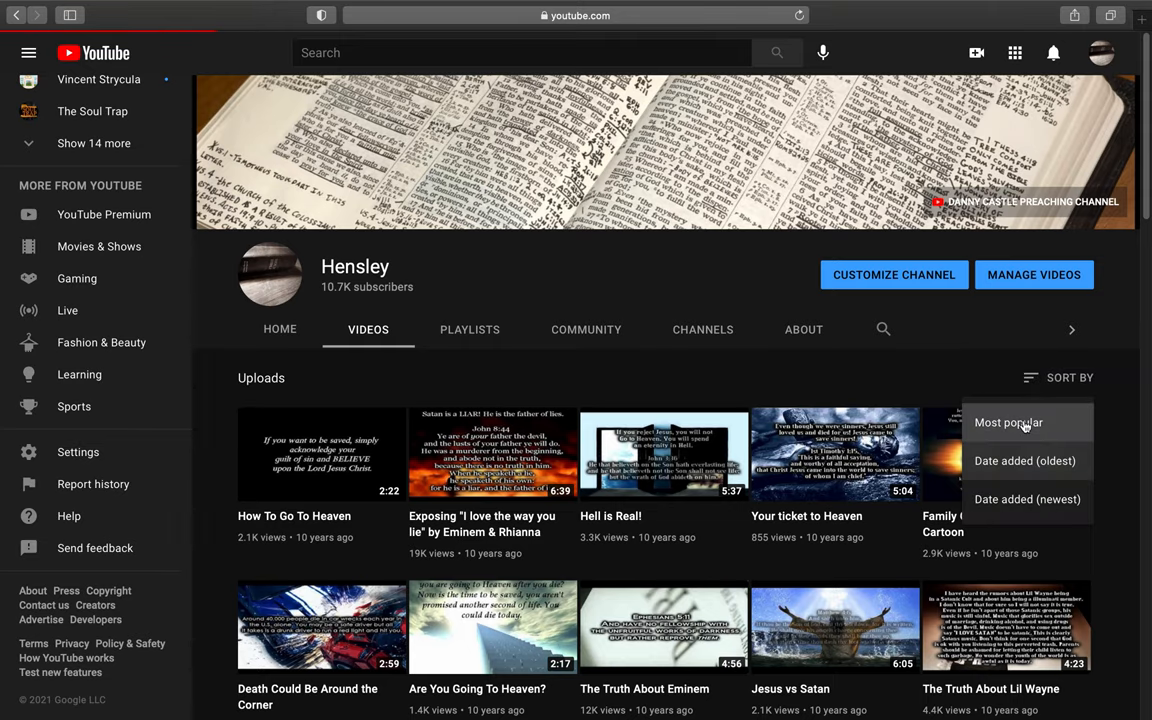
pyautogui.click(1008, 422)
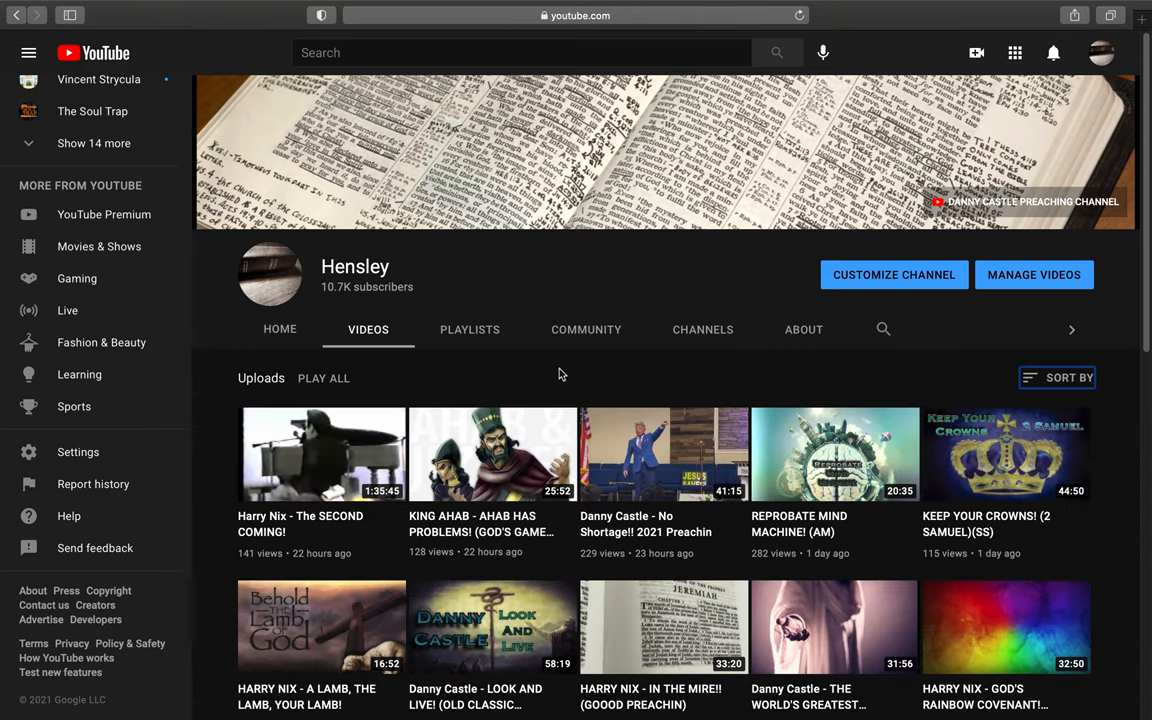
pyautogui.click(468, 328)
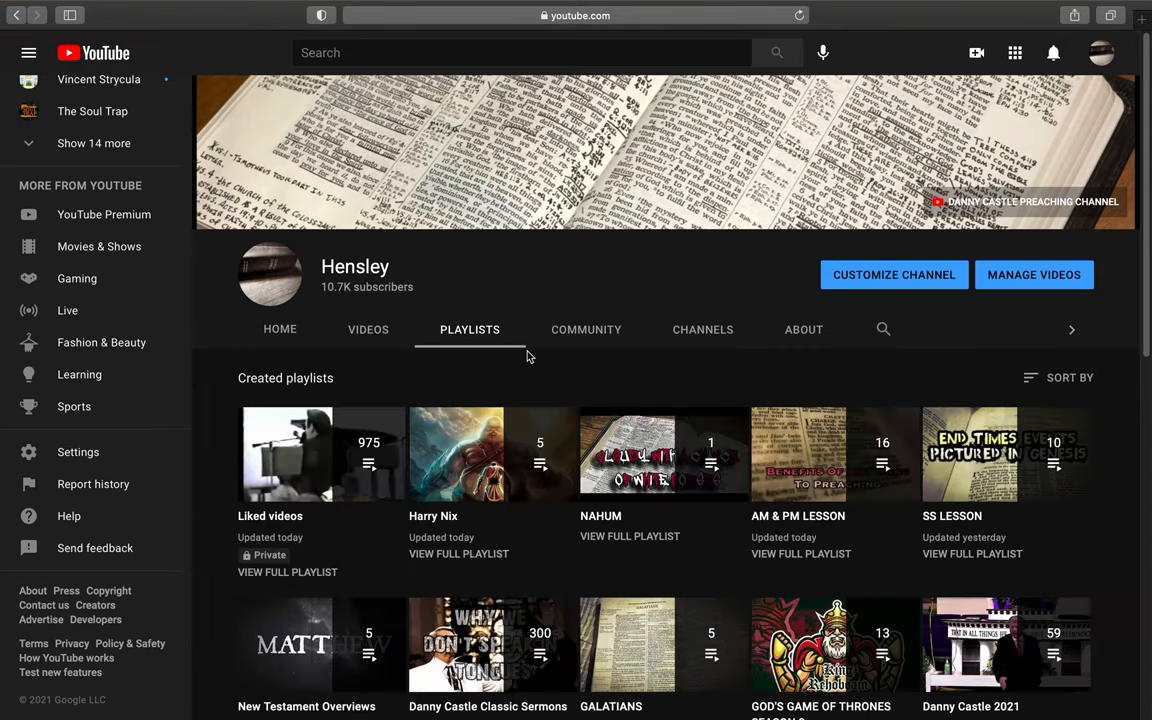
pyautogui.moveTo(822, 528)
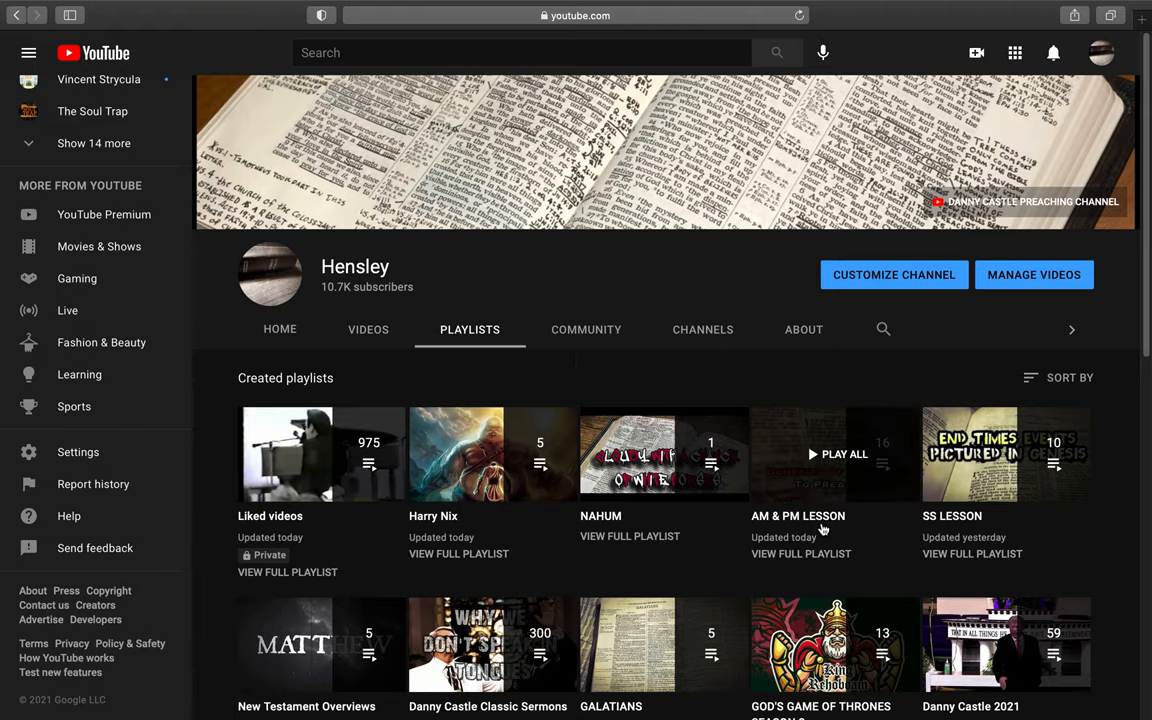
# Step: Play all of the AM & PM LESSON playlist, then go back to the Playlists tab
pyautogui.click(844, 454)
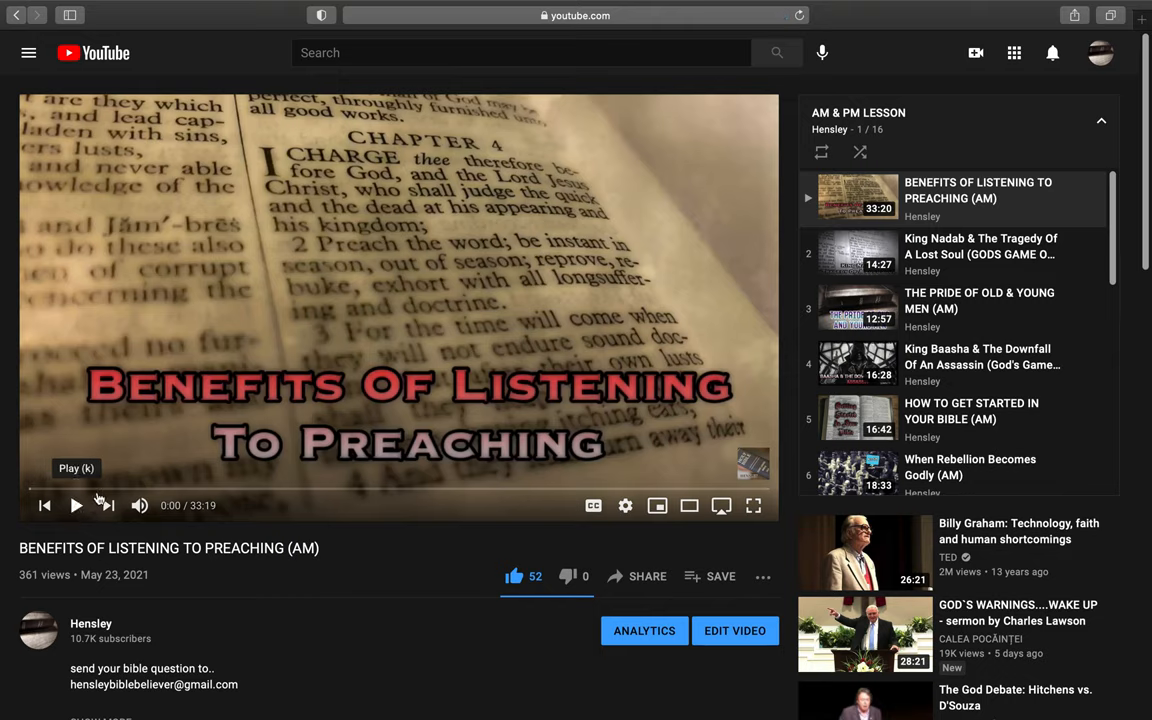
pyautogui.moveTo(378, 566)
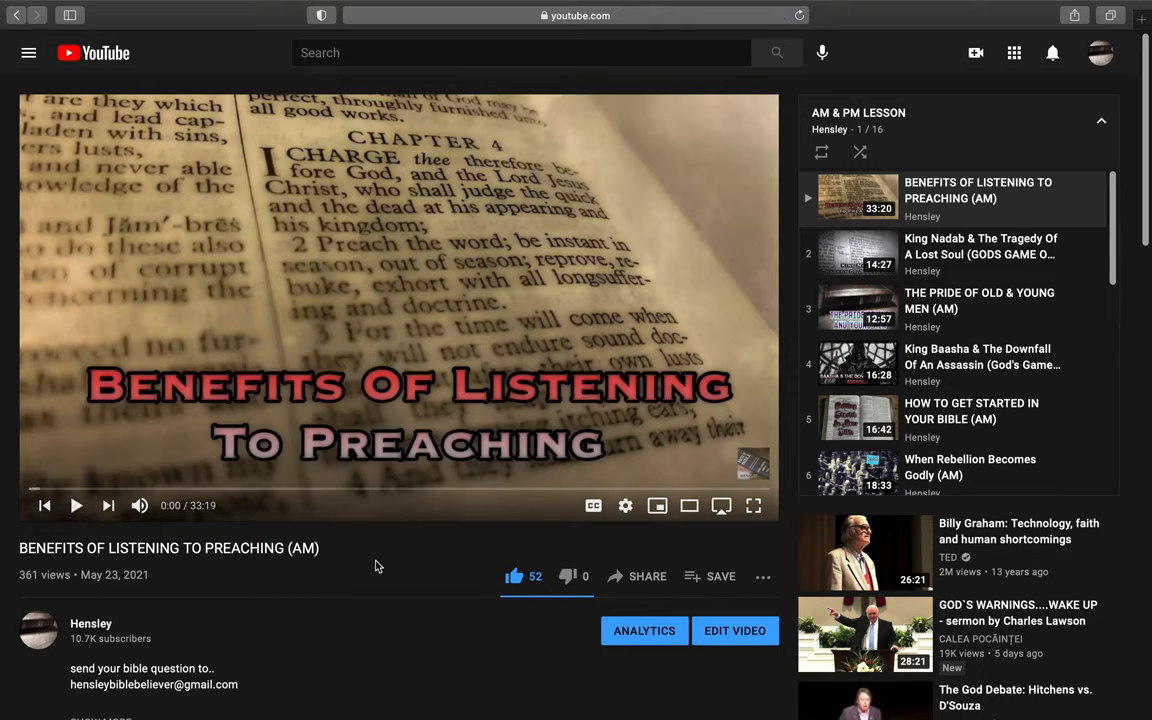
pyautogui.moveTo(276, 556)
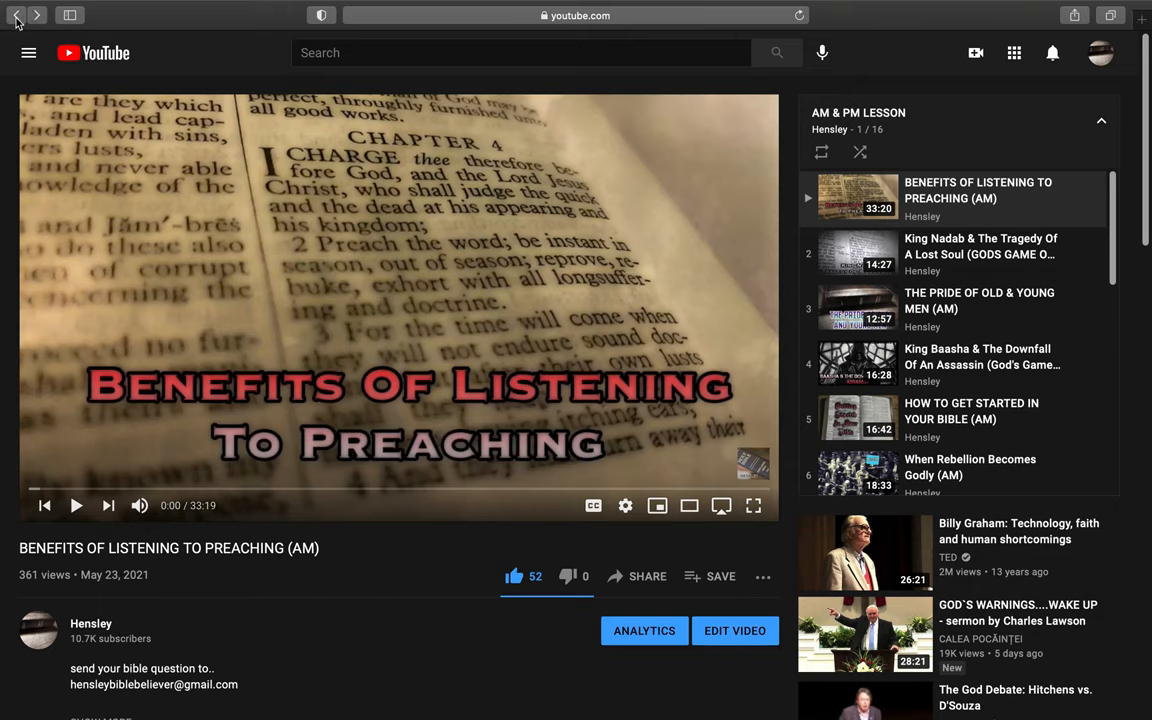
pyautogui.click(16, 16)
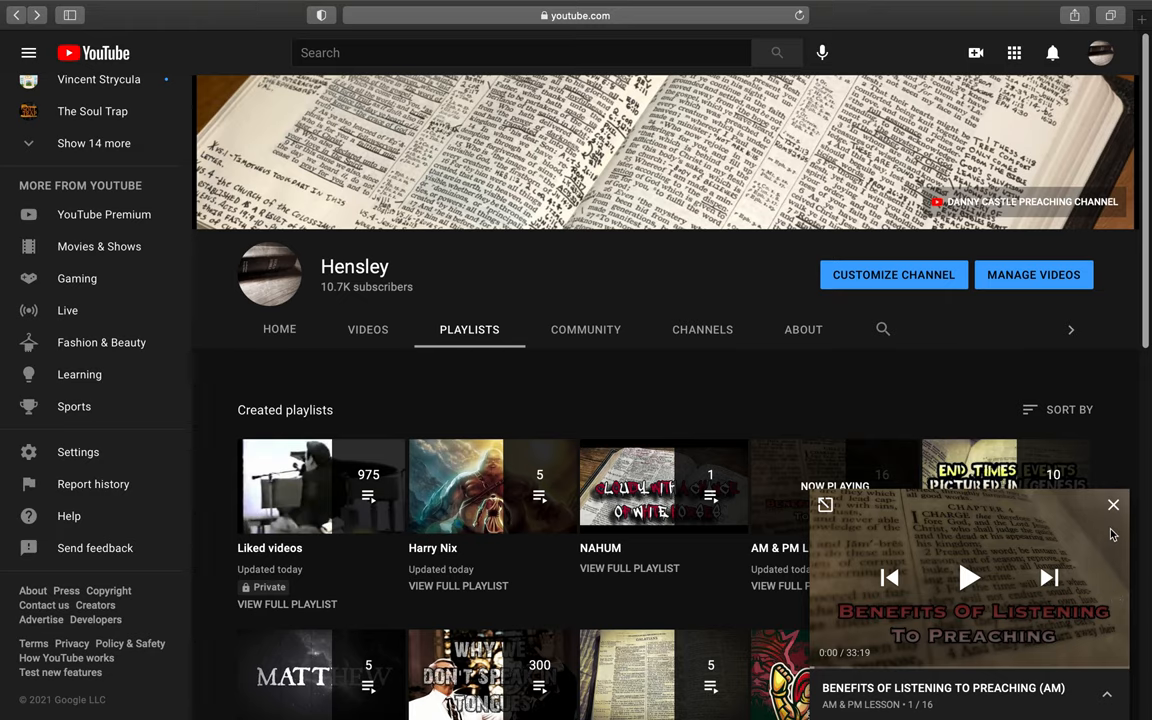
# Step: Close the AM & PM Lesson miniplayer and scroll the Created playlists grid back to the top
pyautogui.click(1112, 504)
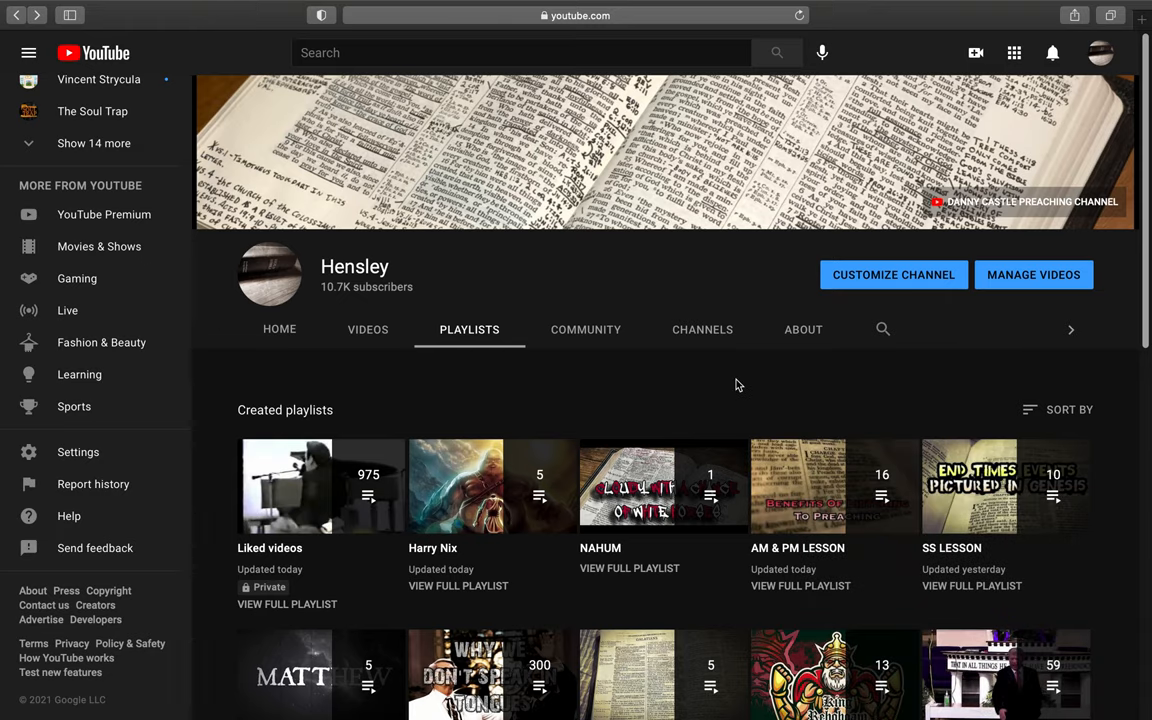
pyautogui.scroll(-3)
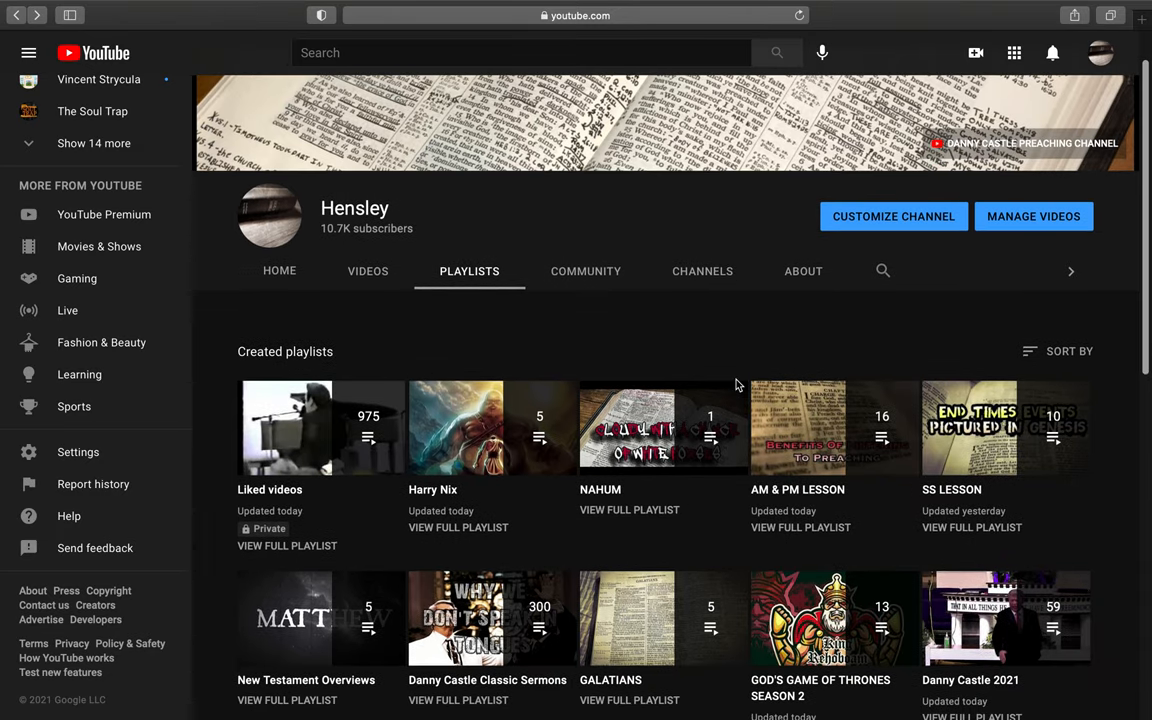
pyautogui.moveTo(742, 318)
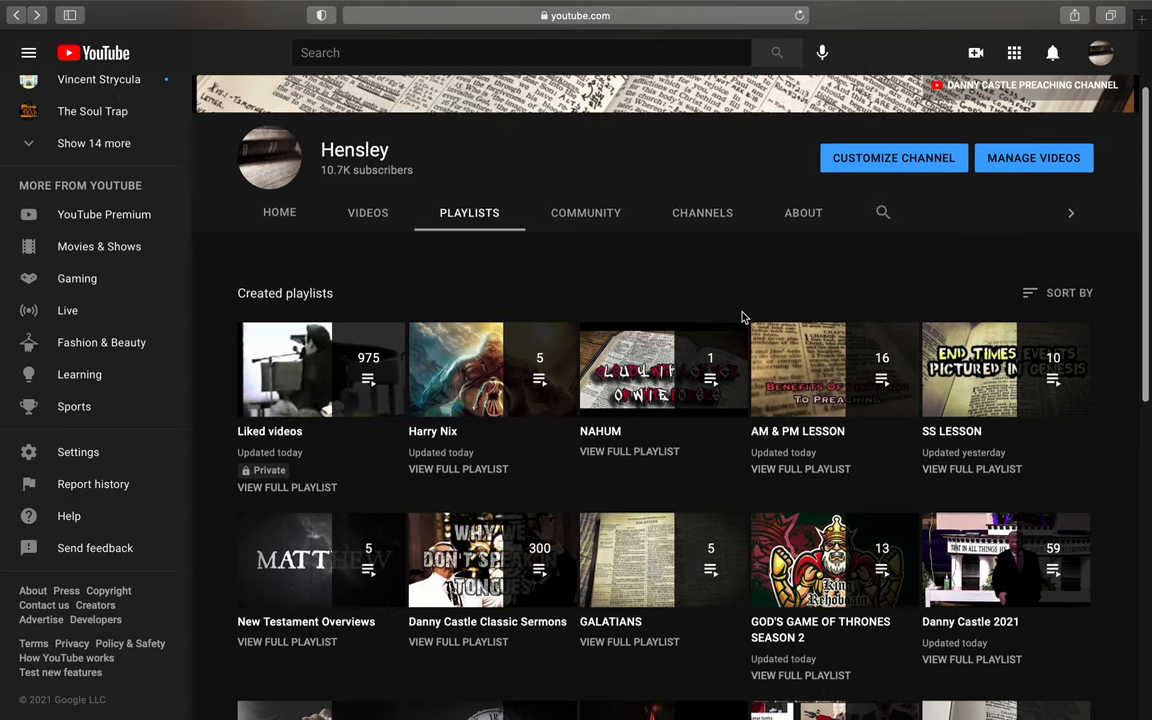
pyautogui.scroll(-3)
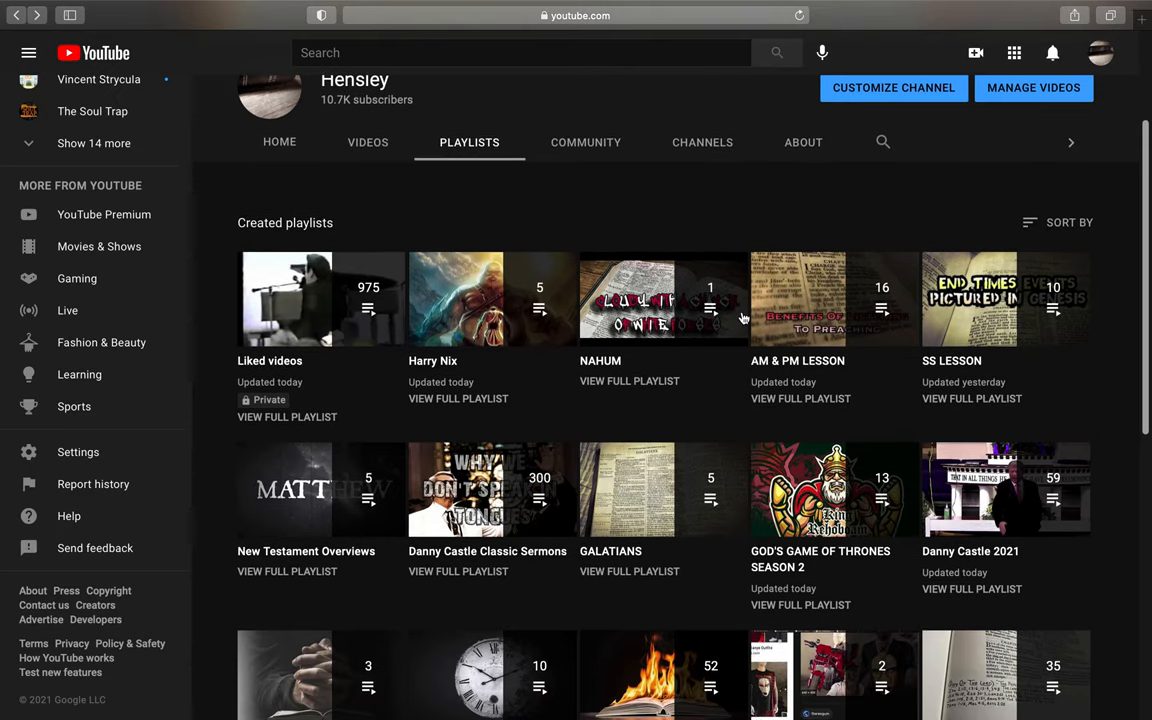
pyautogui.moveTo(756, 208)
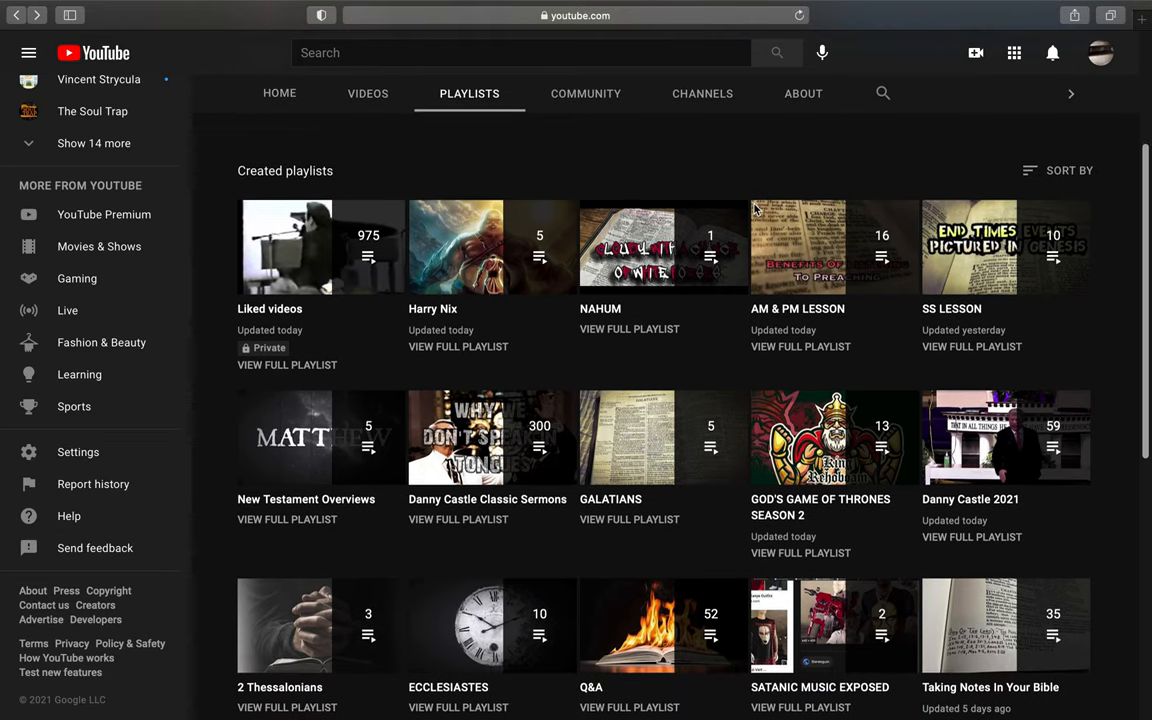
pyautogui.scroll(3)
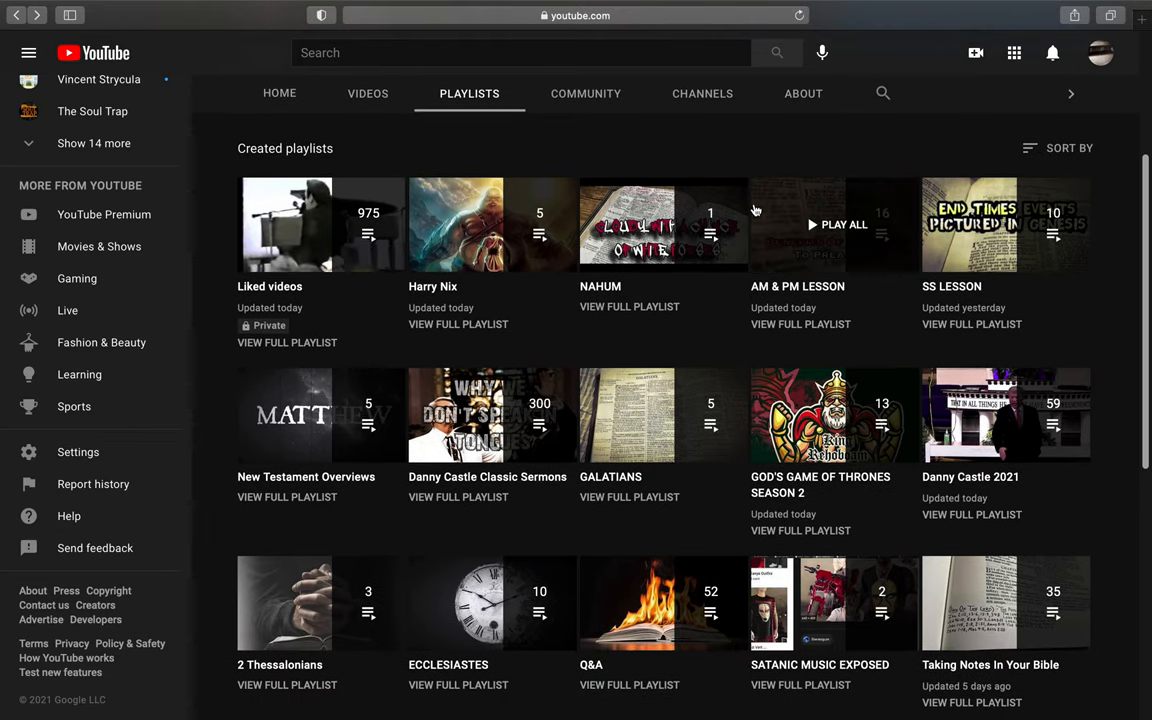
pyautogui.scroll(3)
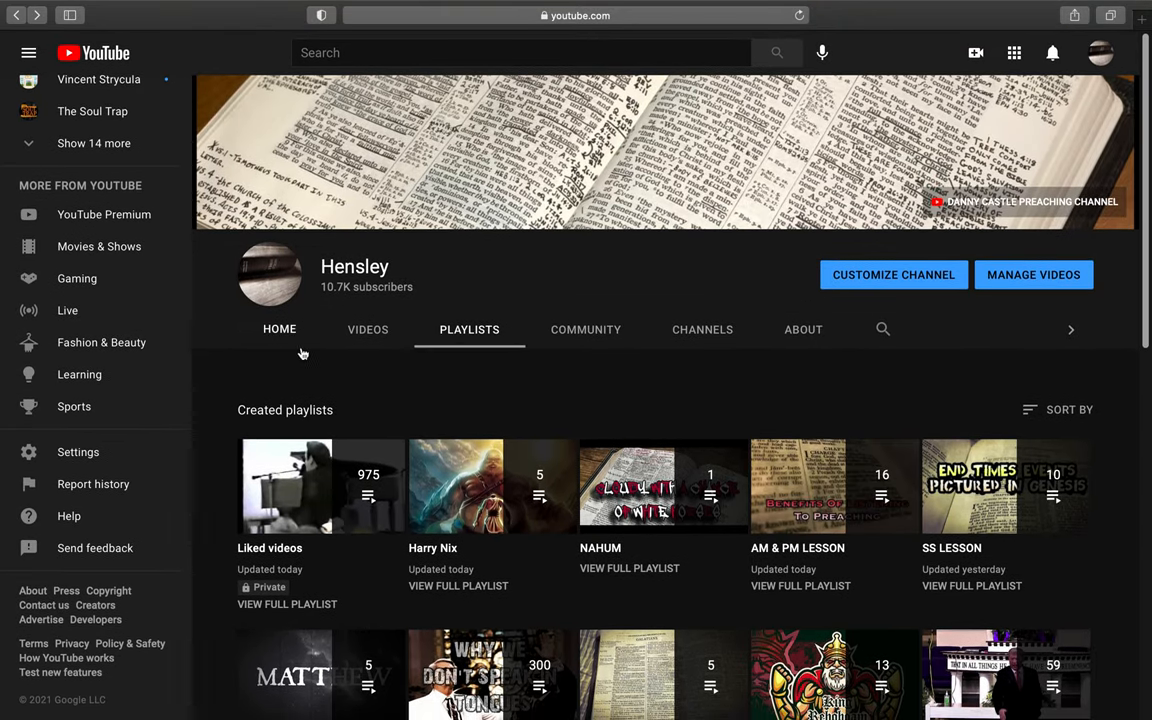
# Step: Switch to the Videos tab and look through the Uploads grid of newest sermons
pyautogui.click(368, 328)
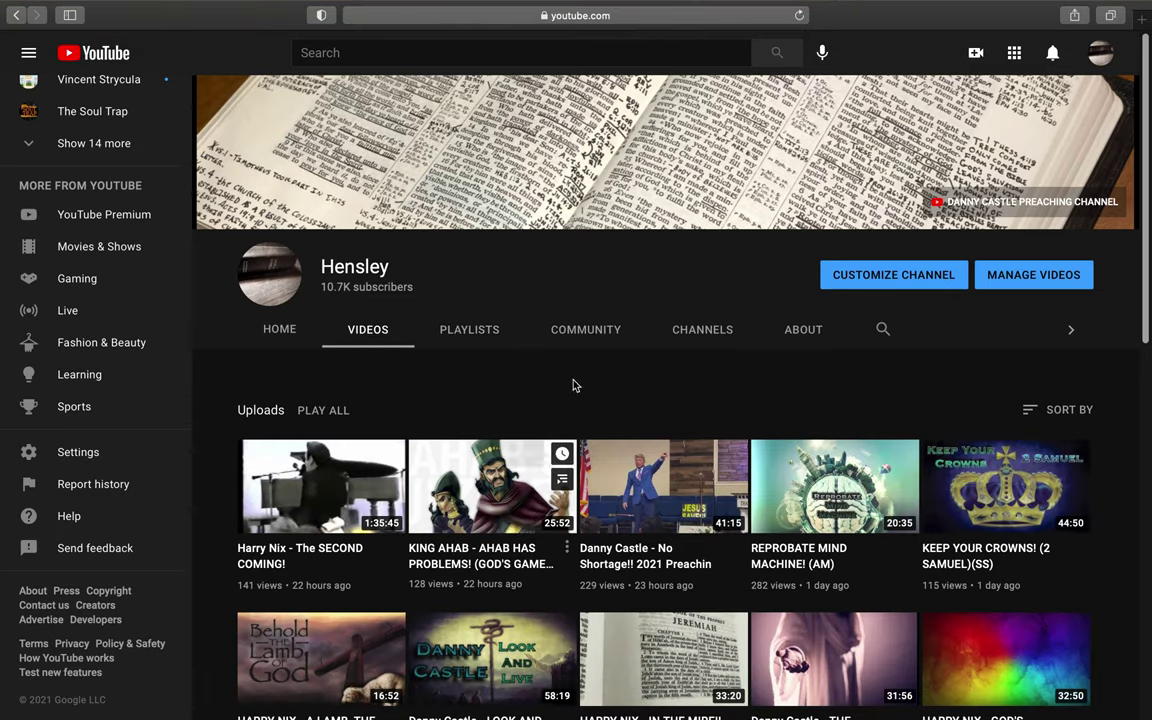
pyautogui.scroll(-3)
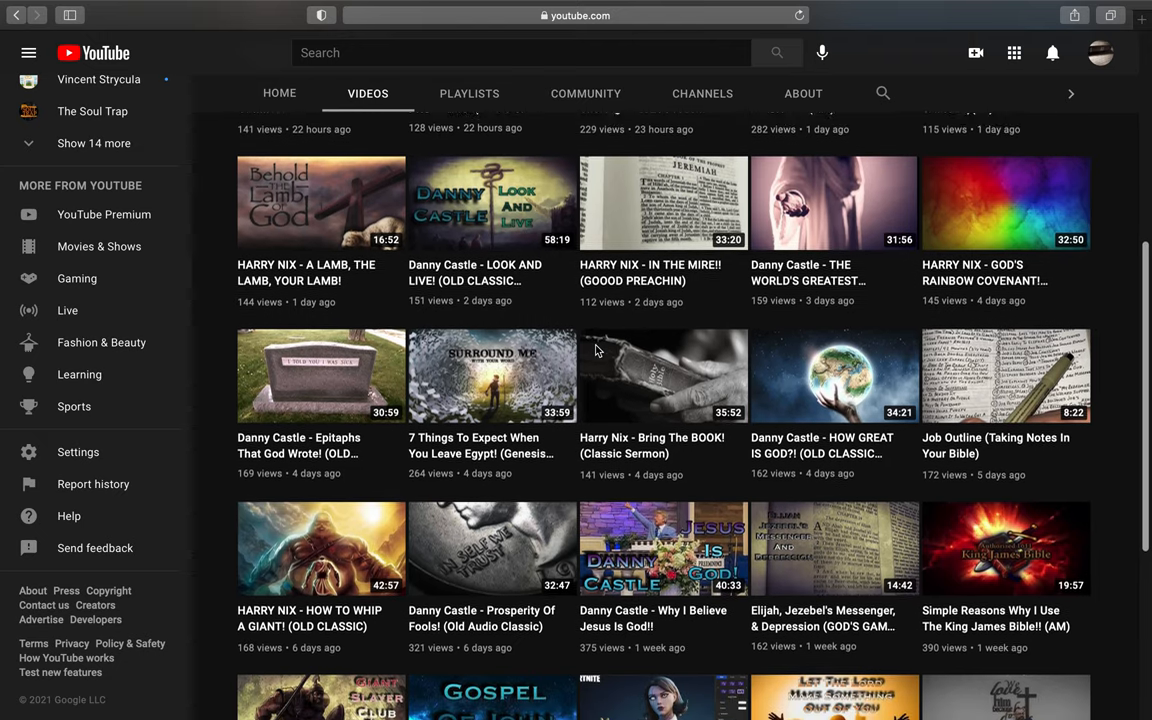
pyautogui.scroll(3)
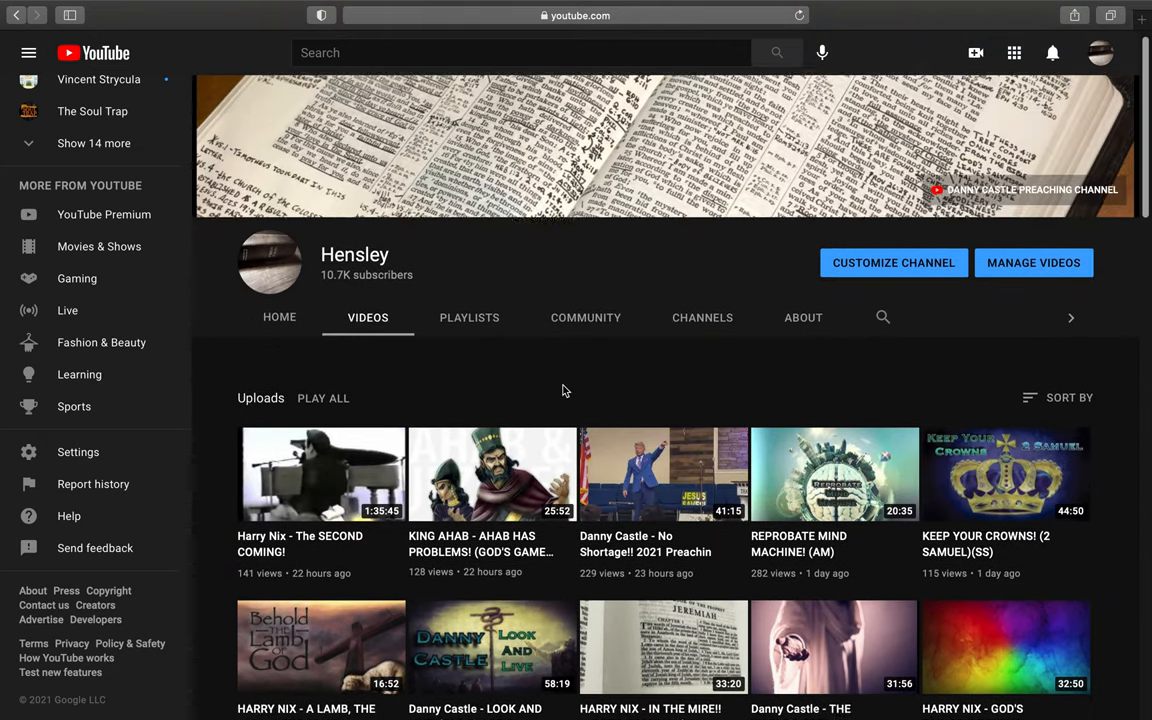
pyautogui.scroll(-3)
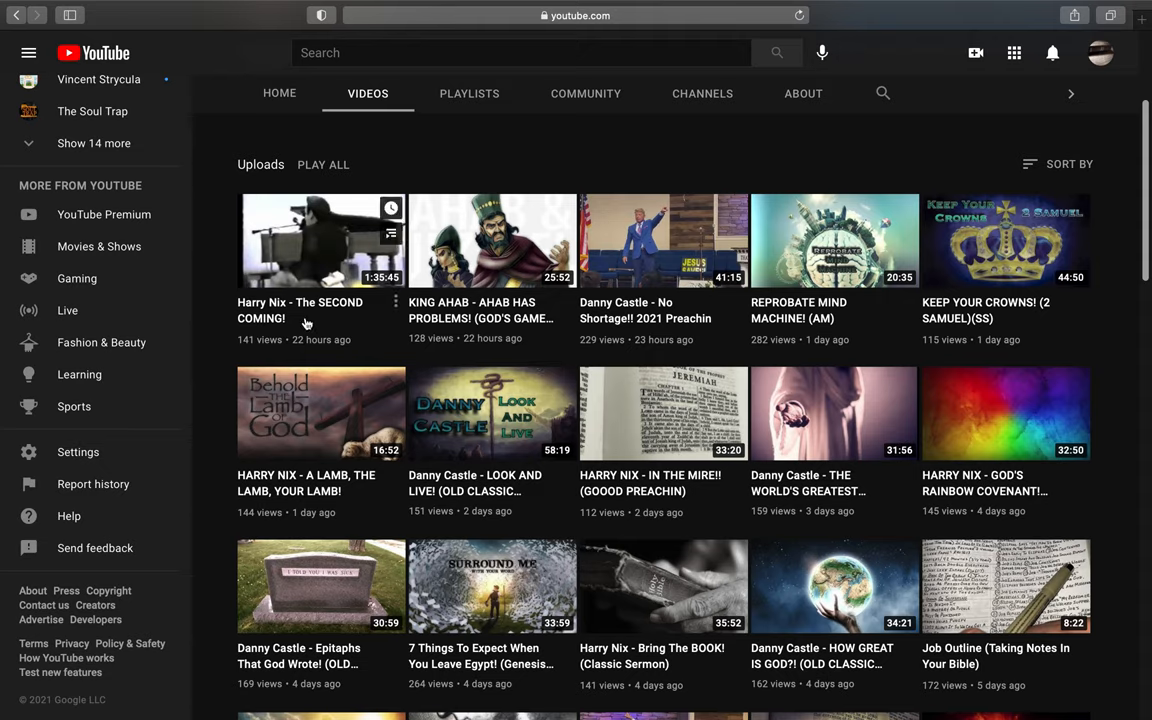
pyautogui.moveTo(340, 328)
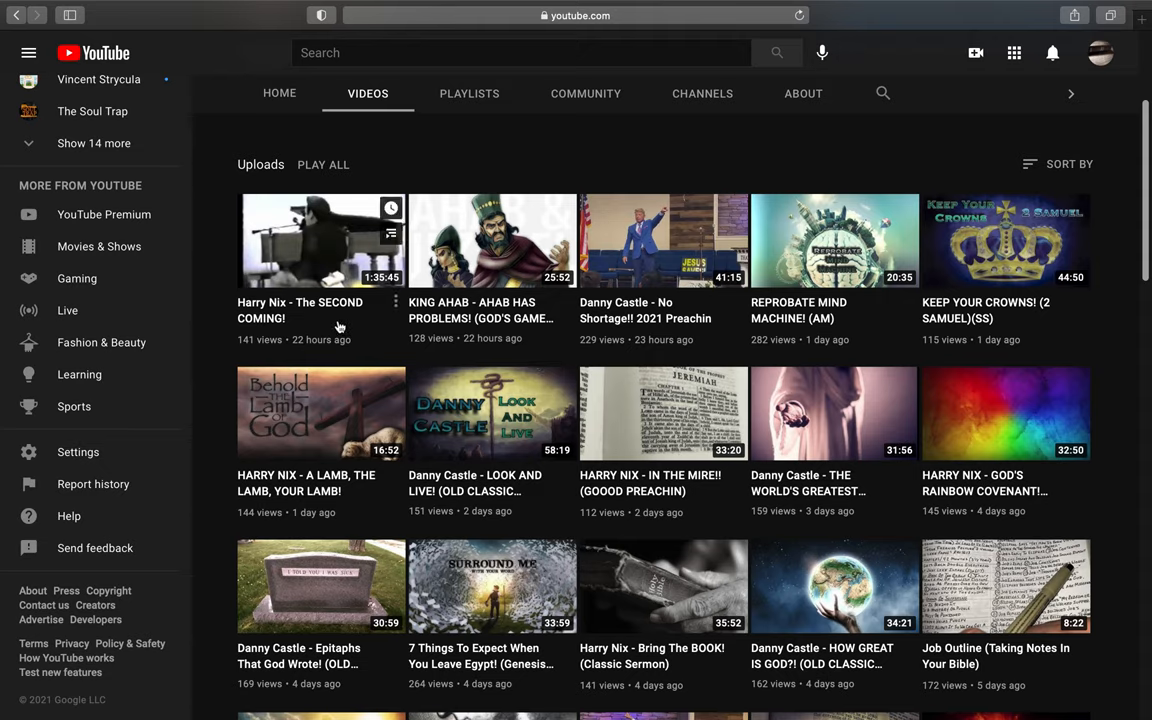
pyautogui.moveTo(418, 172)
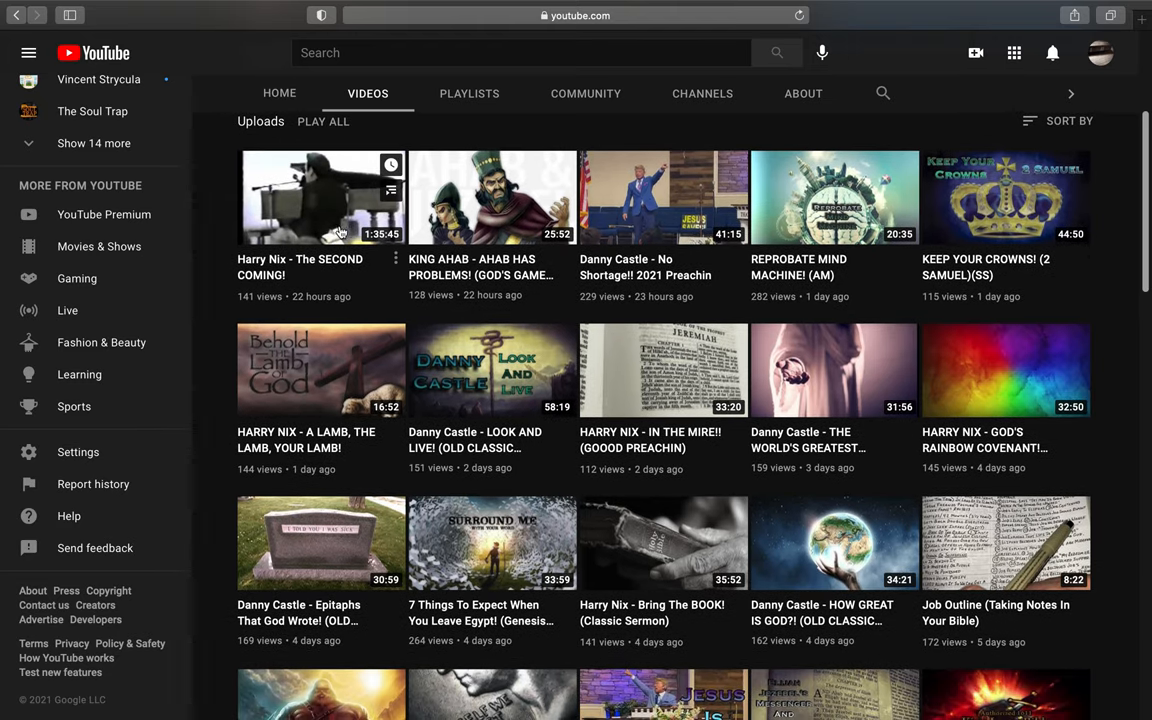
pyautogui.moveTo(270, 248)
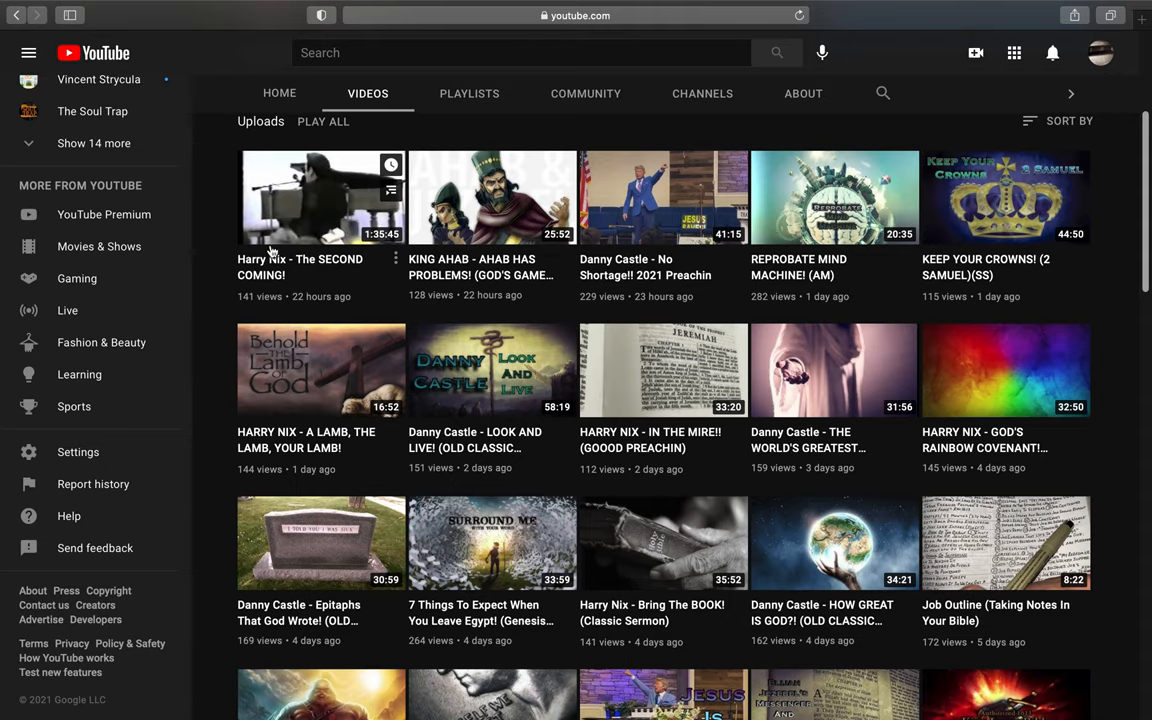
pyautogui.moveTo(454, 116)
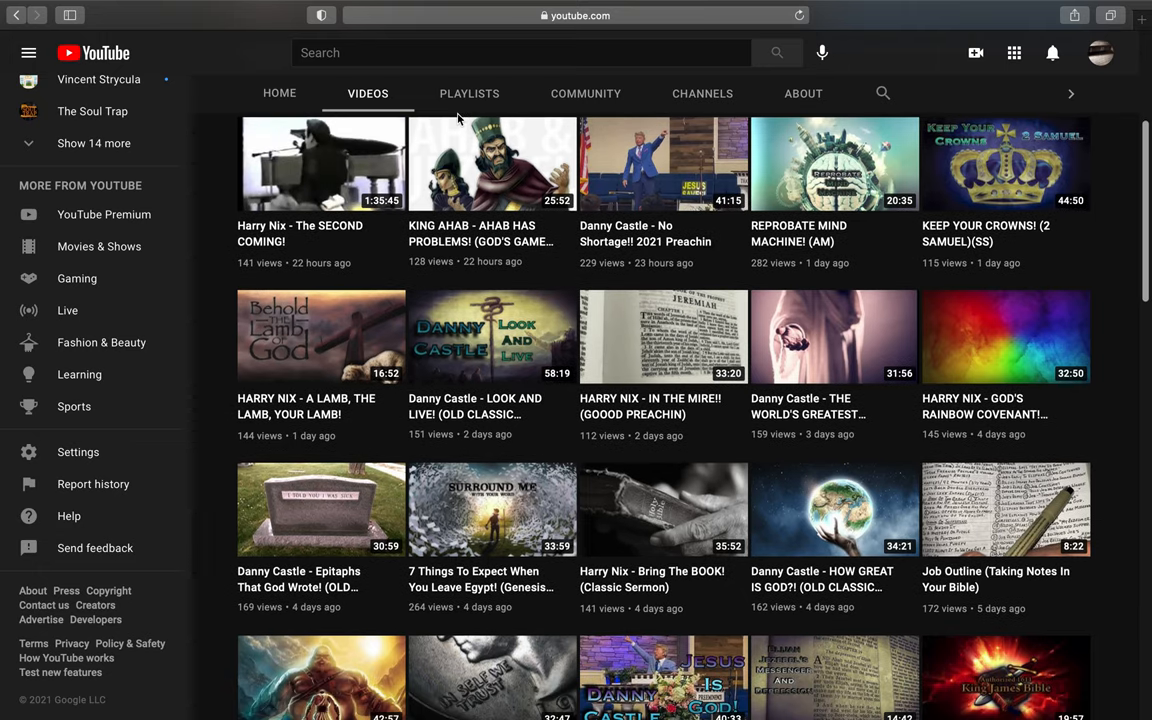
pyautogui.moveTo(392, 278)
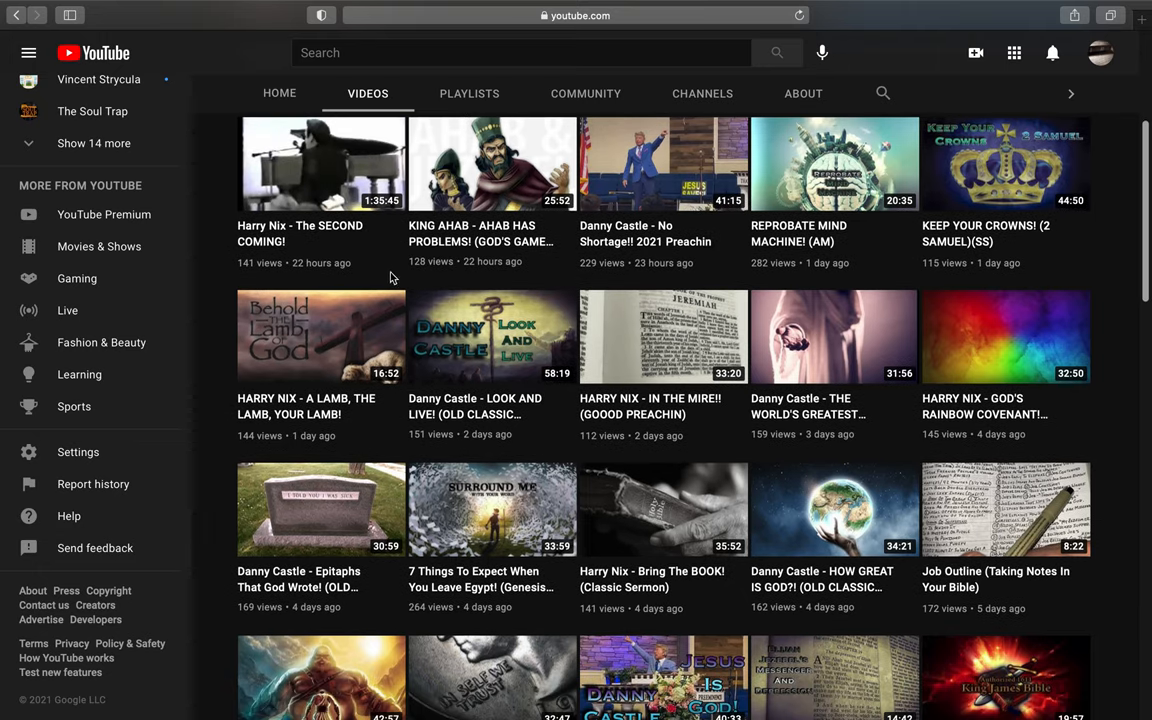
pyautogui.moveTo(320, 420)
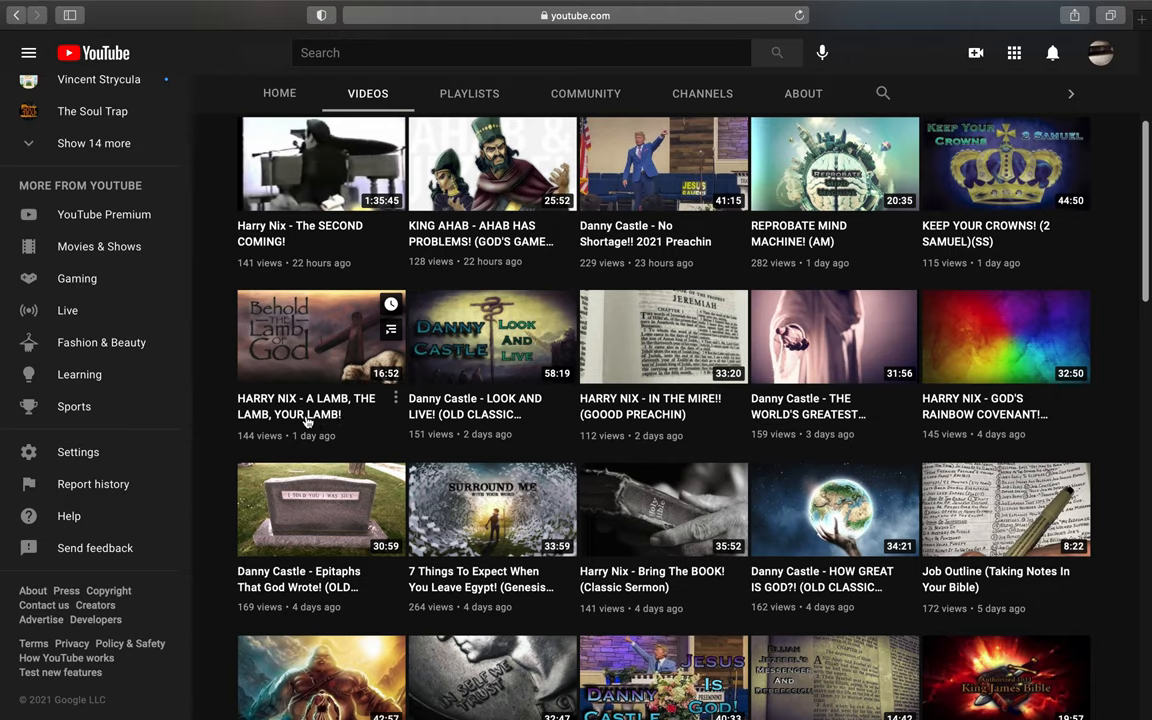
pyautogui.moveTo(308, 378)
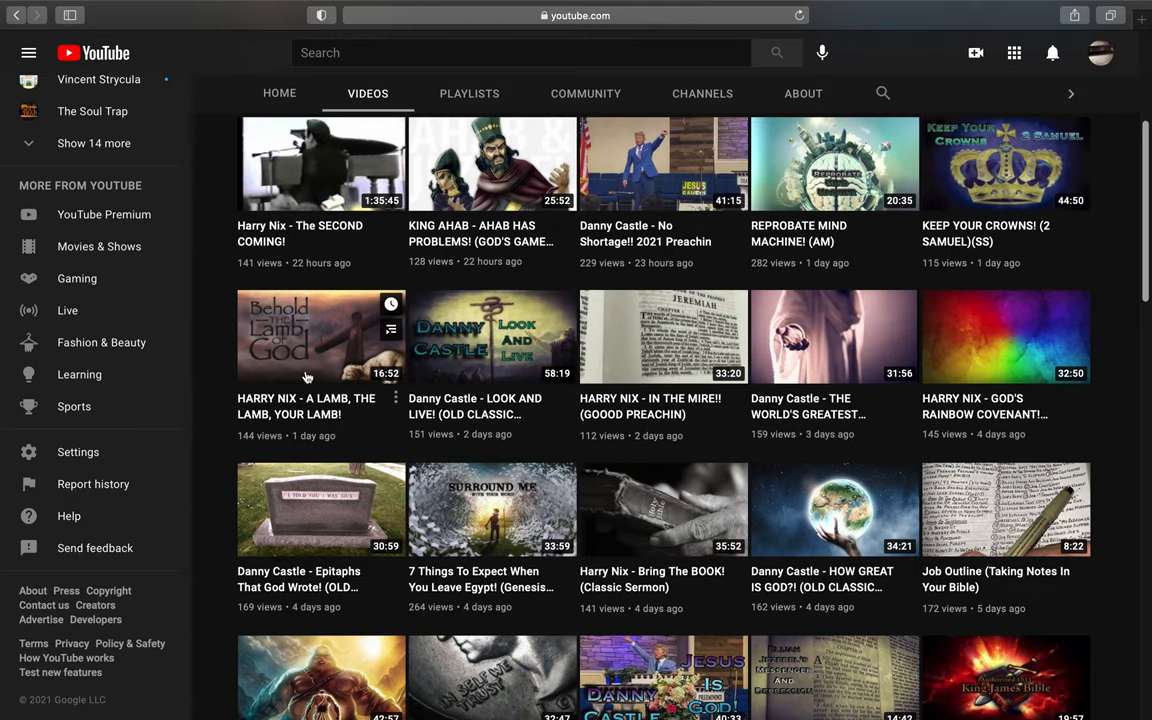
pyautogui.moveTo(296, 338)
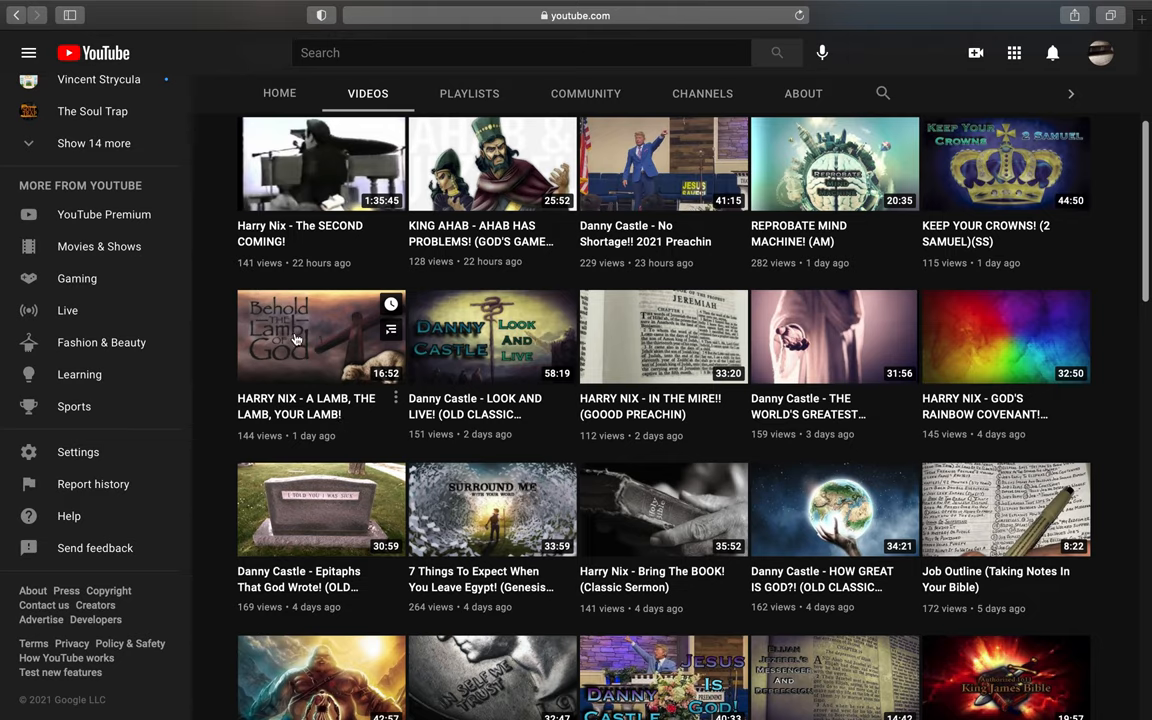
pyautogui.moveTo(280, 374)
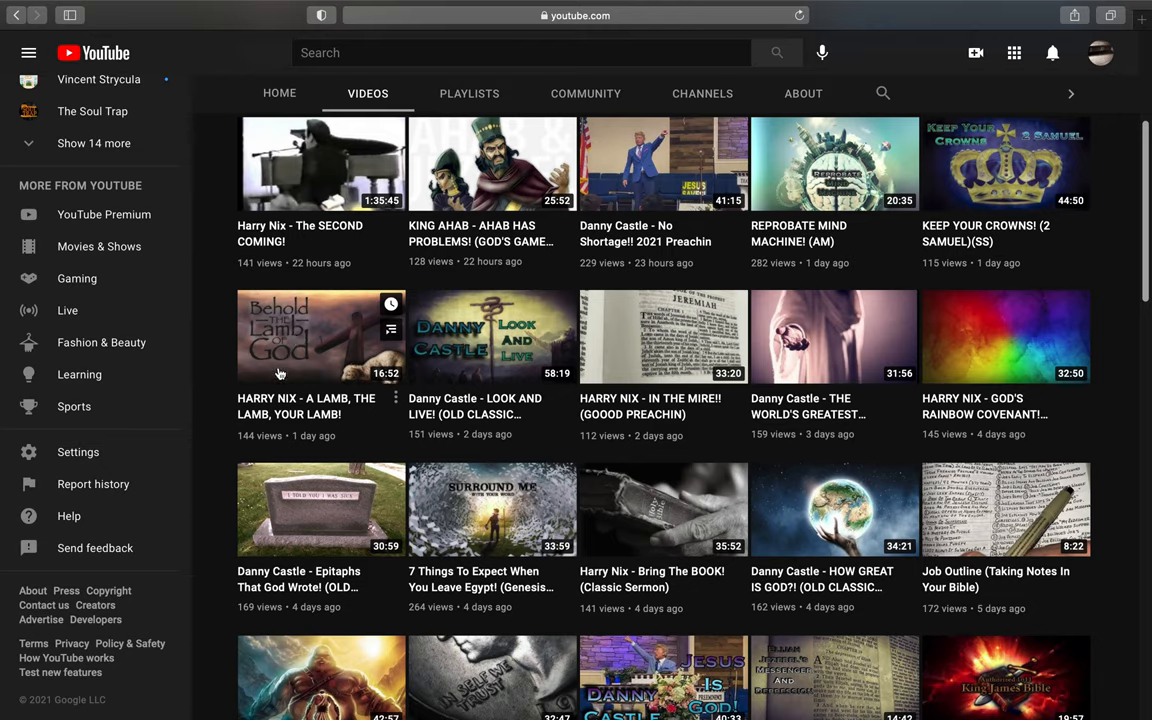
pyautogui.moveTo(310, 410)
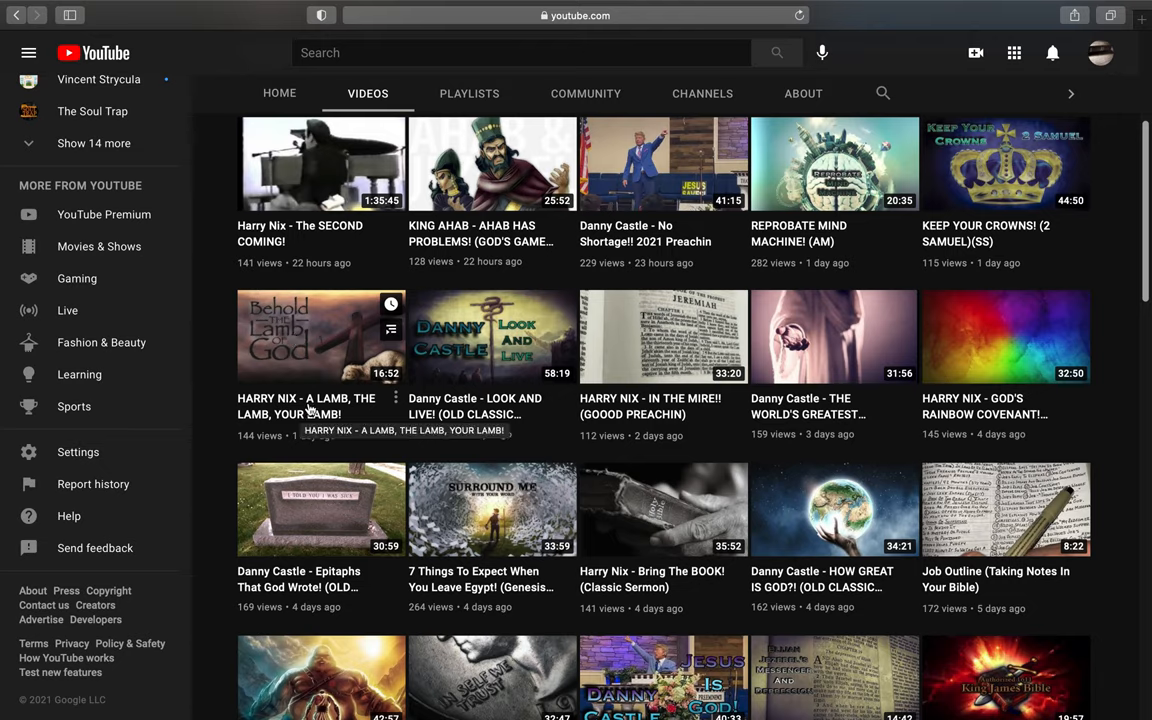
pyautogui.moveTo(364, 350)
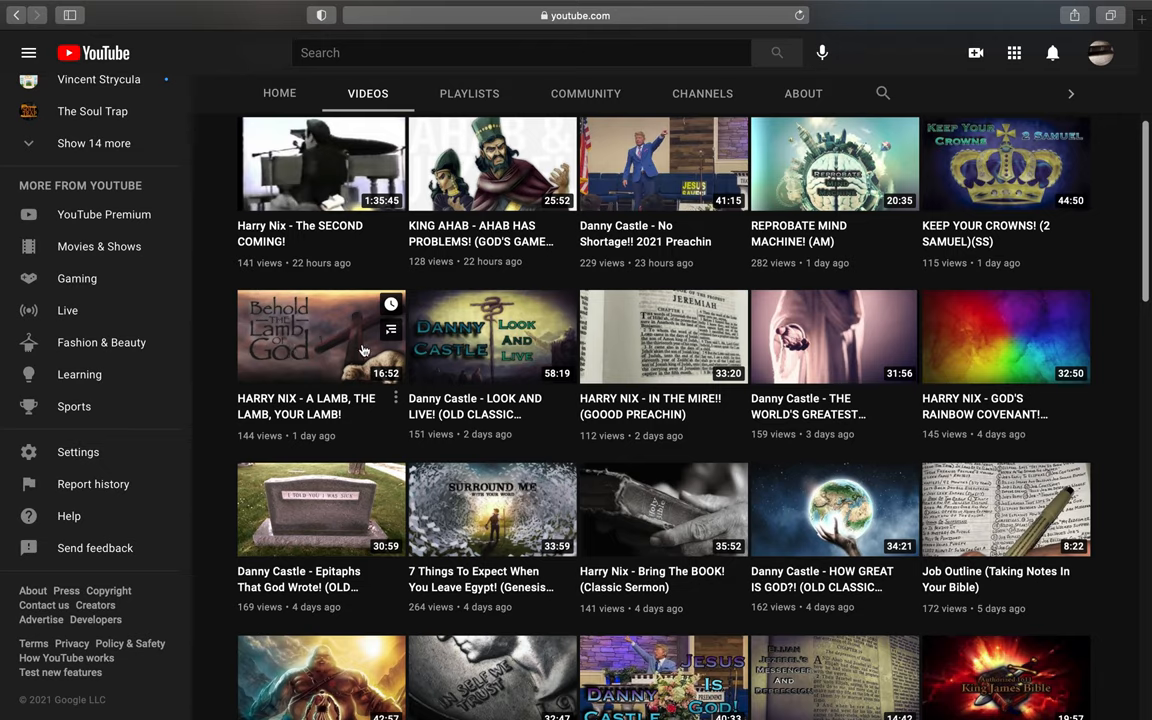
pyautogui.moveTo(322, 370)
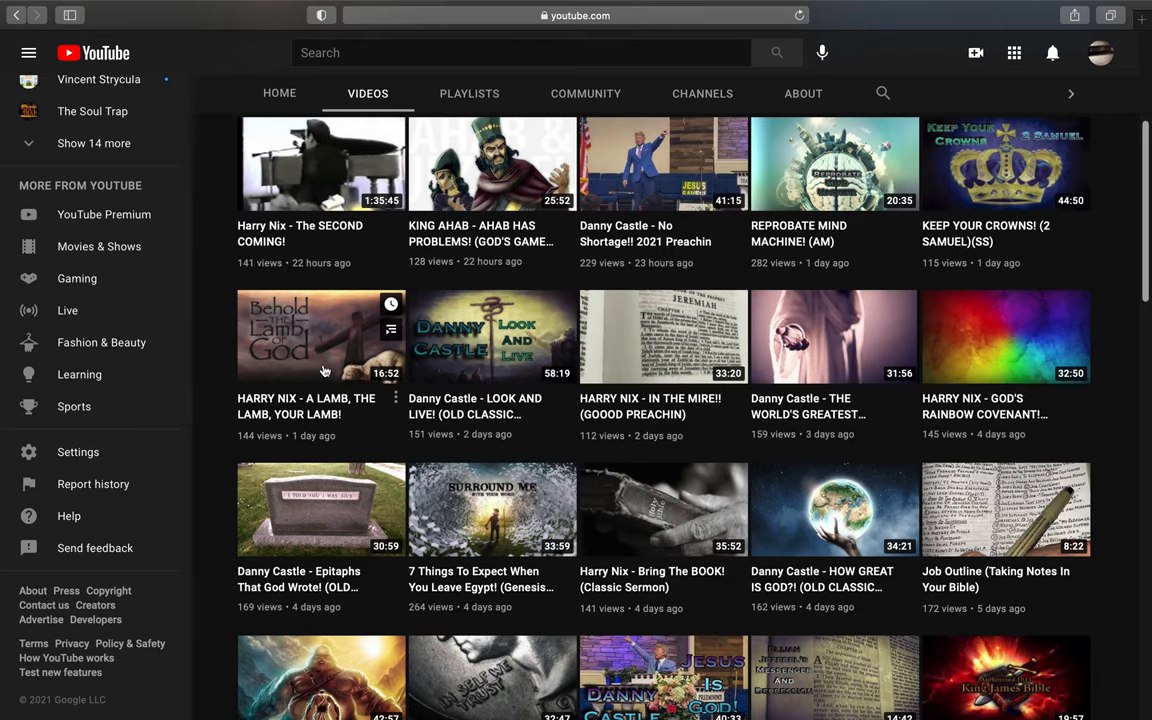
pyautogui.moveTo(476, 400)
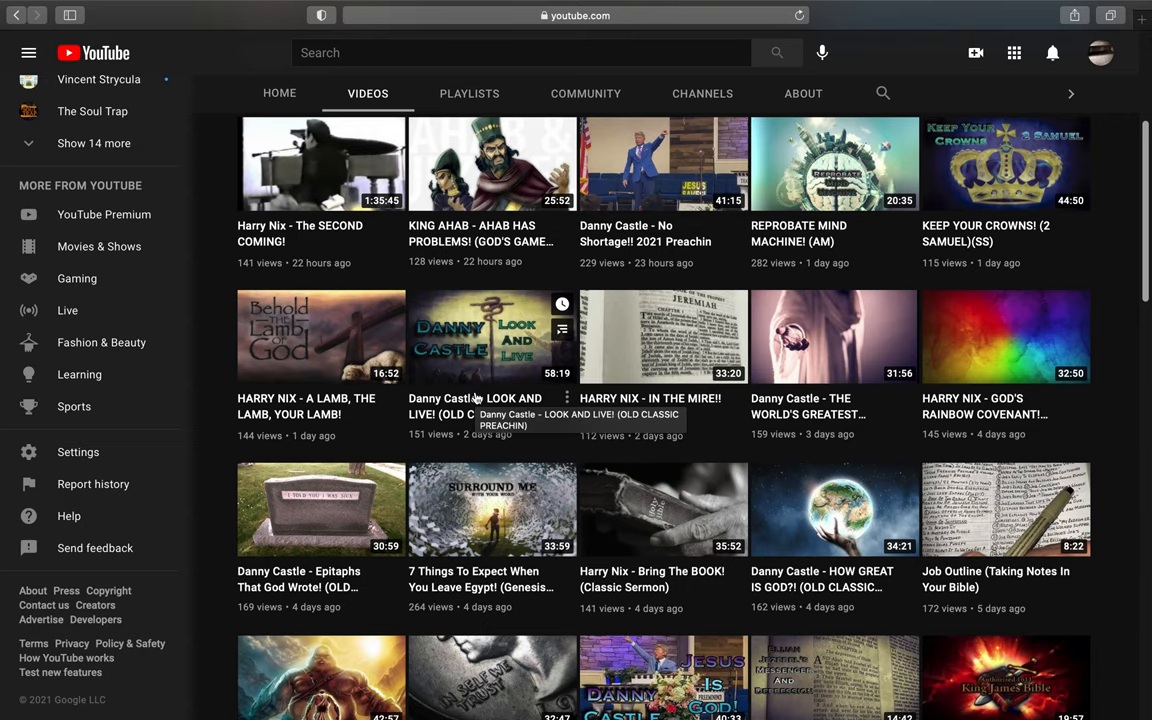
pyautogui.scroll(-3)
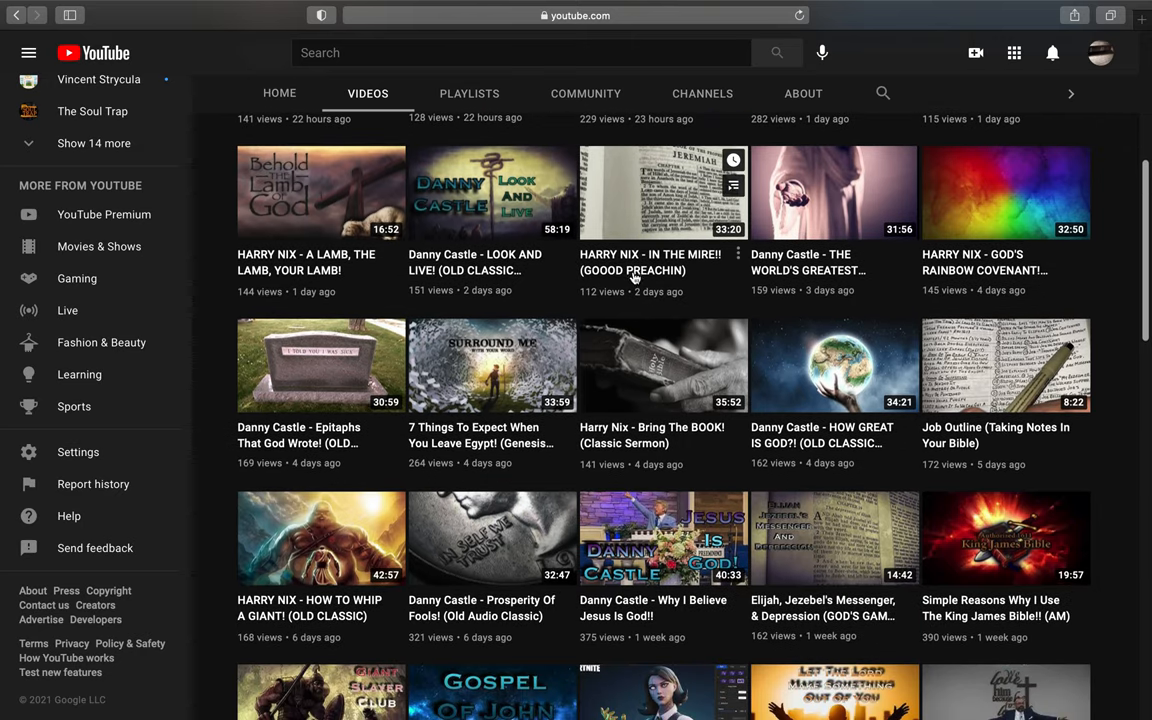
pyautogui.moveTo(664, 284)
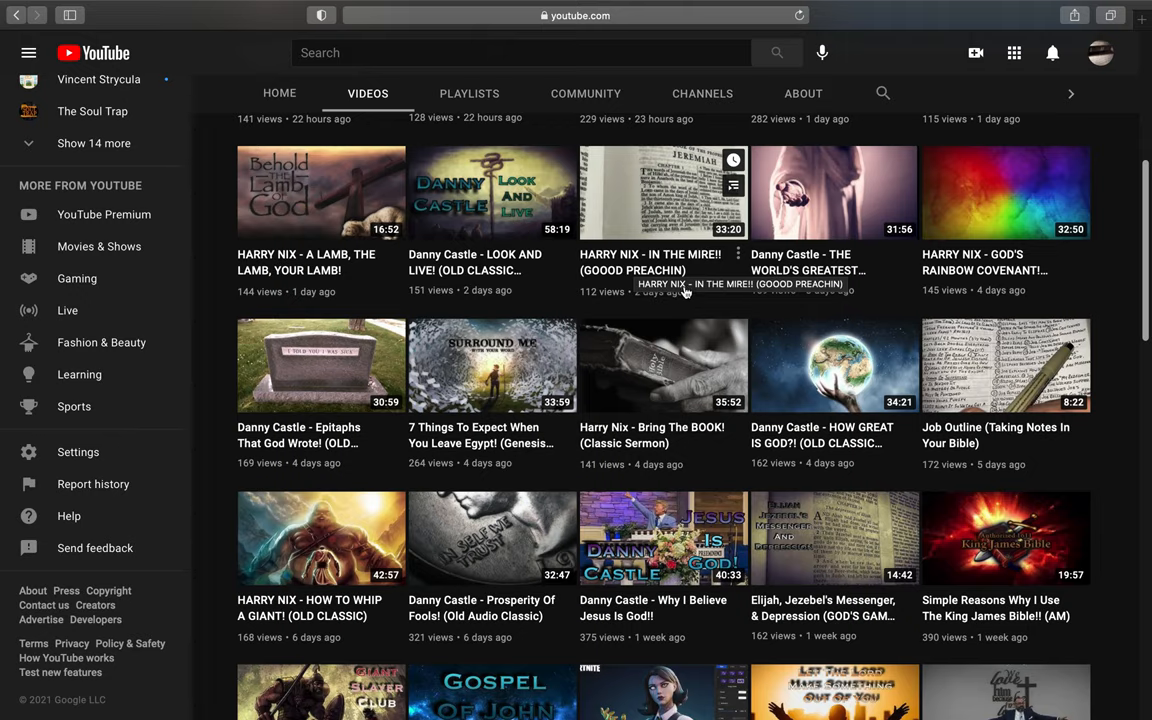
pyautogui.moveTo(624, 304)
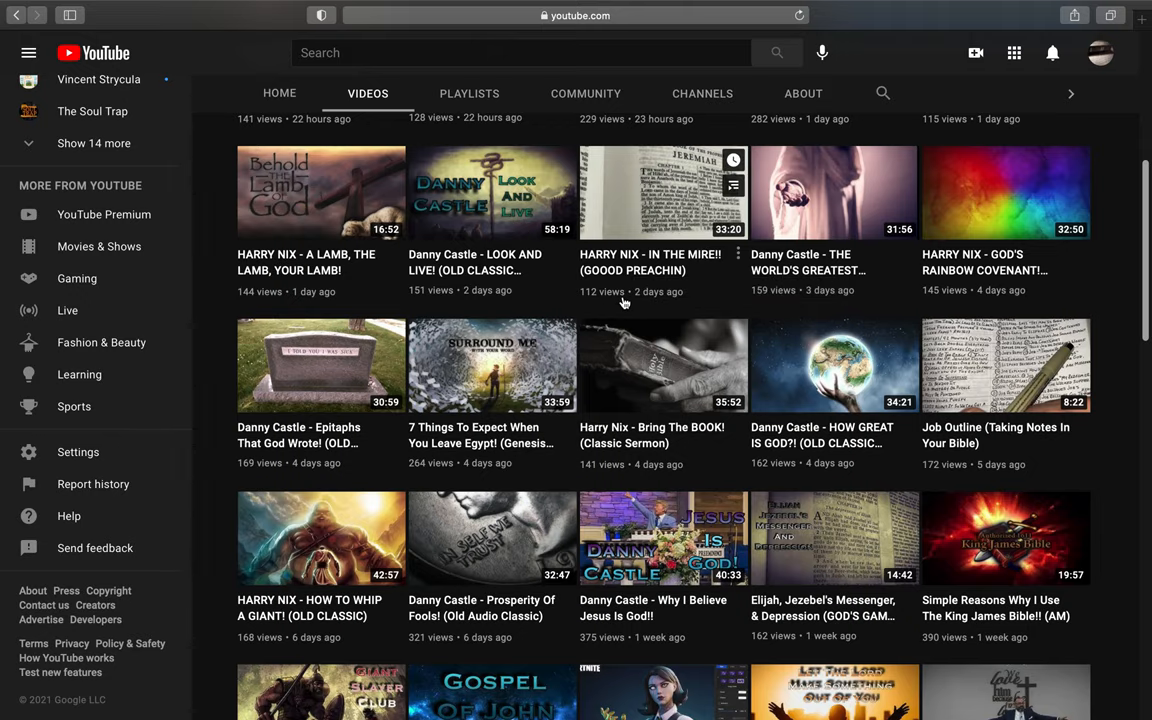
pyautogui.moveTo(716, 290)
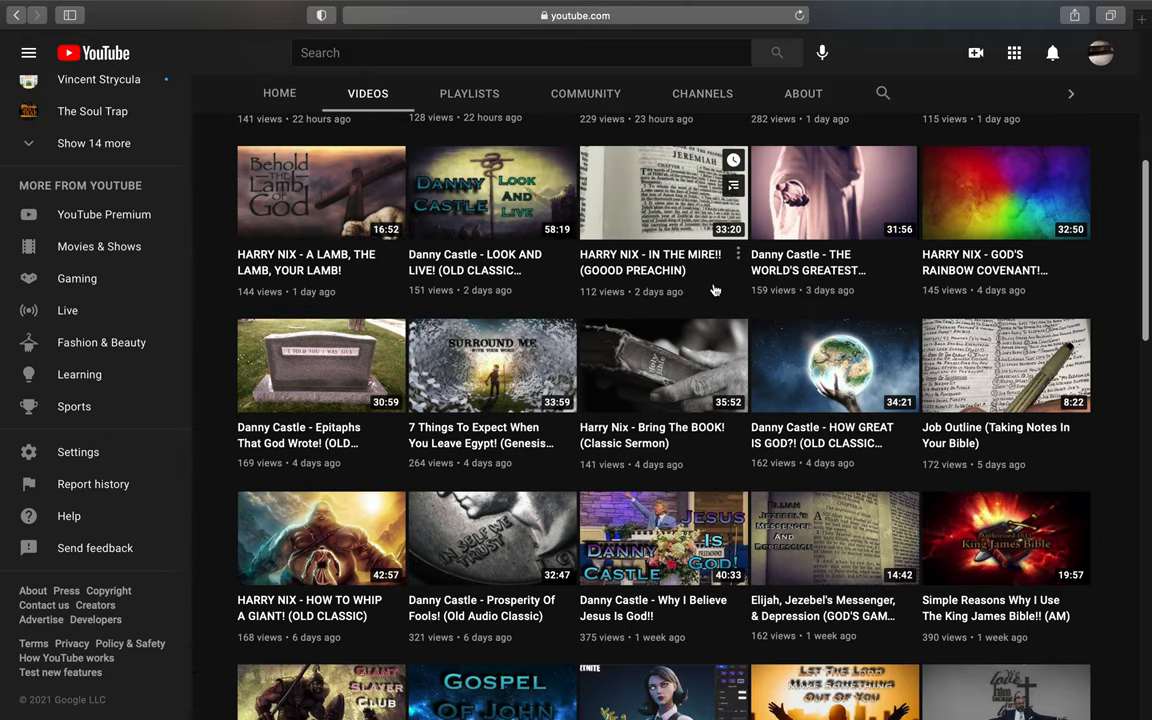
pyautogui.scroll(3)
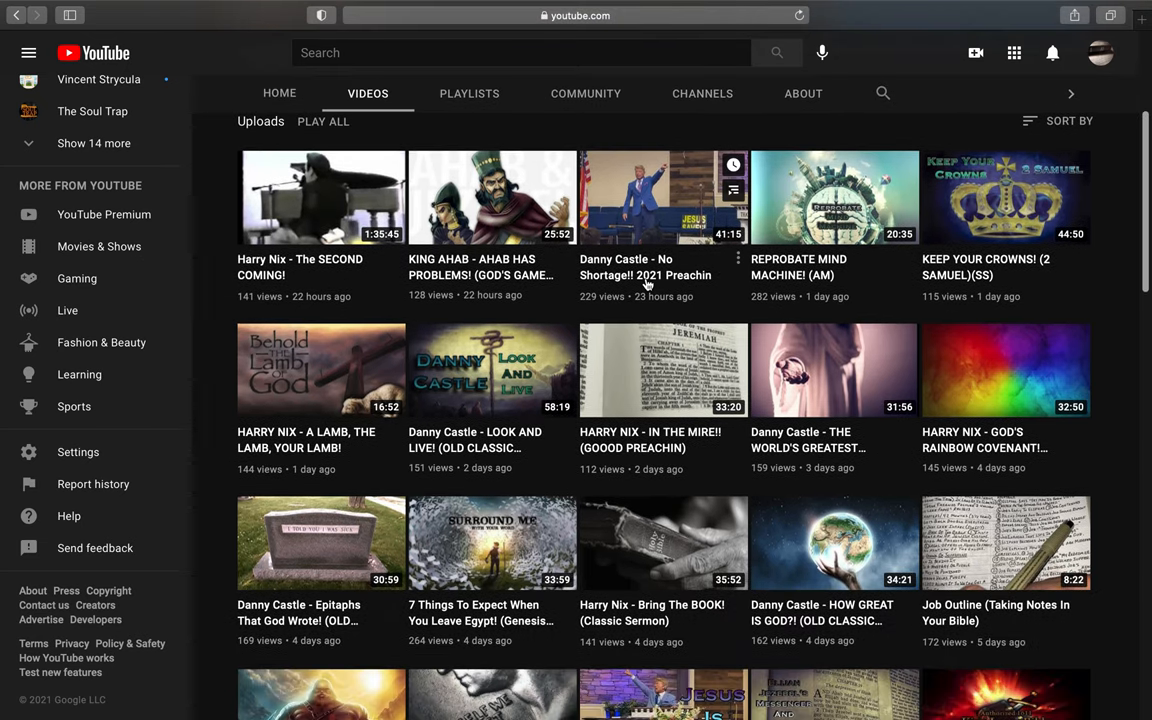
pyautogui.moveTo(646, 276)
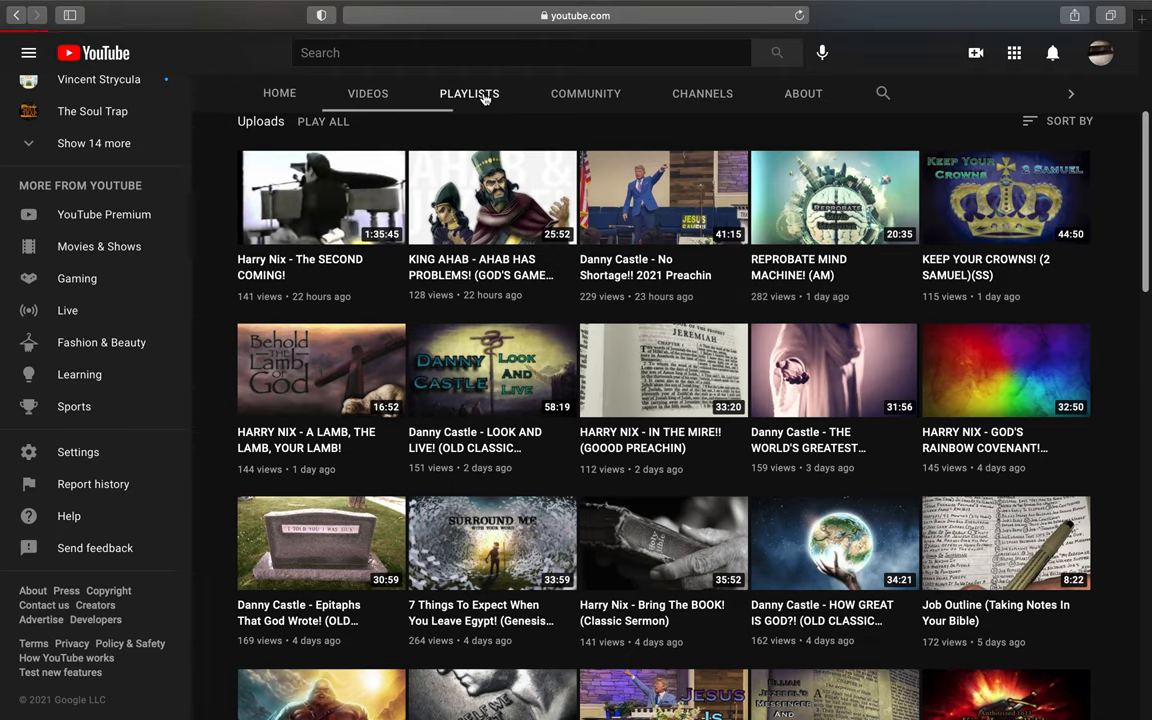
pyautogui.scroll(3)
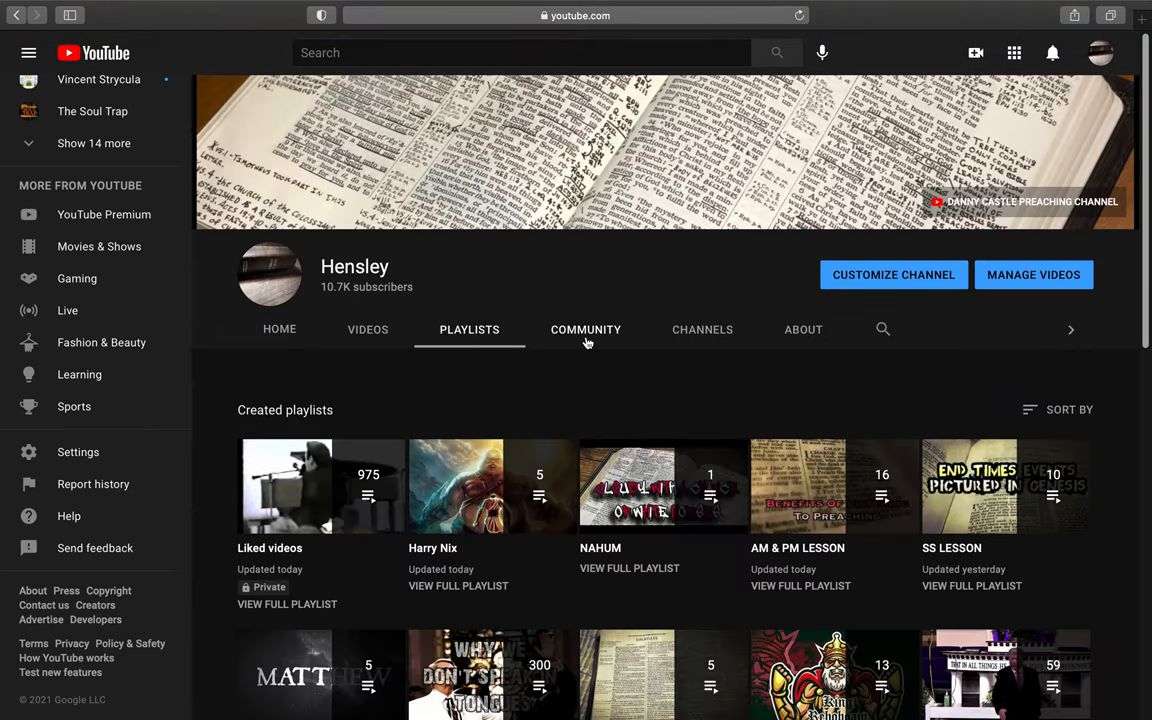
pyautogui.scroll(-3)
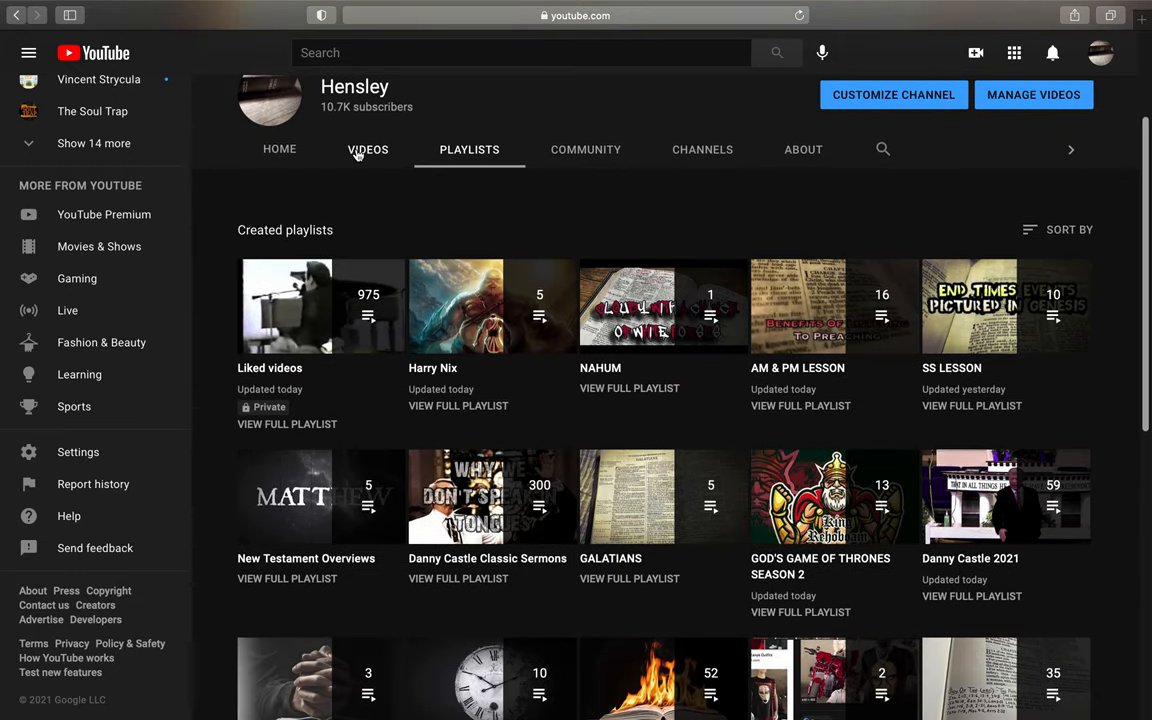
pyautogui.click(368, 148)
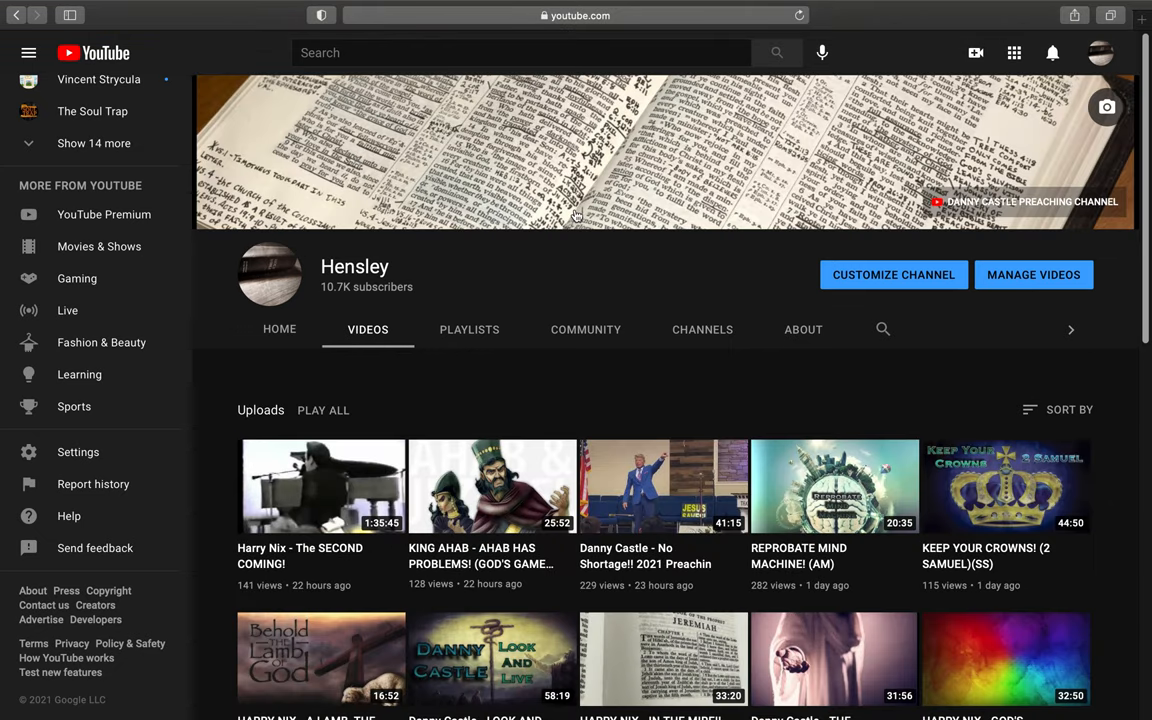
pyautogui.moveTo(578, 224)
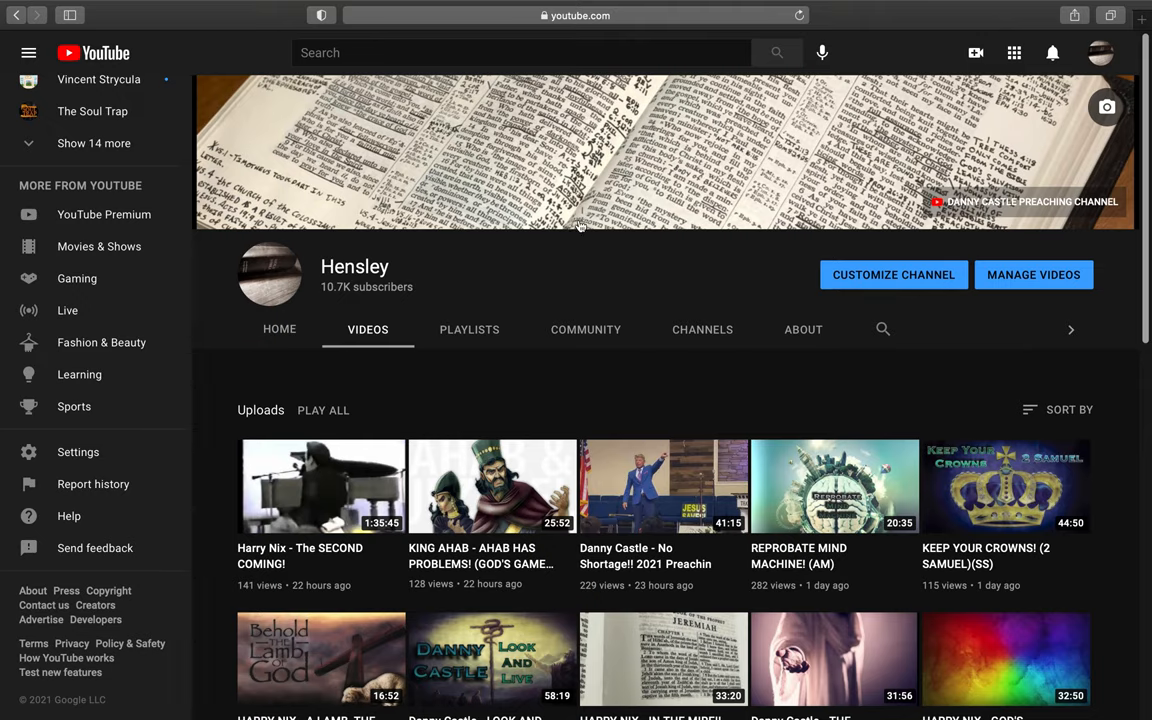
pyautogui.scroll(-3)
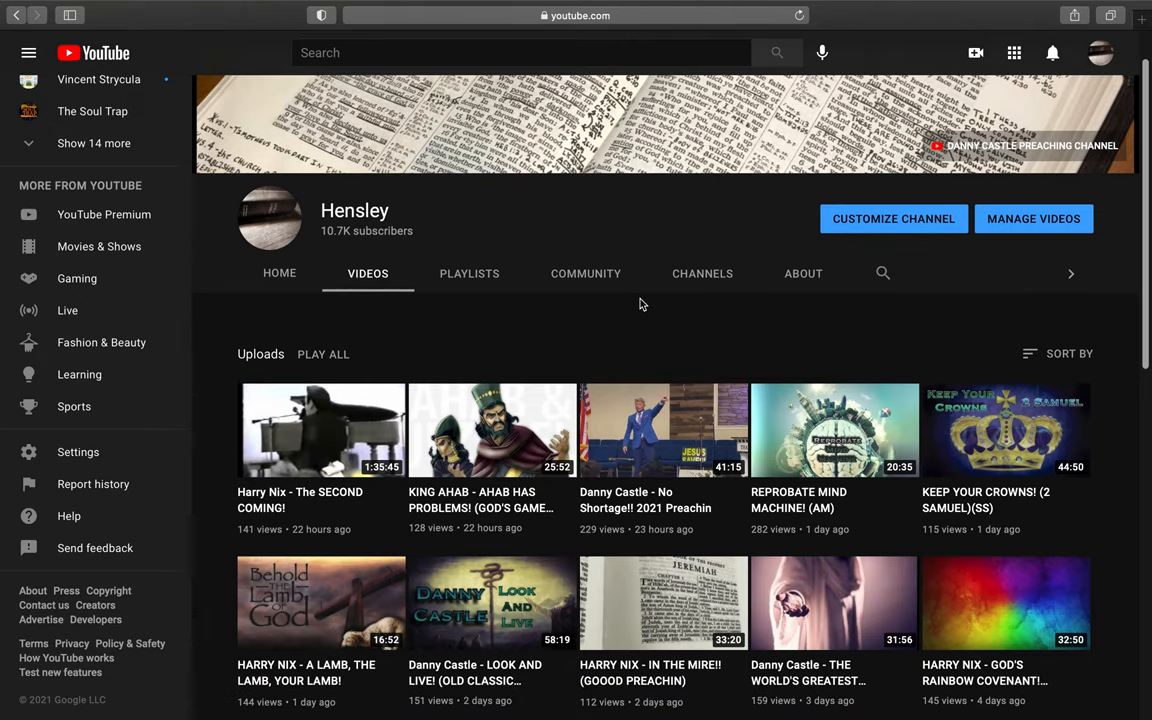
pyautogui.scroll(-3)
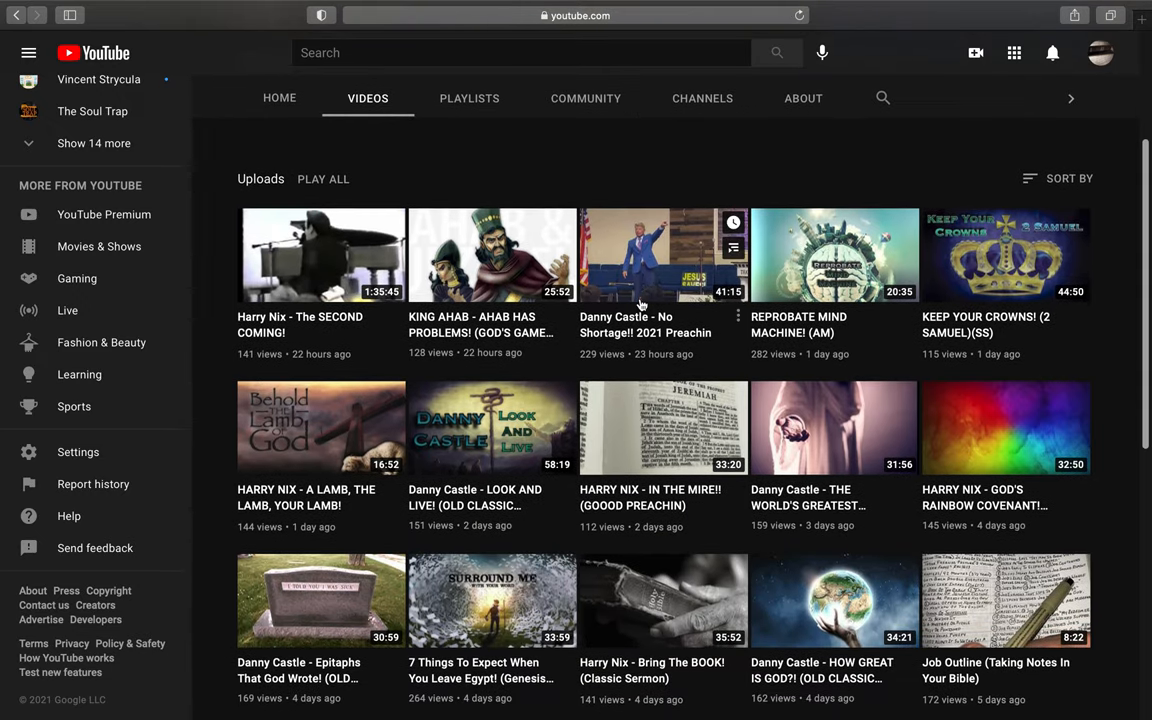
pyautogui.scroll(-3)
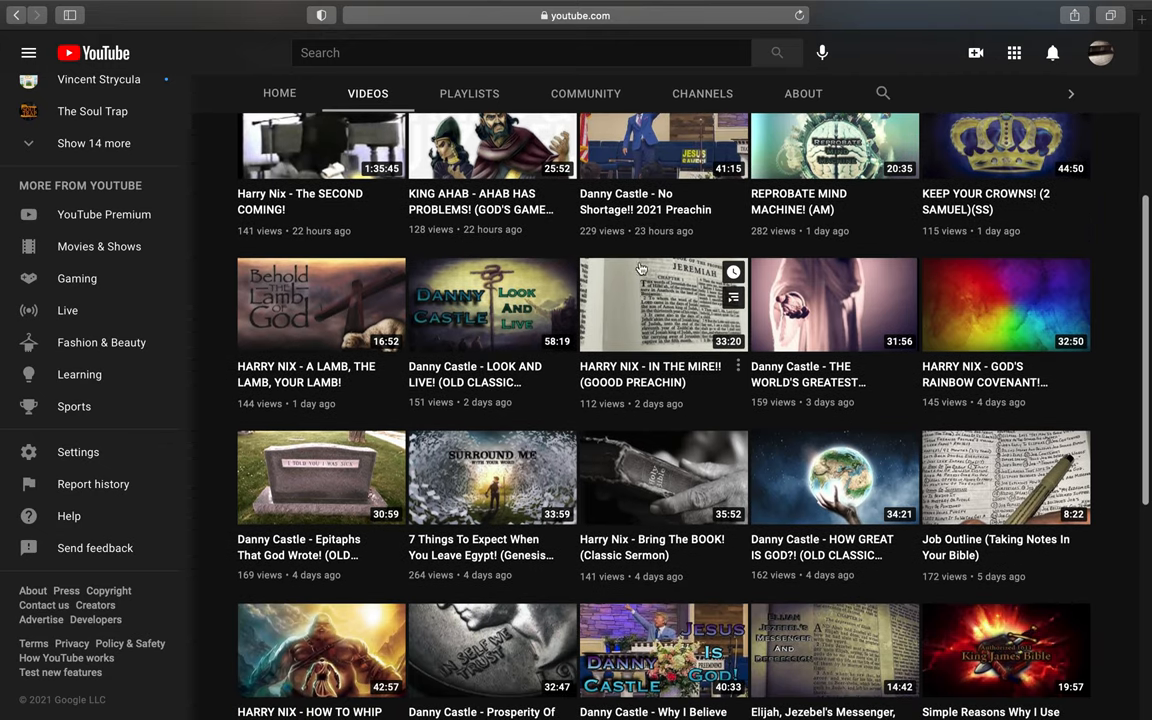
pyautogui.moveTo(710, 224)
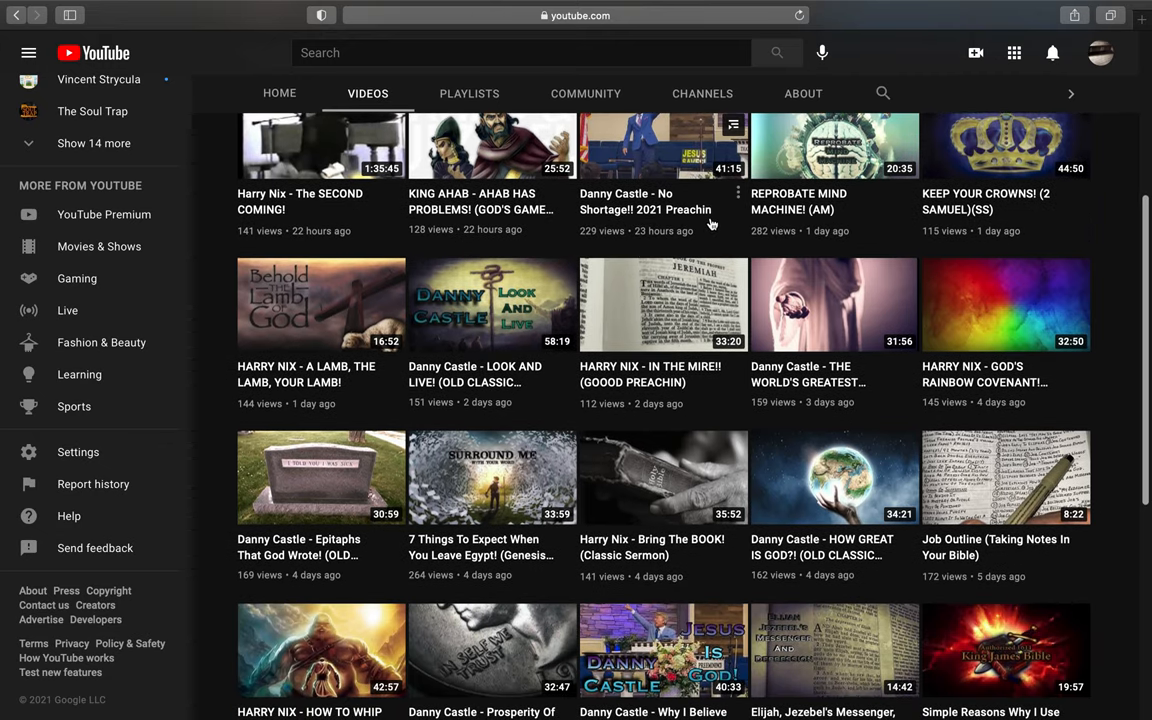
pyautogui.scroll(-3)
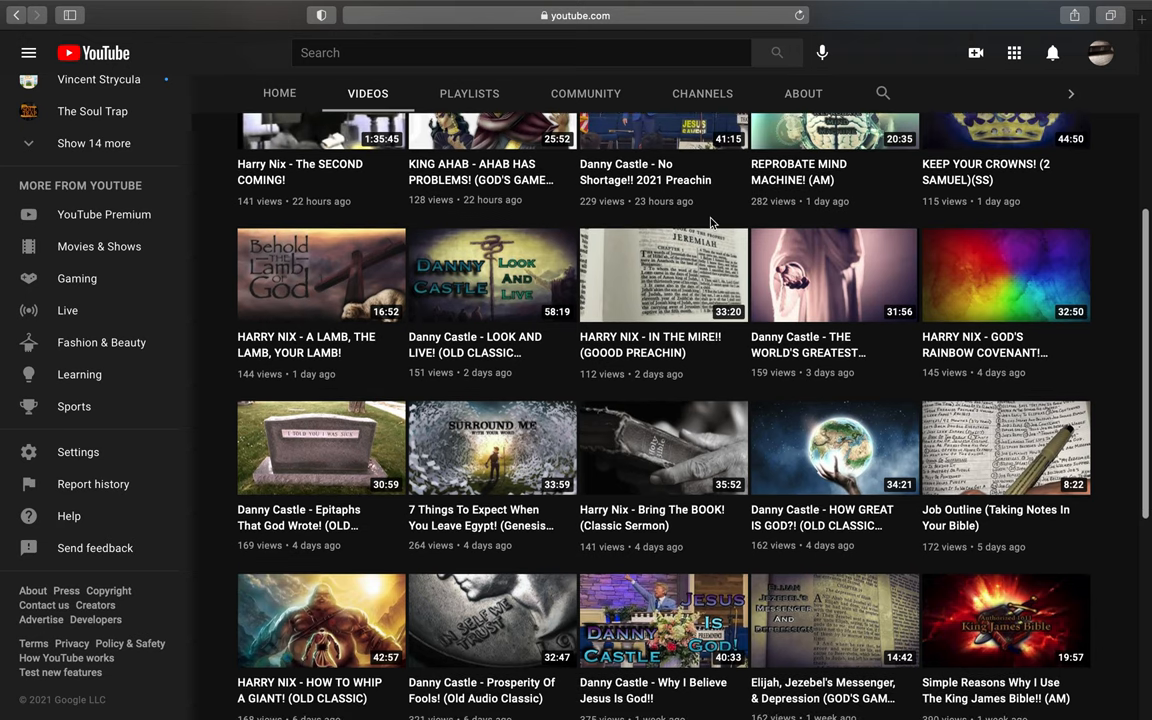
pyautogui.scroll(-3)
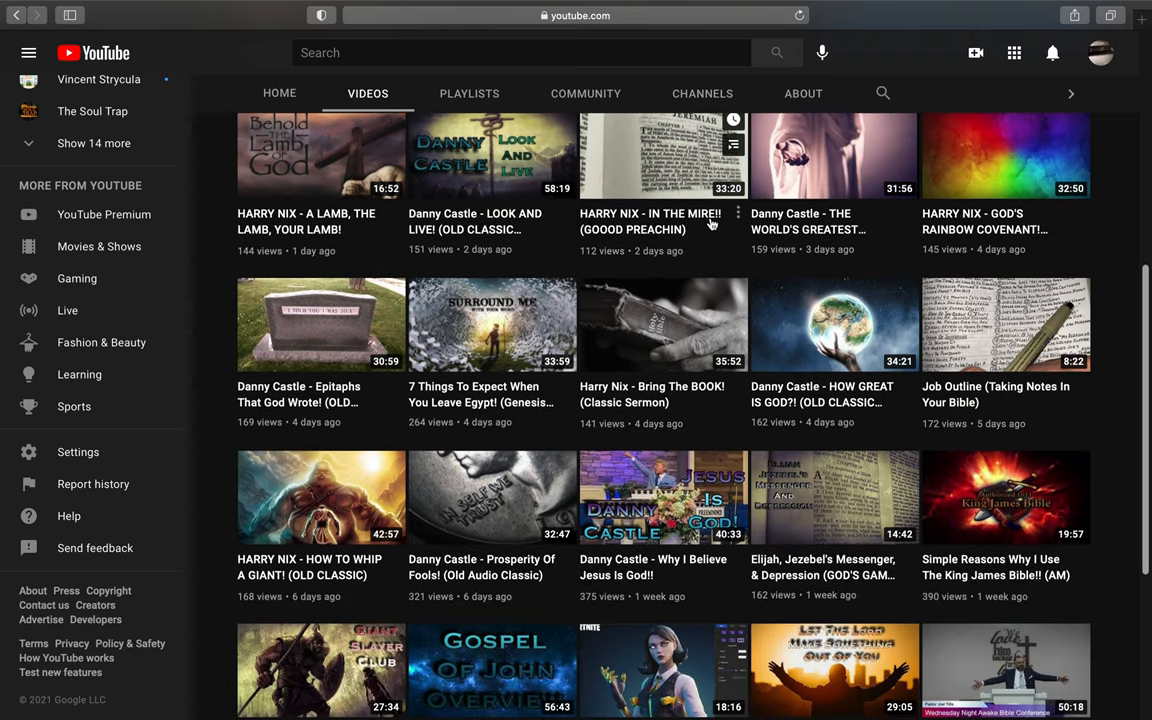
pyautogui.scroll(-3)
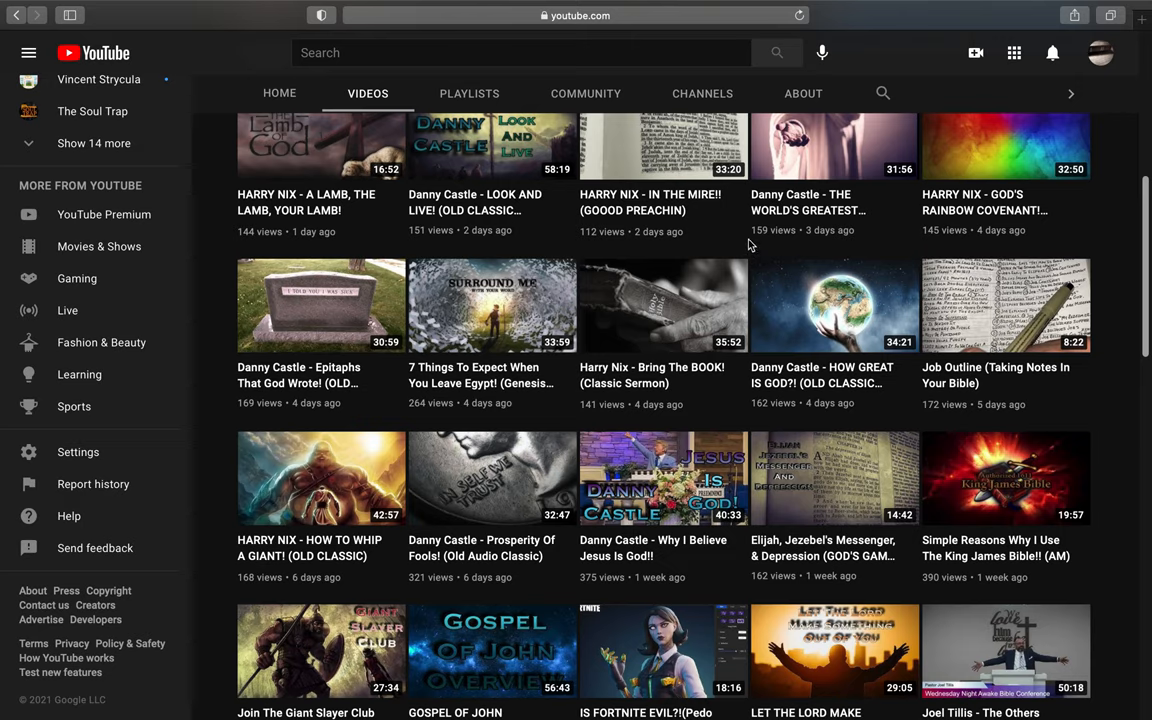
pyautogui.scroll(3)
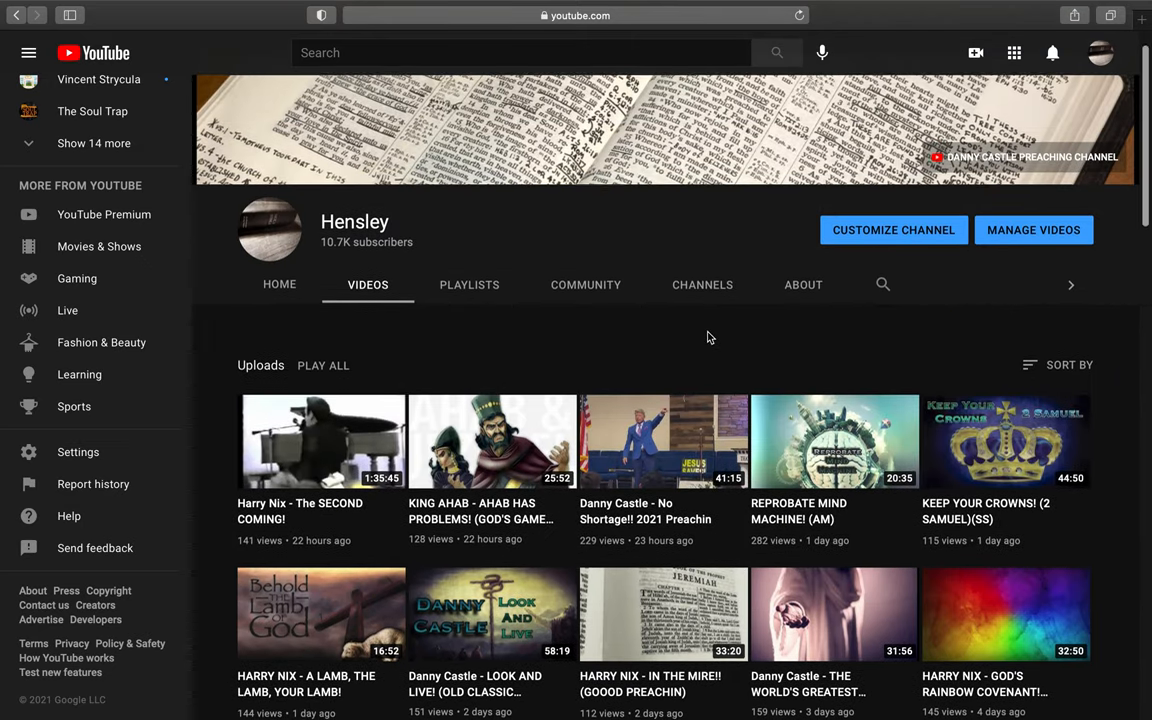
pyautogui.scroll(-3)
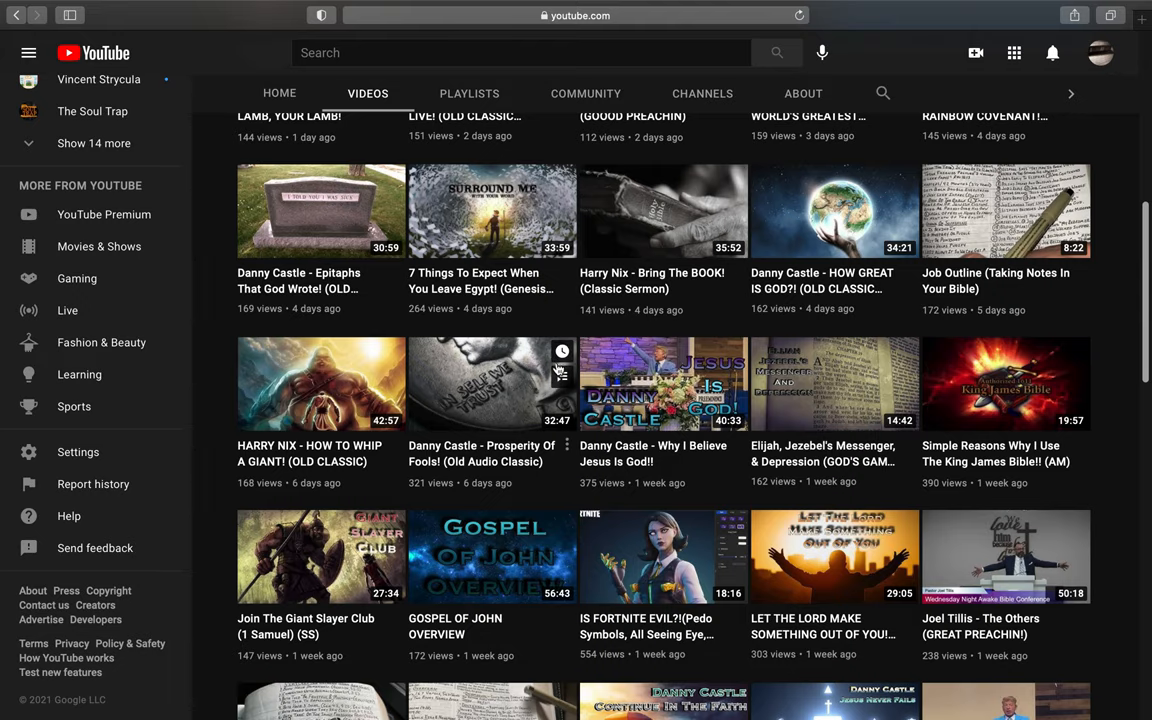
pyautogui.moveTo(736, 324)
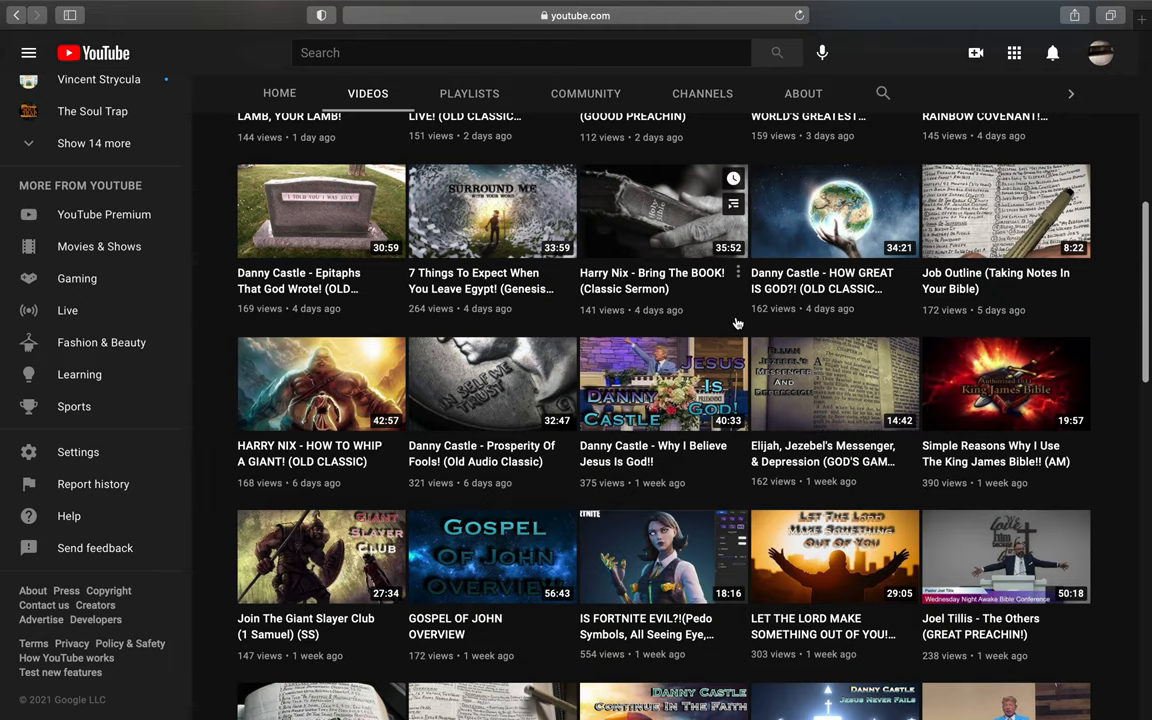
pyautogui.scroll(-3)
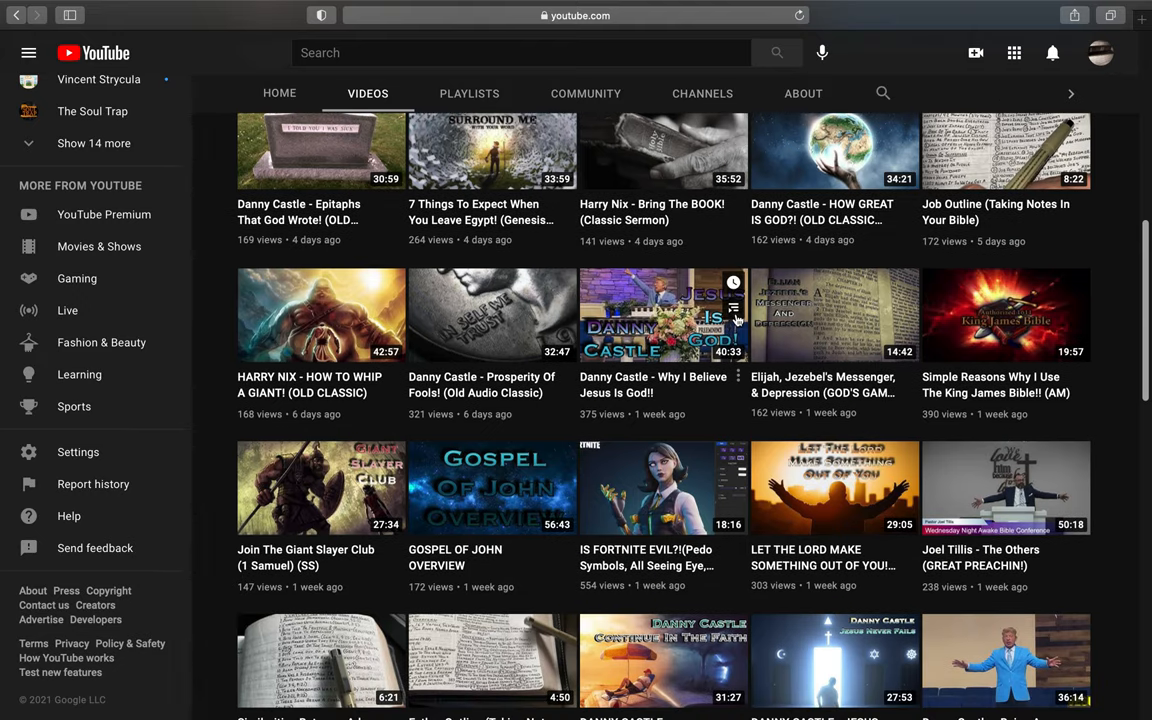
pyautogui.scroll(-3)
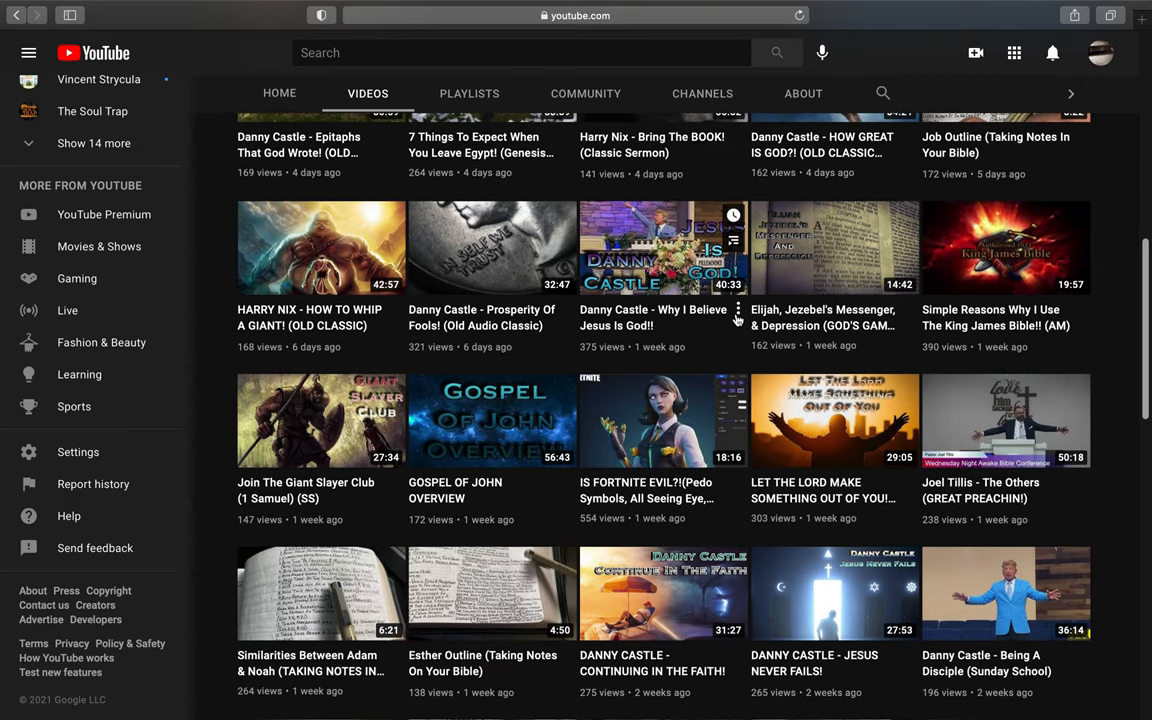
pyautogui.scroll(-3)
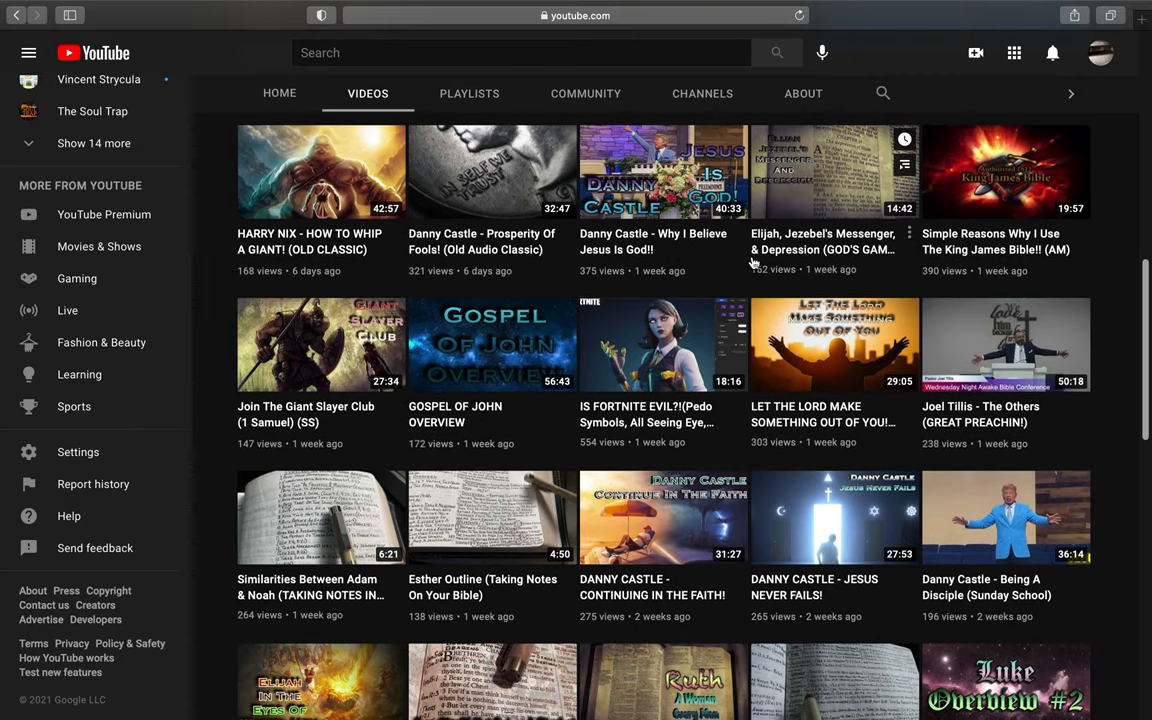
pyautogui.moveTo(856, 378)
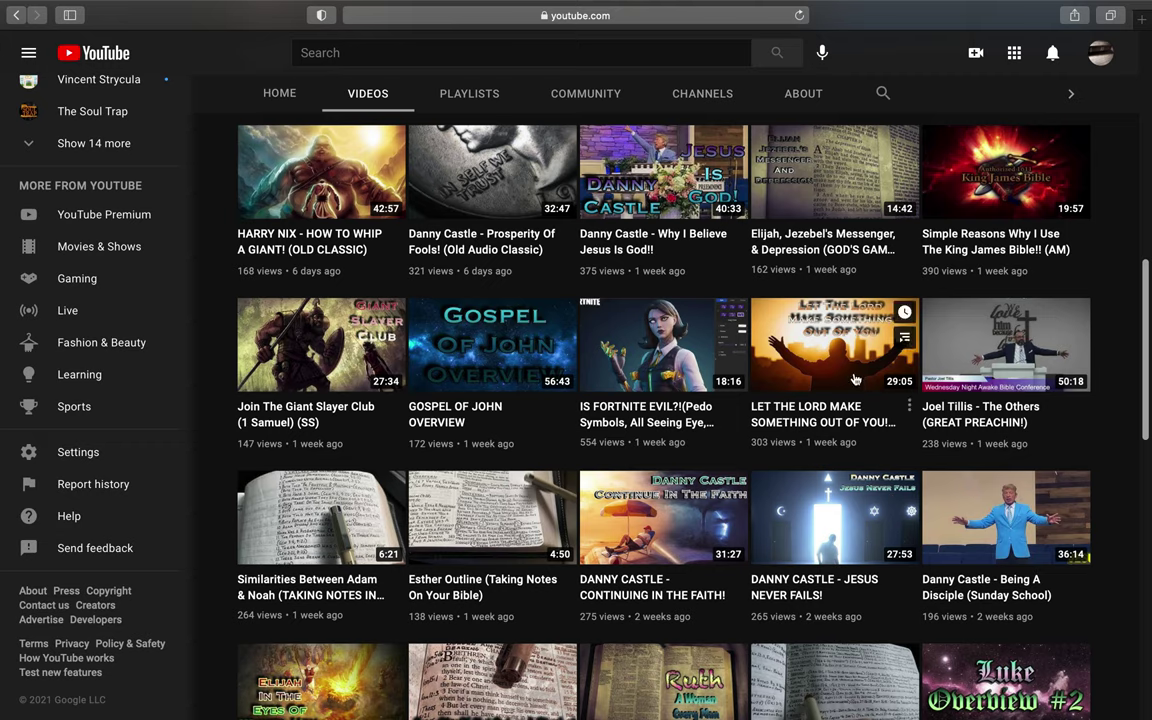
pyautogui.scroll(-3)
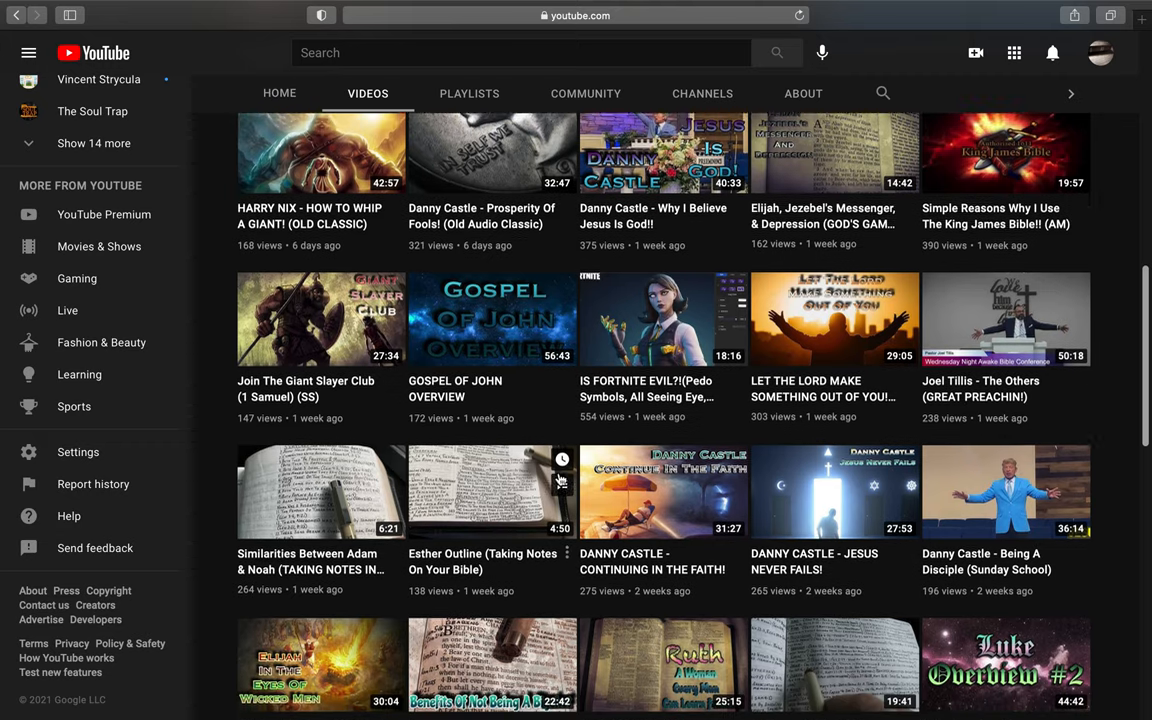
pyautogui.scroll(-3)
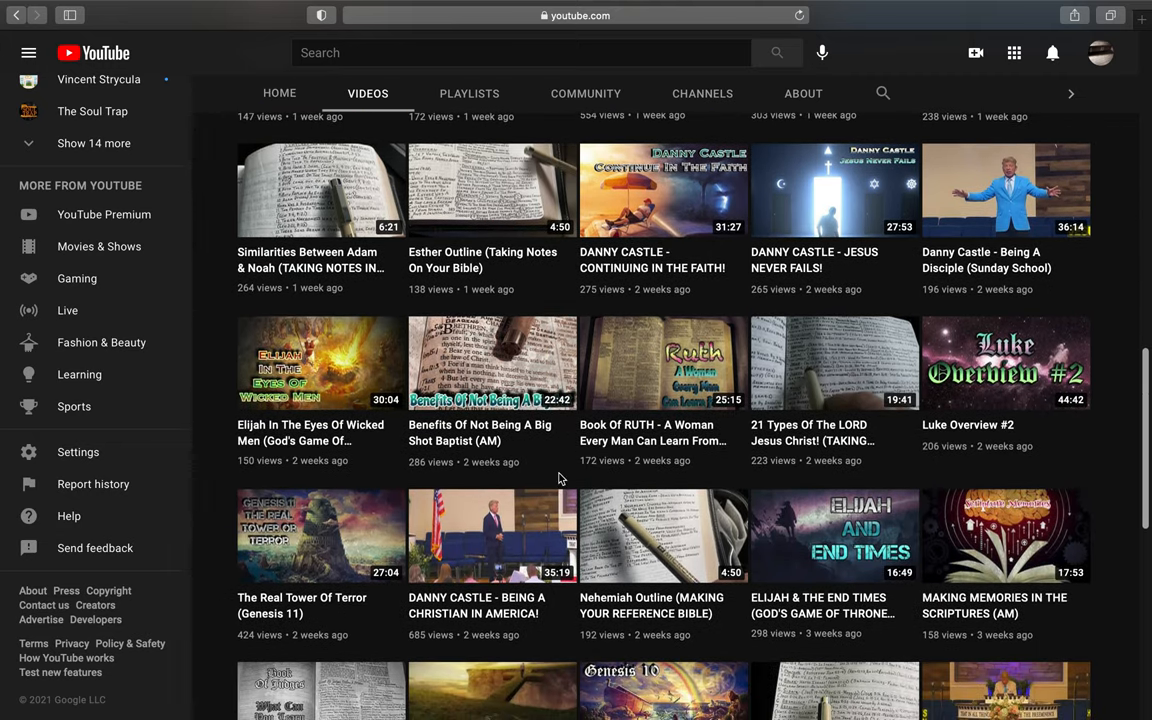
pyautogui.scroll(-3)
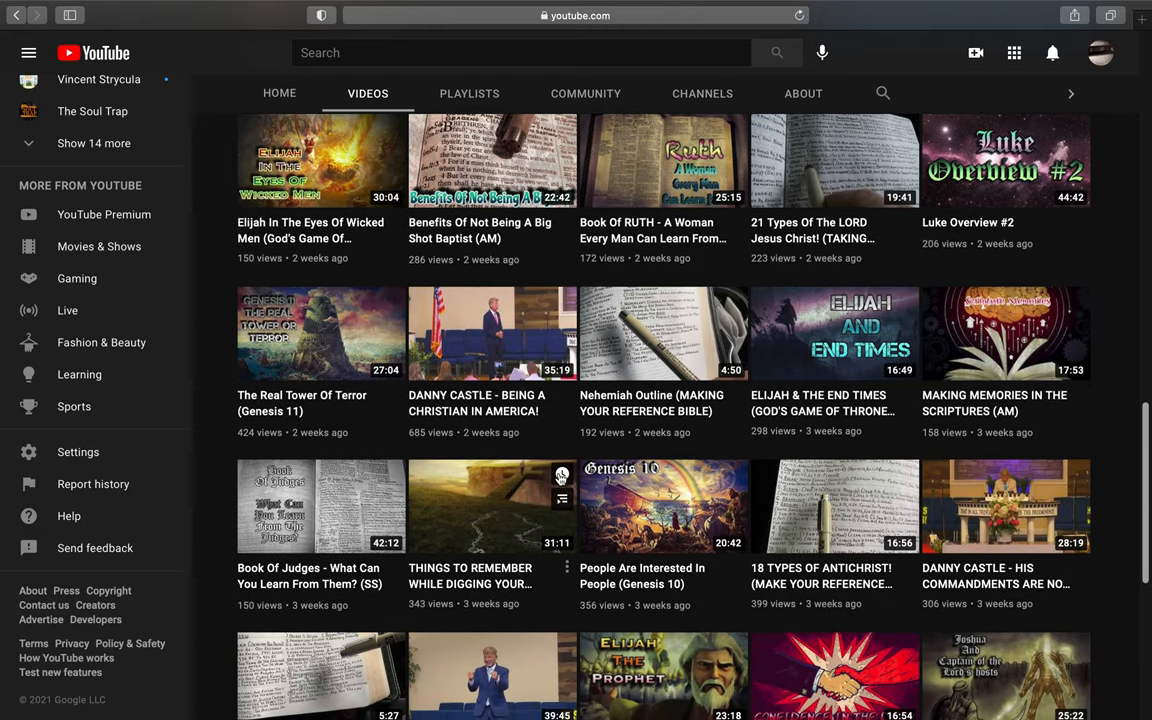
pyautogui.scroll(-3)
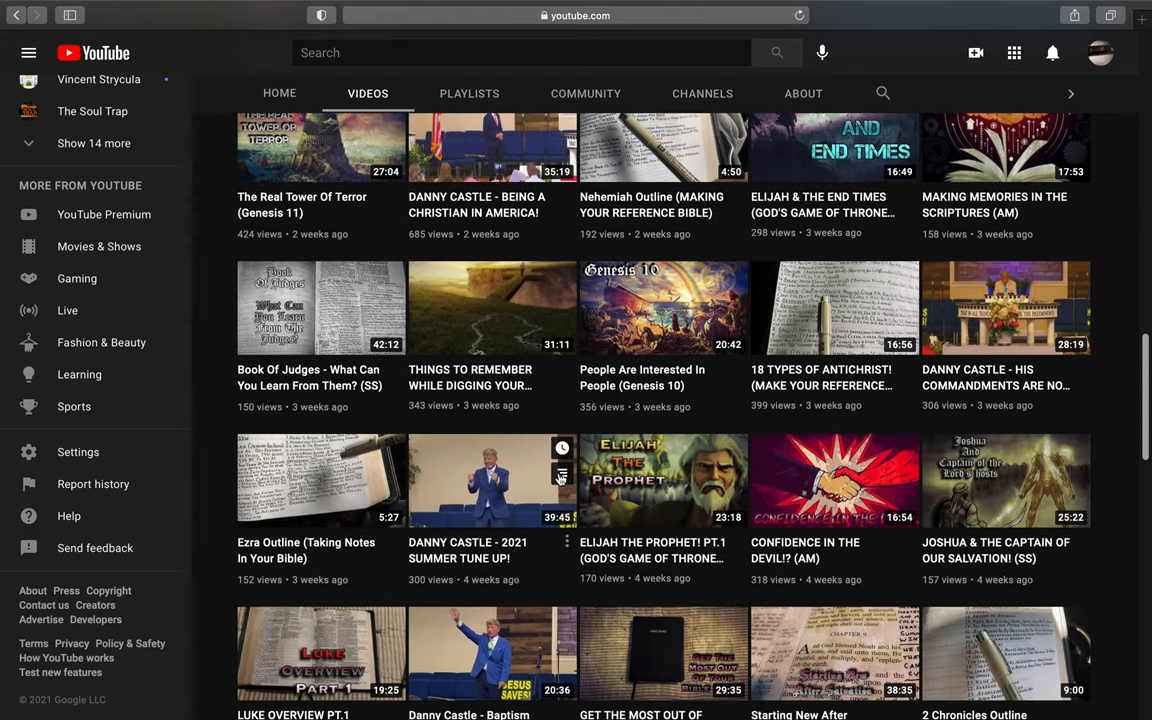
pyautogui.scroll(3)
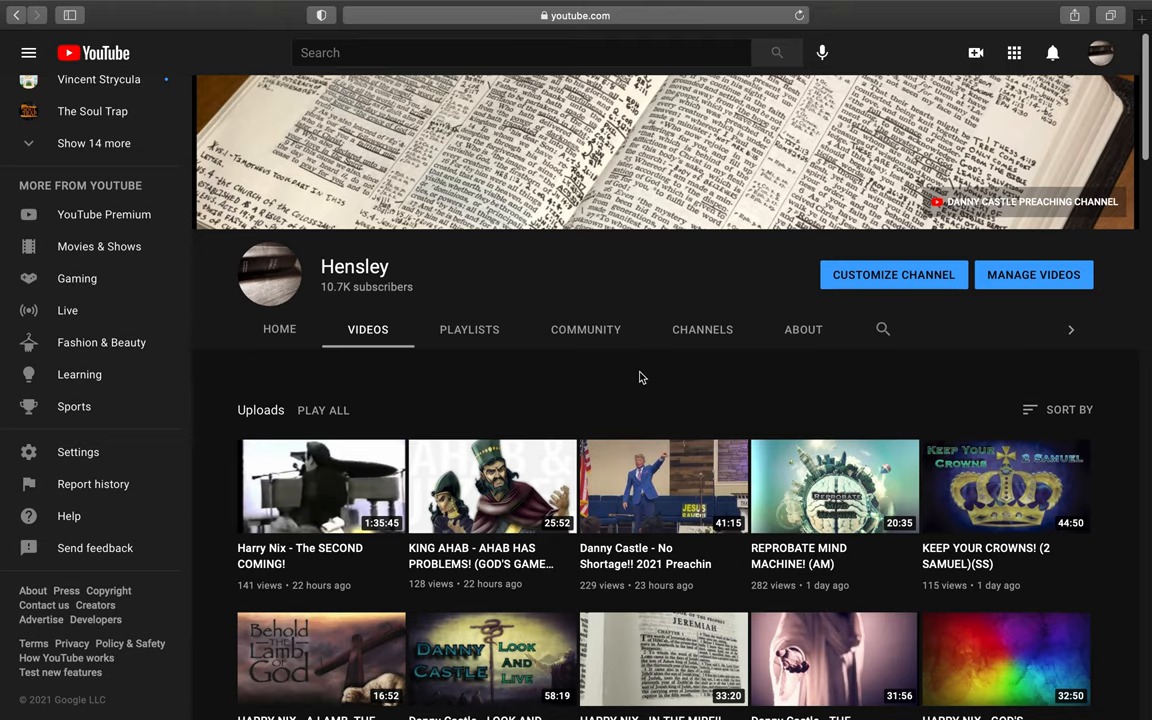
pyautogui.moveTo(644, 368)
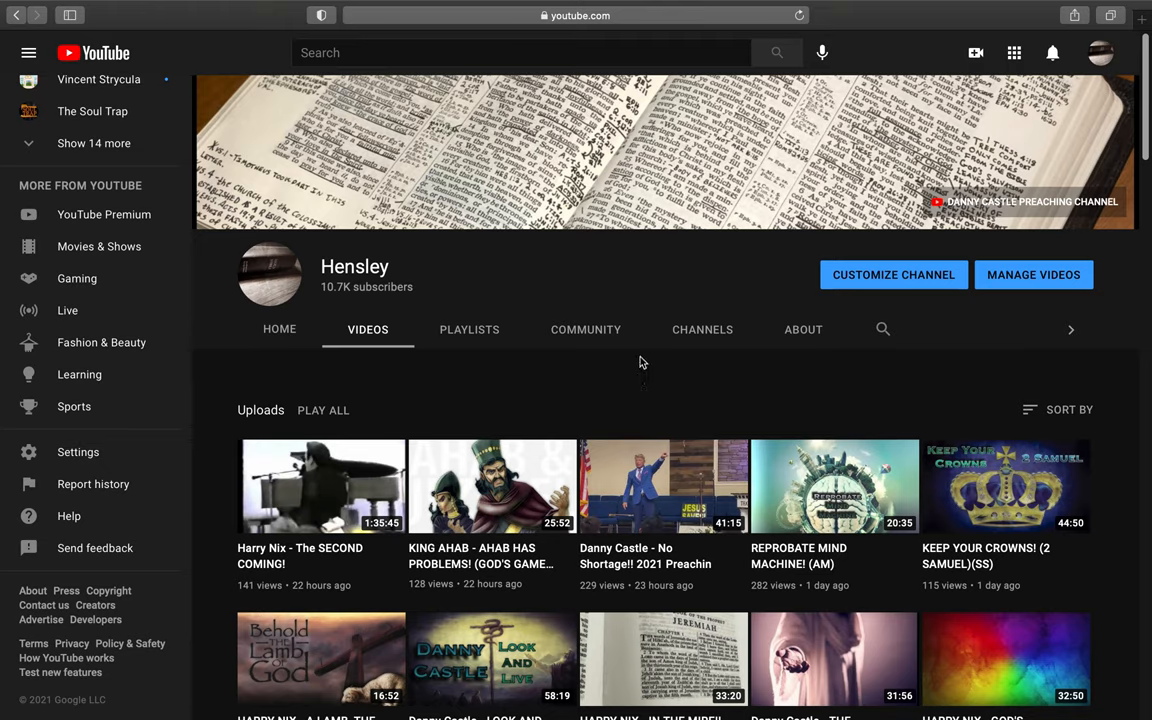
pyautogui.moveTo(518, 360)
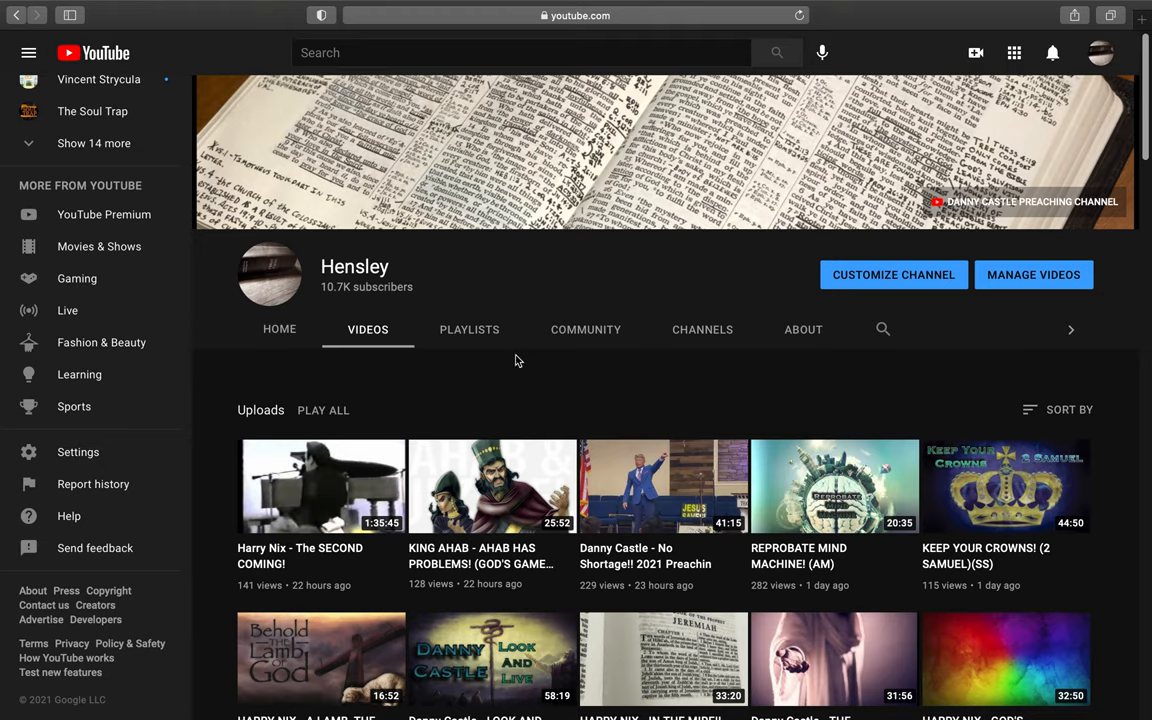
pyautogui.moveTo(524, 360)
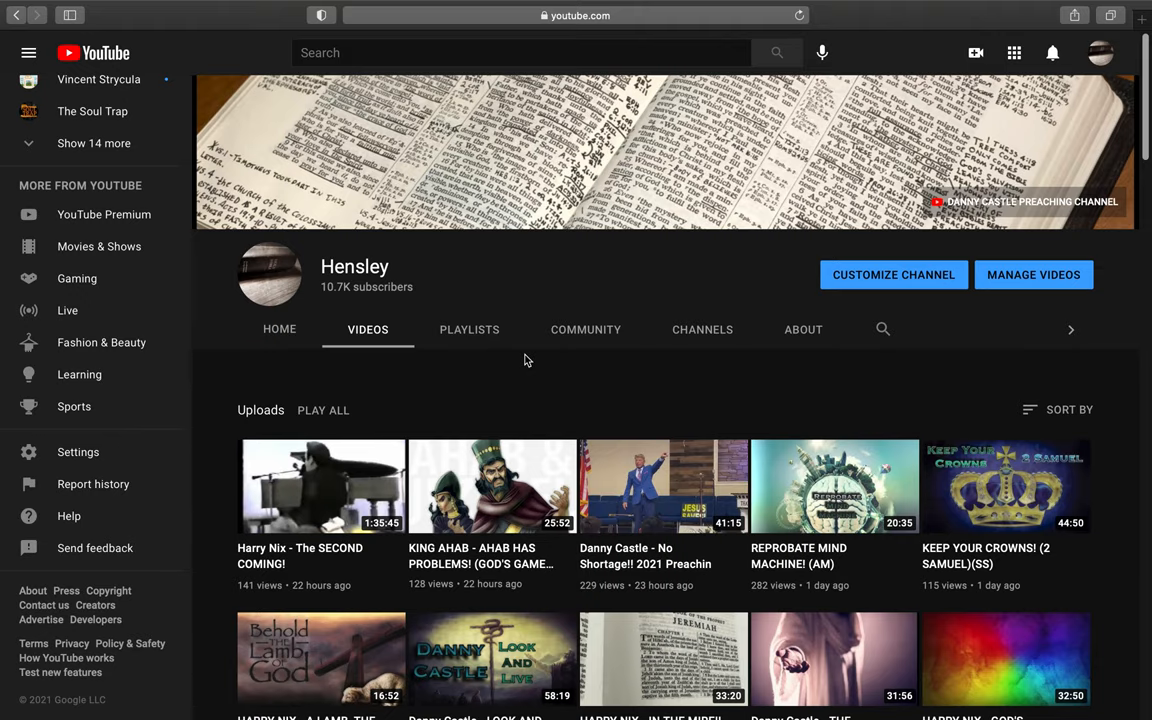
pyautogui.scroll(-3)
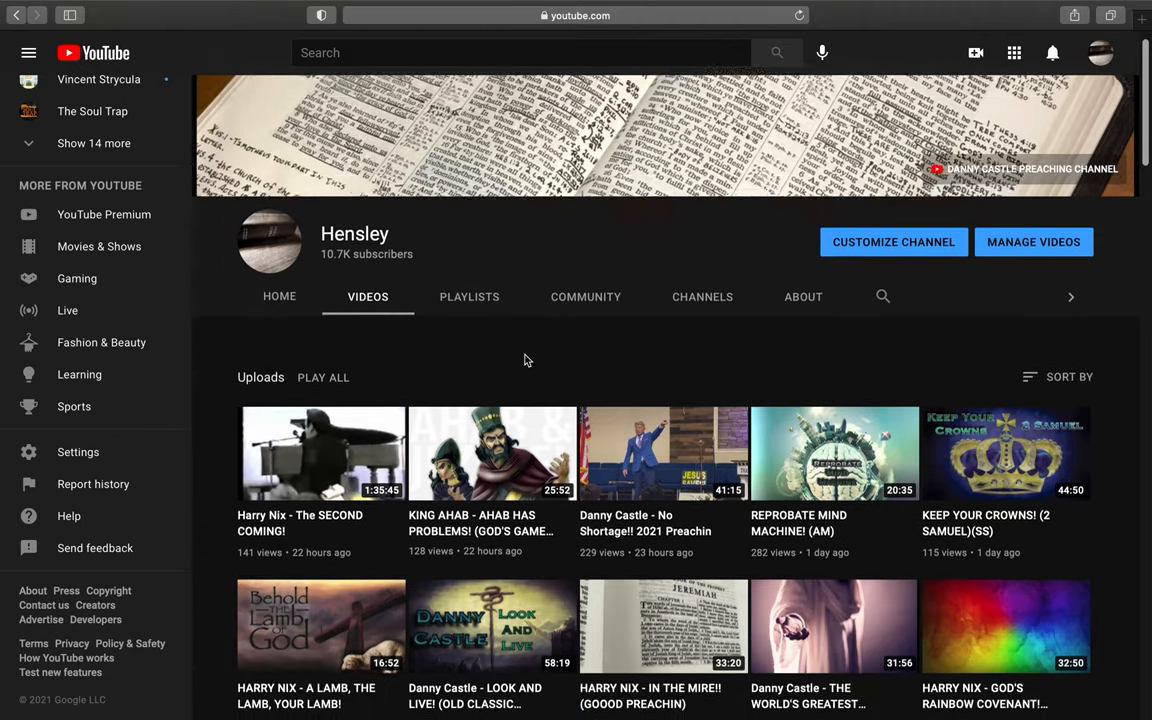
pyautogui.scroll(-3)
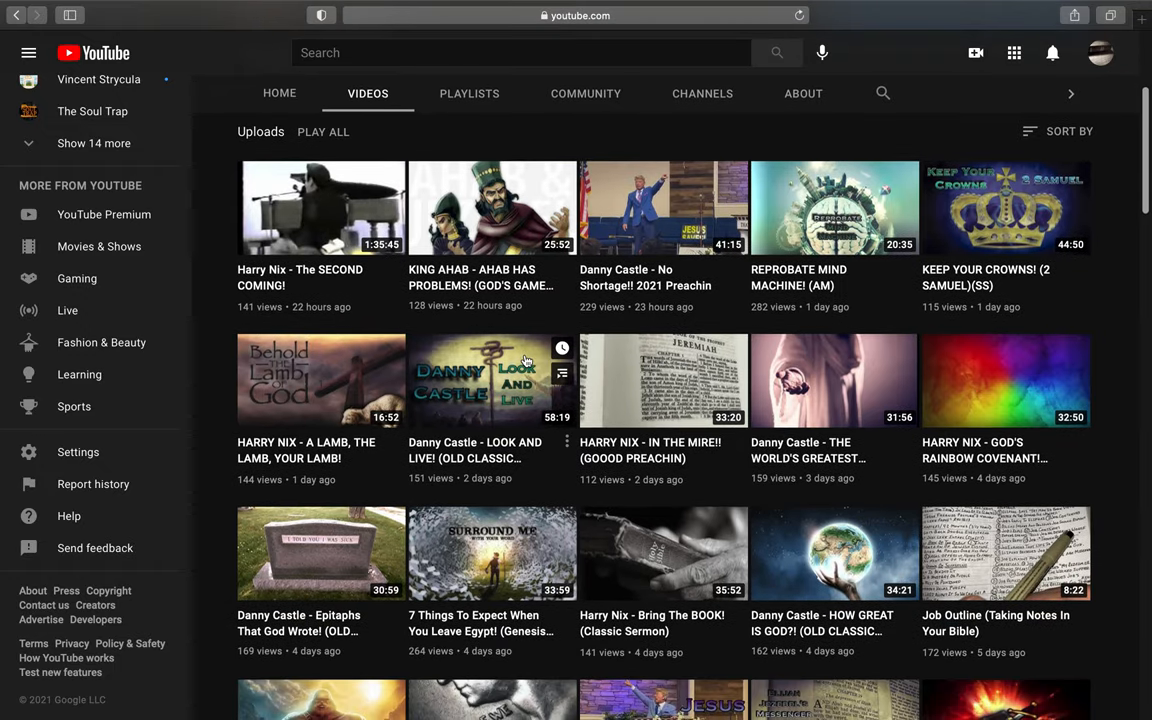
pyautogui.scroll(-3)
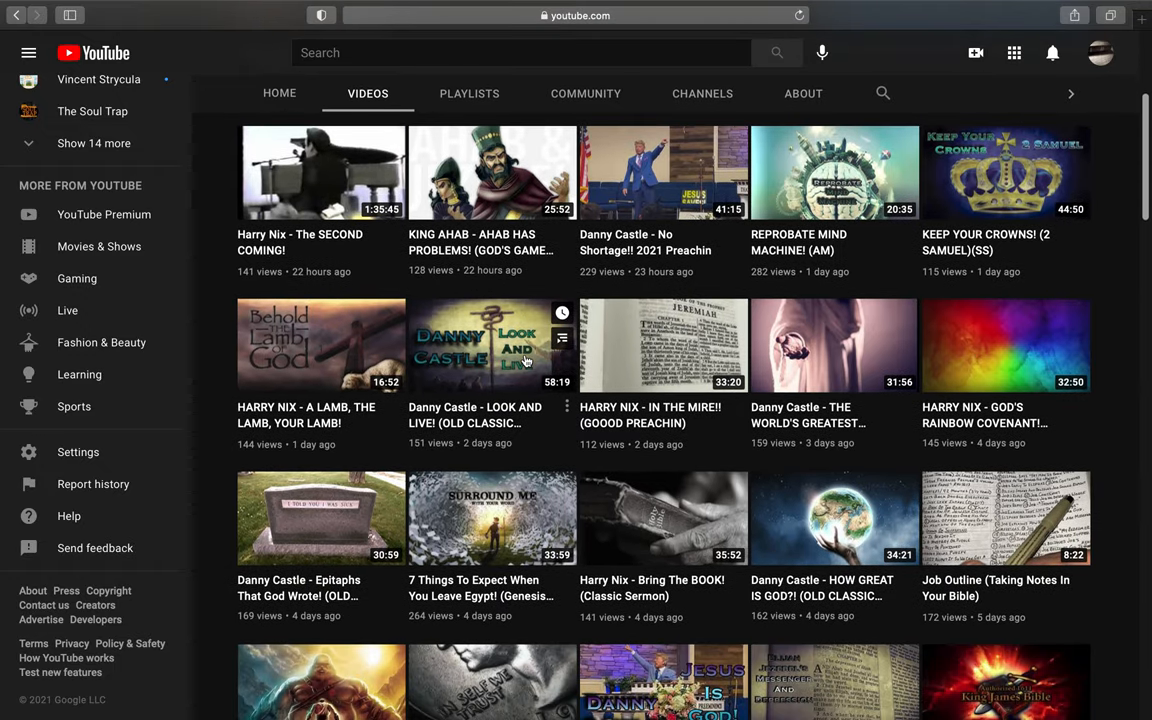
pyautogui.scroll(-3)
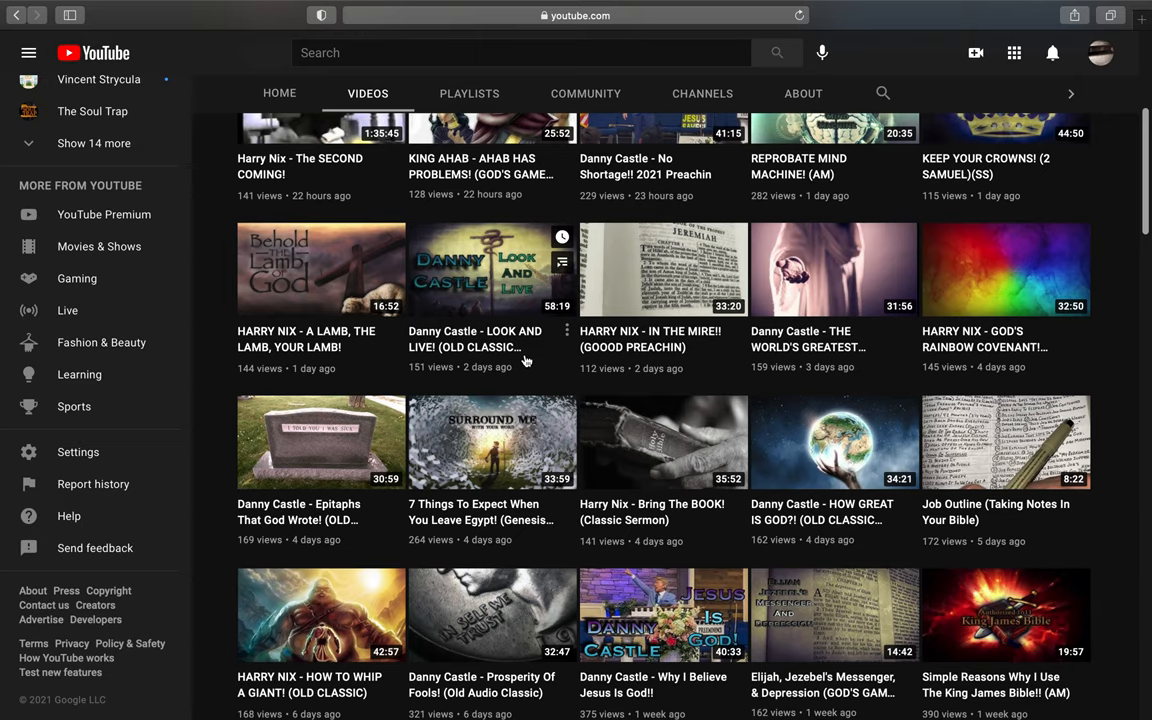
pyautogui.scroll(-3)
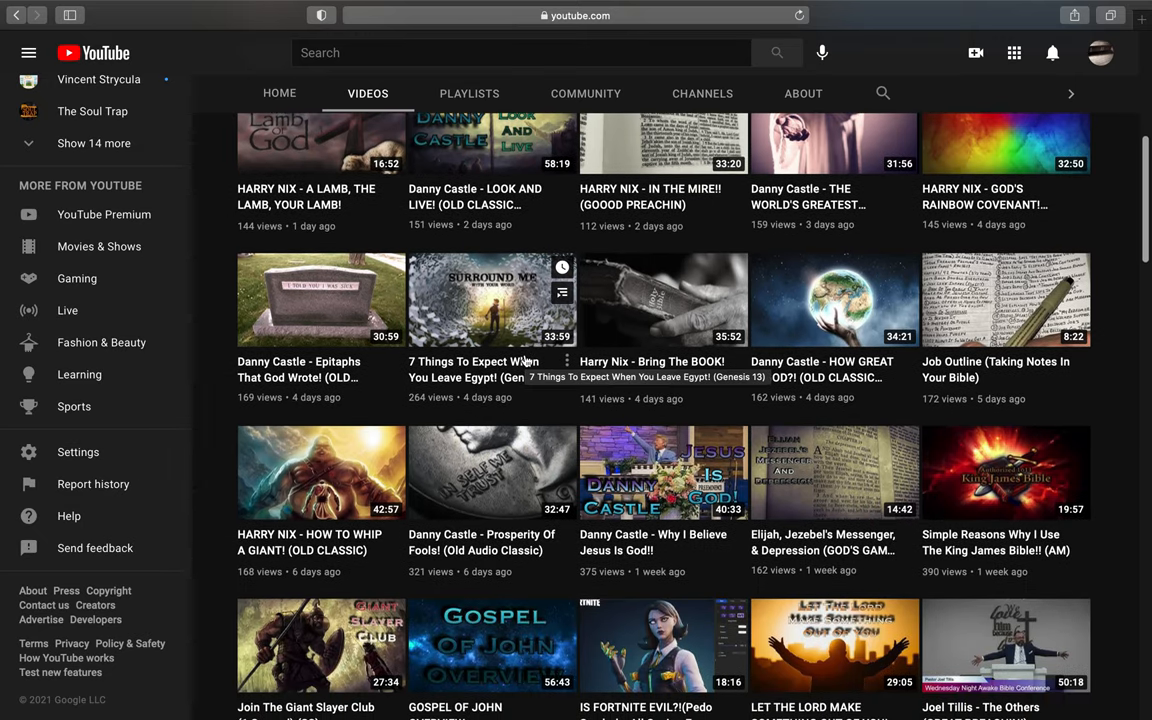
pyautogui.scroll(3)
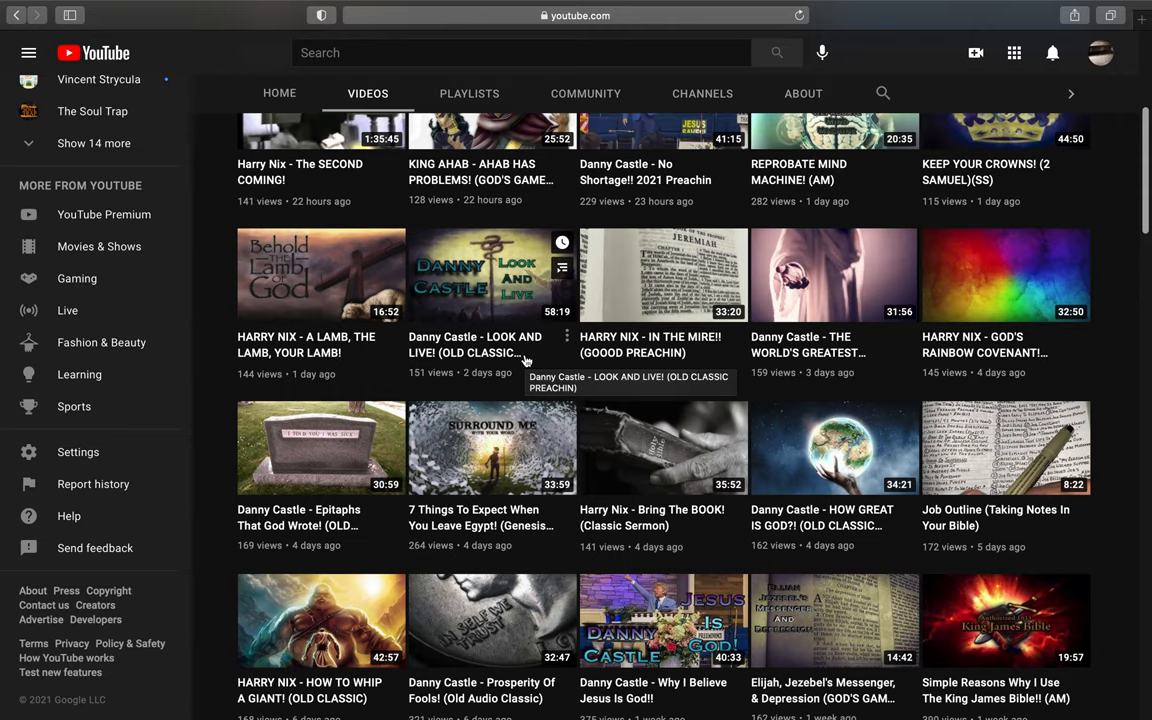
pyautogui.moveTo(650, 160)
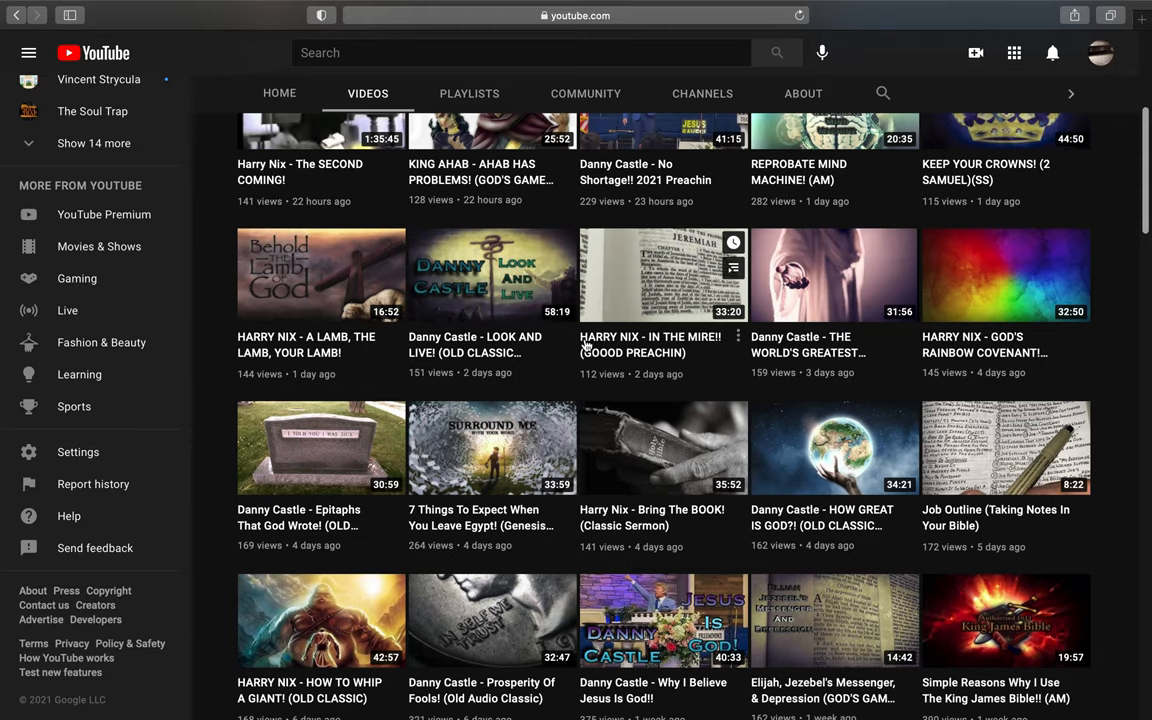
pyautogui.moveTo(650, 344)
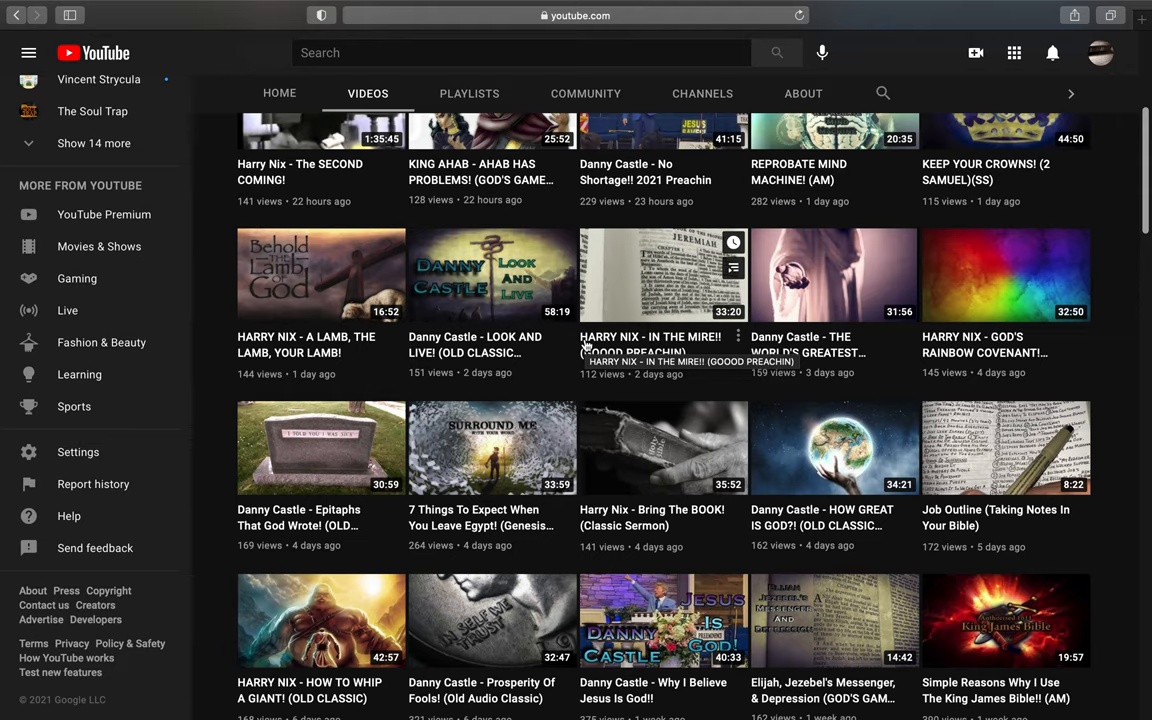
pyautogui.moveTo(556, 356)
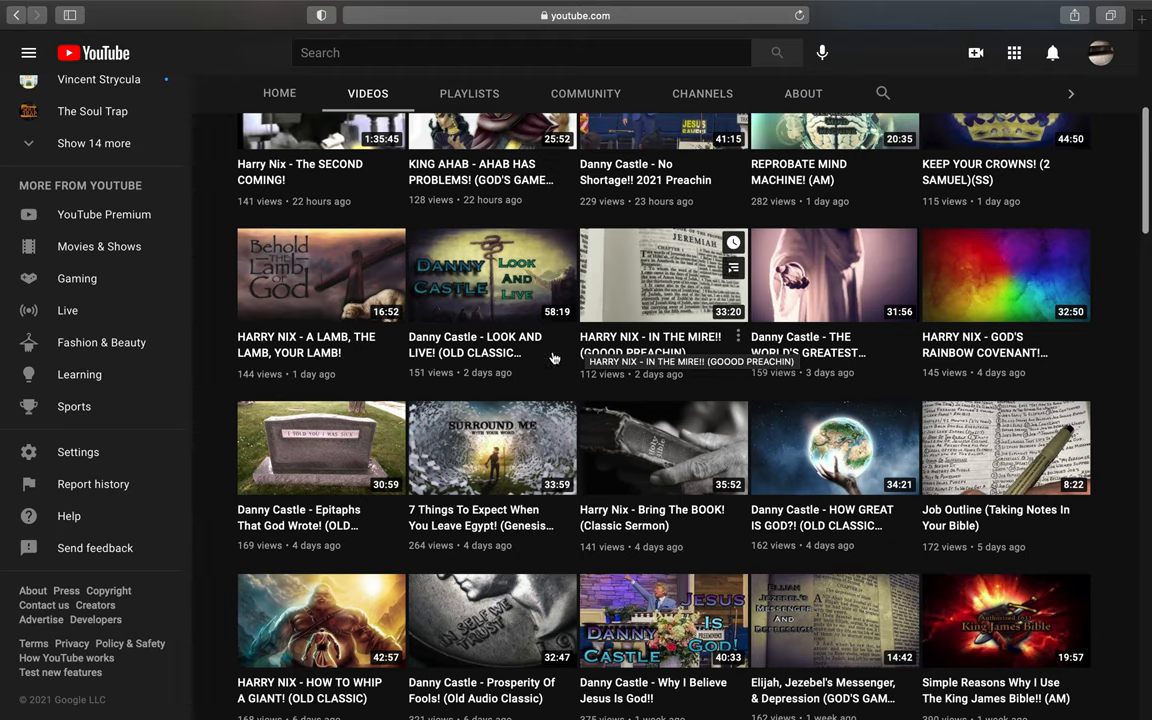
pyautogui.scroll(3)
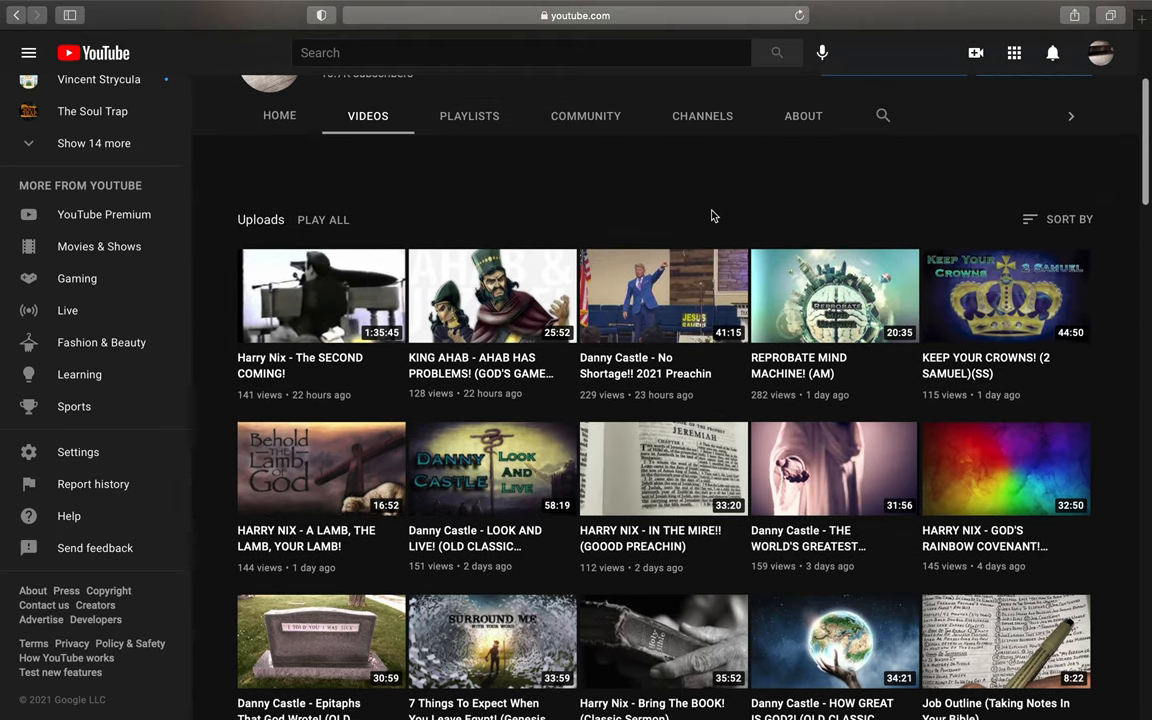
pyautogui.scroll(3)
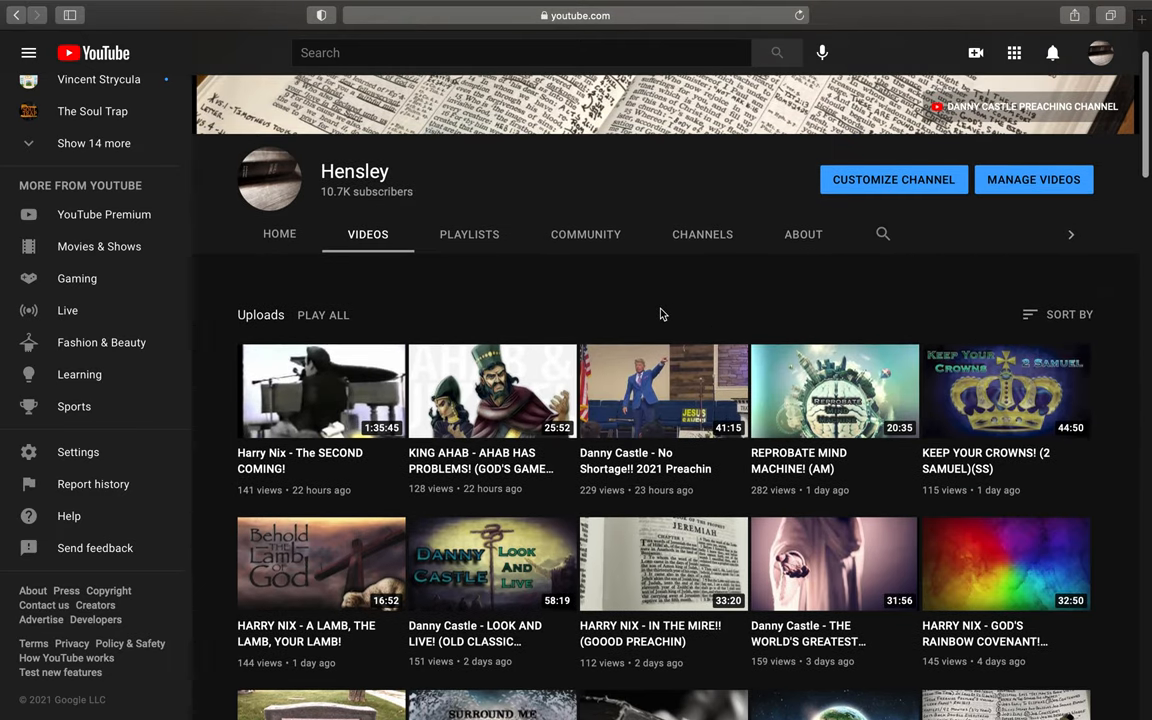
pyautogui.moveTo(528, 312)
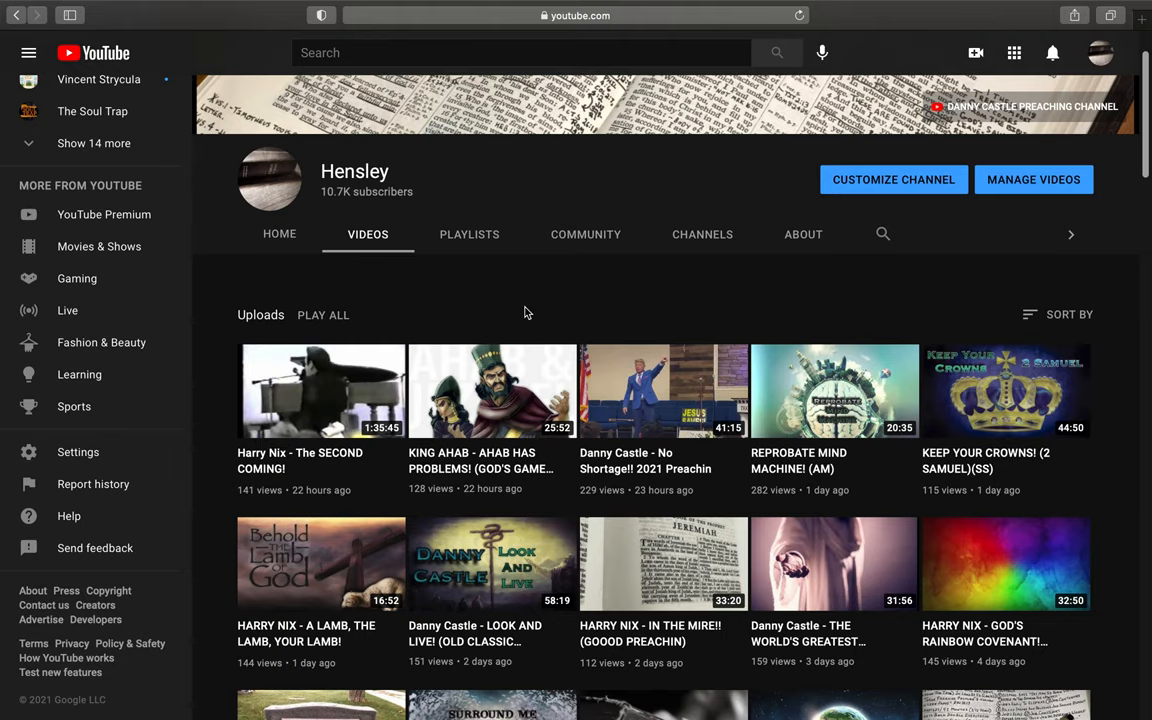
pyautogui.moveTo(396, 316)
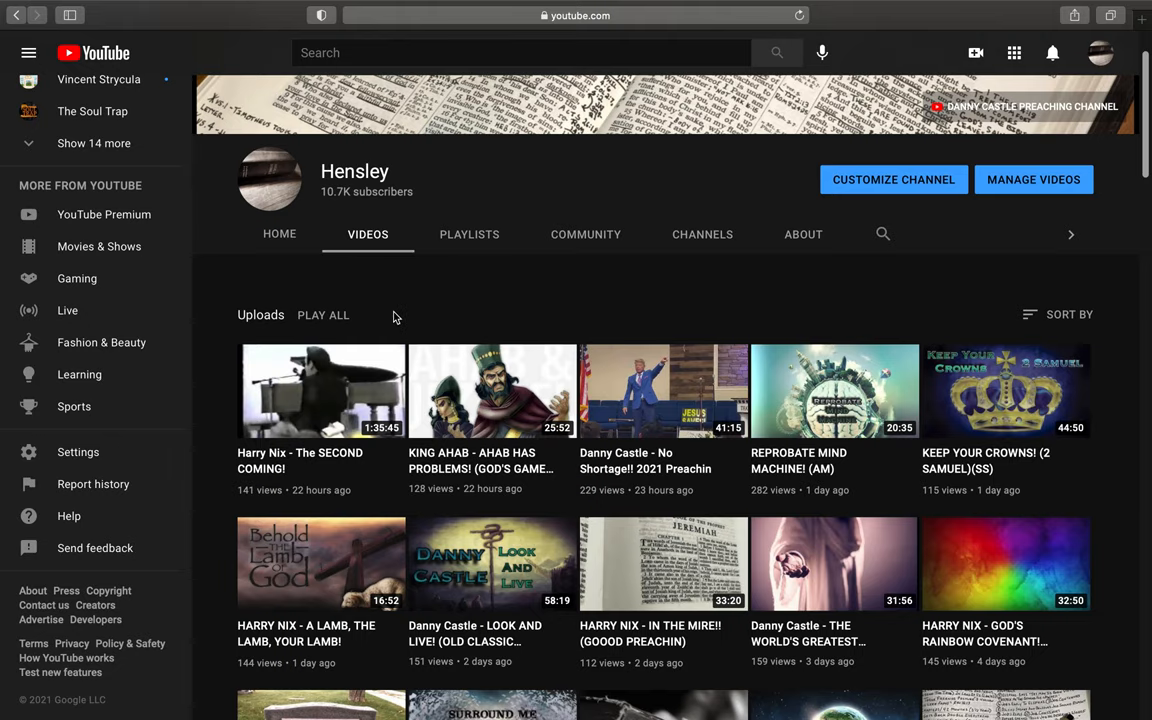
pyautogui.moveTo(548, 272)
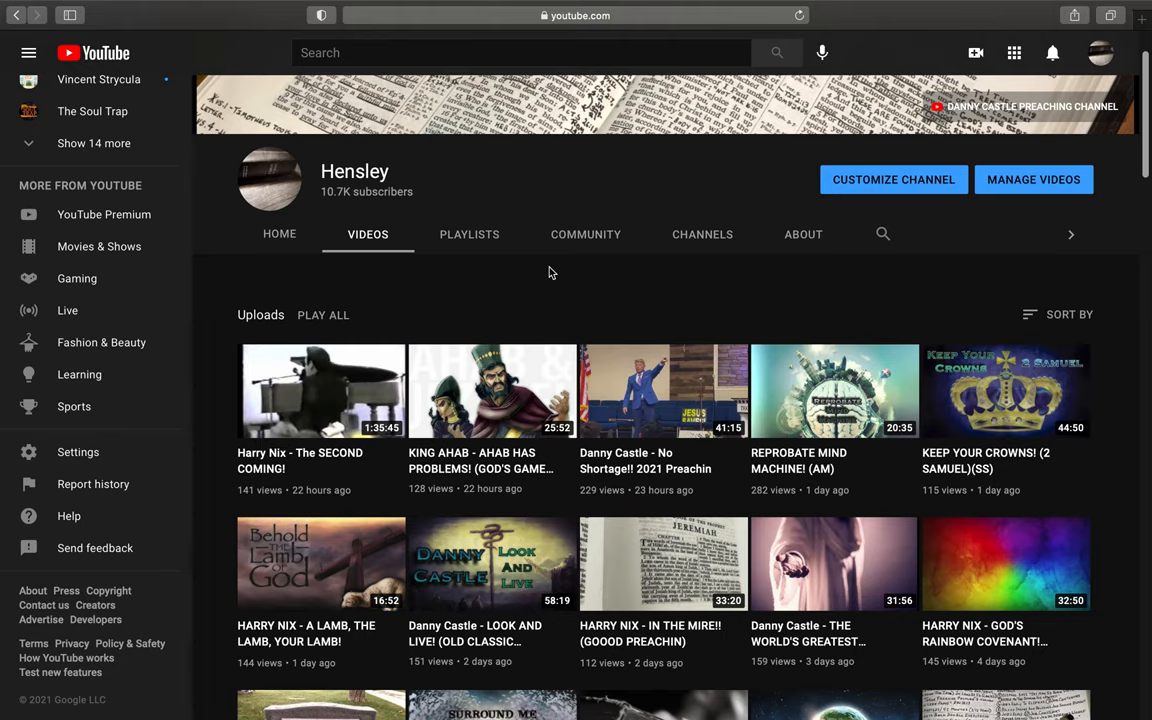
pyautogui.moveTo(570, 268)
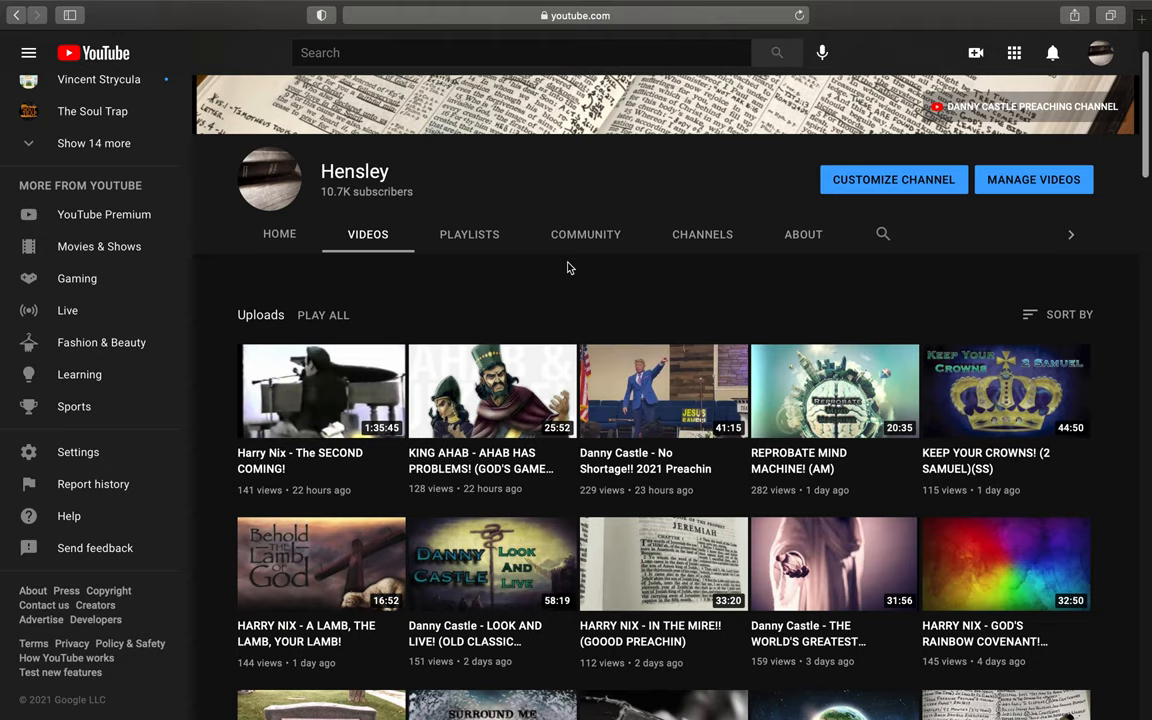
pyautogui.moveTo(528, 282)
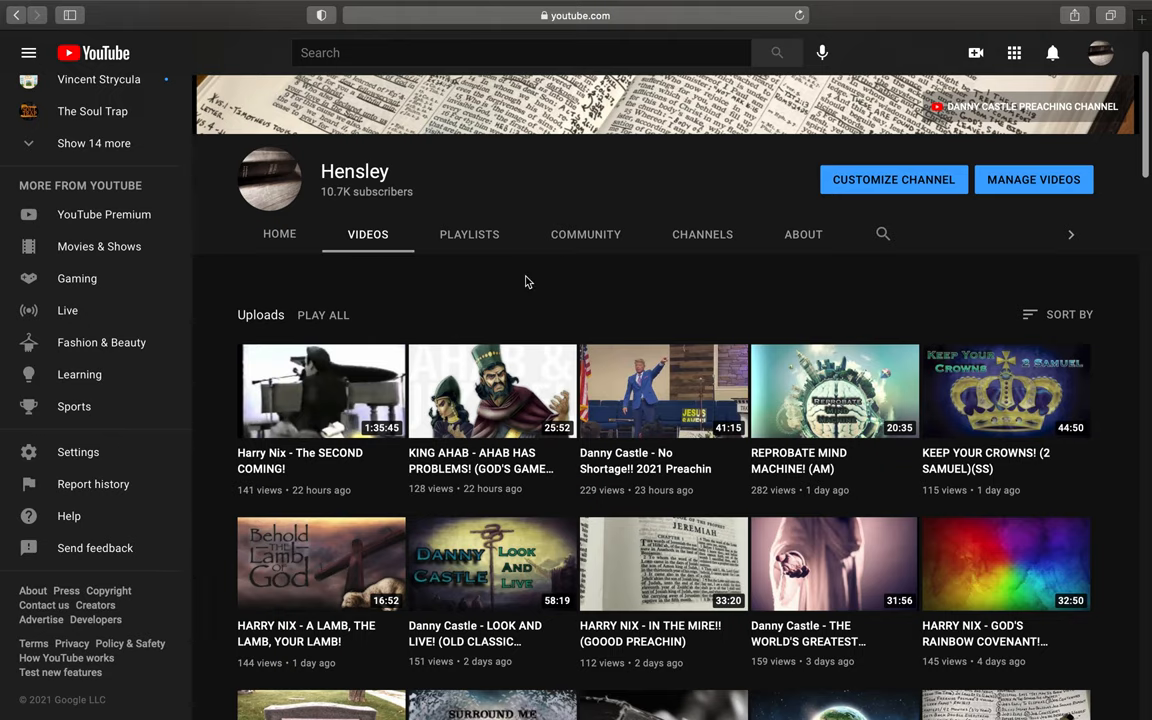
pyautogui.moveTo(622, 282)
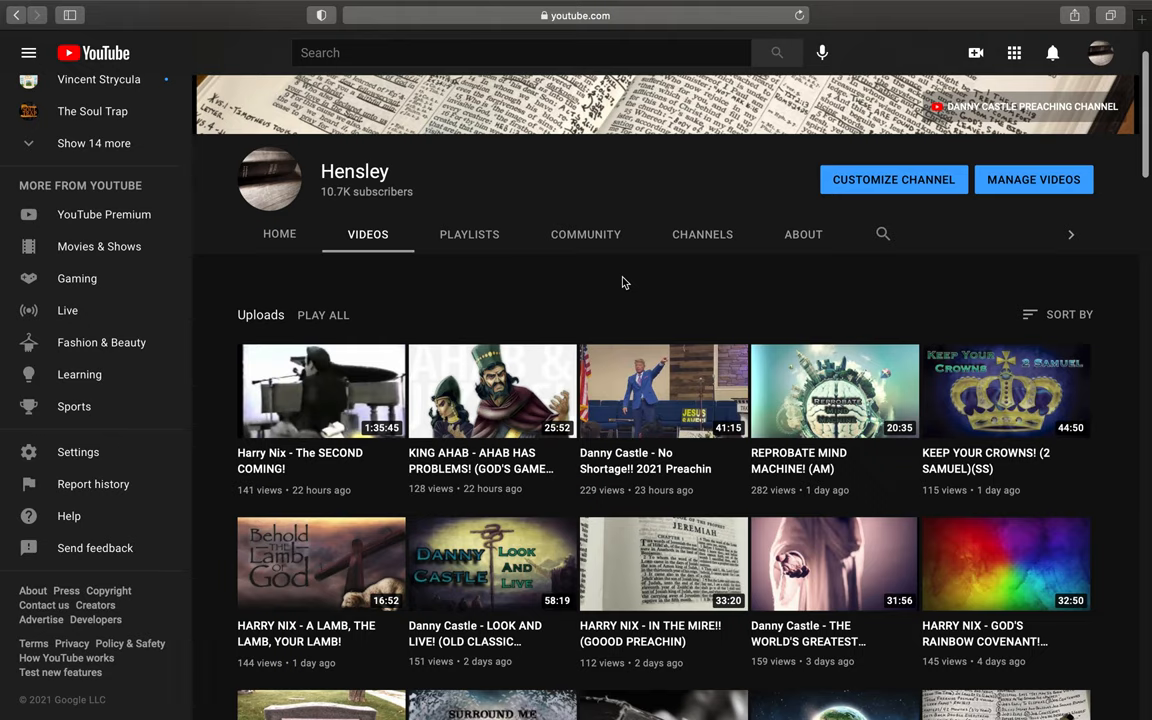
pyautogui.moveTo(590, 280)
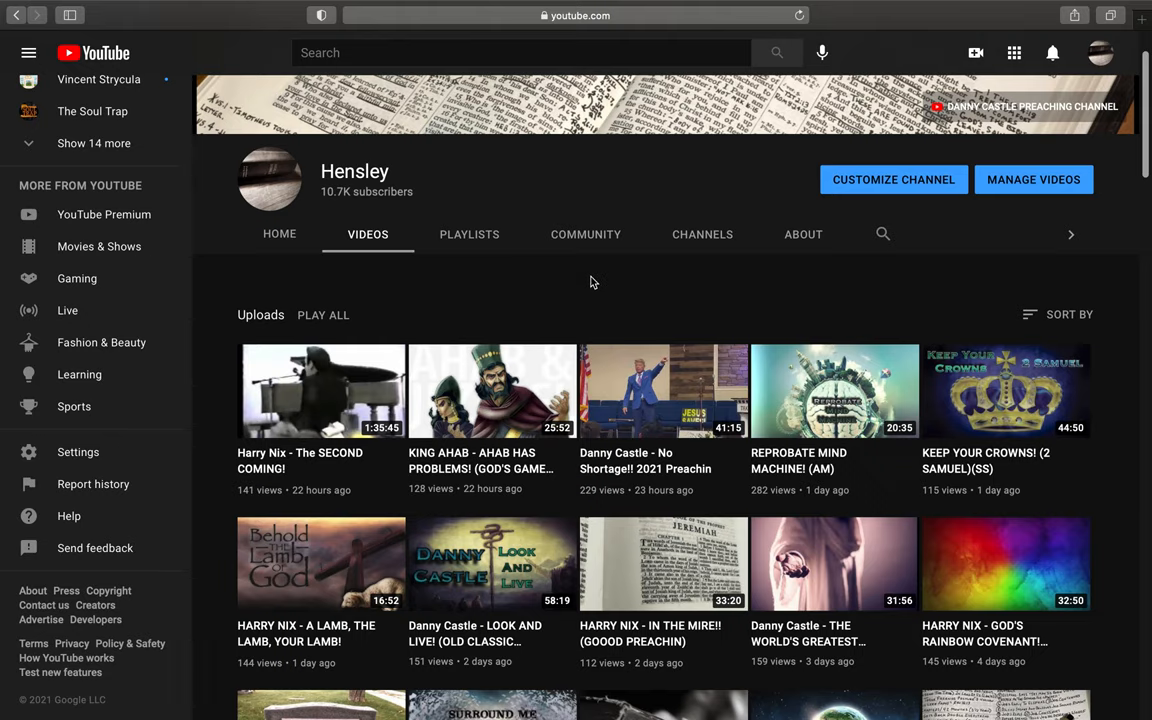
pyautogui.moveTo(468, 234)
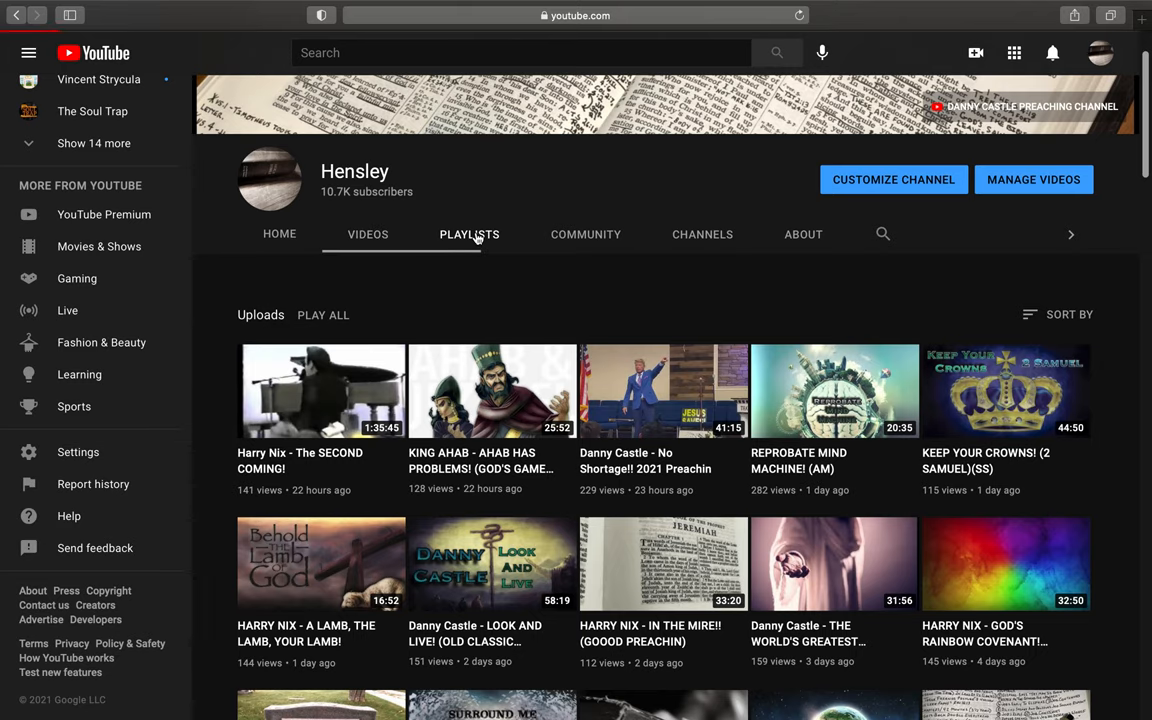
# Step: Switch to the Playlists tab and browse down the created playlists grid
pyautogui.click(468, 234)
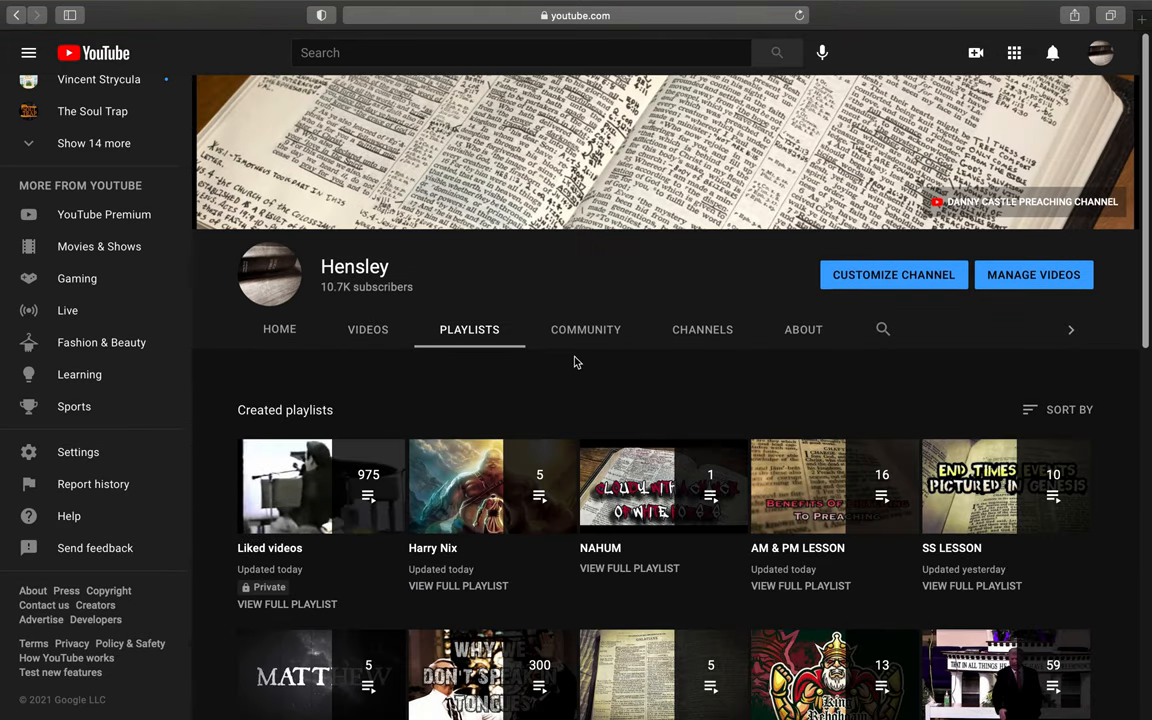
pyautogui.moveTo(576, 380)
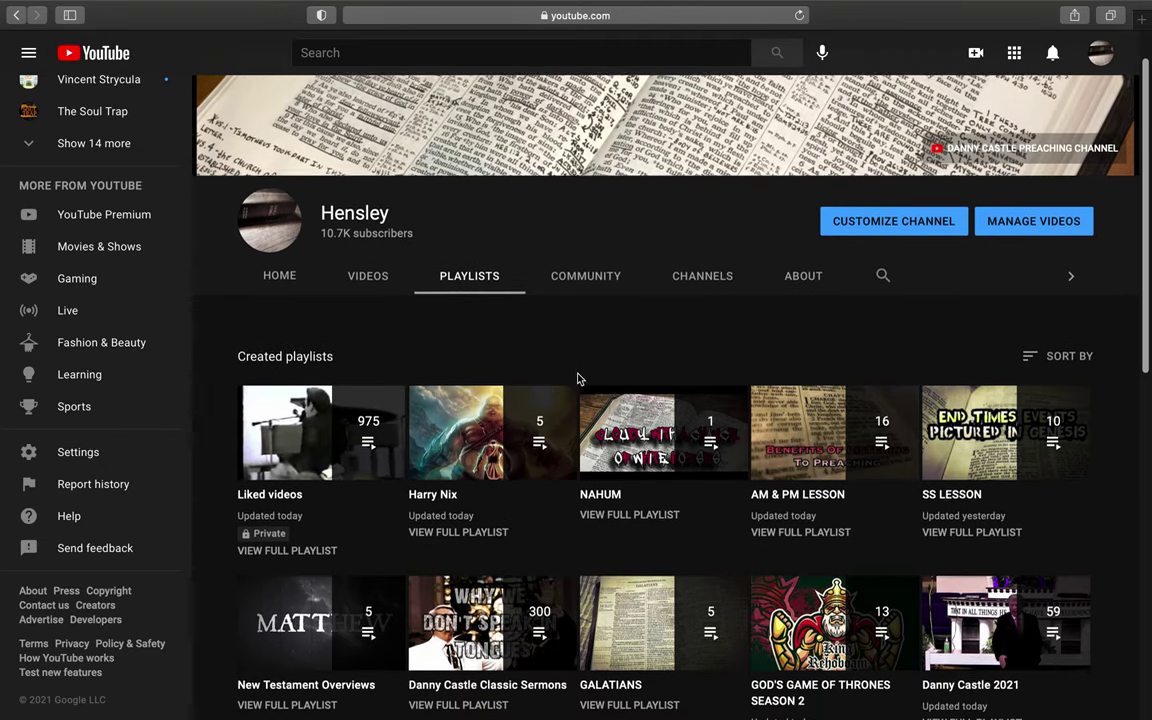
pyautogui.scroll(-3)
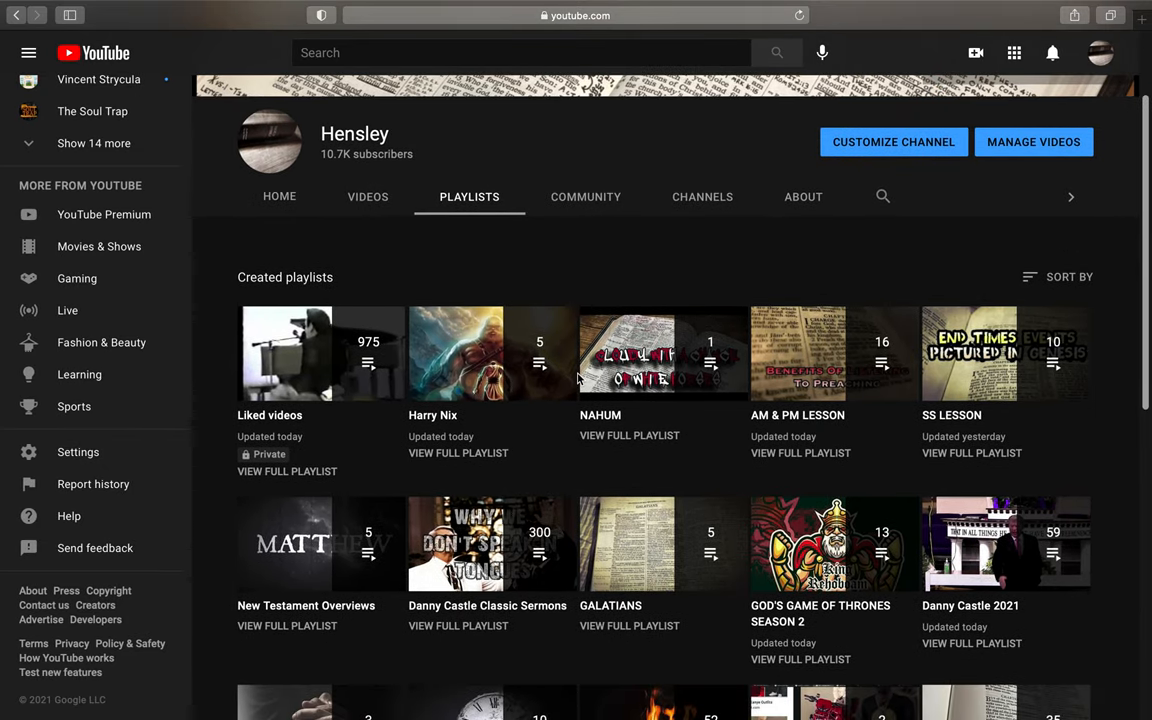
pyautogui.scroll(-3)
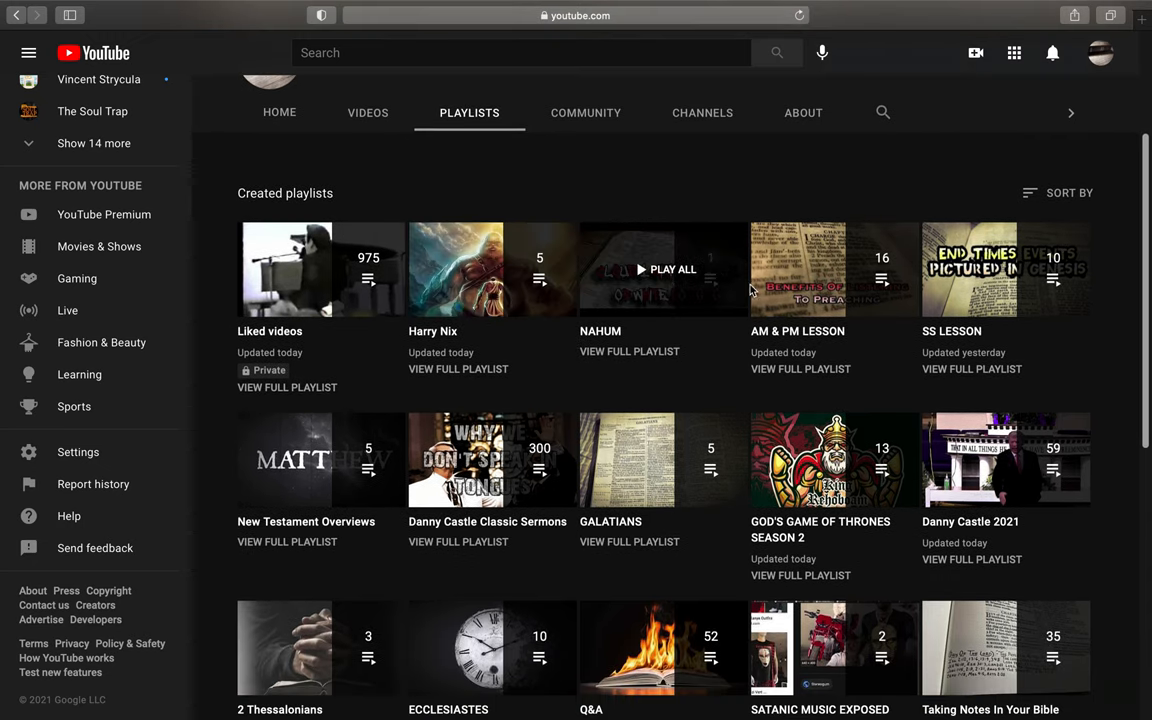
pyautogui.moveTo(492, 458)
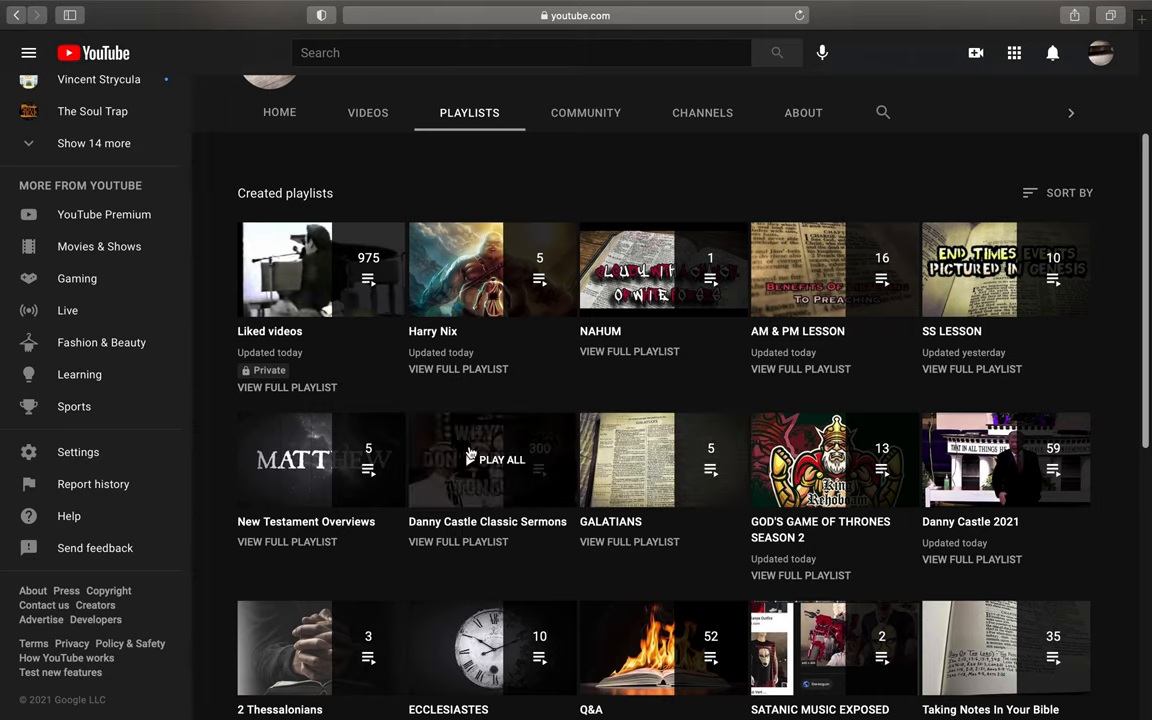
pyautogui.moveTo(624, 188)
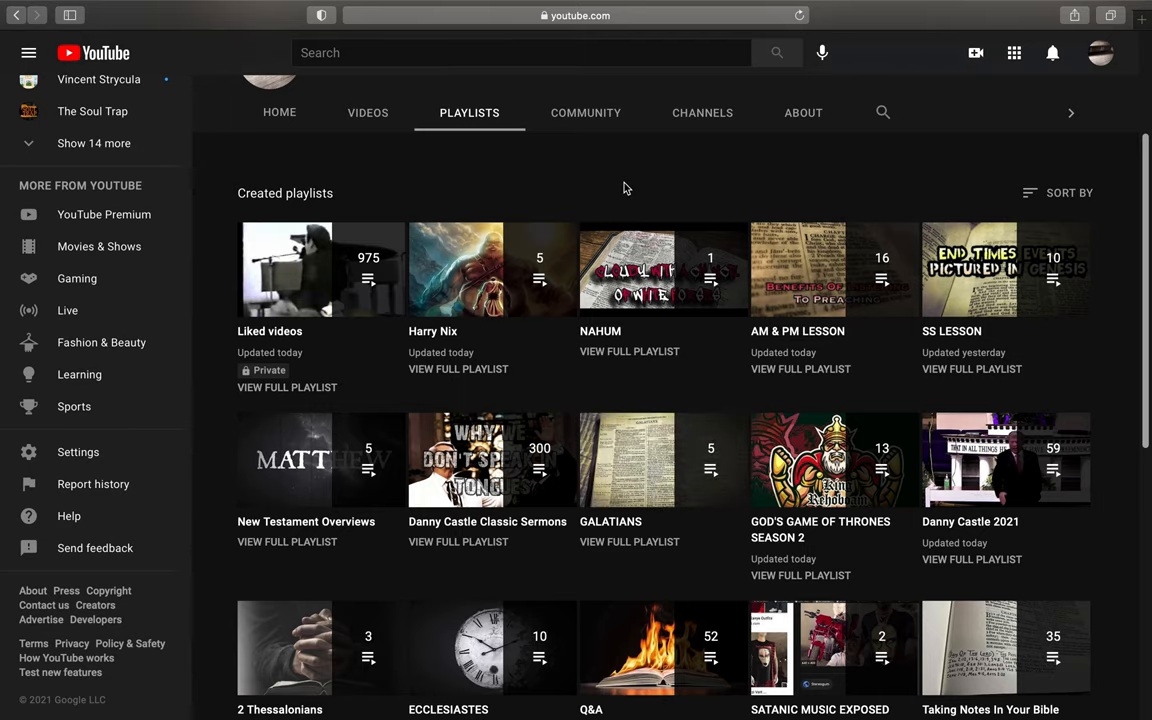
pyautogui.scroll(-3)
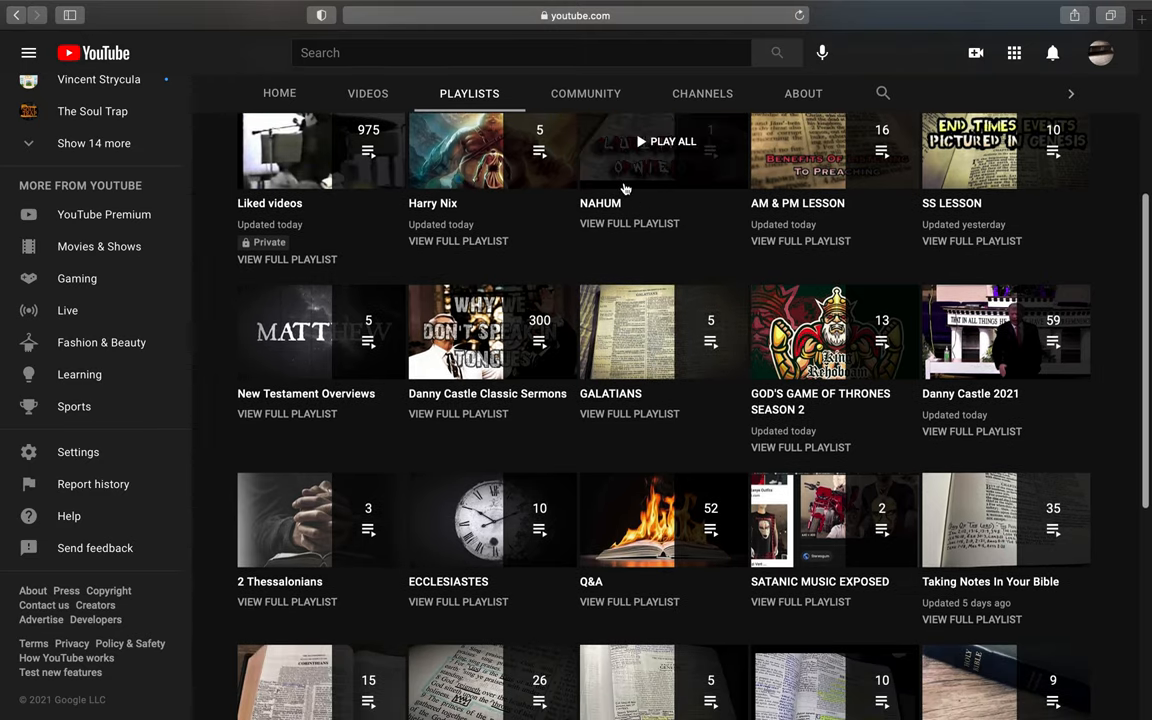
pyautogui.scroll(-3)
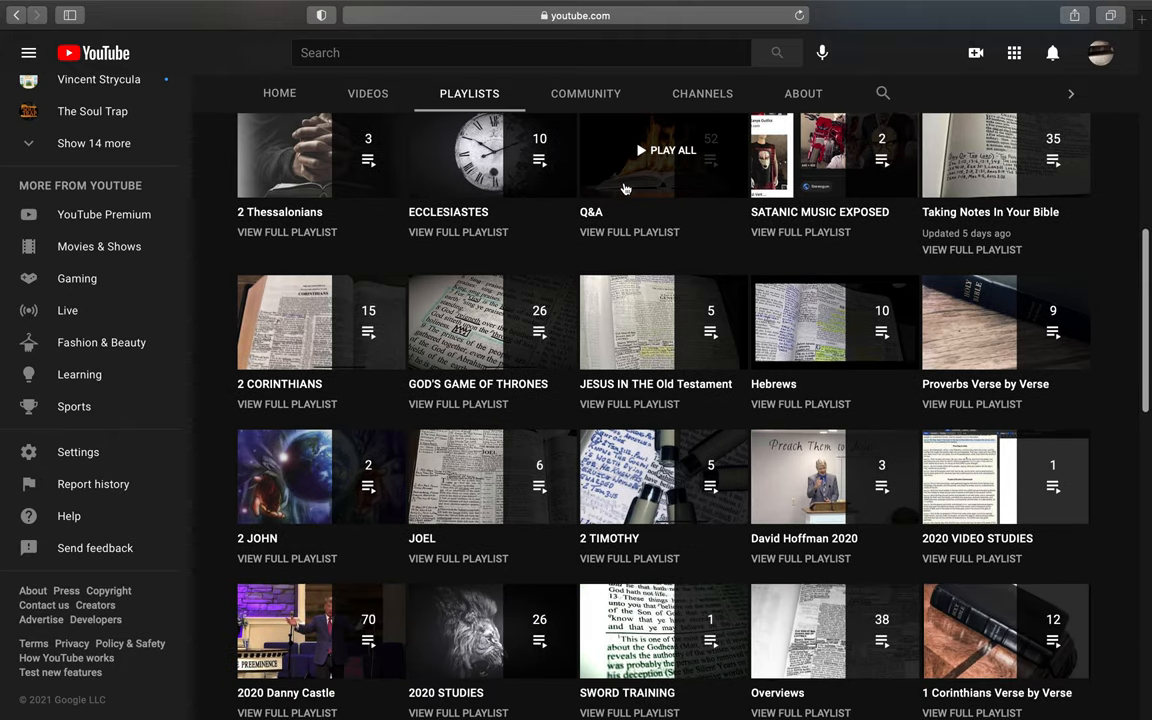
pyautogui.scroll(-3)
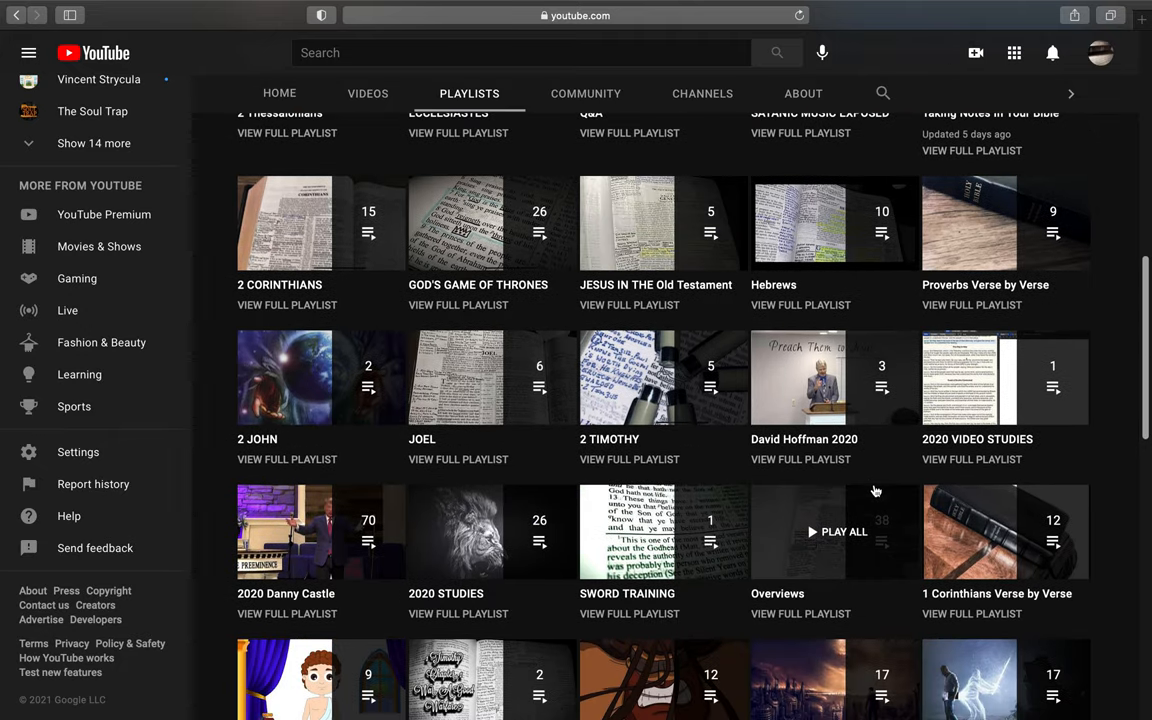
pyautogui.moveTo(784, 470)
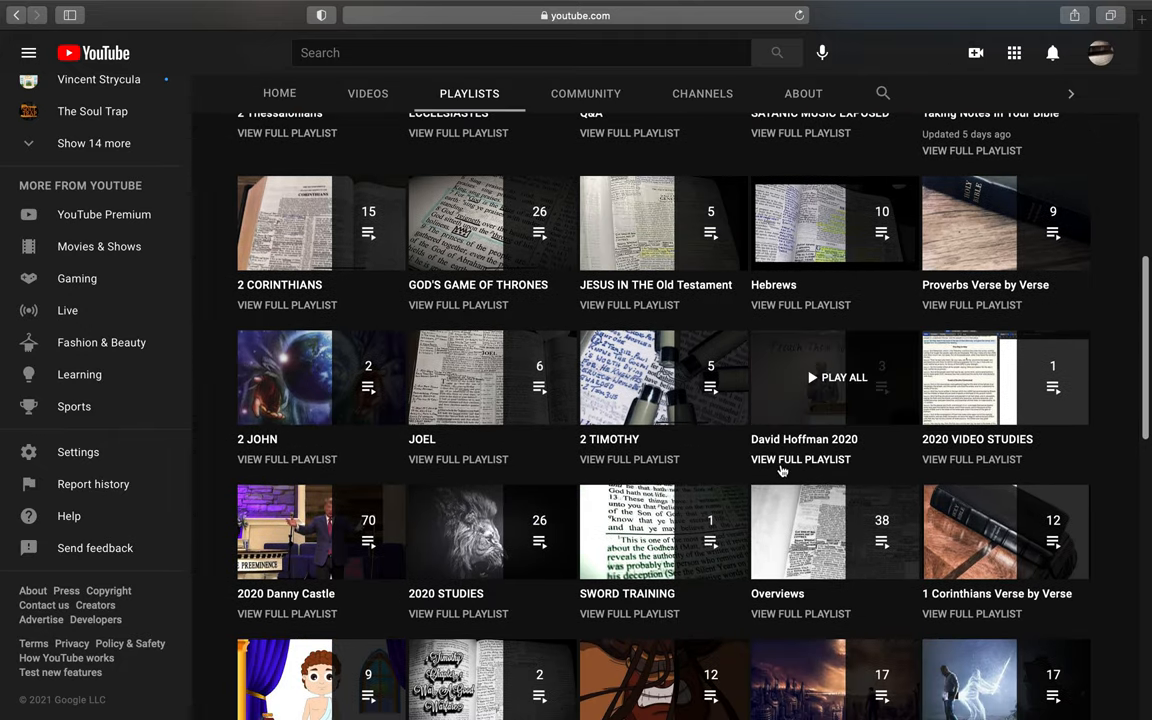
pyautogui.moveTo(810, 468)
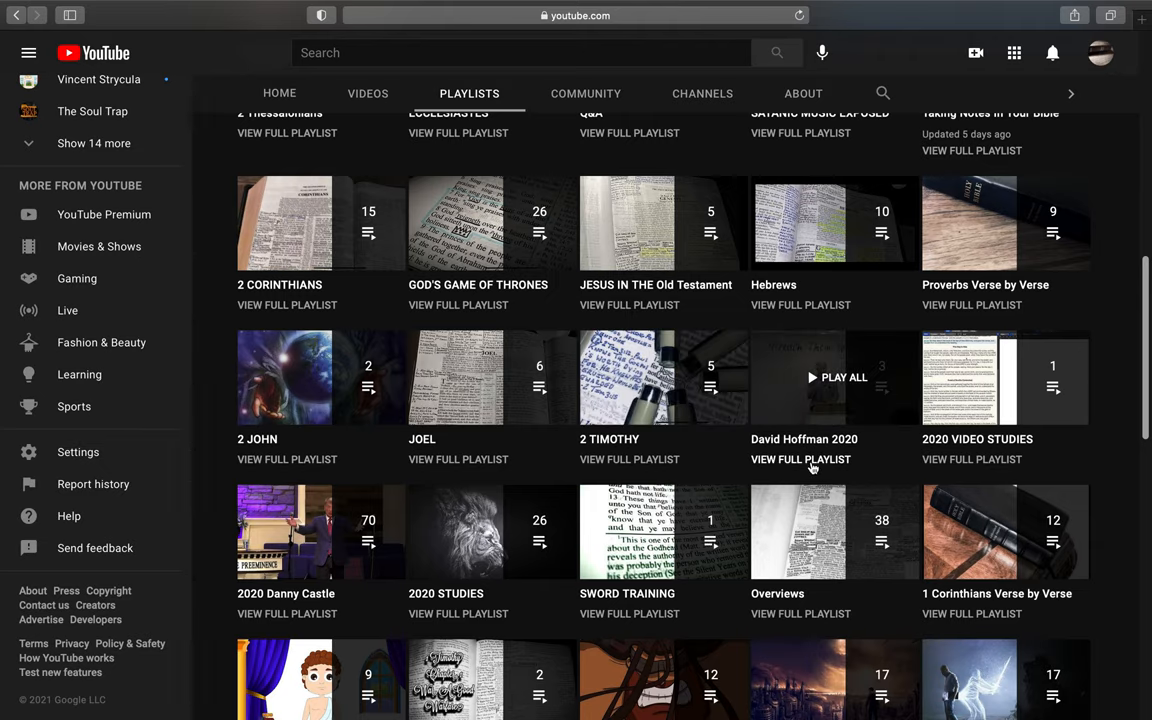
pyautogui.moveTo(728, 470)
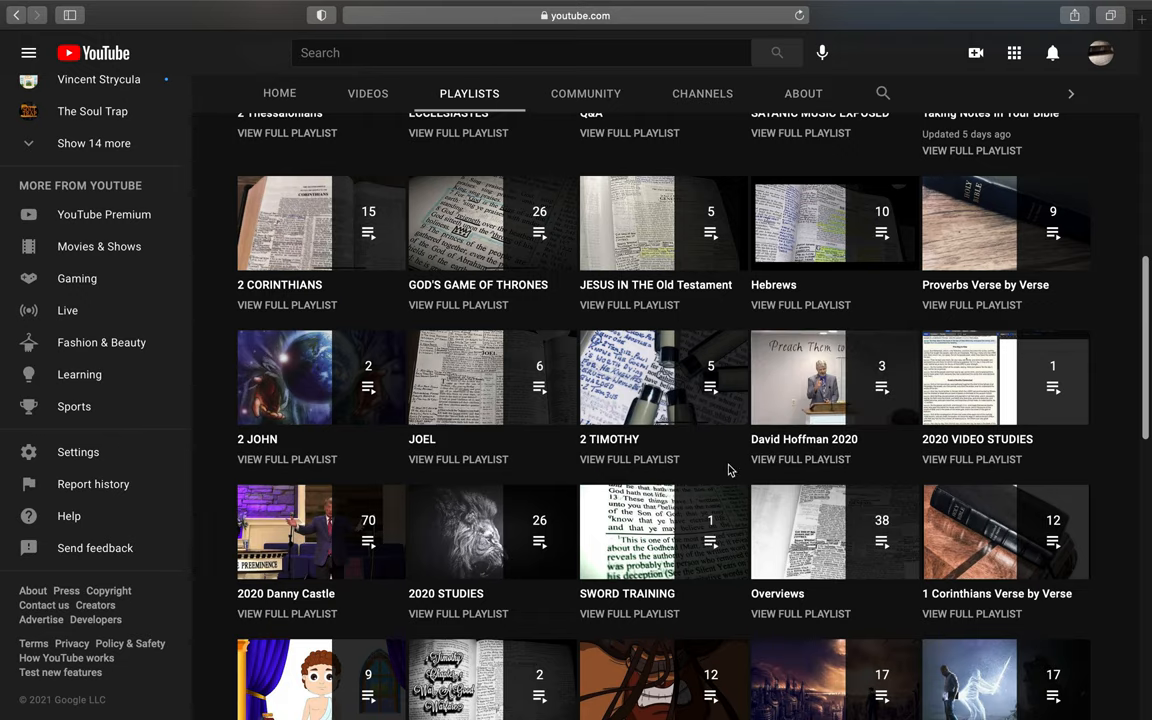
pyautogui.moveTo(800, 458)
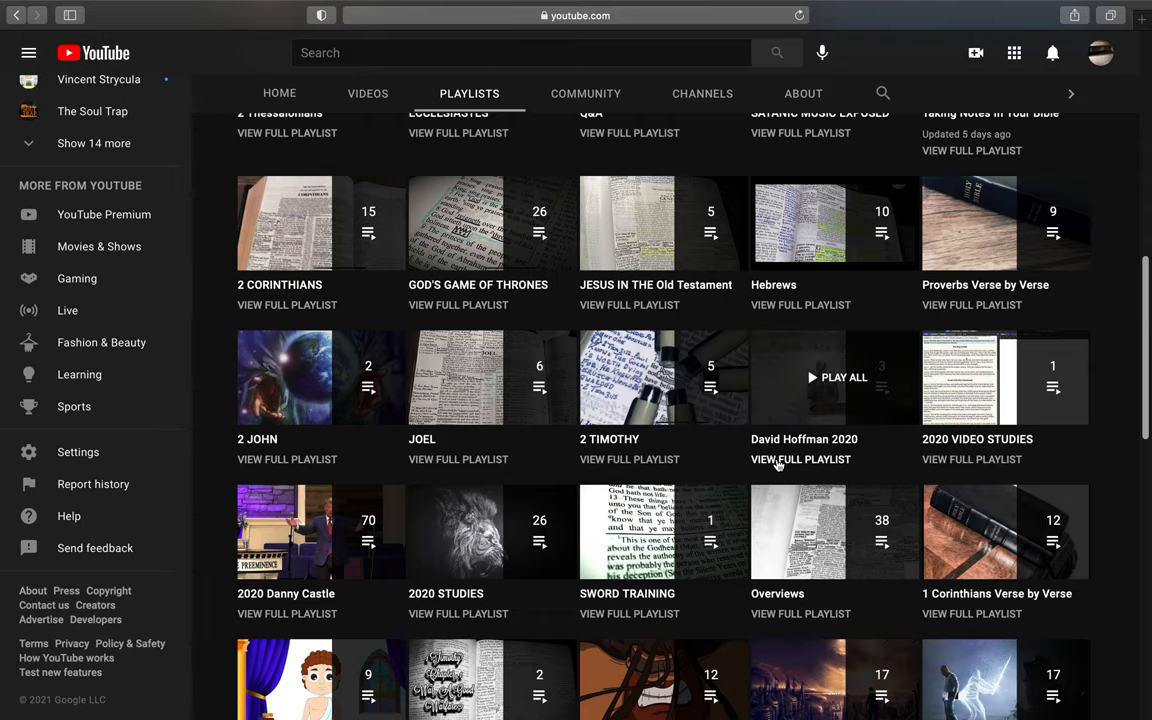
pyautogui.moveTo(776, 458)
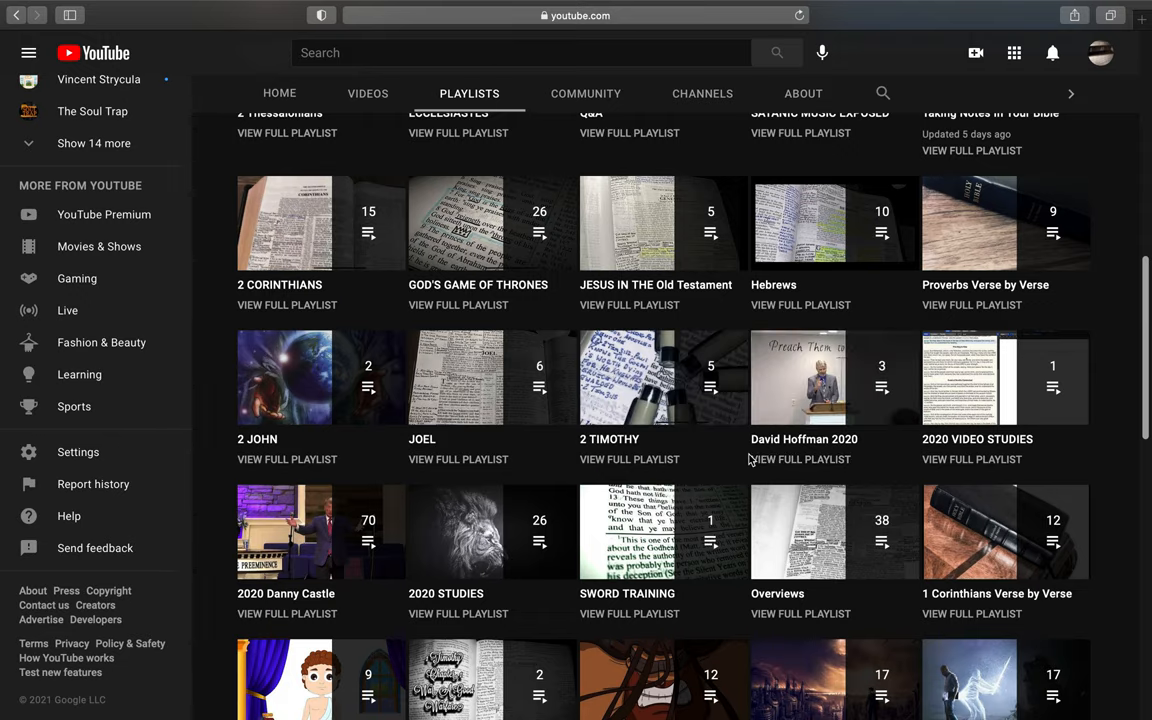
# Step: Continue down the grid and open the full RUCKMAN IN New York playlist
pyautogui.scroll(-3)
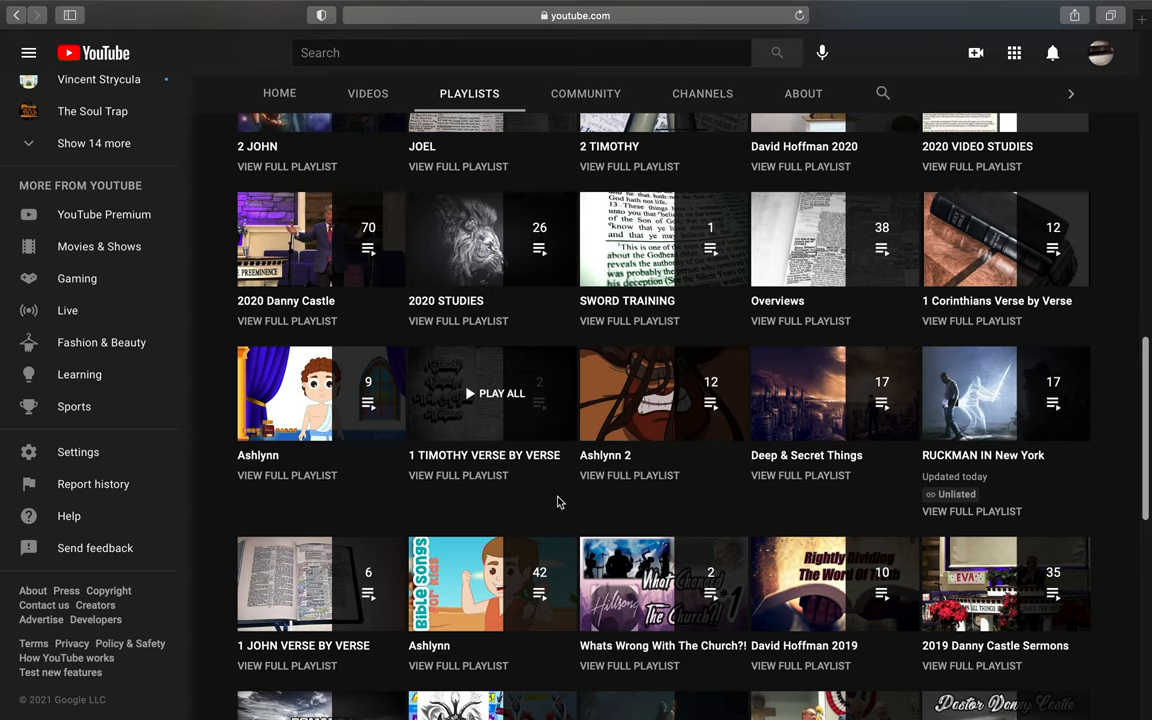
pyautogui.scroll(-3)
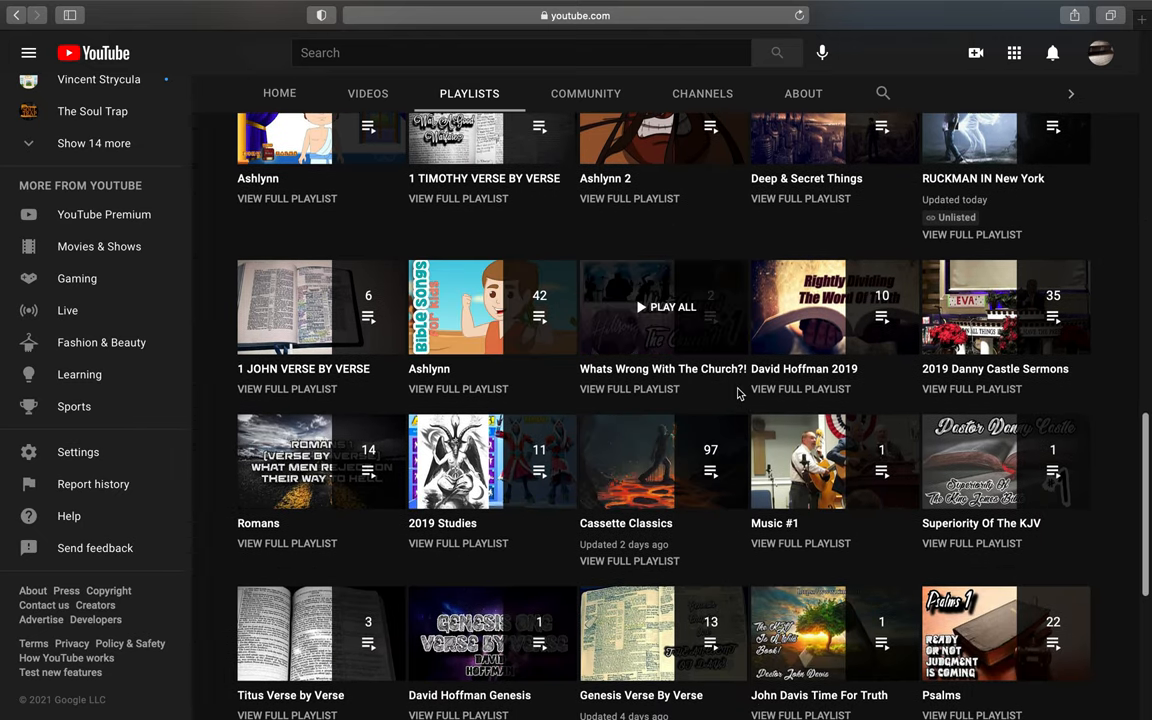
pyautogui.scroll(3)
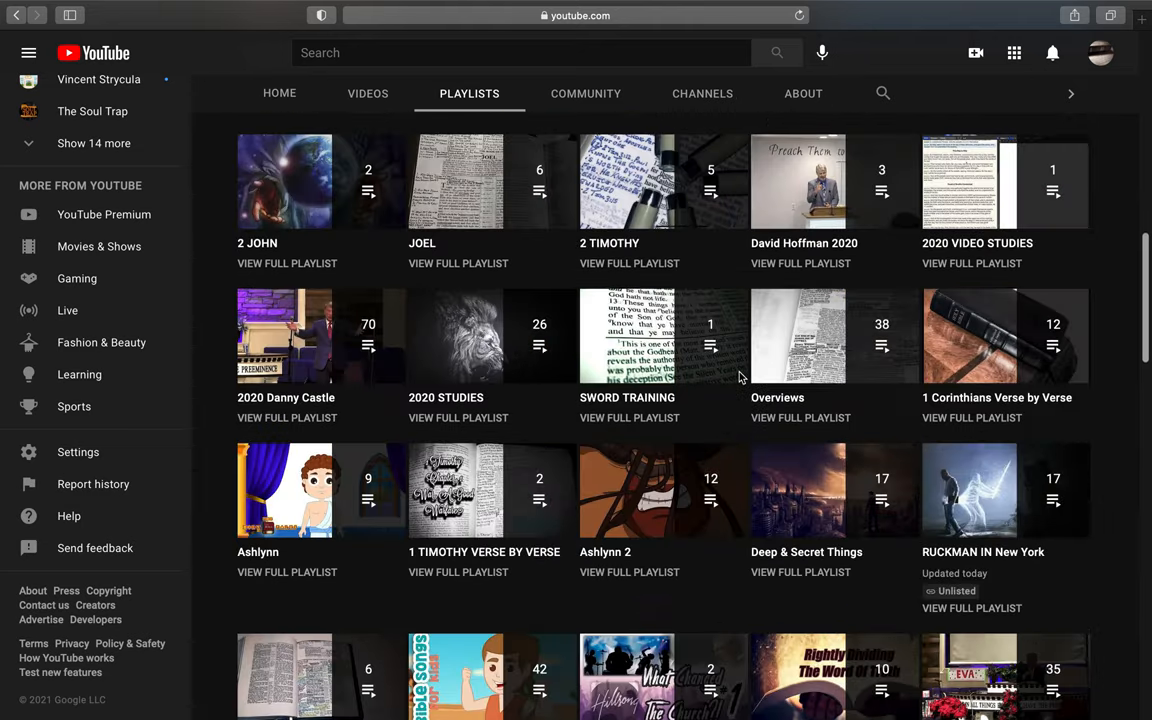
pyautogui.scroll(-3)
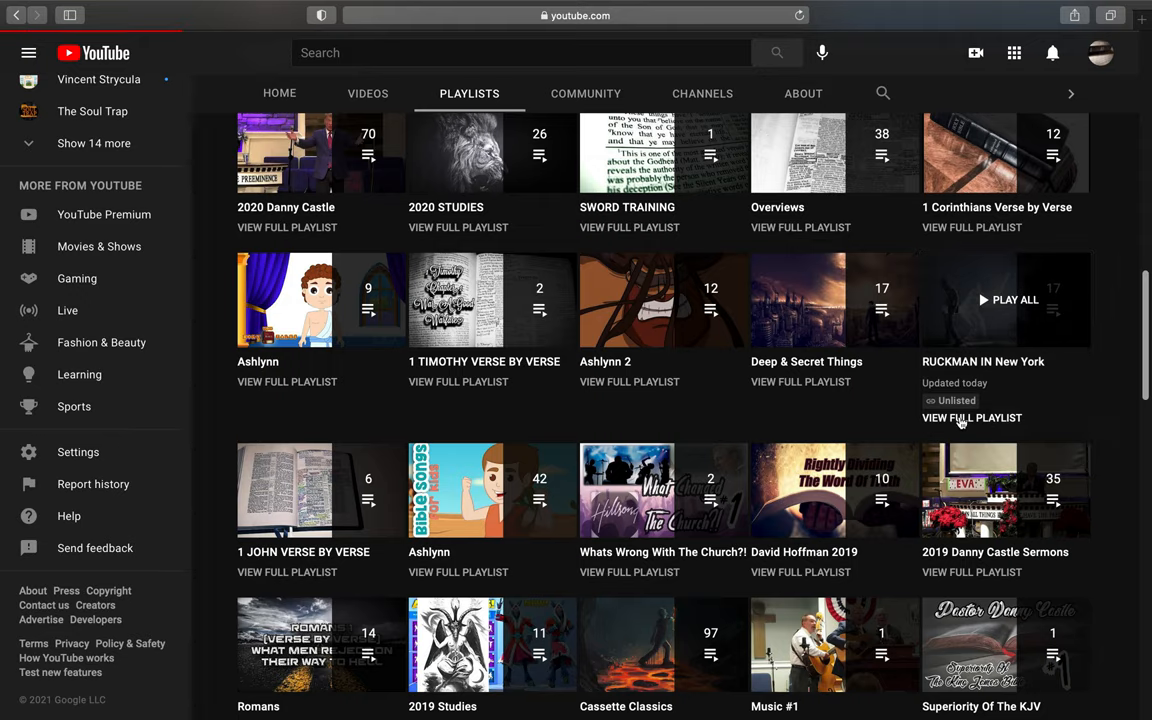
pyautogui.click(972, 418)
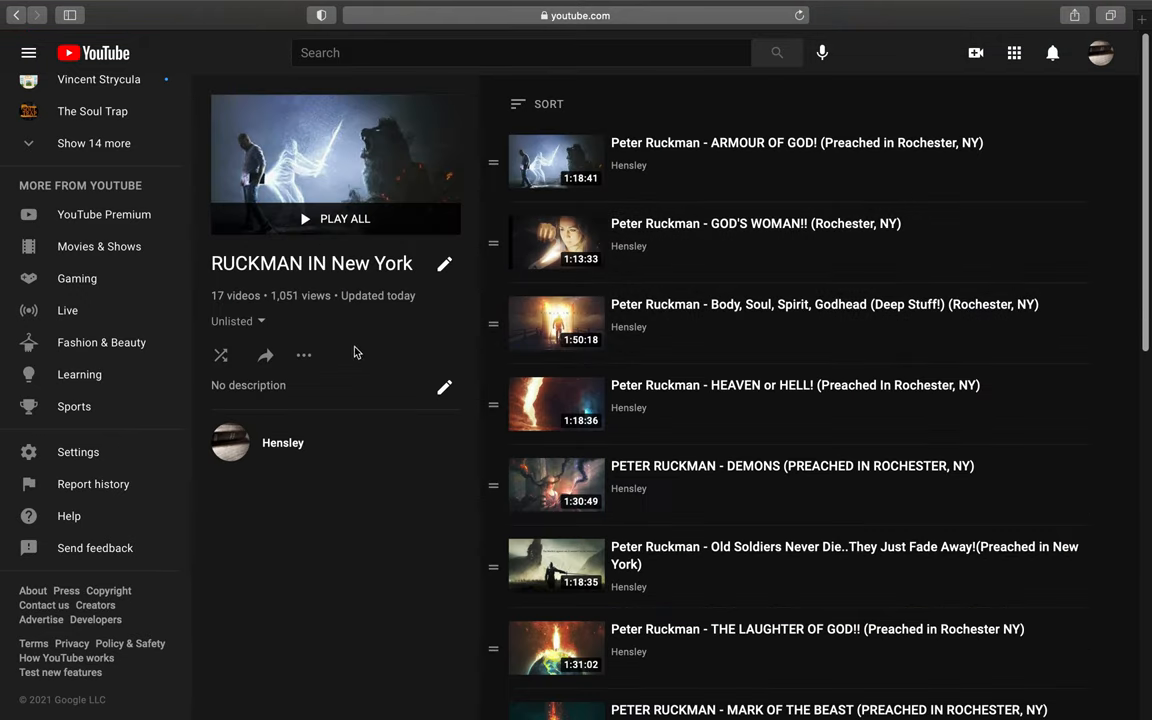
pyautogui.moveTo(398, 364)
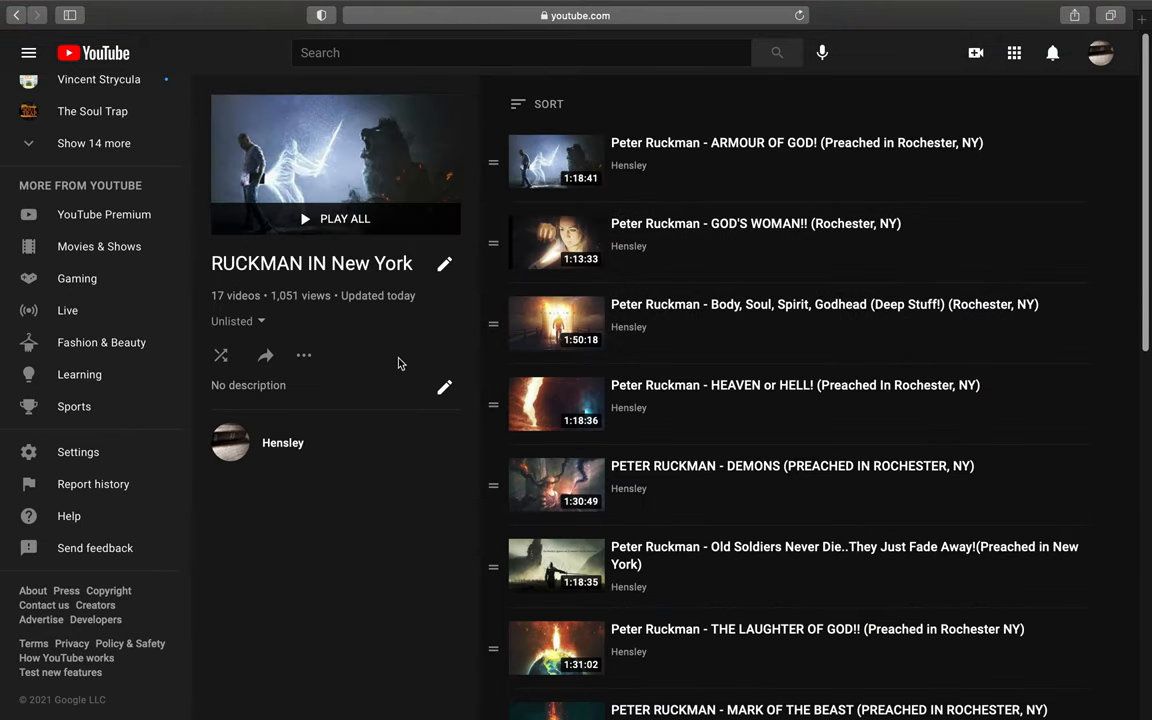
pyautogui.moveTo(738, 344)
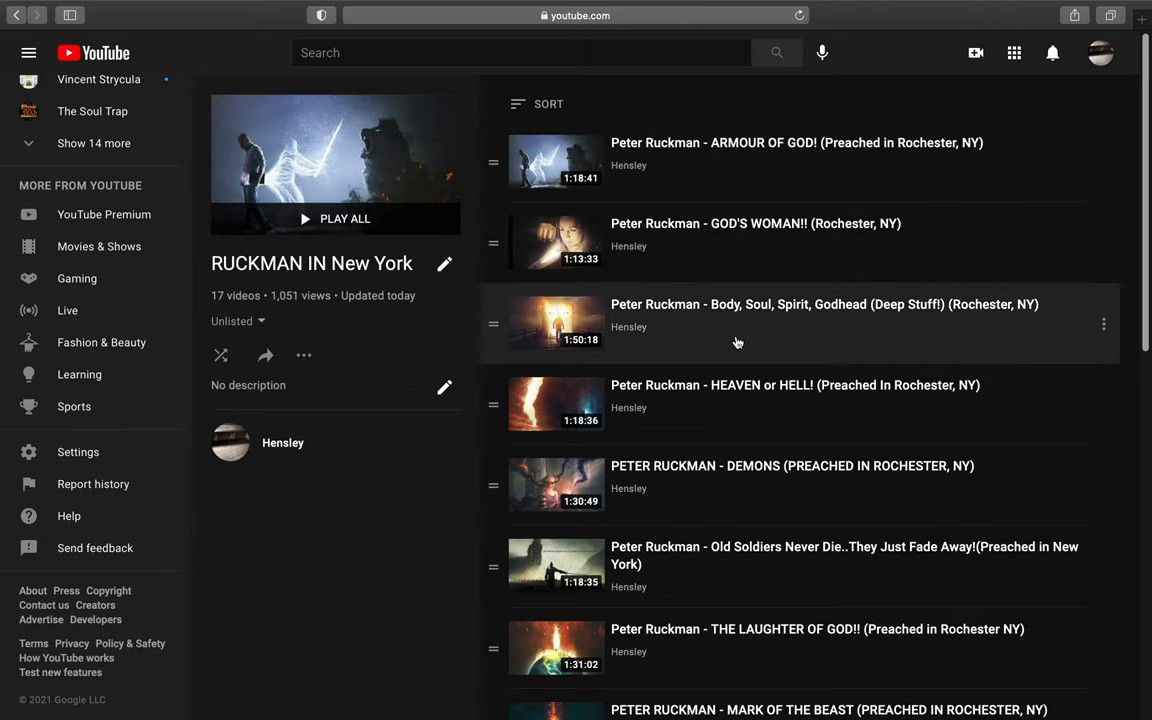
pyautogui.moveTo(200, 400)
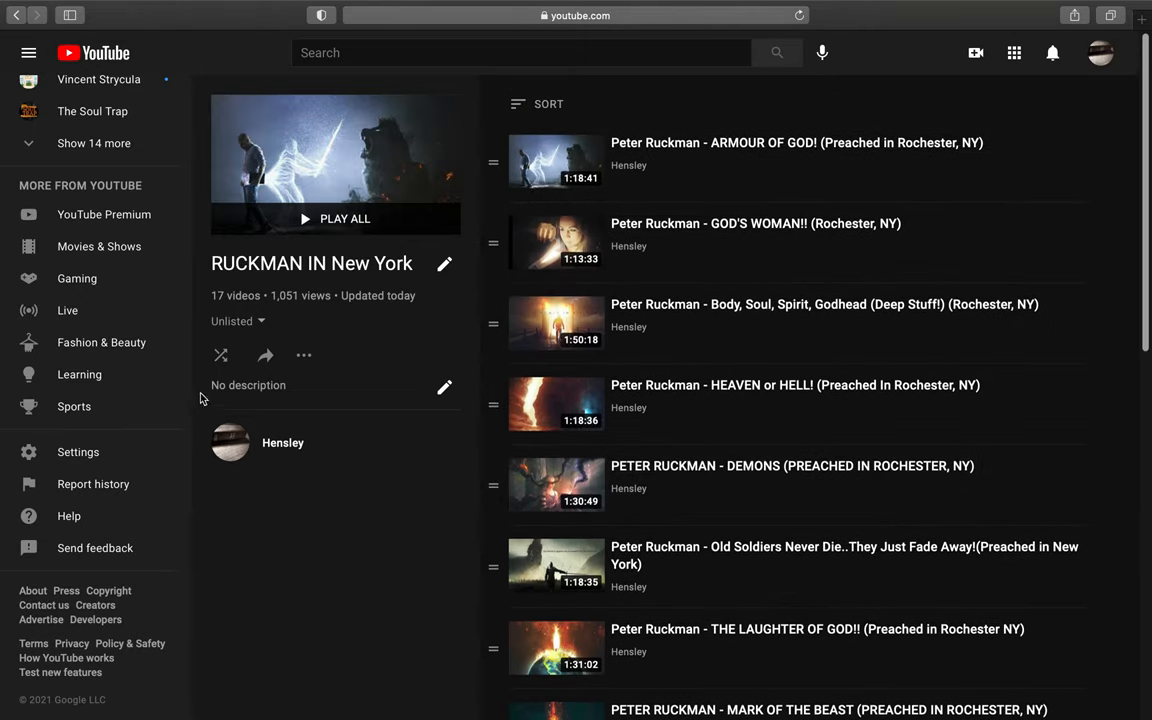
# Step: Keep the RUCKMAN IN New York playlist's visibility set to Unlisted
pyautogui.click(236, 320)
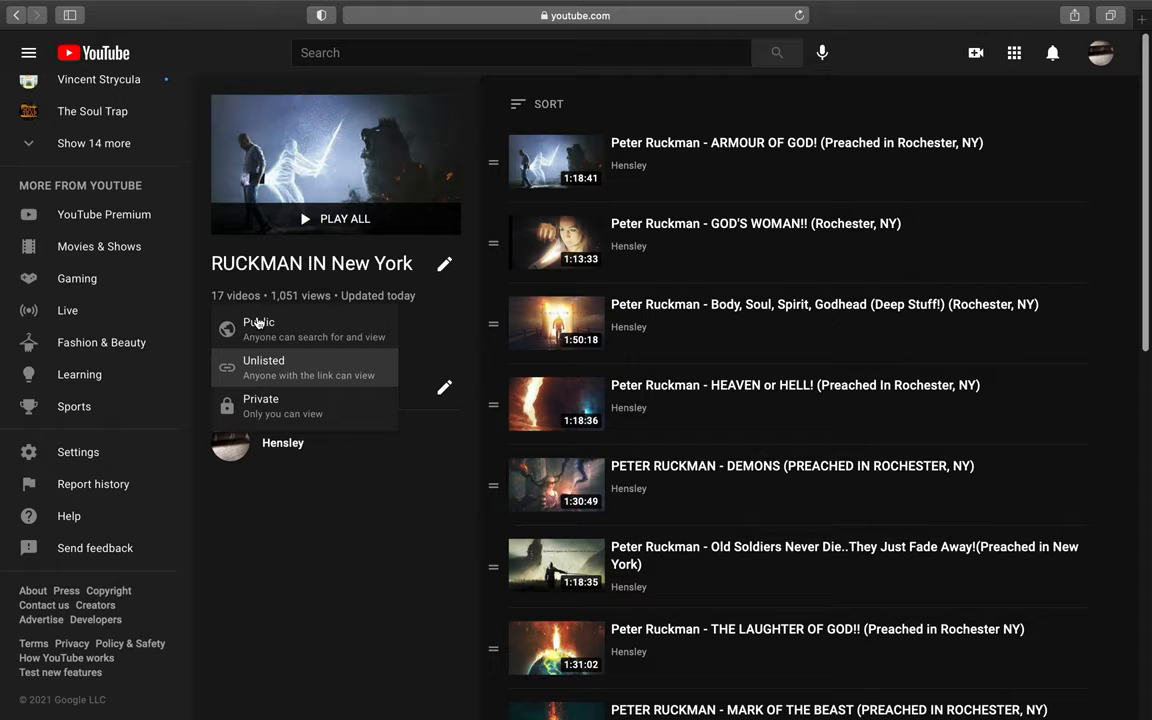
pyautogui.moveTo(296, 312)
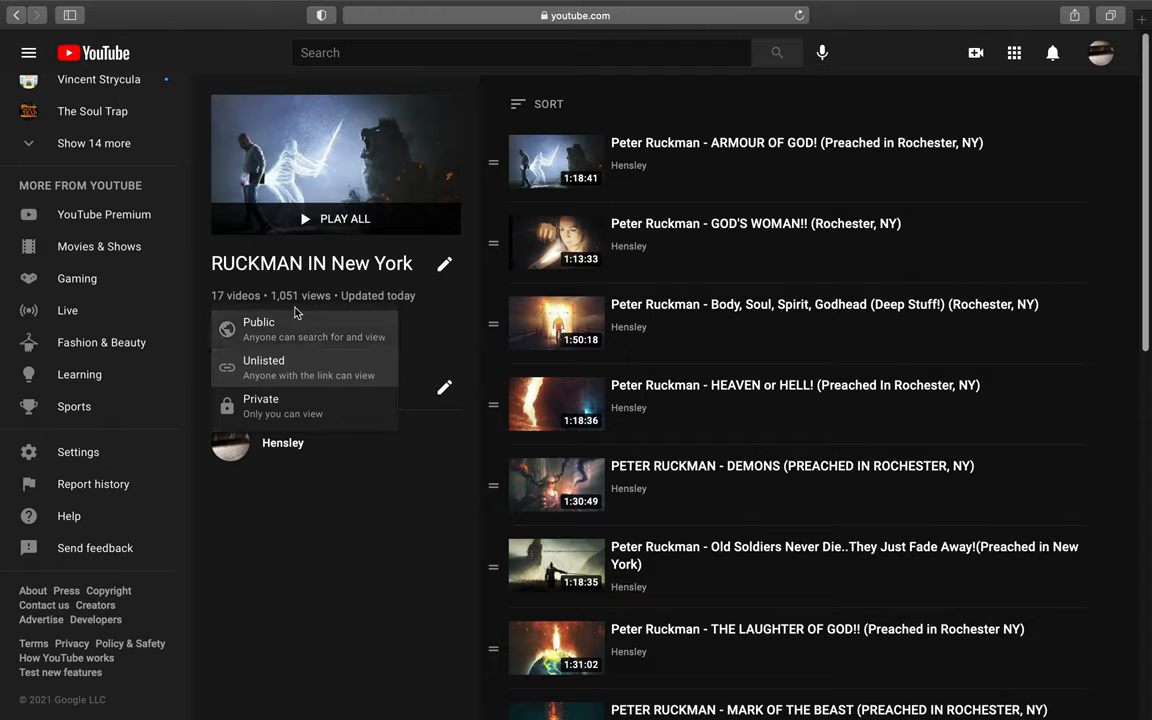
pyautogui.click(264, 368)
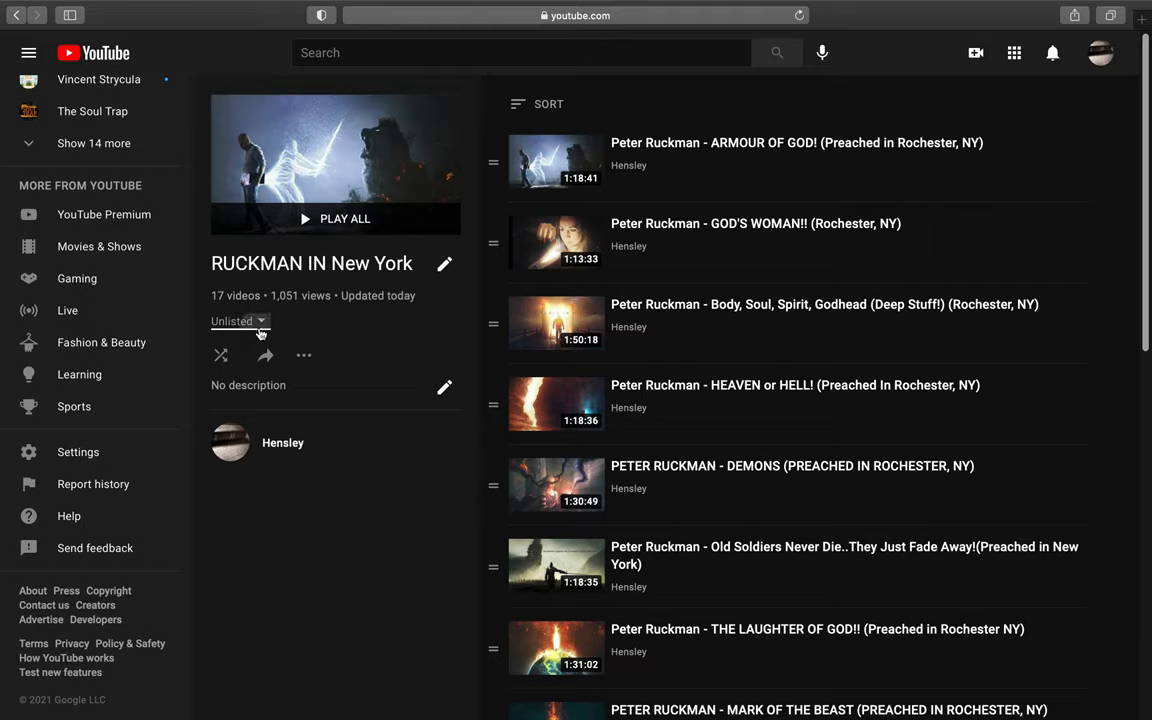
pyautogui.moveTo(430, 340)
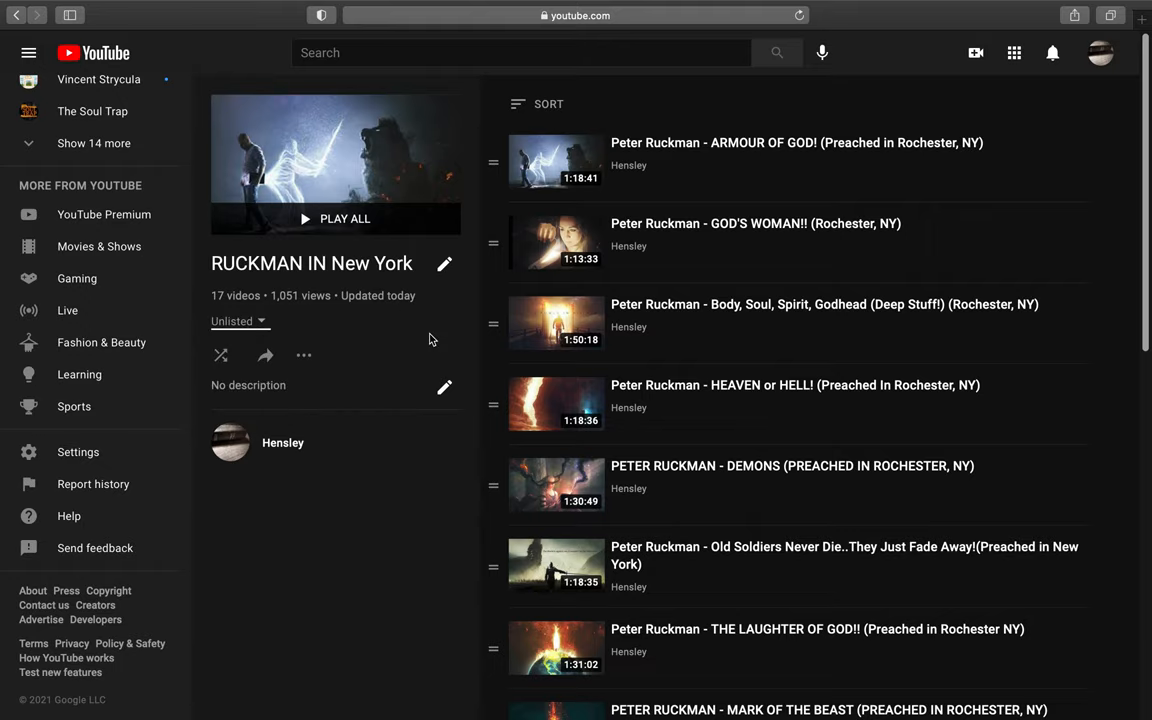
pyautogui.moveTo(840, 294)
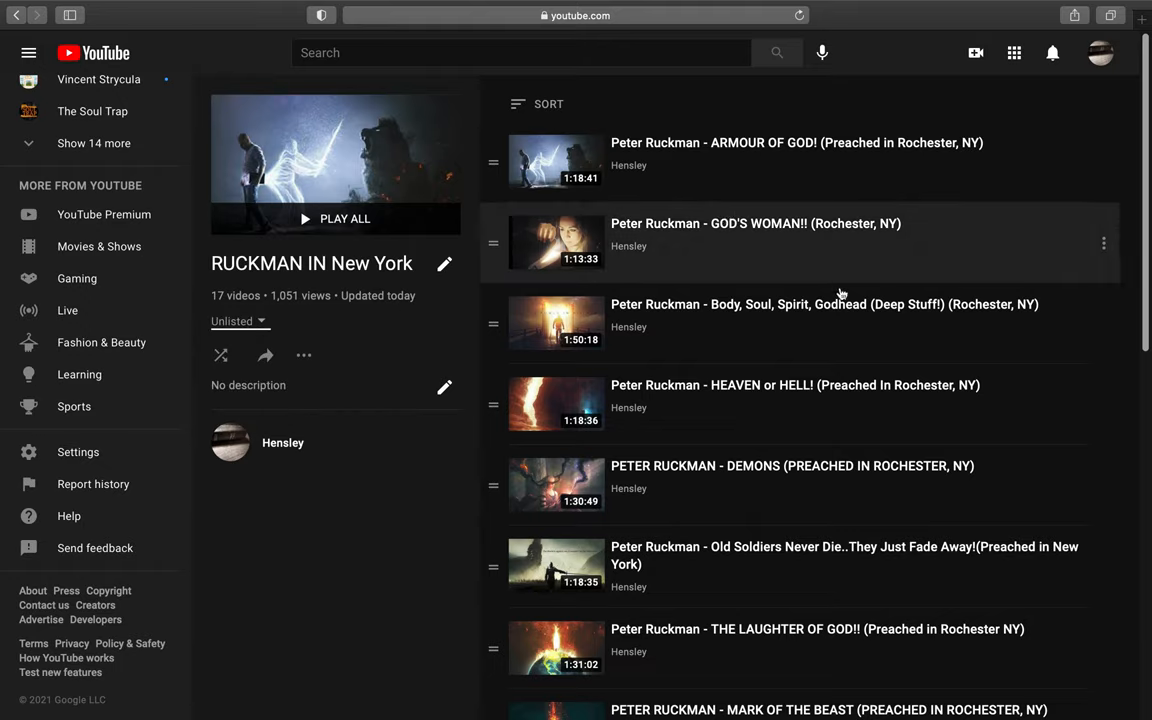
# Step: Review the playlist's Ruckman sermons, then go back to the channel's Playlists tab
pyautogui.scroll(-3)
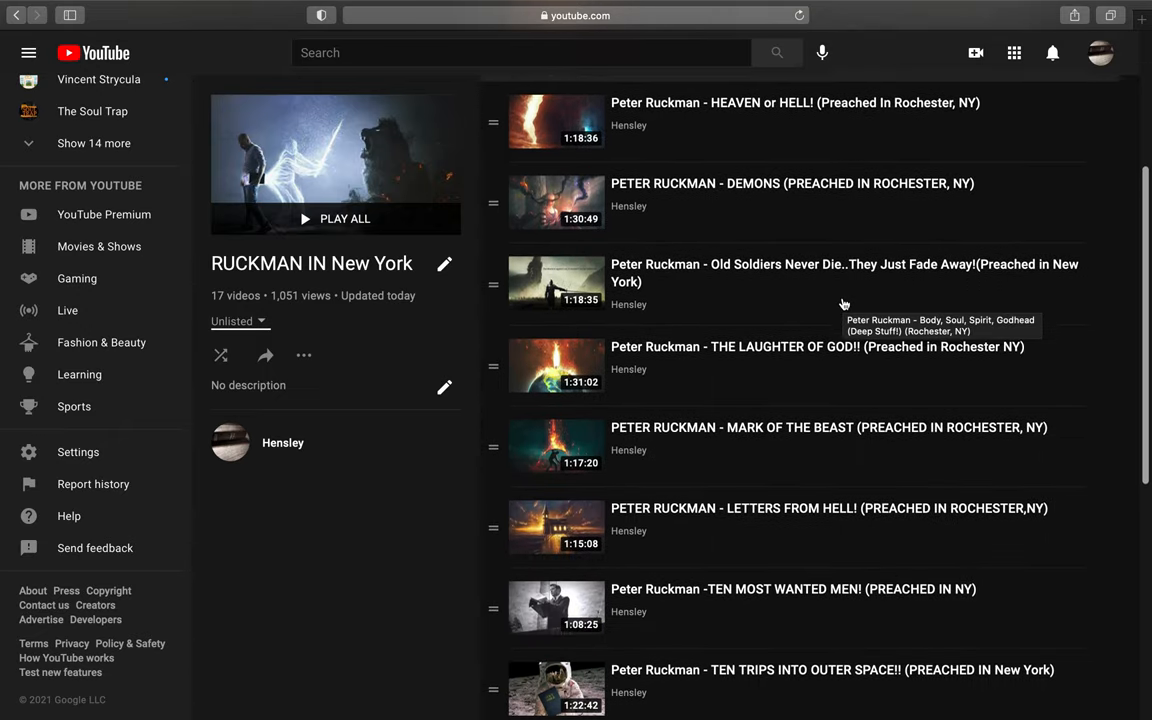
pyautogui.scroll(-3)
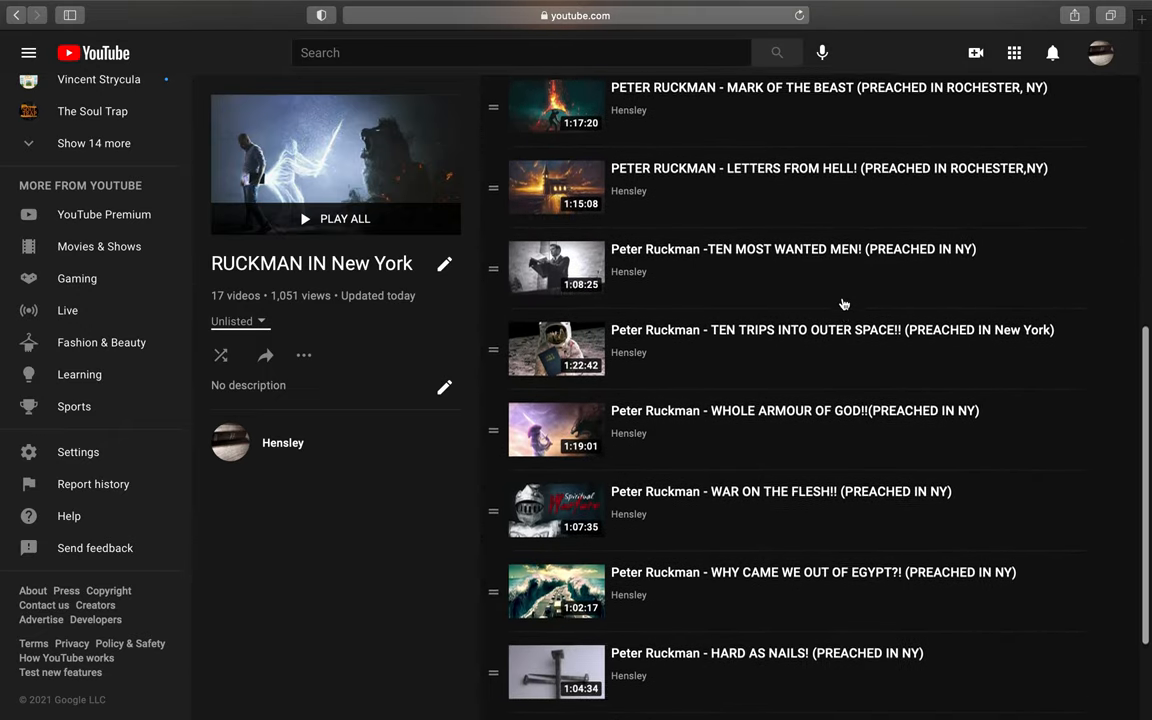
pyautogui.scroll(-3)
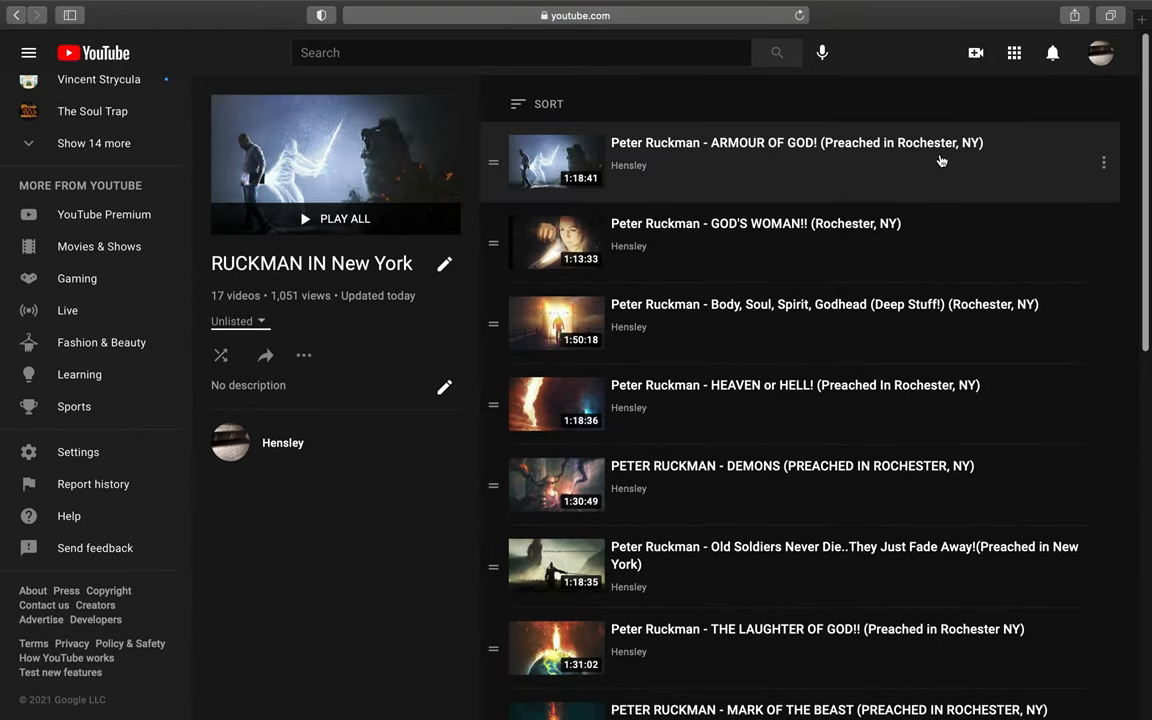
pyautogui.moveTo(740, 230)
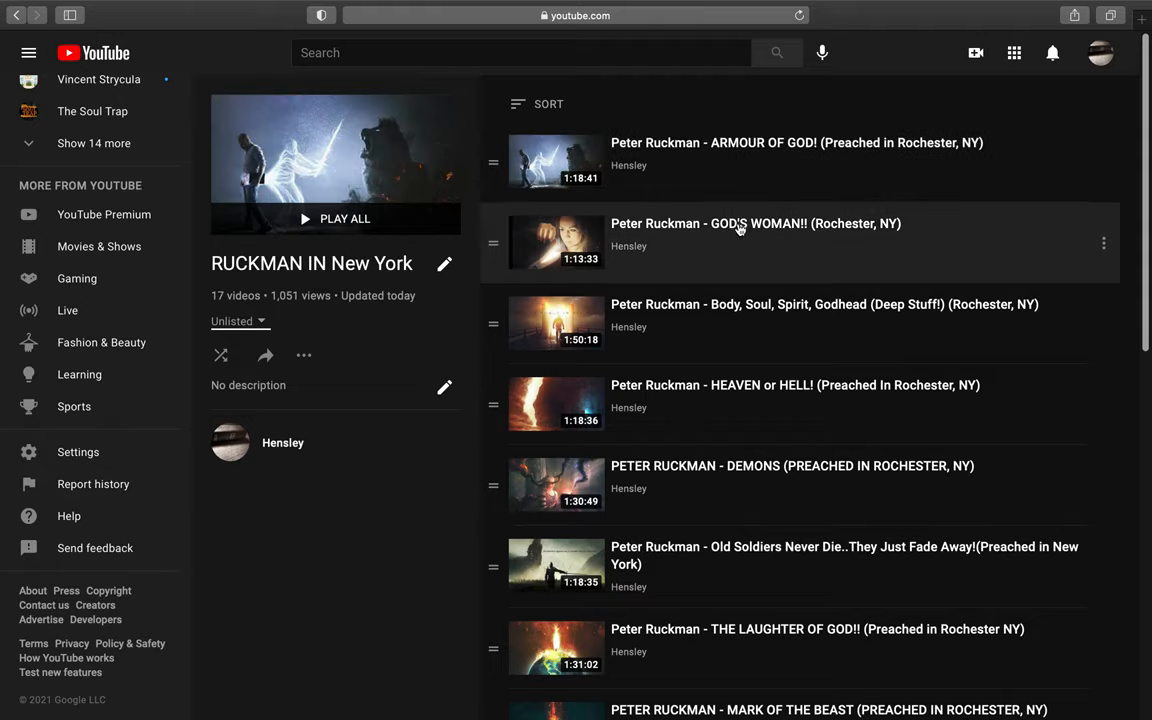
pyautogui.moveTo(944, 156)
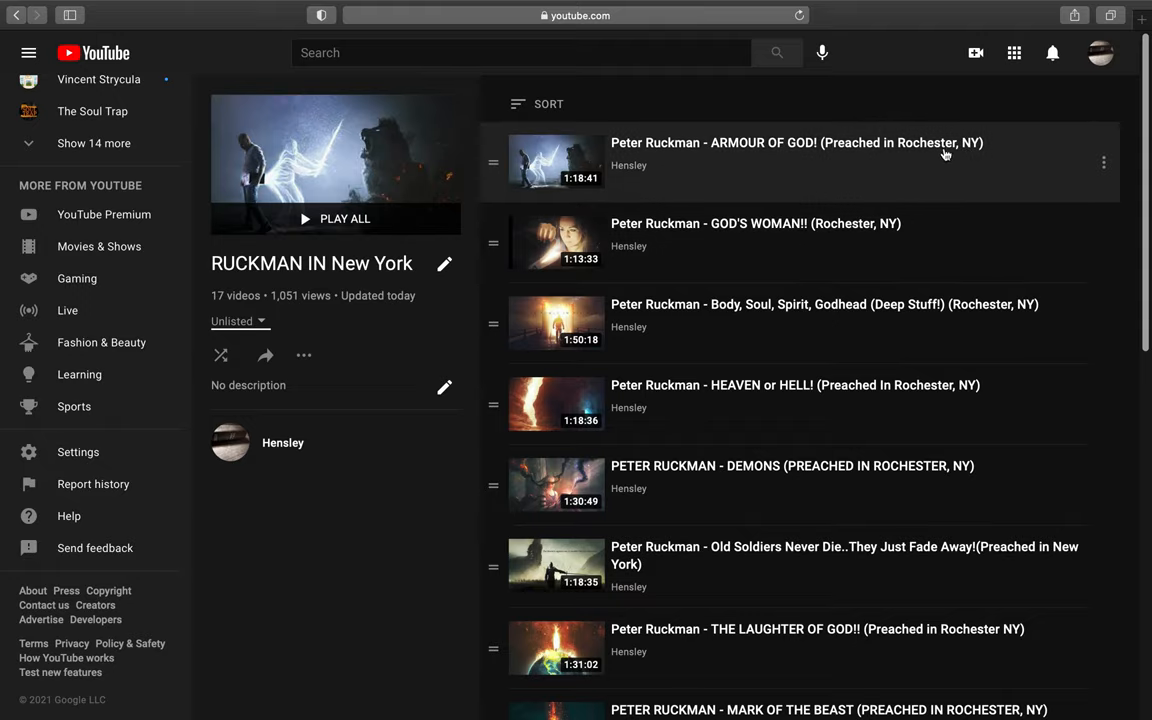
pyautogui.moveTo(882, 244)
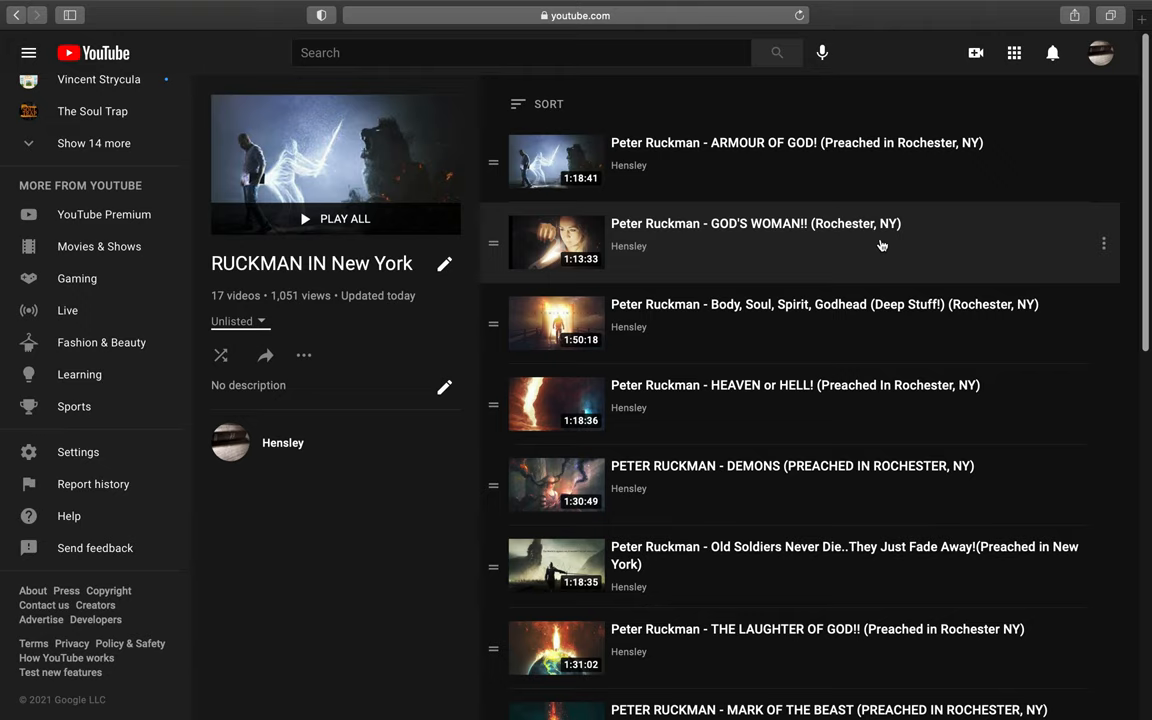
pyautogui.scroll(-3)
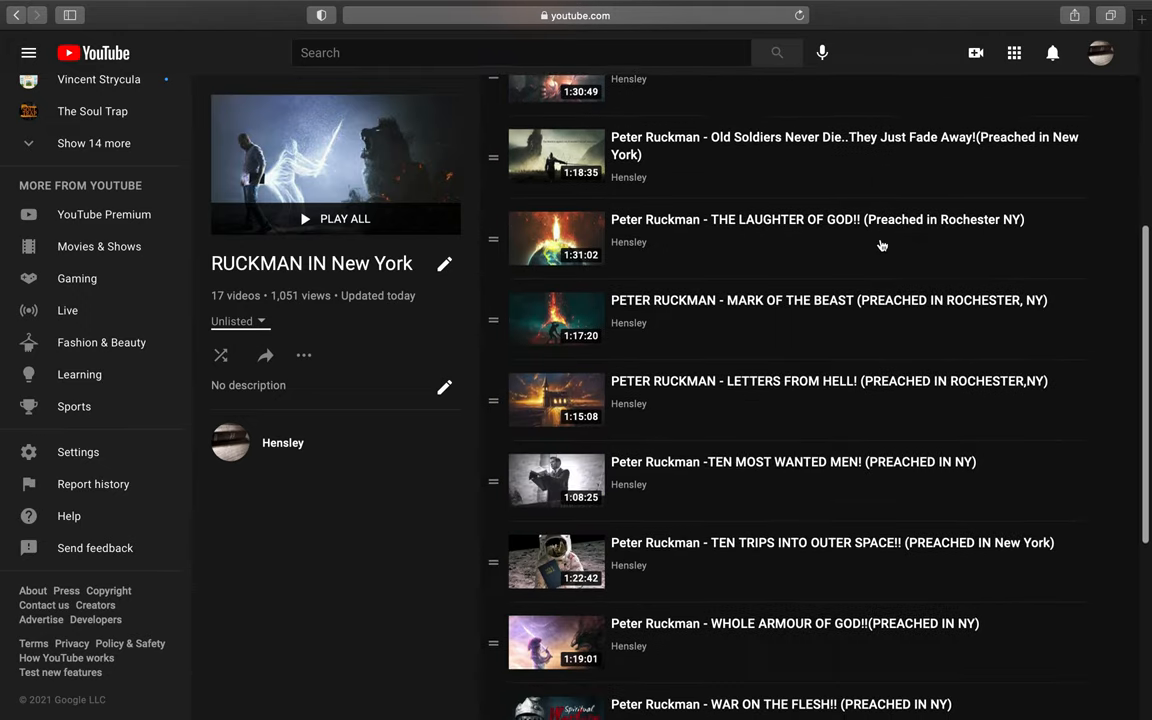
pyautogui.scroll(-3)
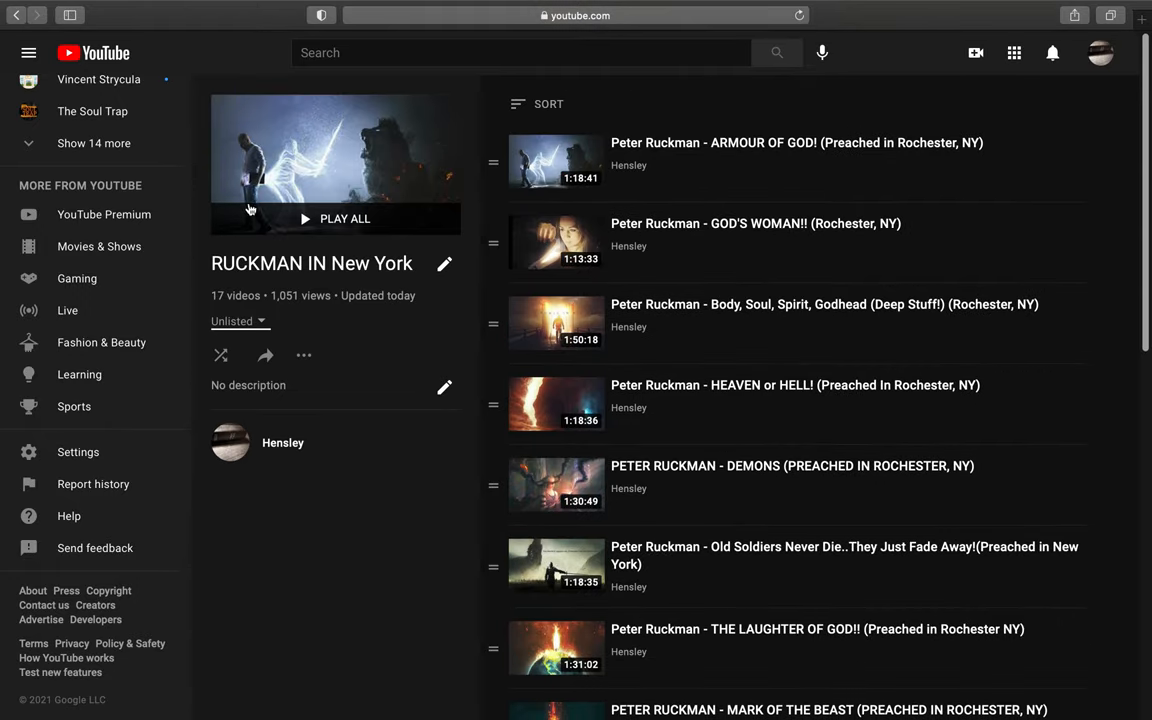
pyautogui.click(16, 16)
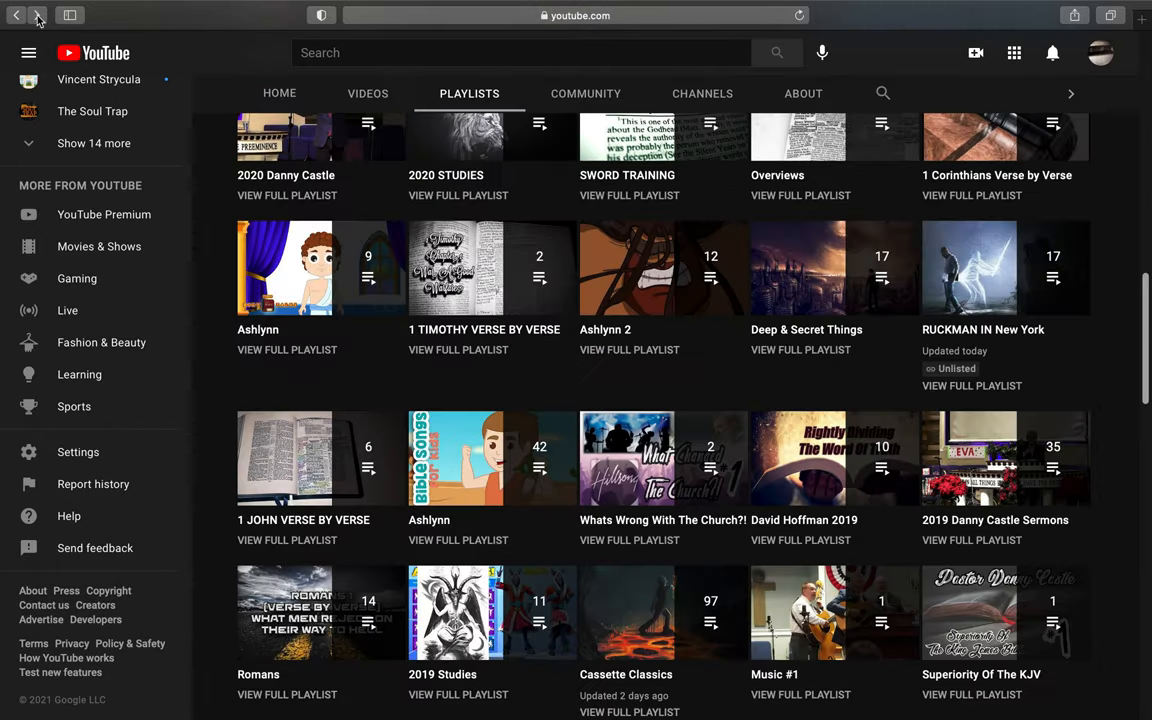
# Step: Scroll the Playlists grid to locate the Cassette Classics playlist
pyautogui.scroll(-3)
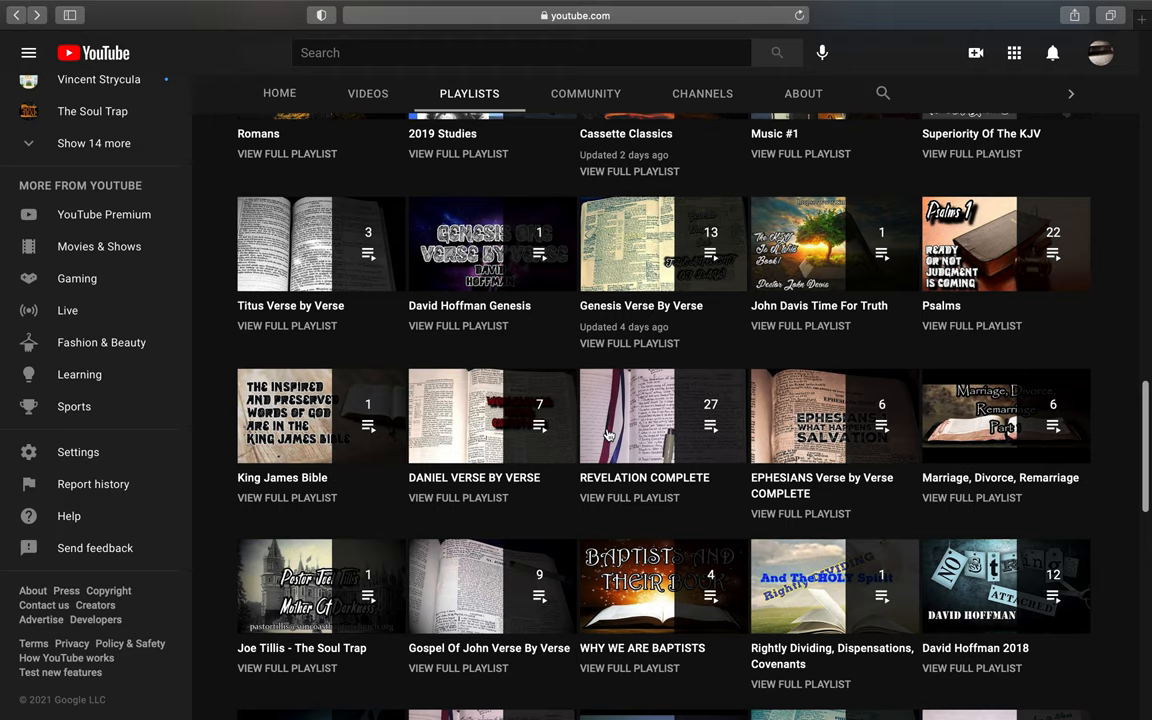
pyautogui.scroll(3)
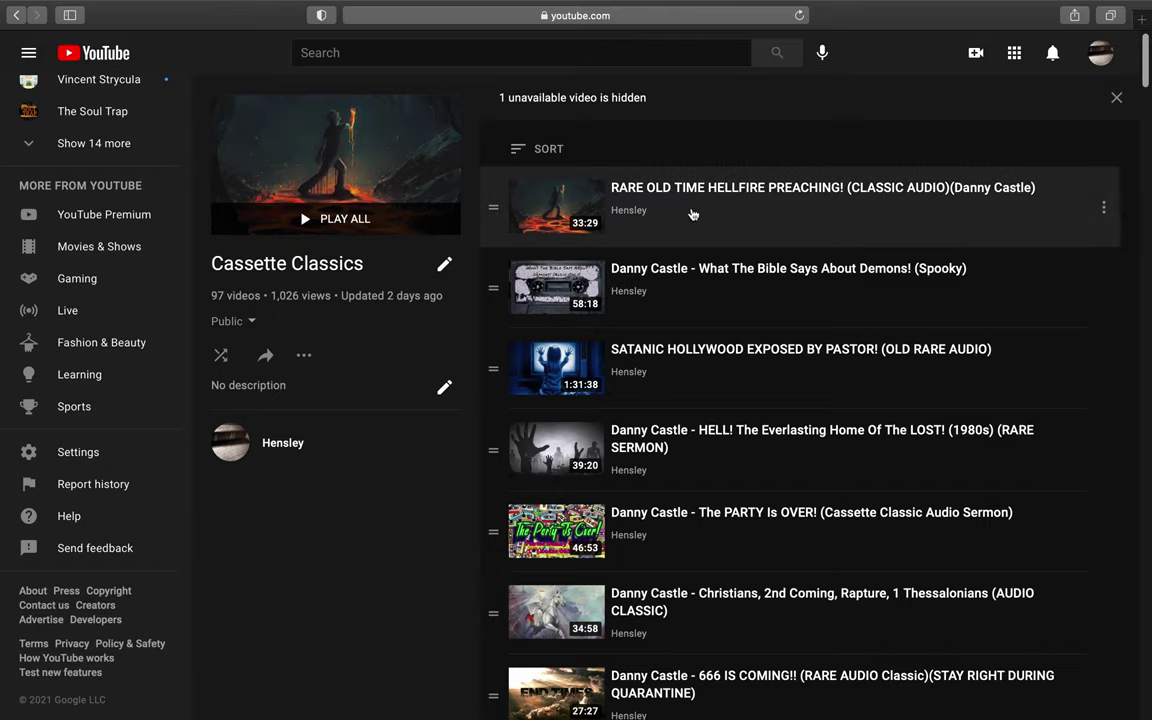
pyautogui.moveTo(924, 244)
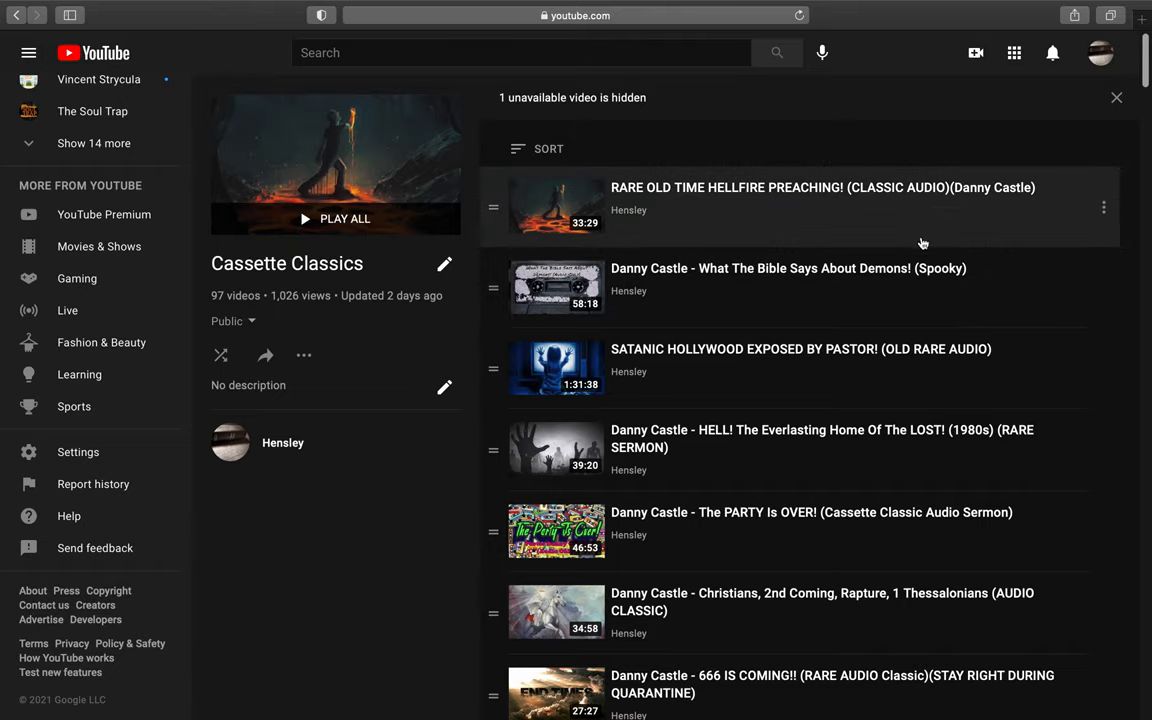
# Step: Scroll down through the Cassette Classics sermon videos before returning to the channel page
pyautogui.scroll(-3)
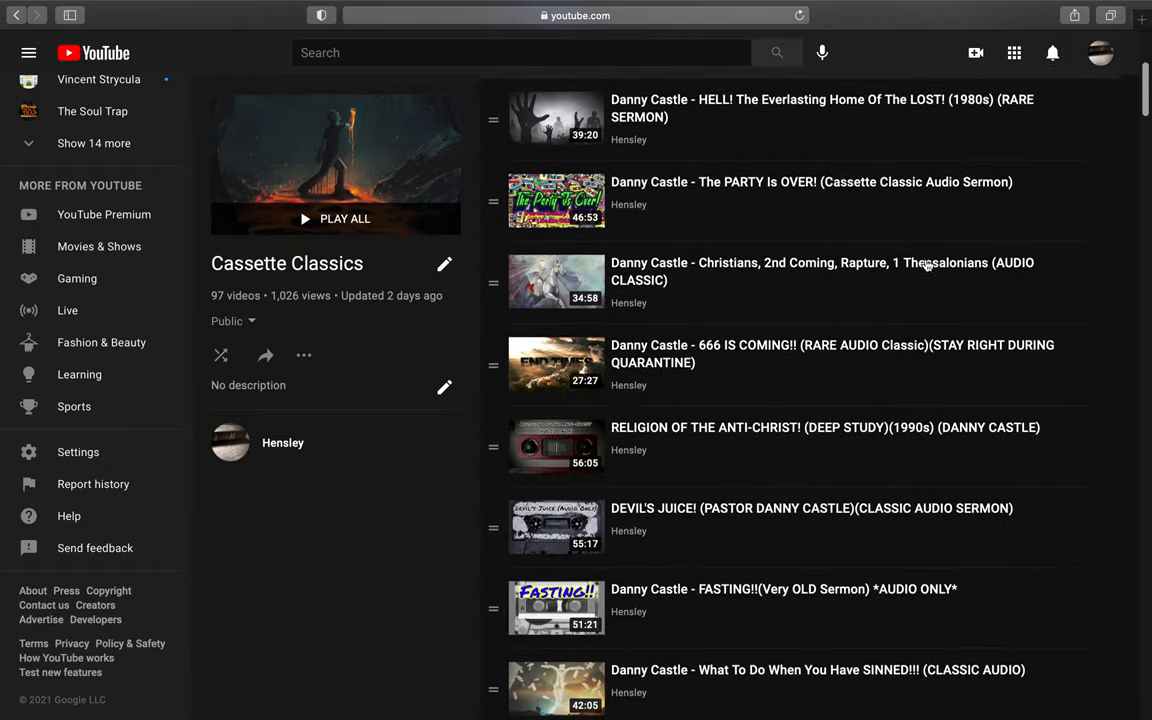
pyautogui.scroll(-3)
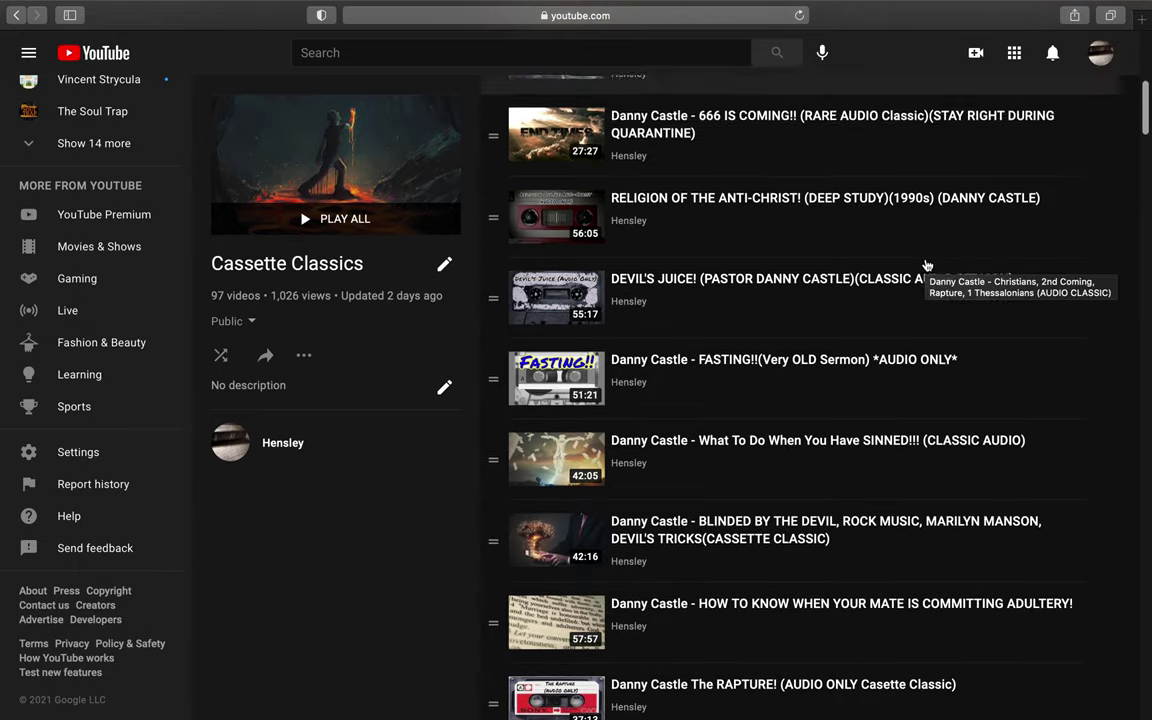
pyautogui.scroll(-3)
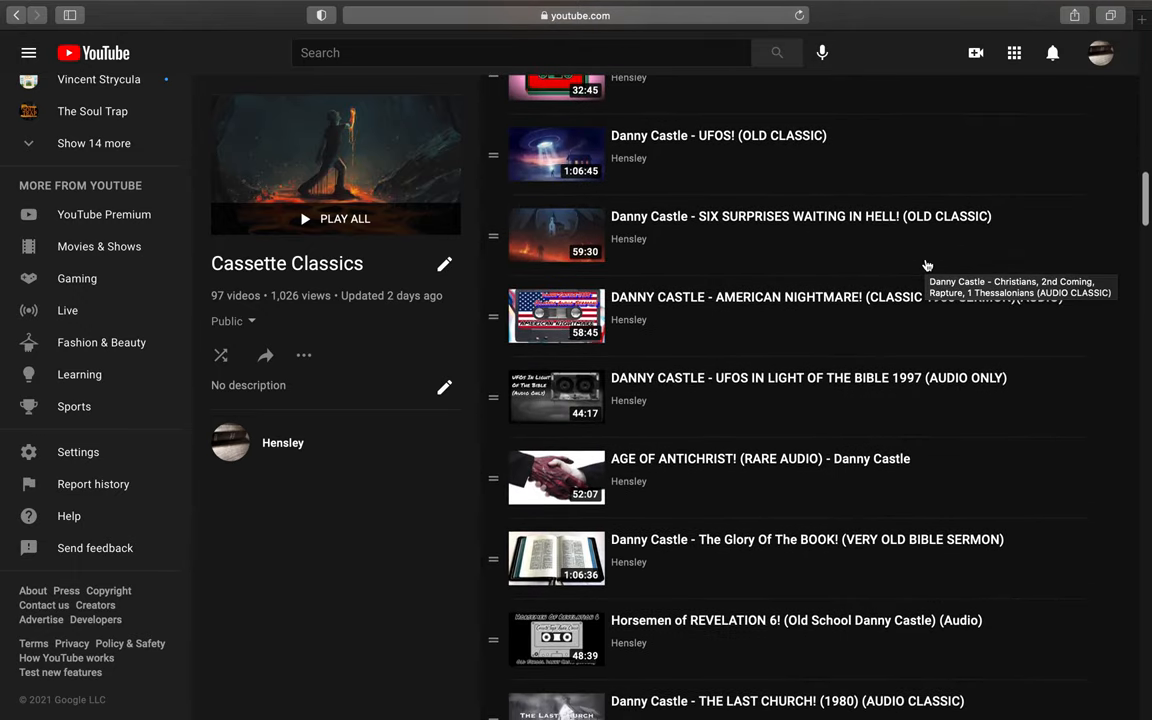
pyautogui.scroll(-3)
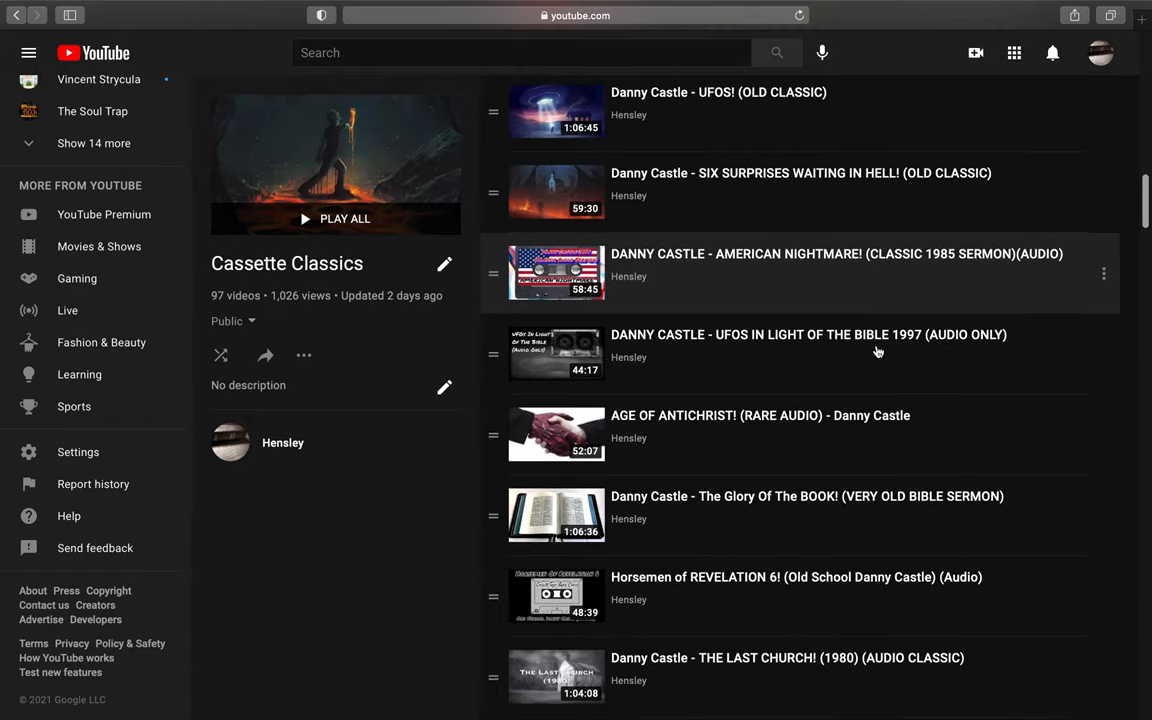
pyautogui.scroll(-3)
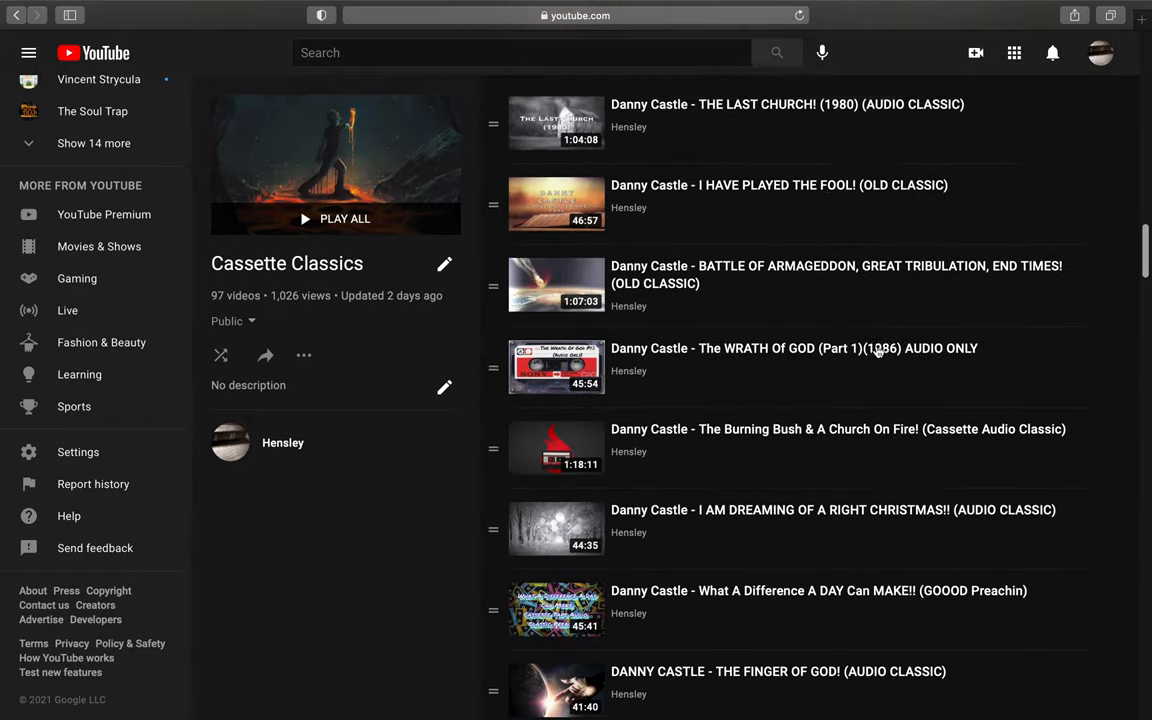
pyautogui.scroll(-3)
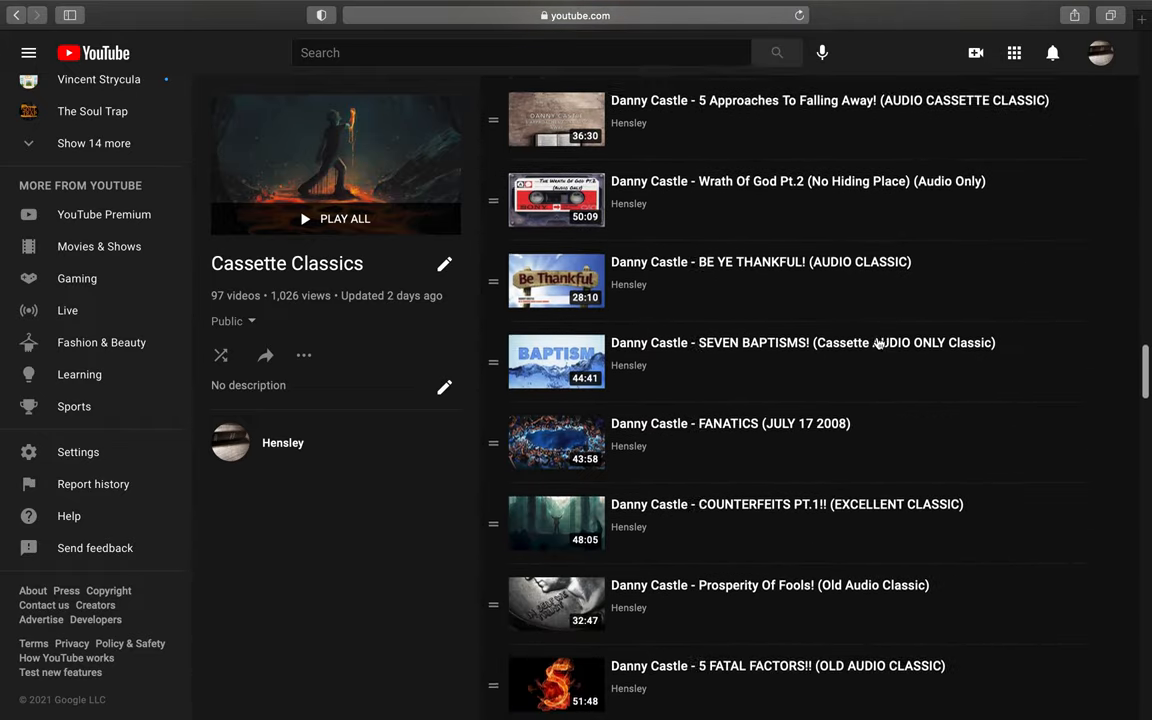
pyautogui.scroll(-3)
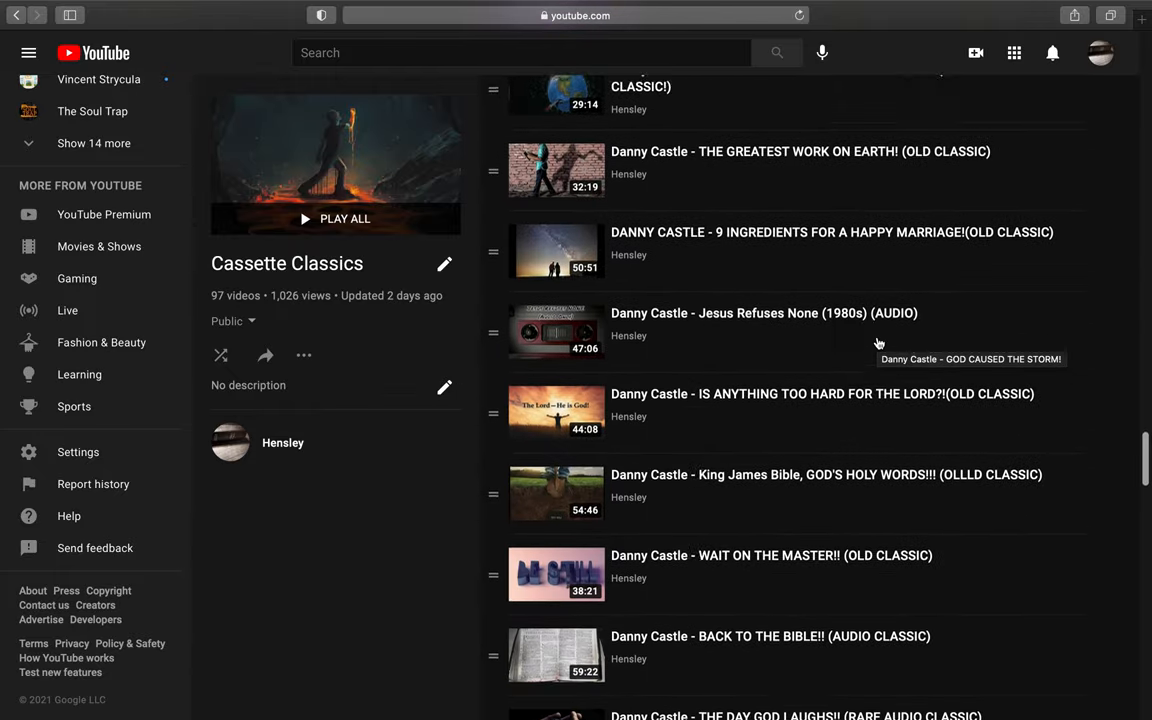
pyautogui.scroll(-3)
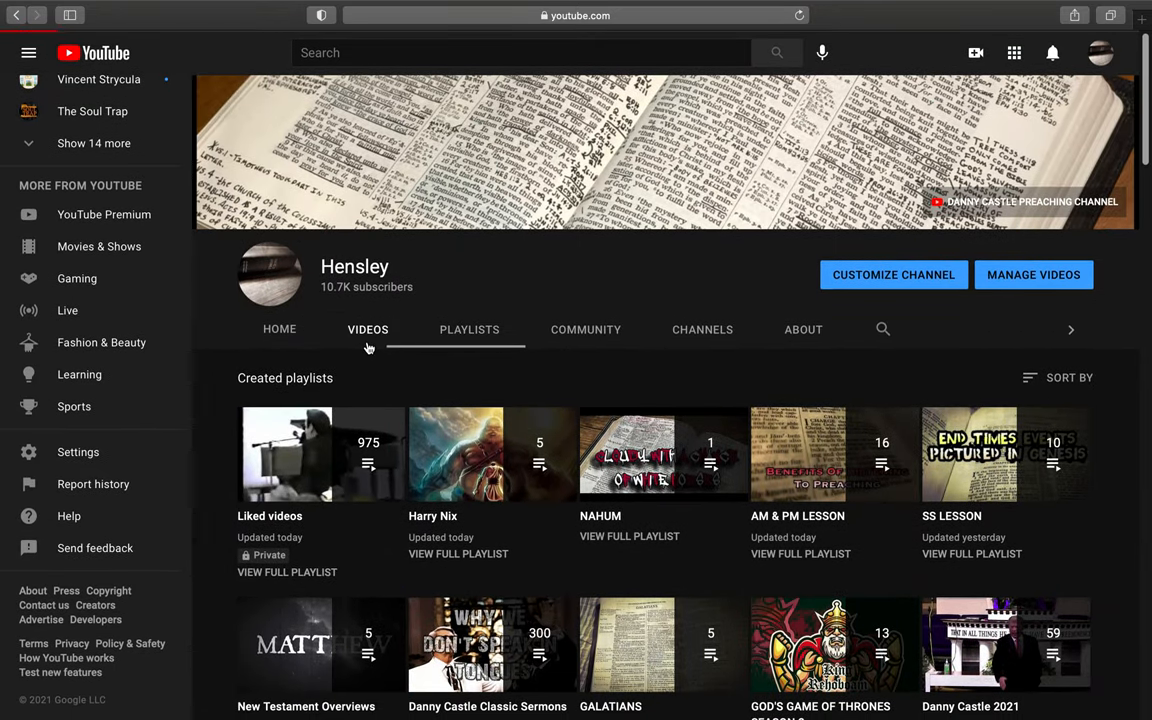
# Step: Switch to the Hensley channel's Videos tab showing newest uploads like "The Second Coming!"
pyautogui.click(368, 328)
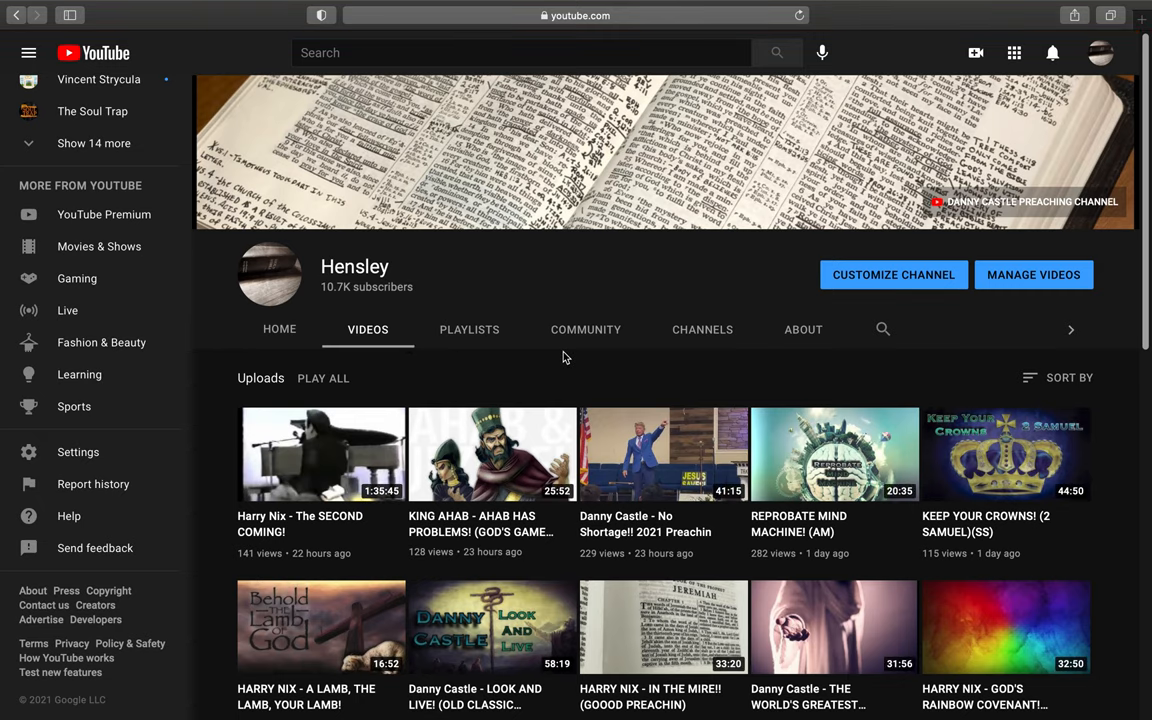
pyautogui.scroll(-3)
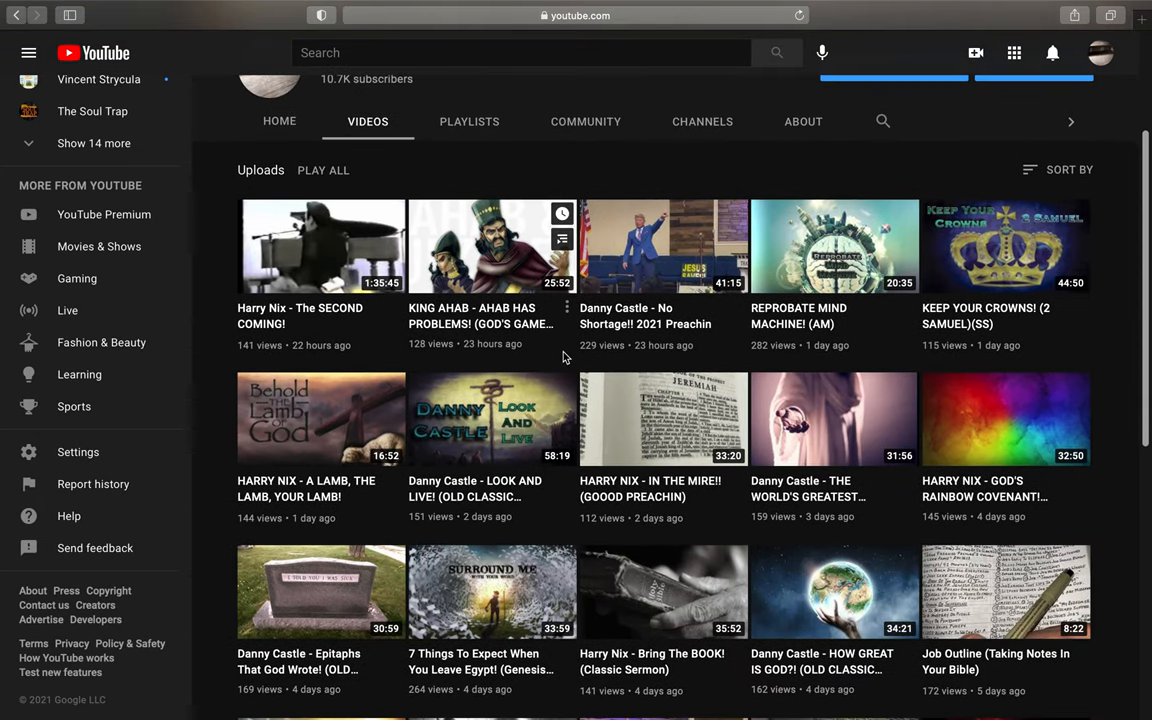
pyautogui.moveTo(664, 220)
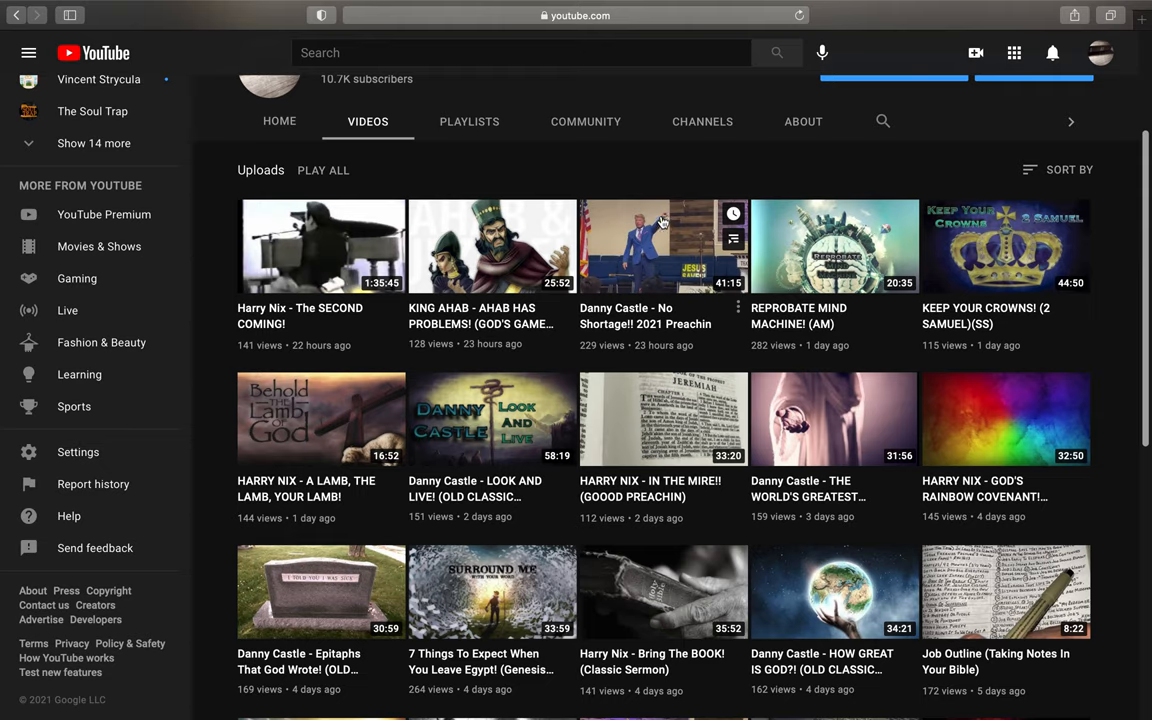
pyautogui.moveTo(688, 172)
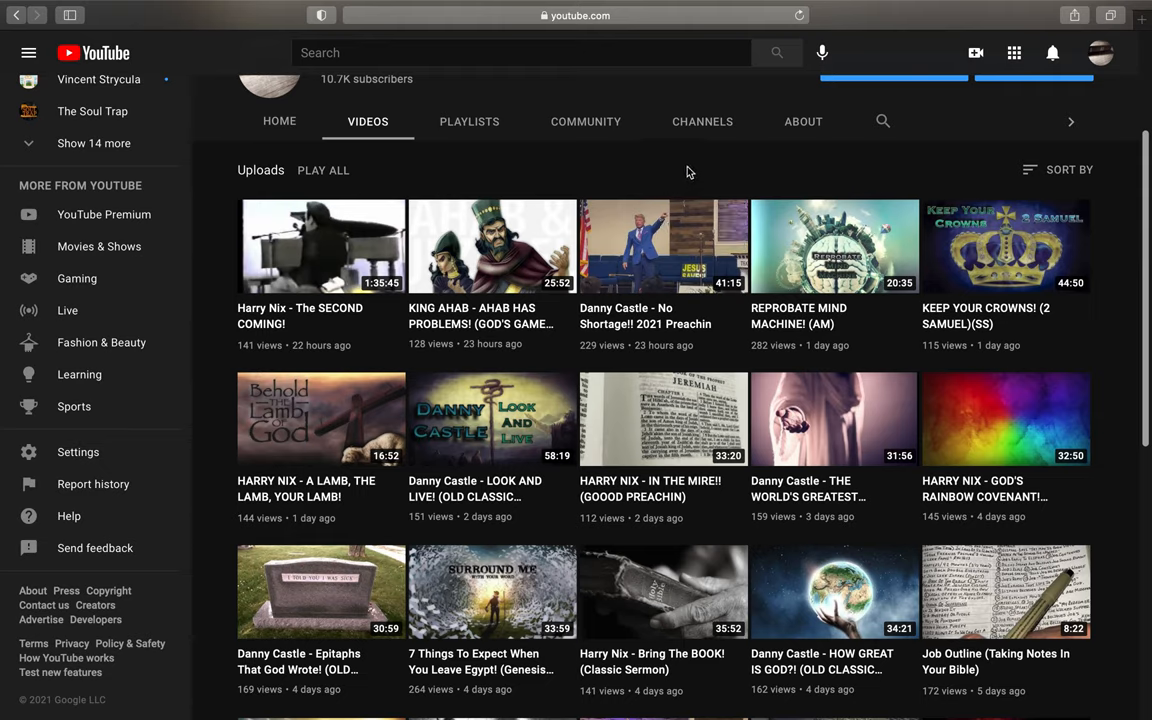